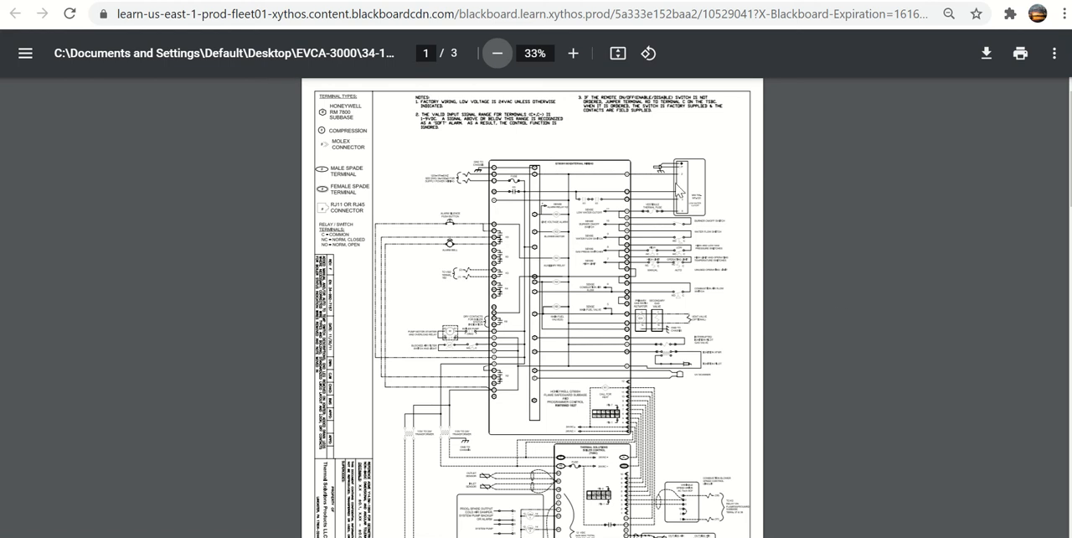
pyautogui.moveTo(575, 75)
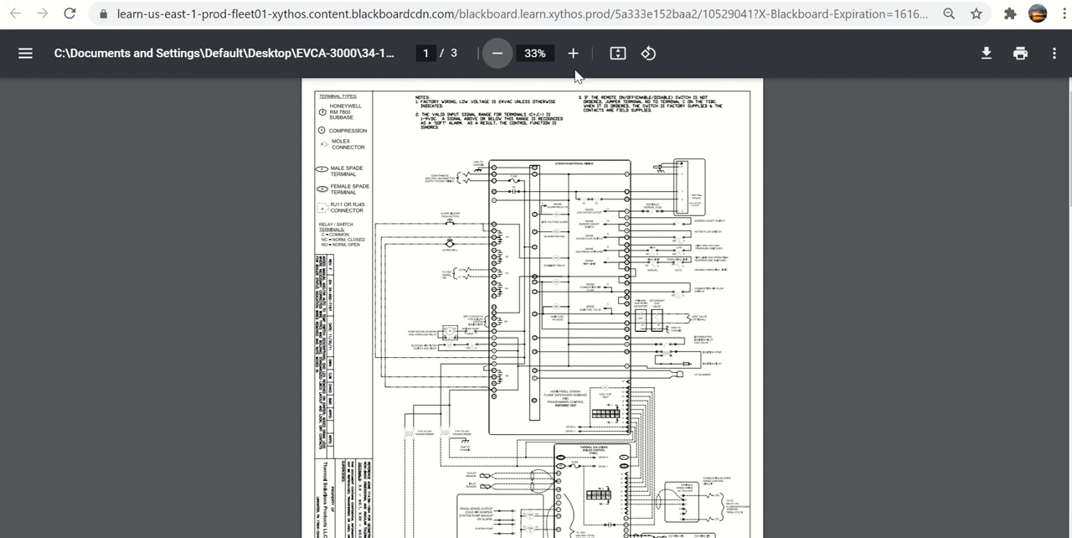
# - Zoom the boiler wiring diagram from 33% to 75% to read the terminal legend
pyautogui.click(572, 52)
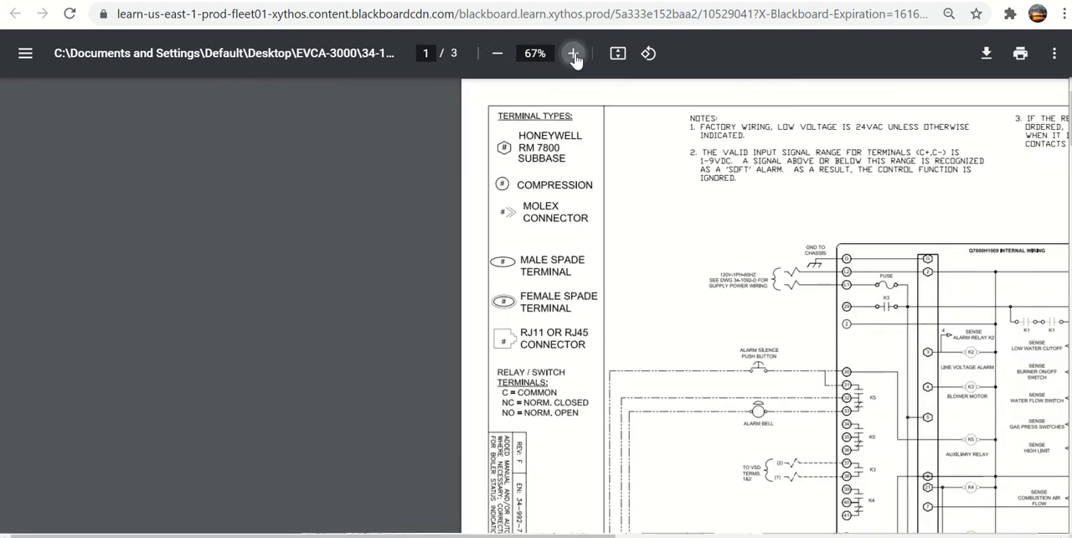
pyautogui.click(573, 52)
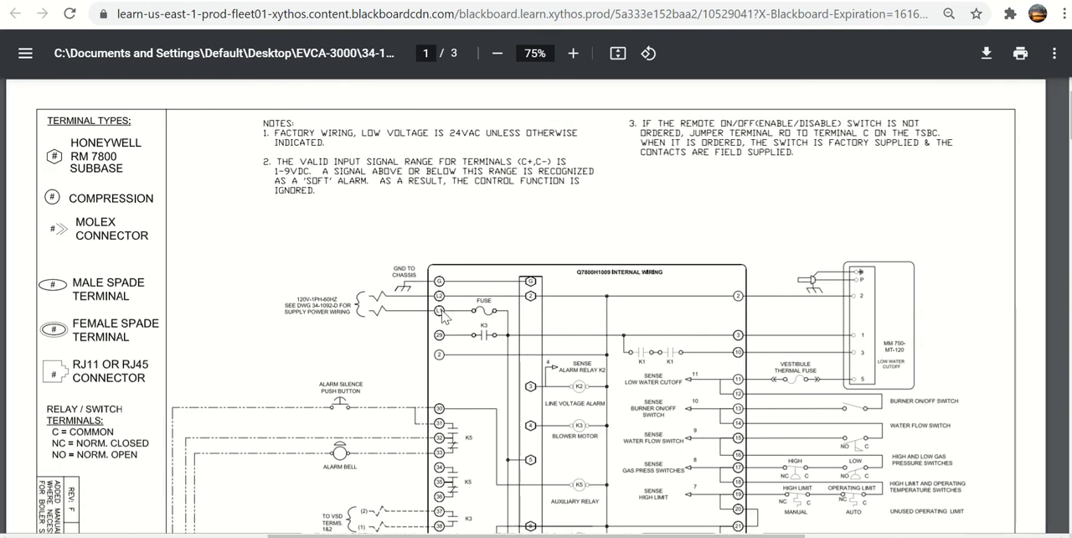
pyautogui.moveTo(441, 279)
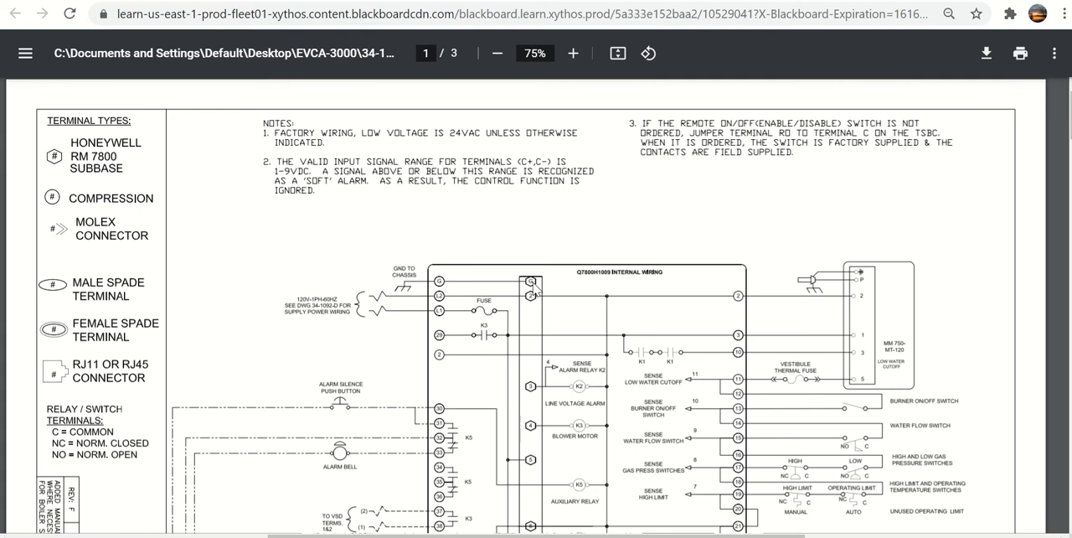
pyautogui.moveTo(524, 396)
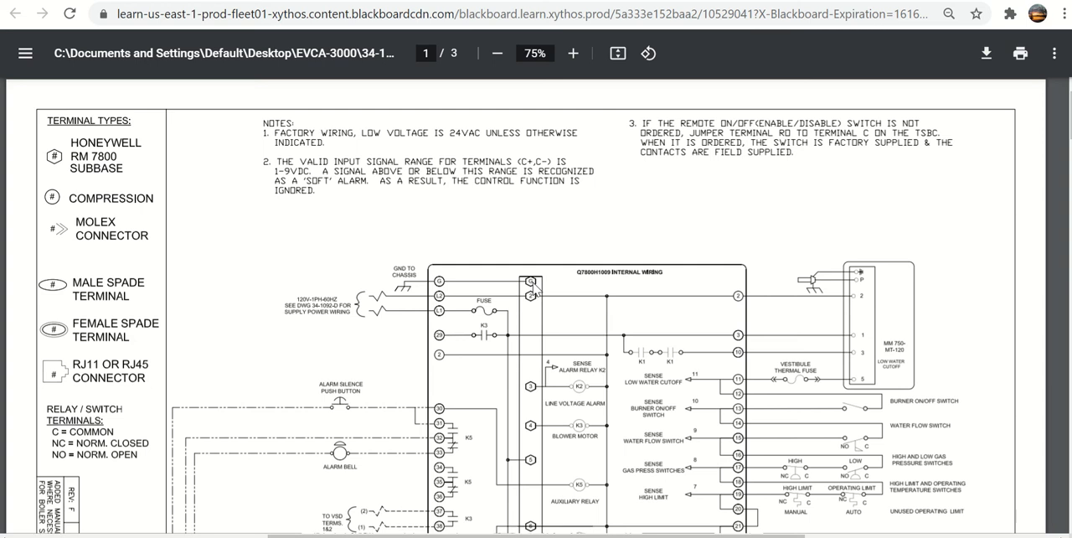
pyautogui.moveTo(532, 295)
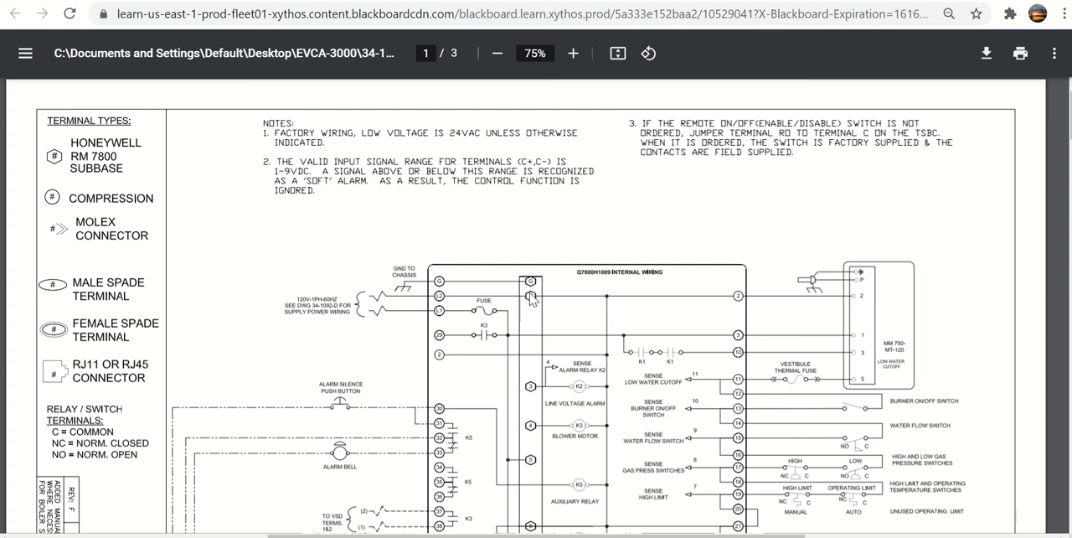
pyautogui.moveTo(538, 367)
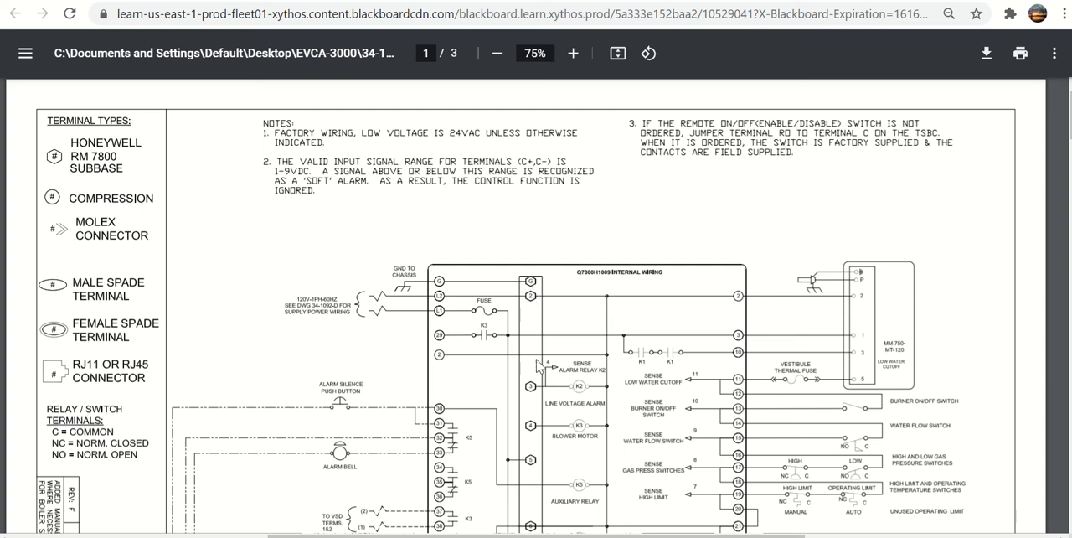
pyautogui.moveTo(439, 320)
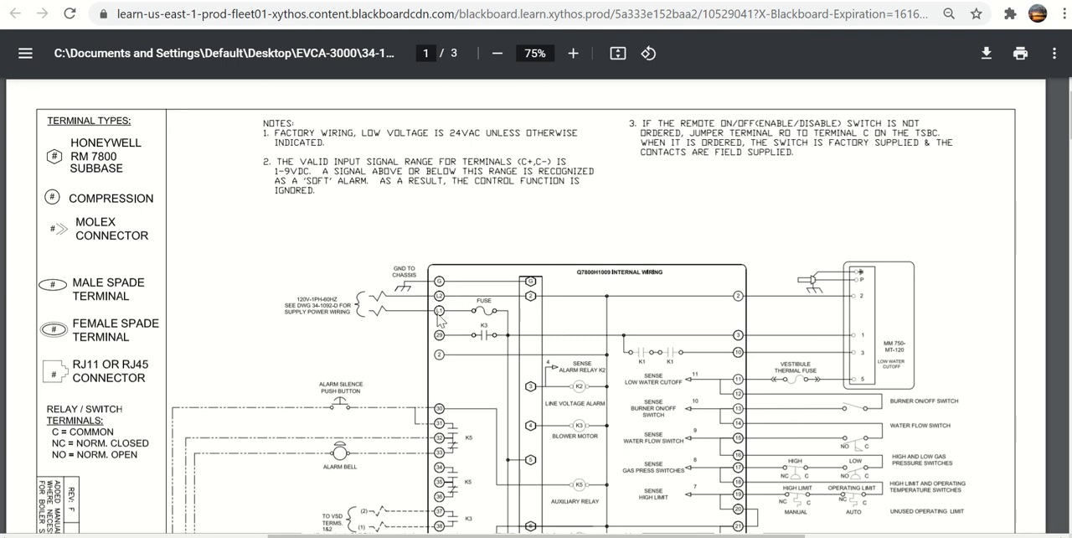
pyautogui.moveTo(519, 471)
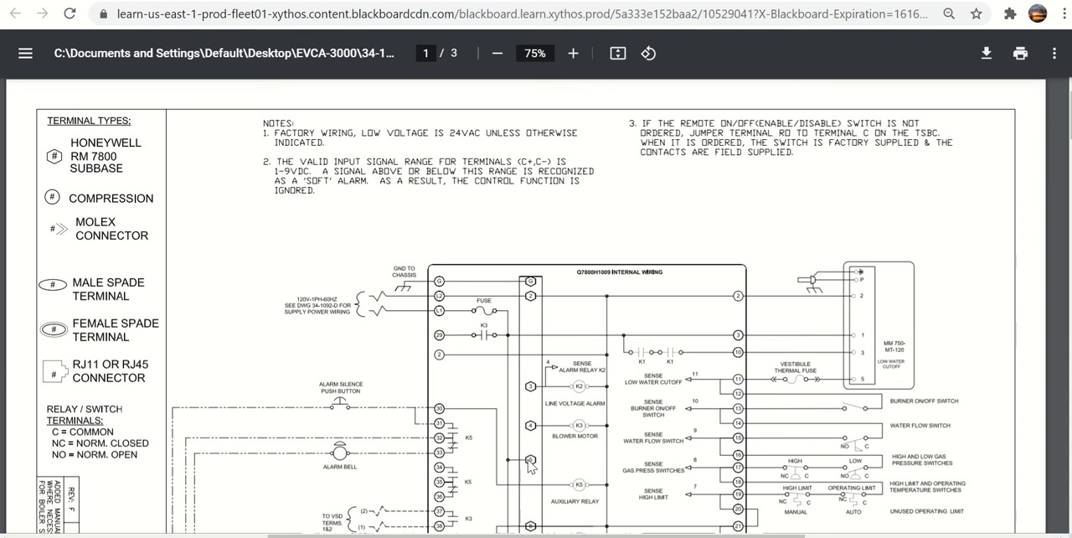
pyautogui.moveTo(533, 466)
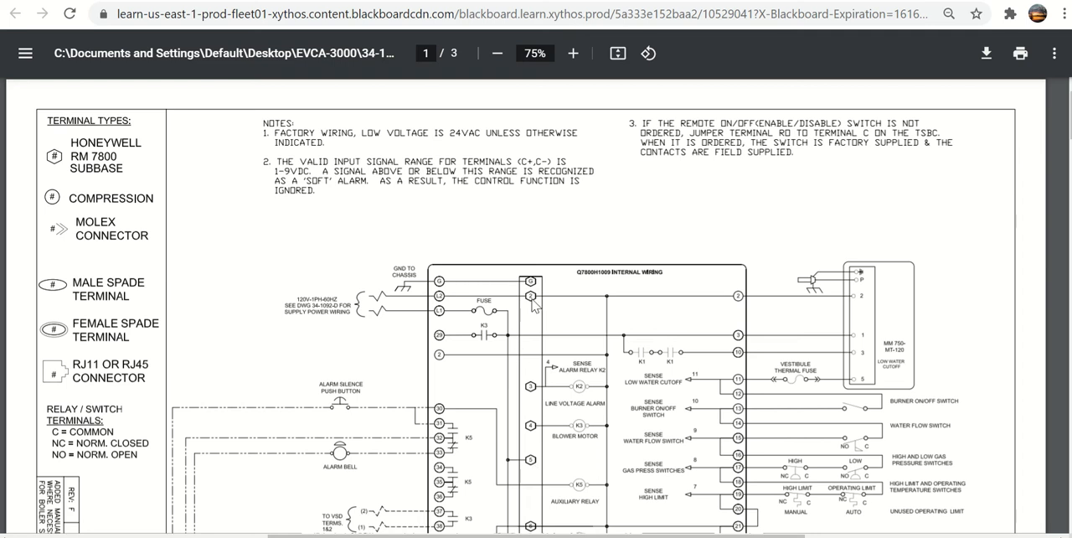
pyautogui.moveTo(534, 327)
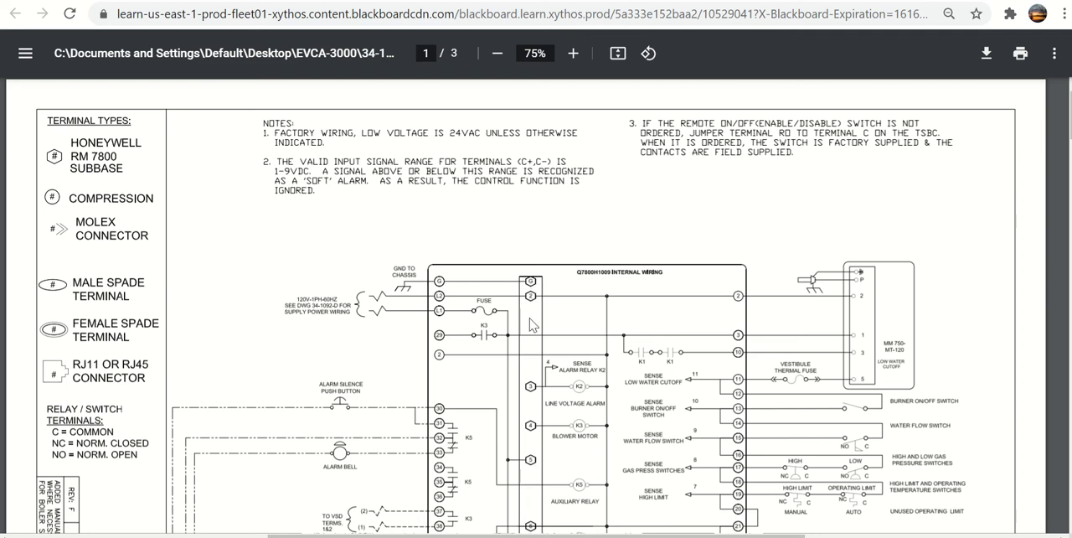
pyautogui.moveTo(534, 399)
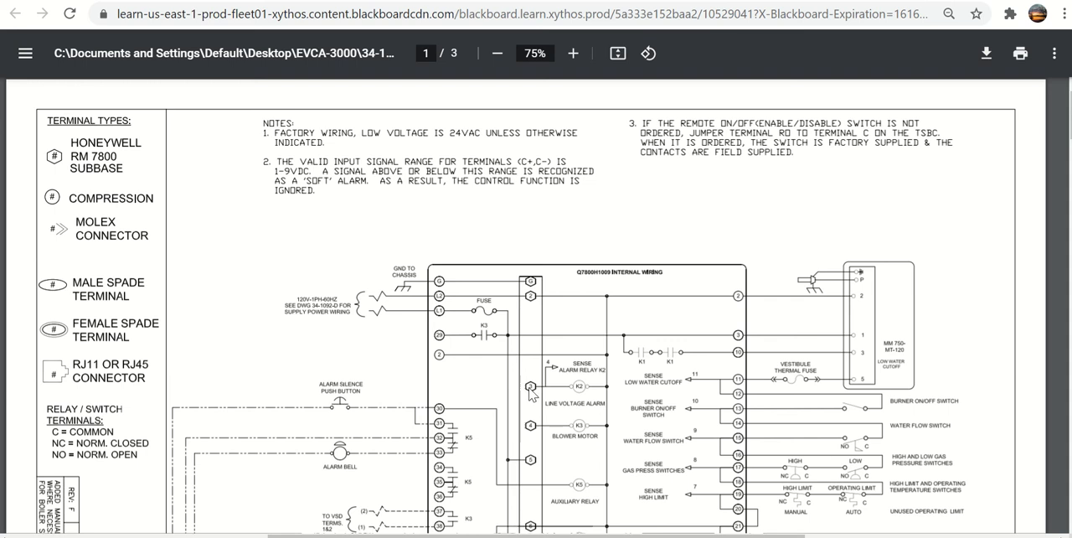
pyautogui.moveTo(581, 393)
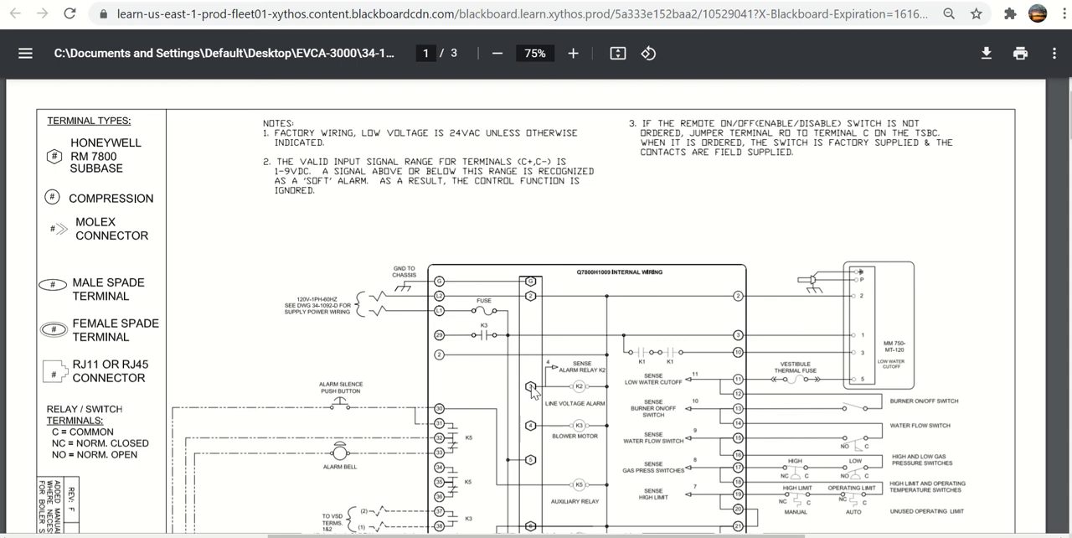
pyautogui.moveTo(529, 398)
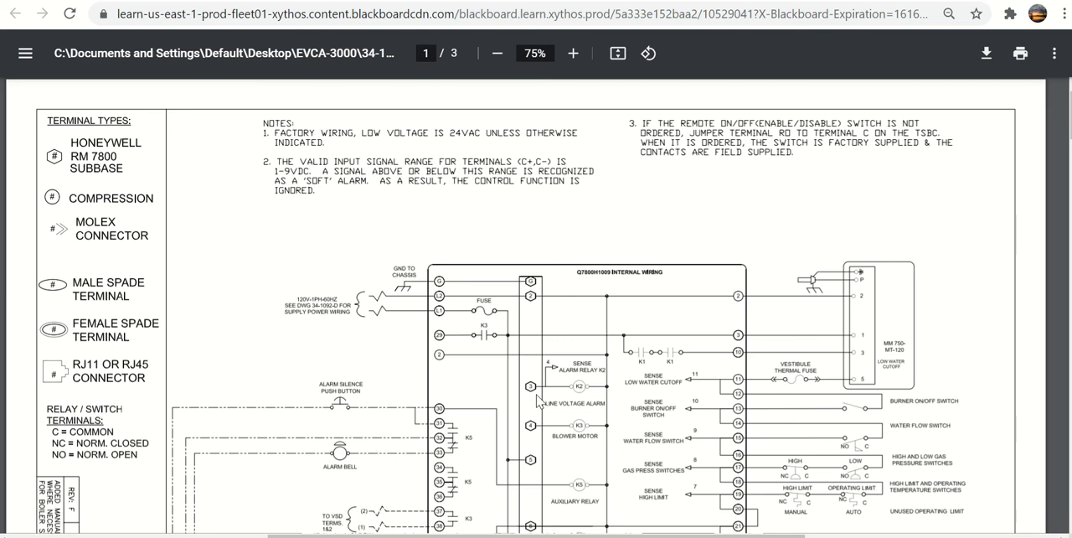
pyautogui.moveTo(535, 433)
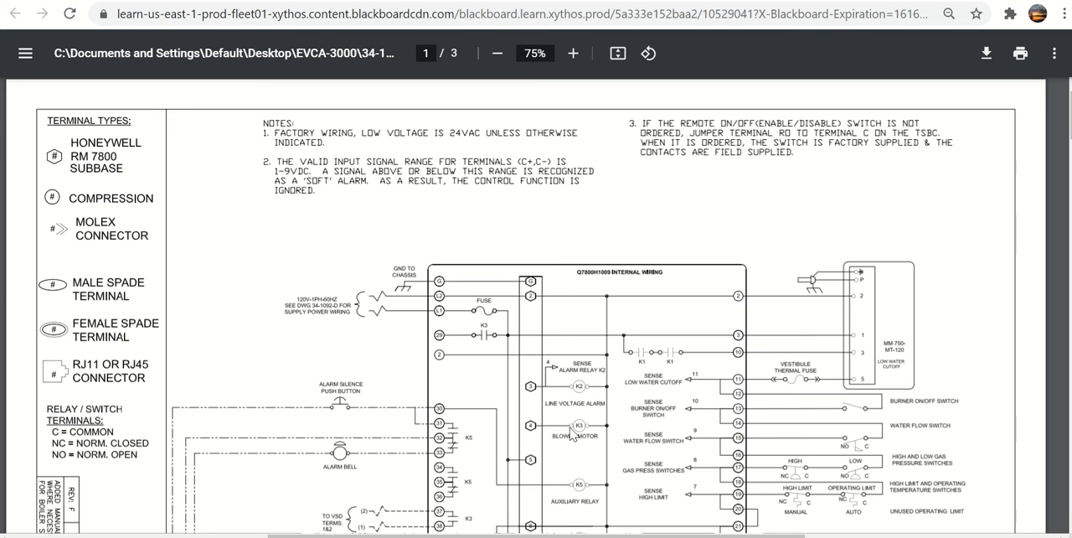
pyautogui.moveTo(590, 432)
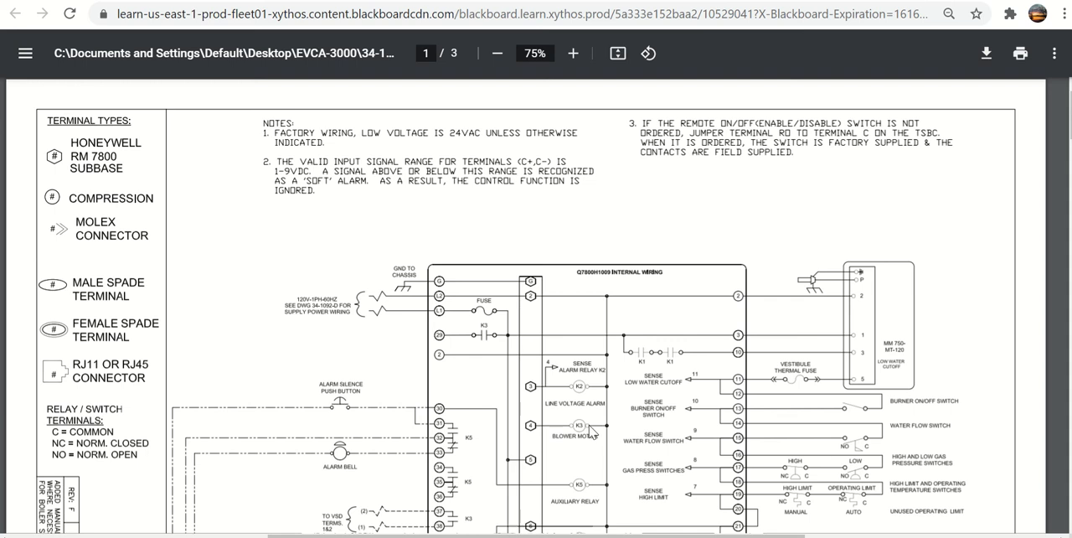
pyautogui.moveTo(534, 372)
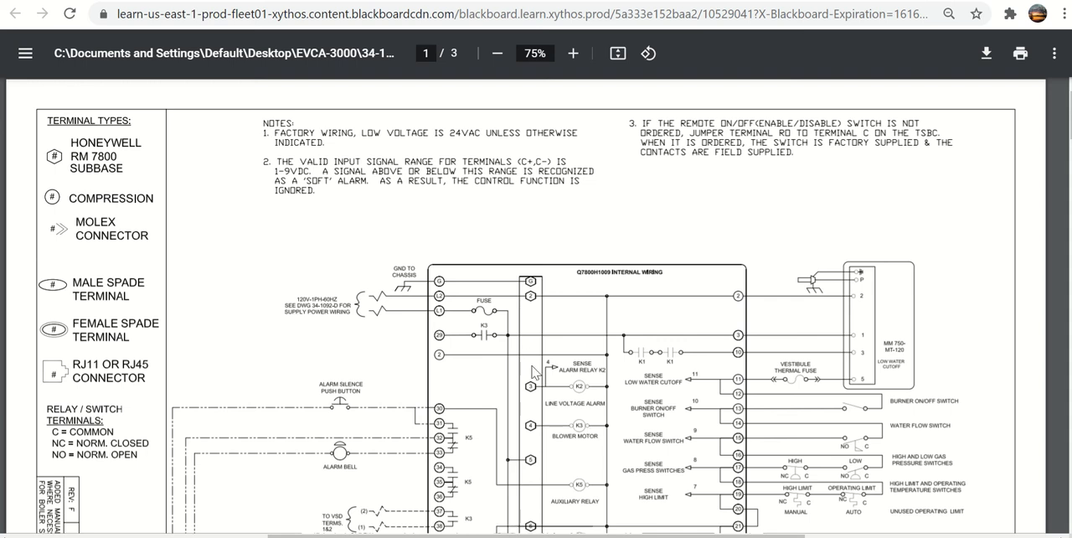
pyautogui.scroll(-3)
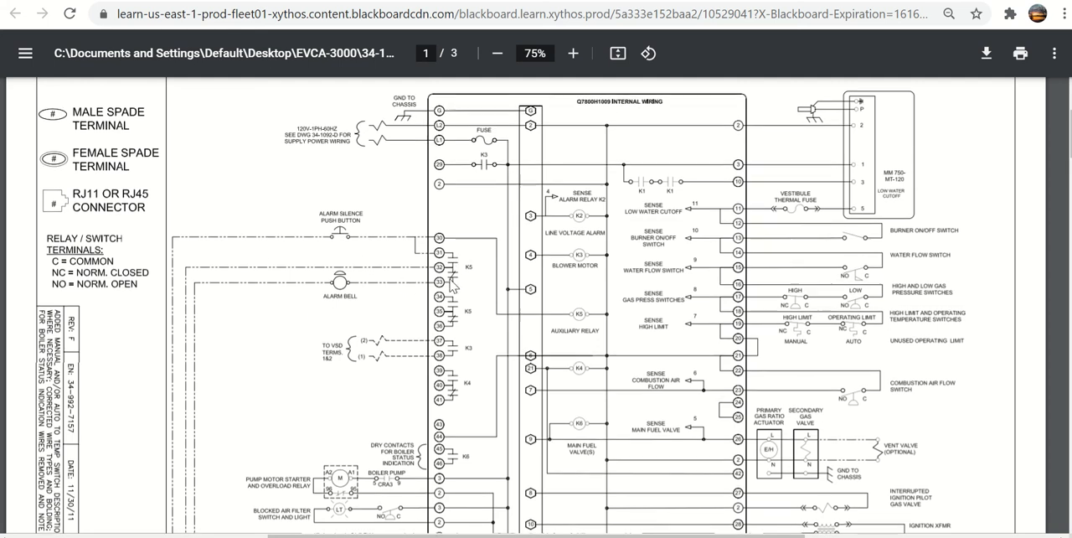
pyautogui.scroll(-3)
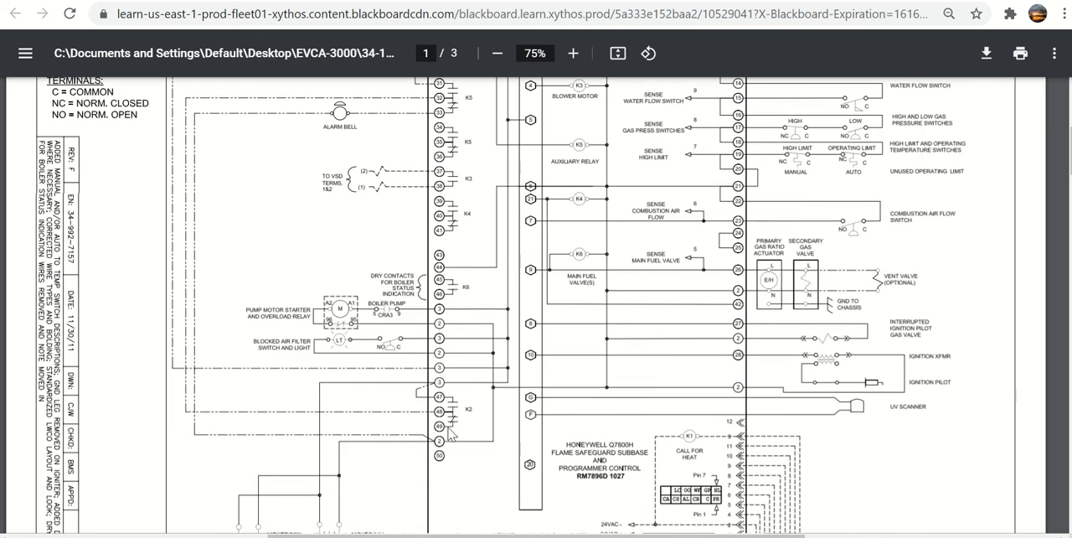
pyautogui.scroll(-3)
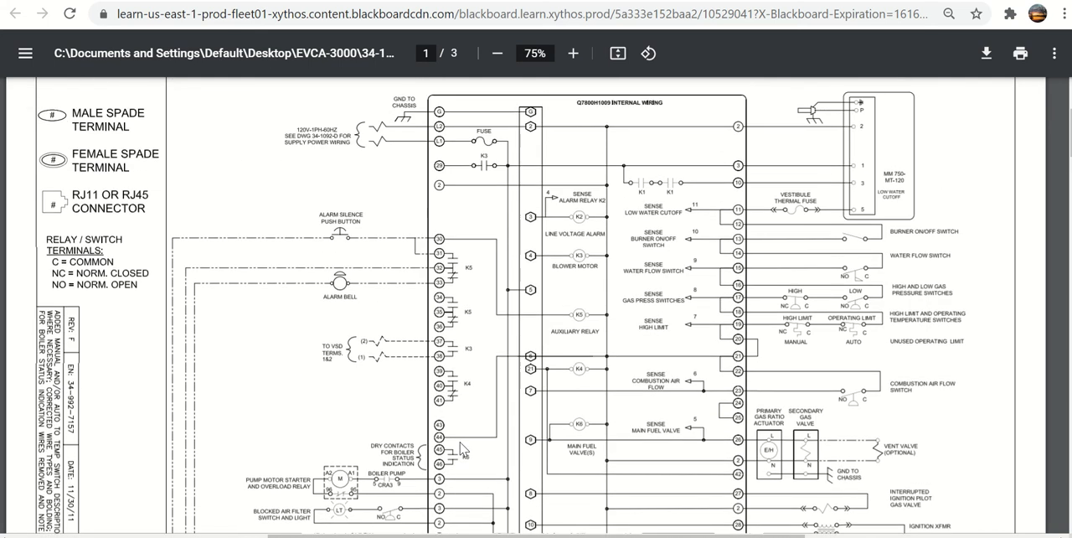
pyautogui.click(573, 52)
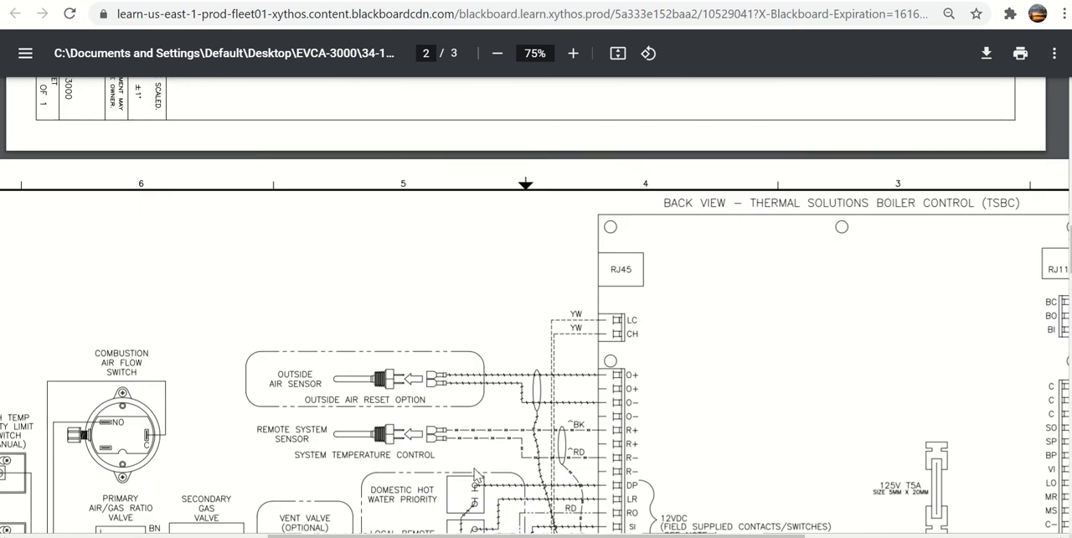
pyautogui.scroll(-3)
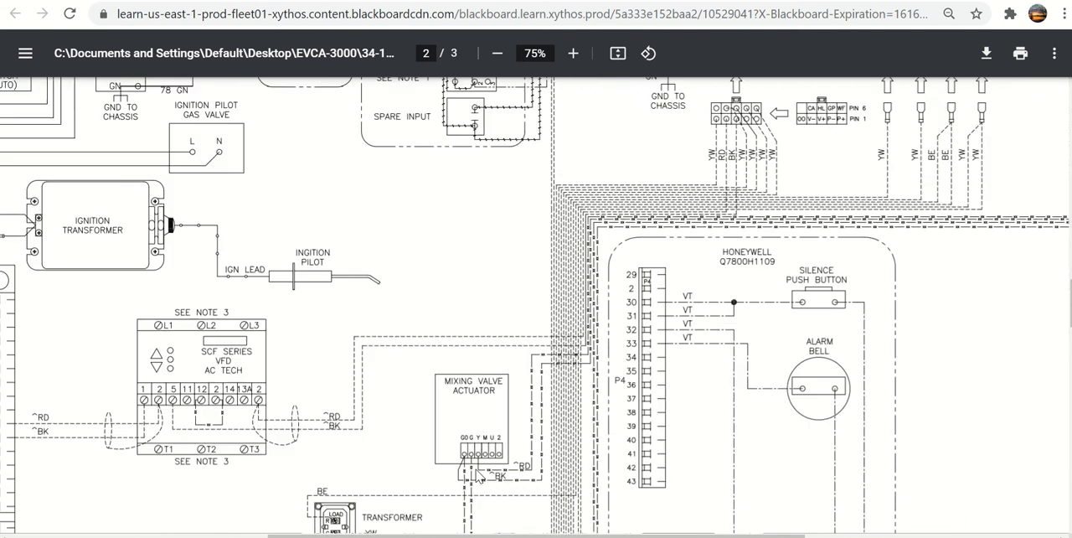
pyautogui.scroll(-3)
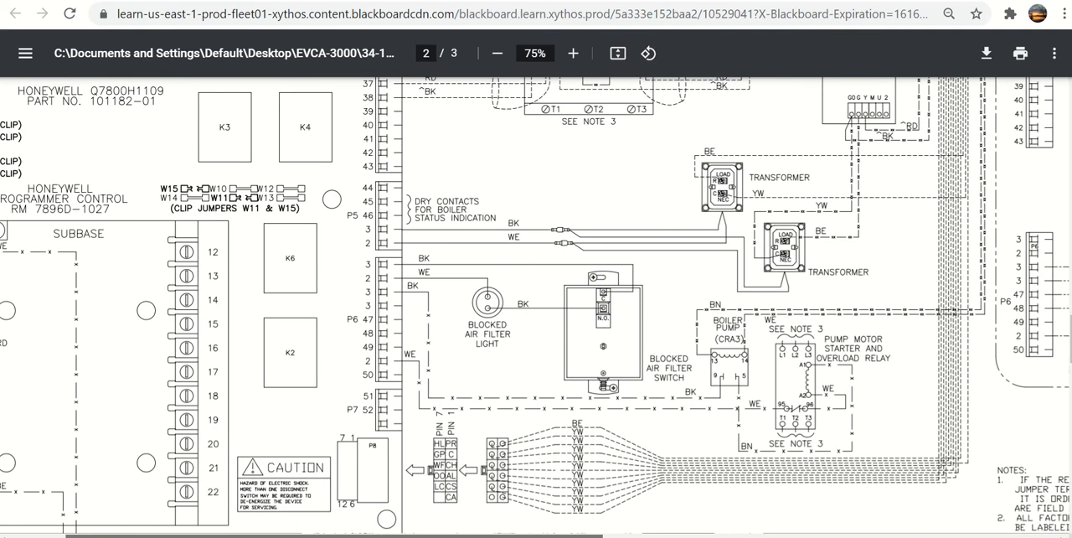
pyautogui.scroll(-3)
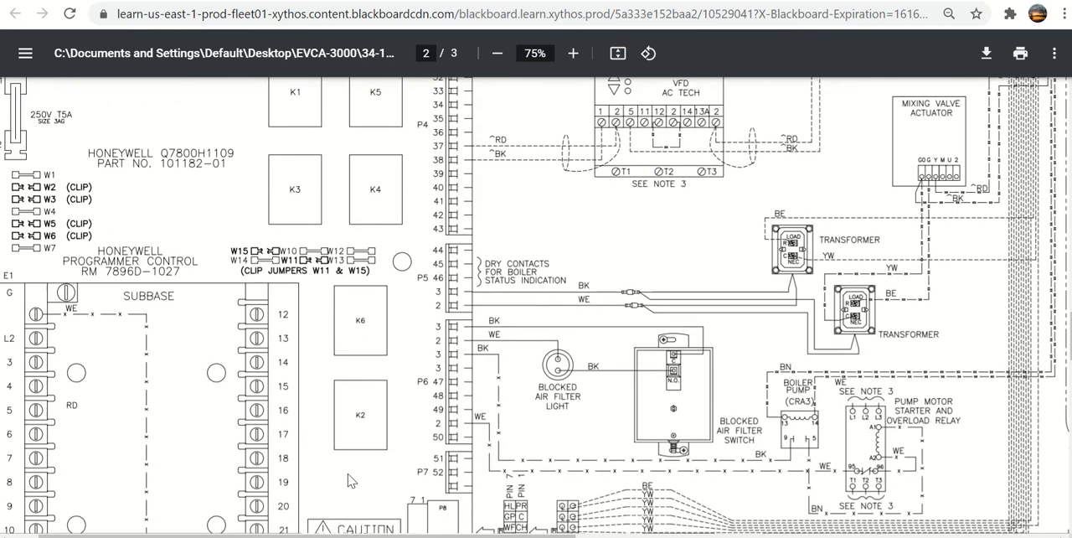
pyautogui.scroll(-3)
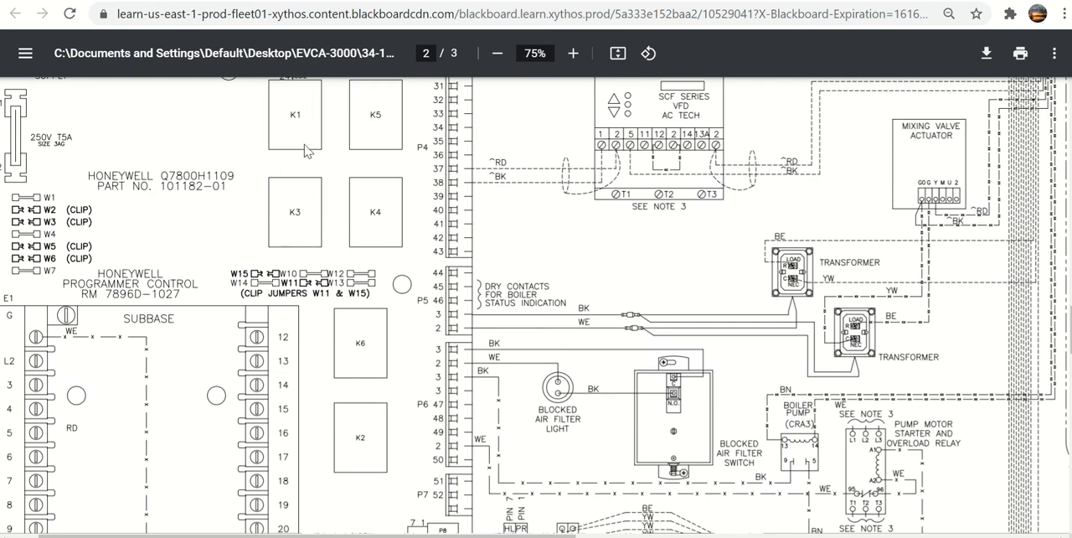
pyautogui.moveTo(364, 134)
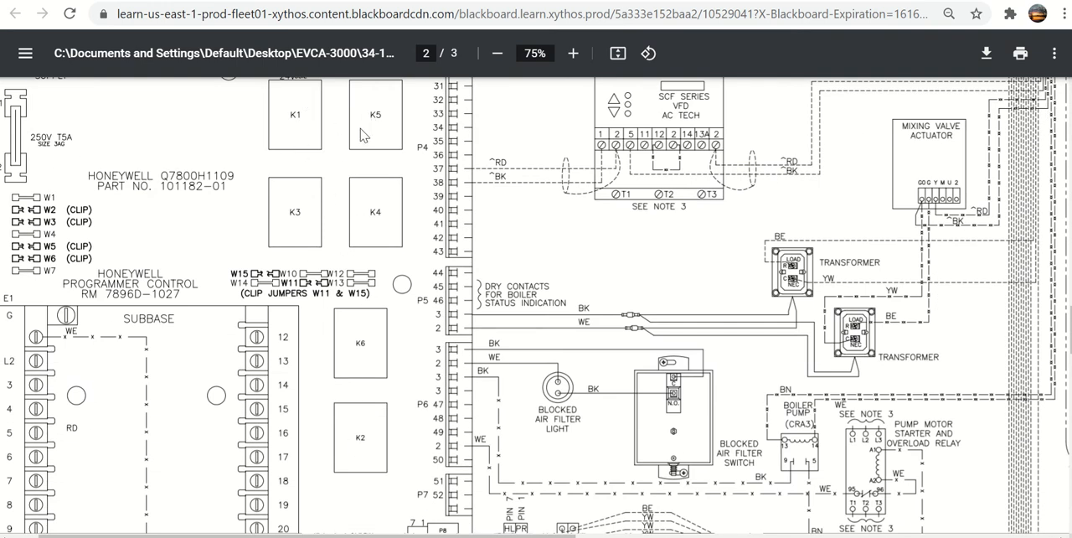
pyautogui.moveTo(365, 449)
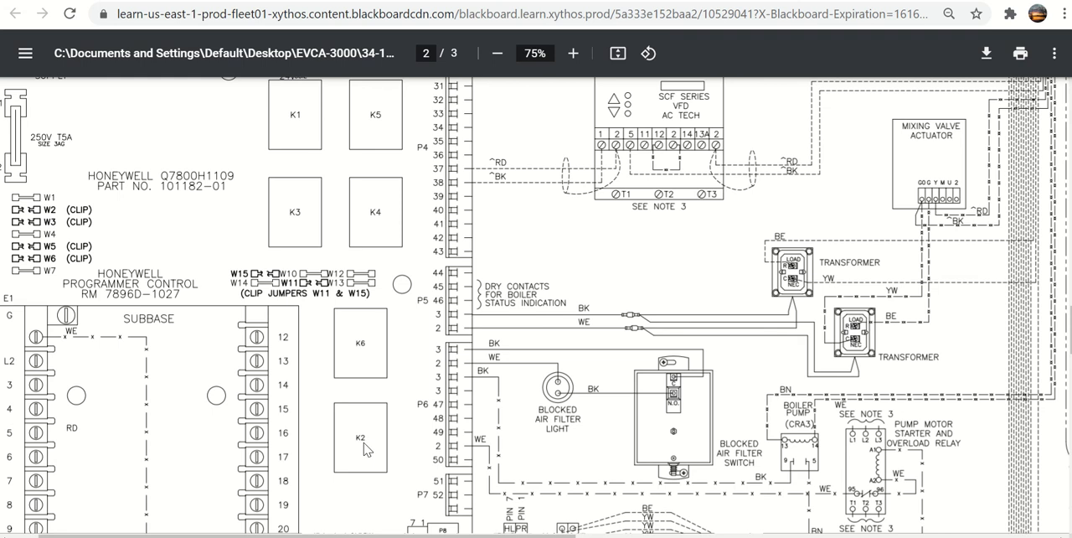
pyautogui.moveTo(371, 126)
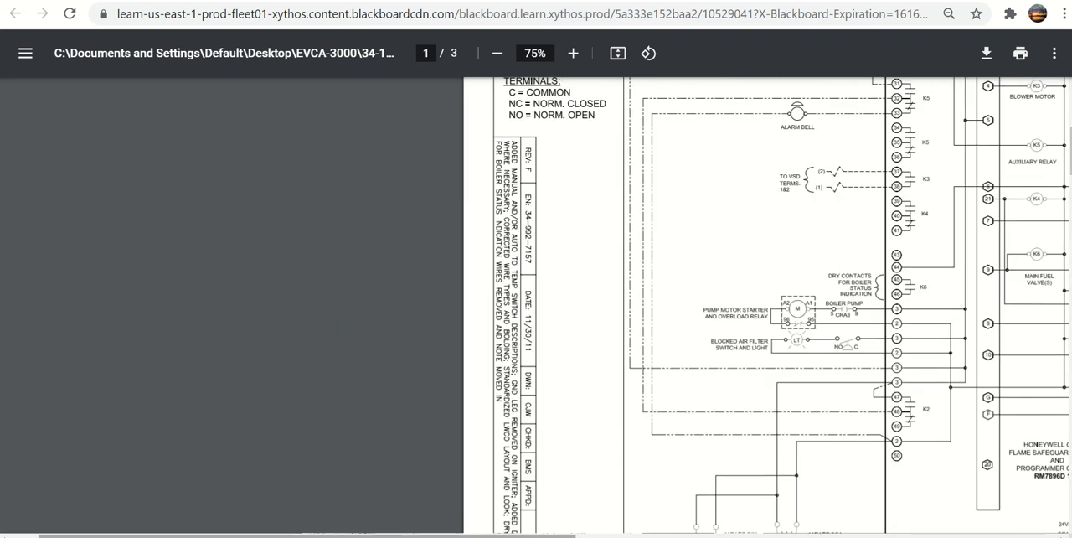
pyautogui.hscroll(3)
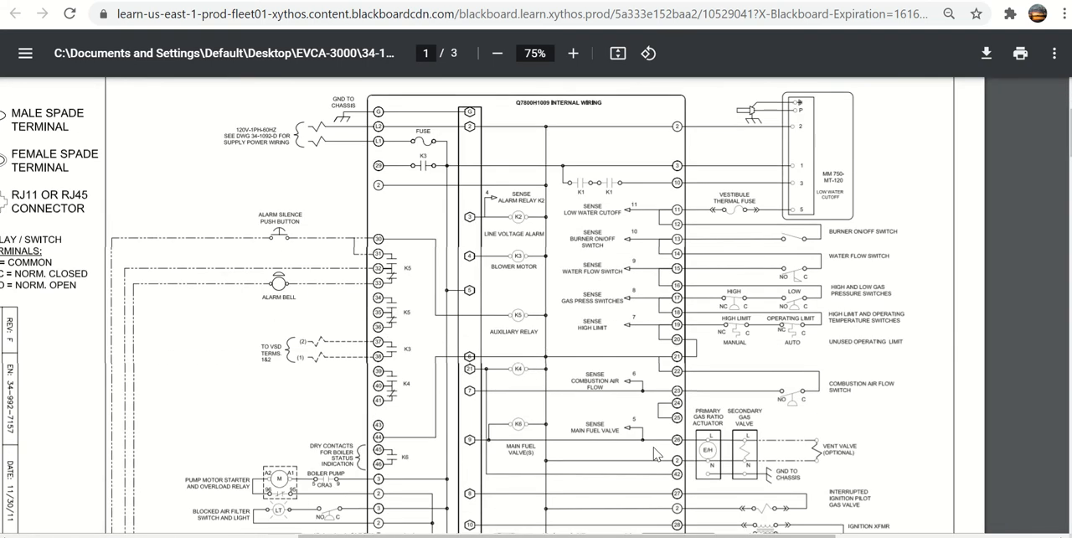
pyautogui.moveTo(519, 226)
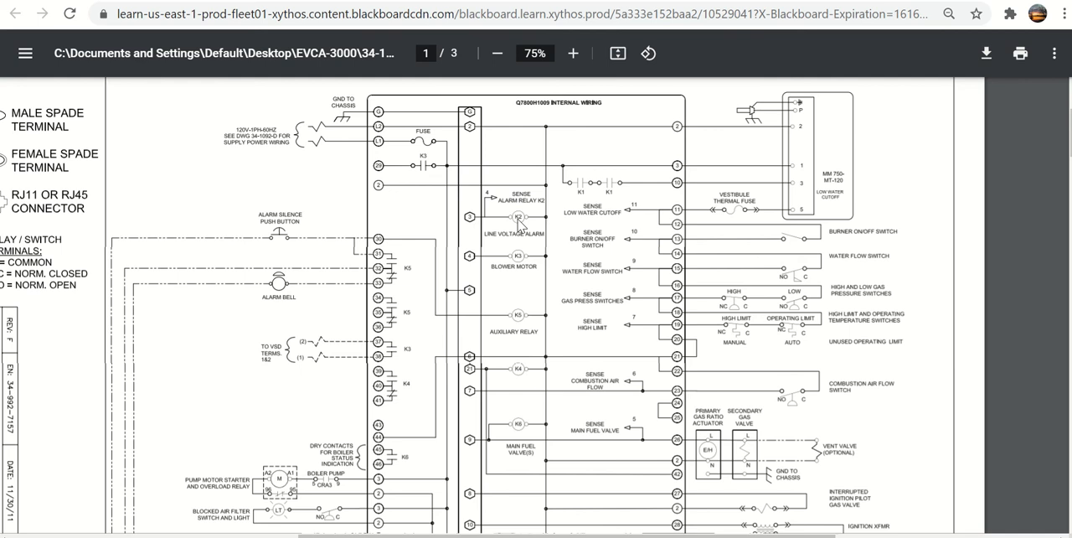
pyautogui.scroll(-3)
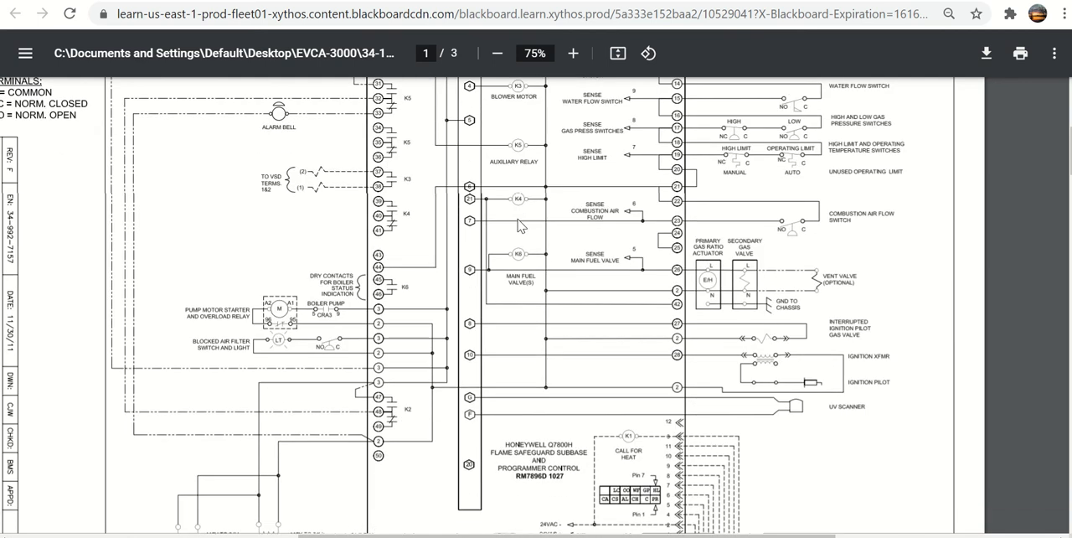
pyautogui.moveTo(404, 424)
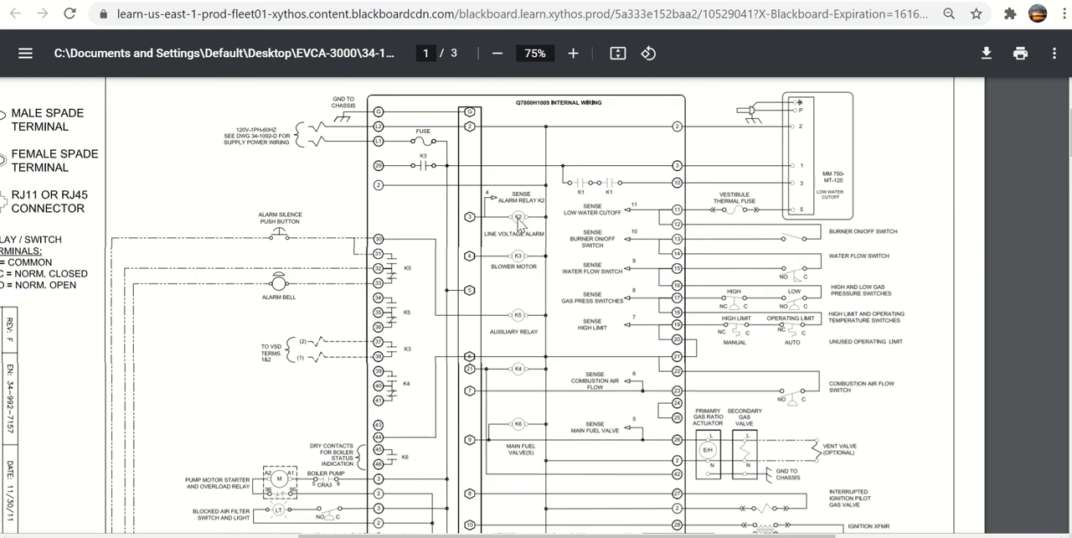
pyautogui.scroll(-3)
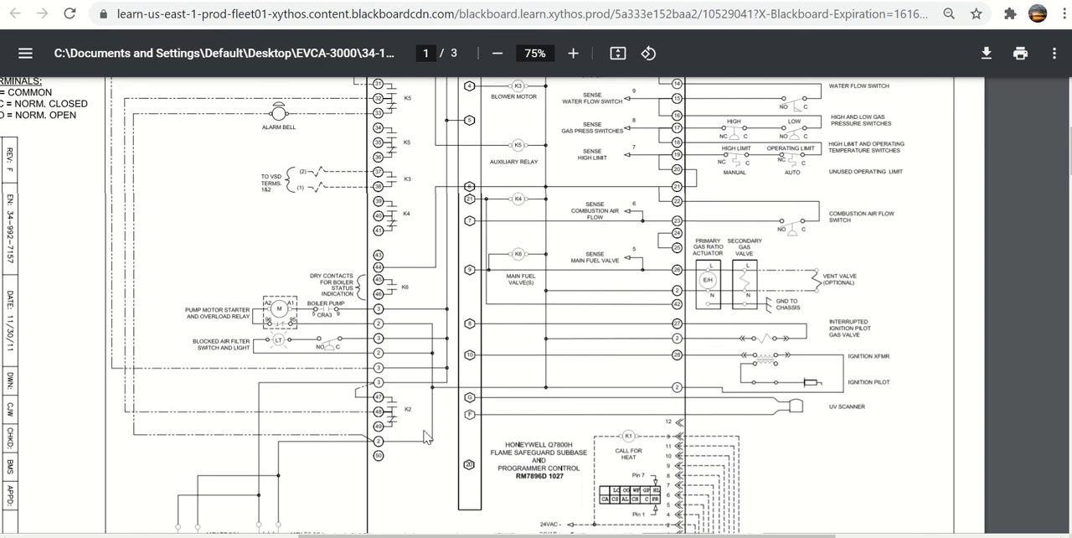
pyautogui.moveTo(391, 421)
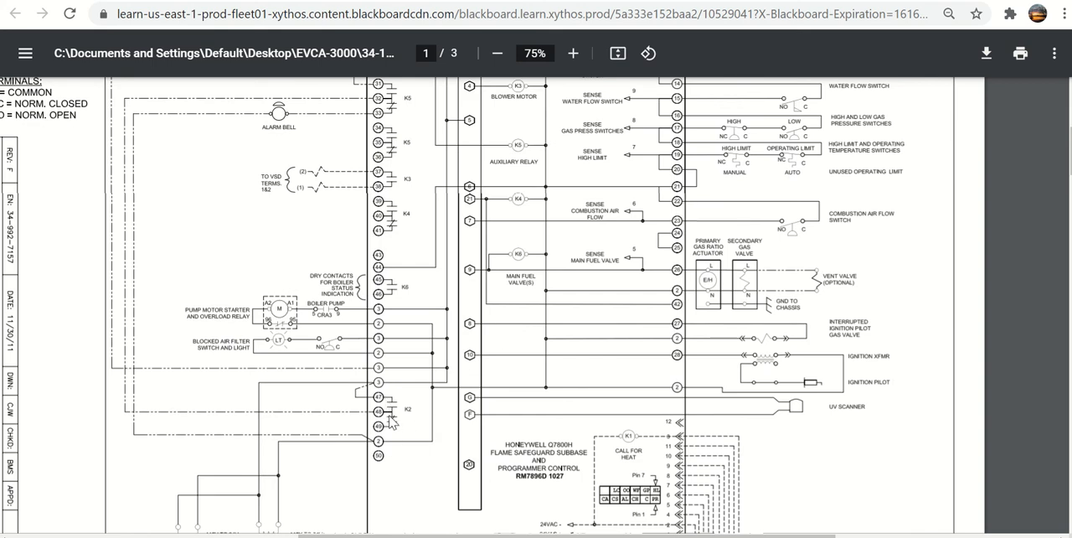
pyautogui.moveTo(393, 431)
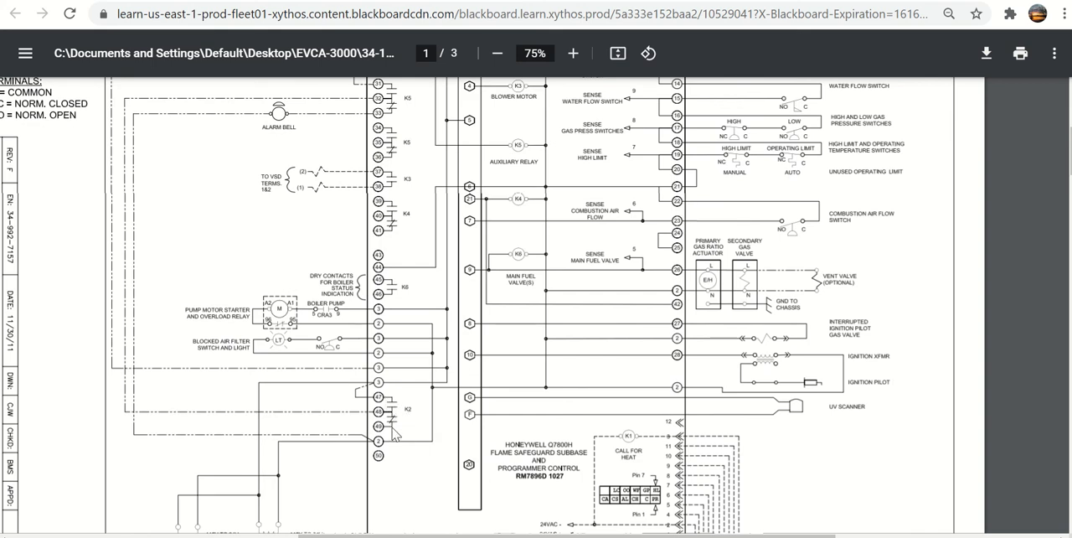
pyautogui.moveTo(395, 410)
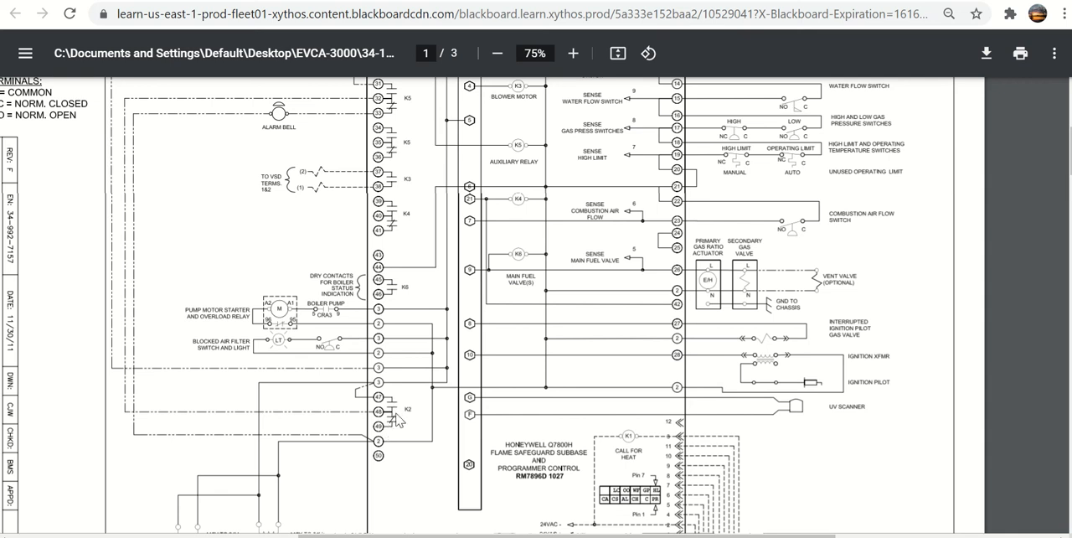
pyautogui.moveTo(396, 418)
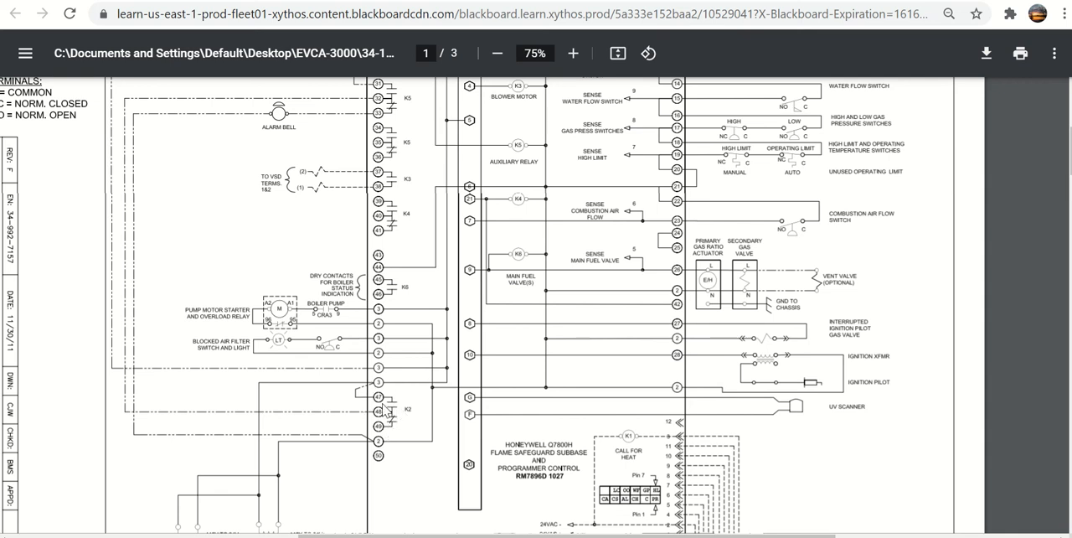
pyautogui.moveTo(388, 411)
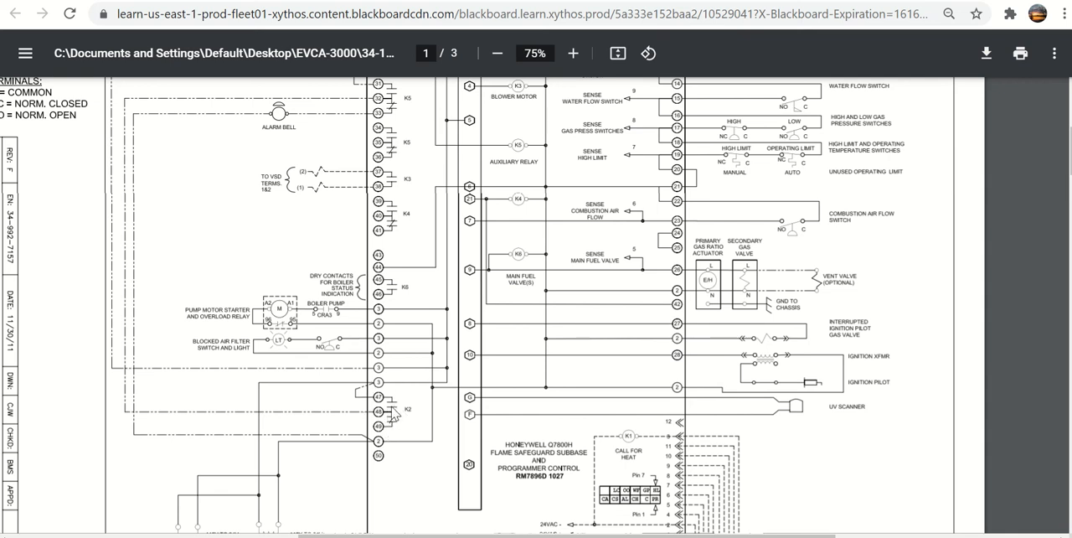
pyautogui.moveTo(397, 414)
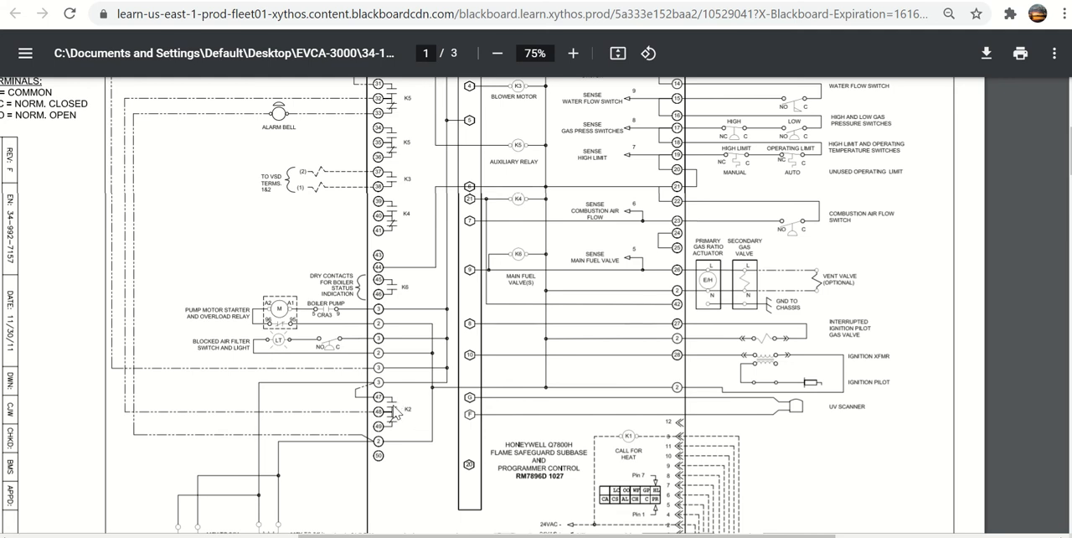
pyautogui.moveTo(393, 423)
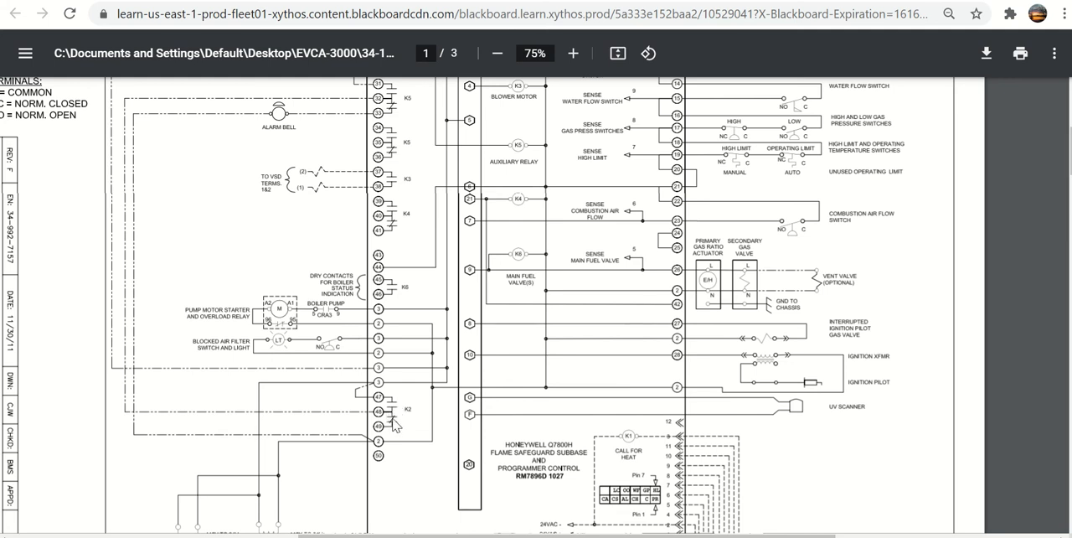
pyautogui.moveTo(155, 364)
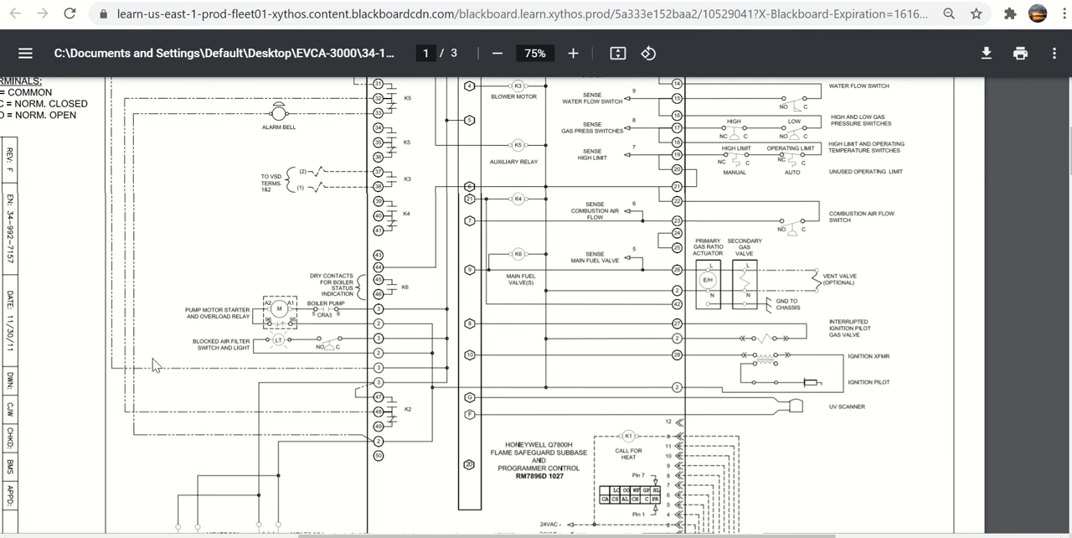
pyautogui.moveTo(394, 103)
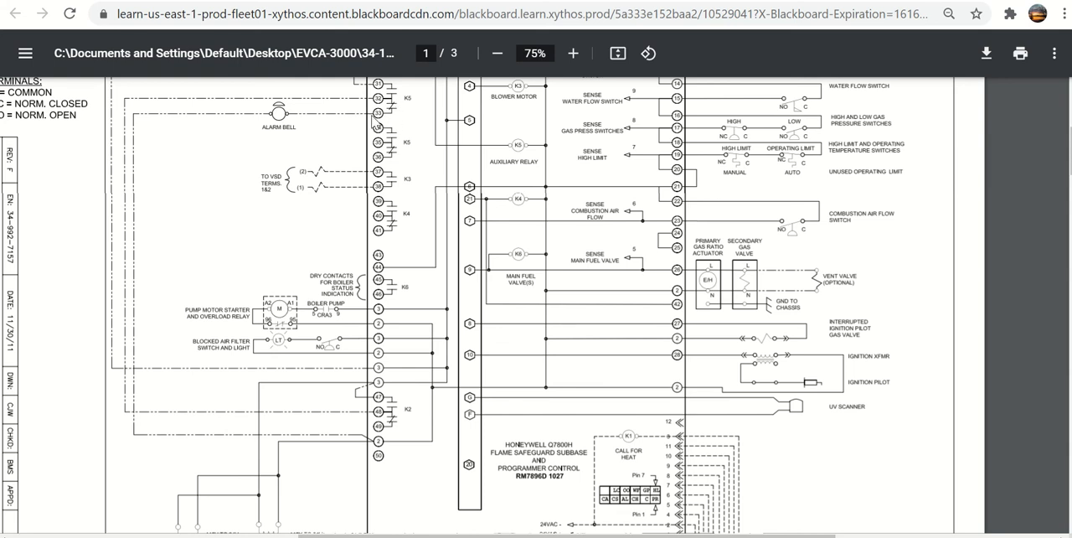
pyautogui.moveTo(136, 139)
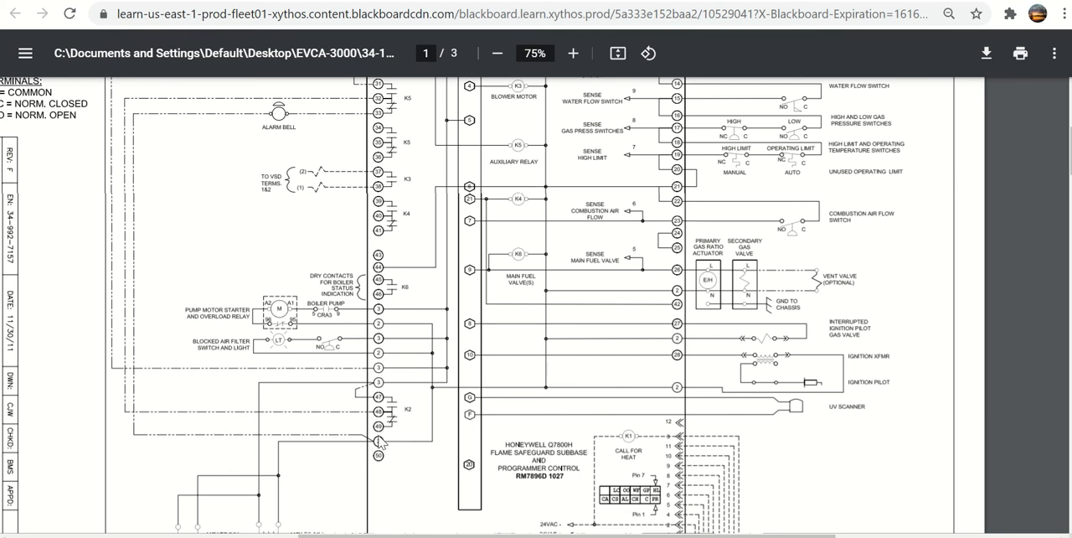
pyautogui.scroll(-3)
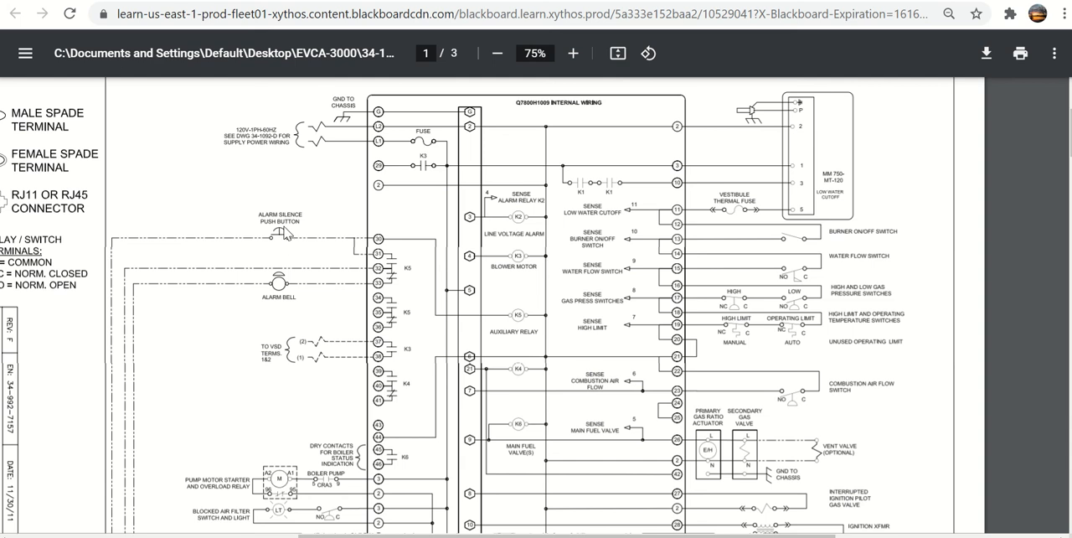
pyautogui.moveTo(292, 234)
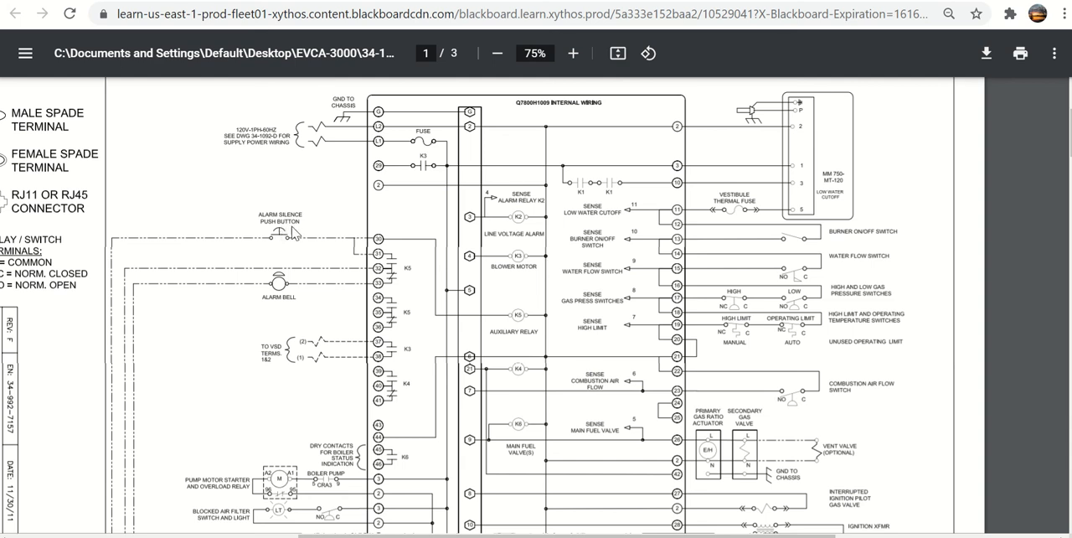
pyautogui.moveTo(291, 233)
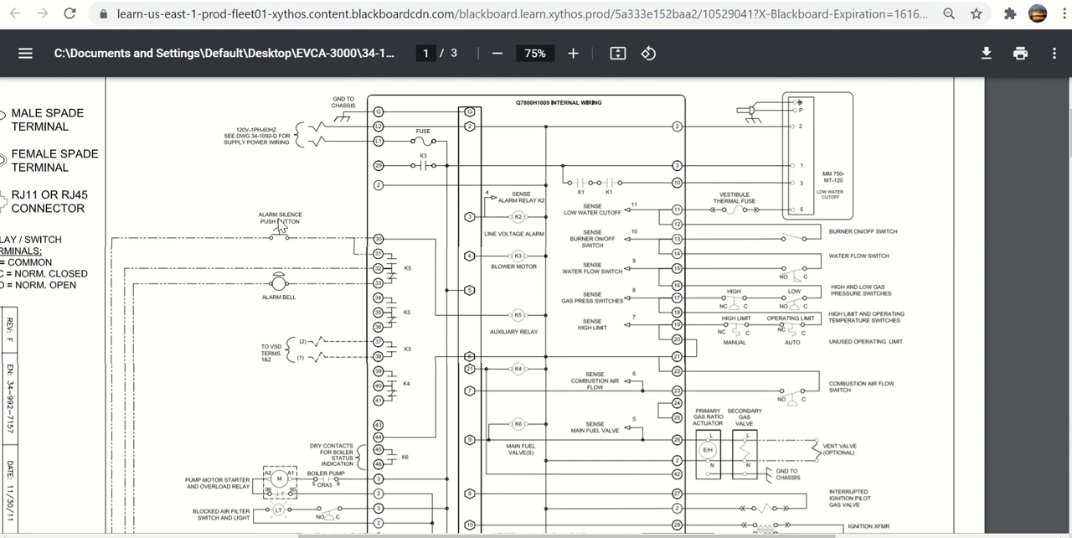
pyautogui.moveTo(358, 299)
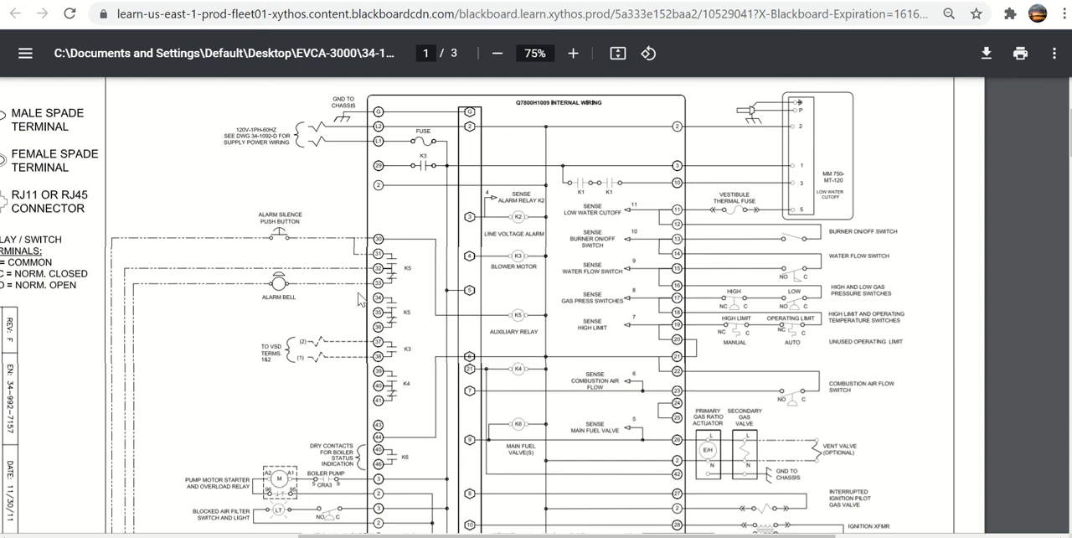
pyautogui.moveTo(463, 314)
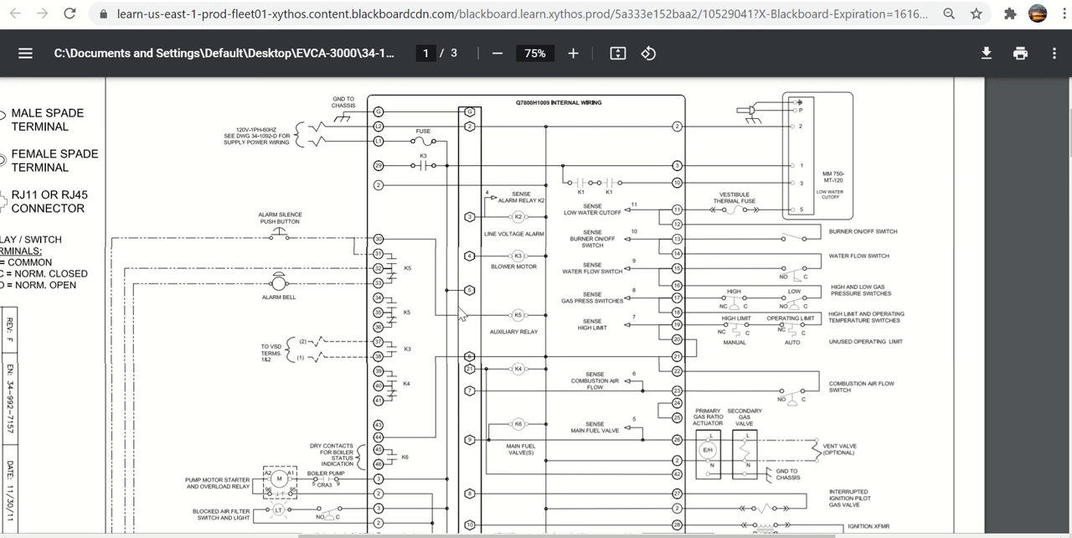
pyautogui.moveTo(496, 334)
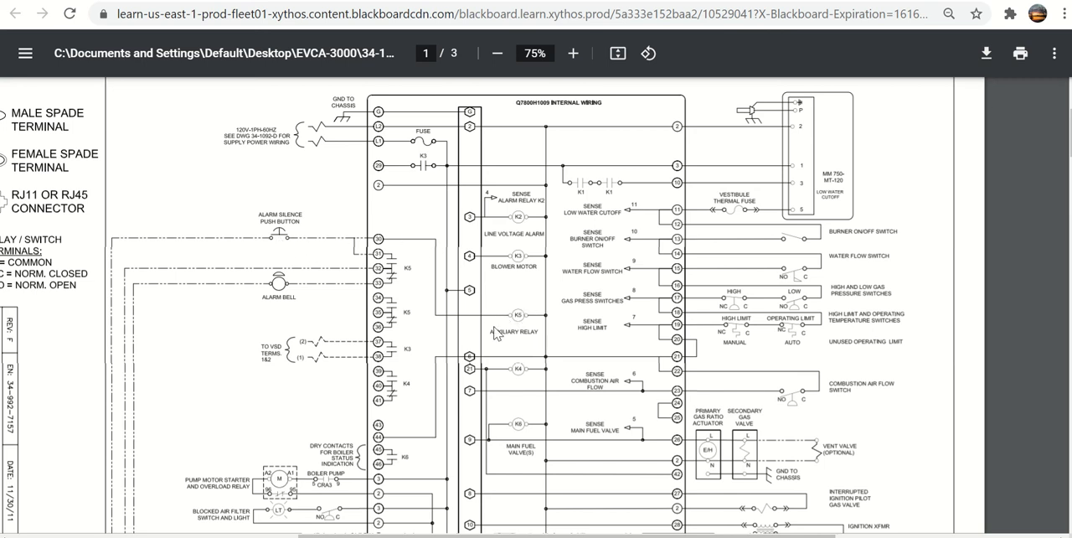
pyautogui.moveTo(524, 320)
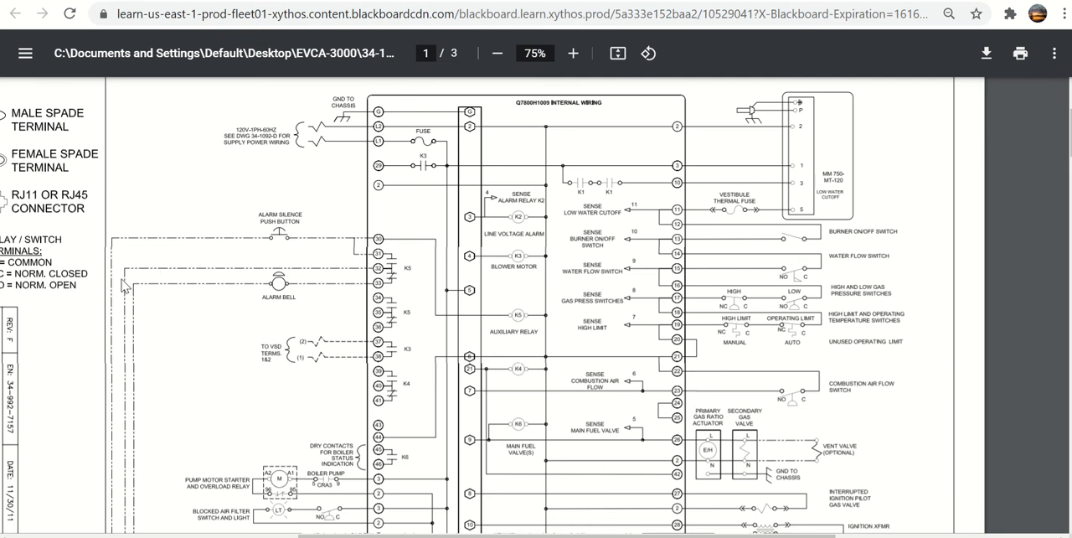
pyautogui.moveTo(325, 316)
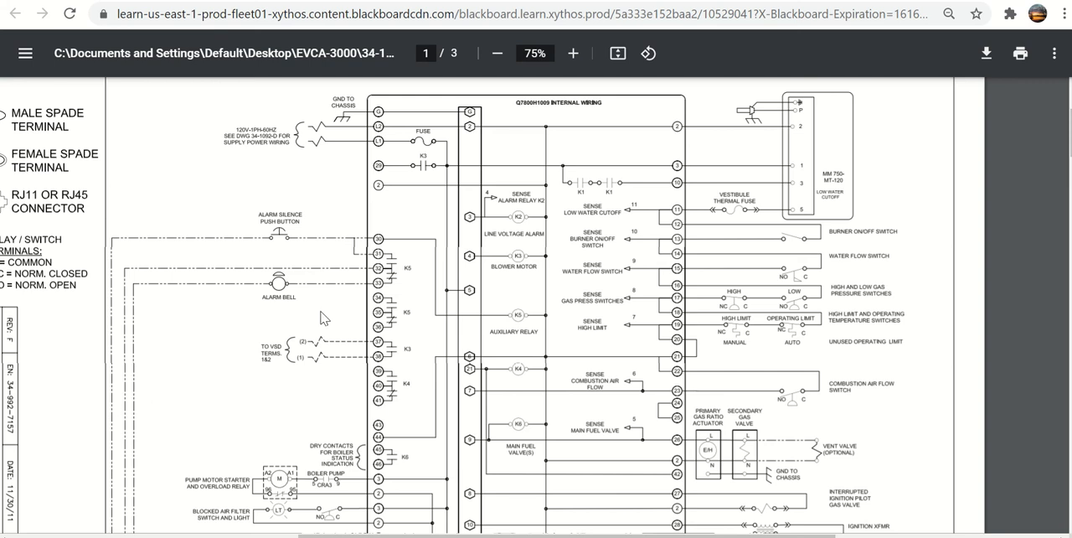
pyautogui.scroll(-3)
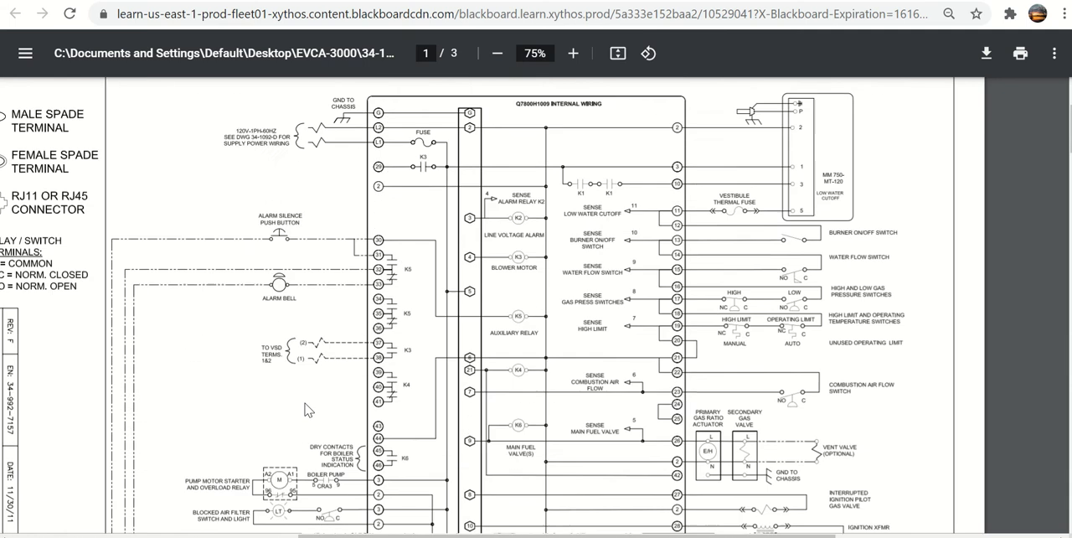
pyautogui.scroll(-3)
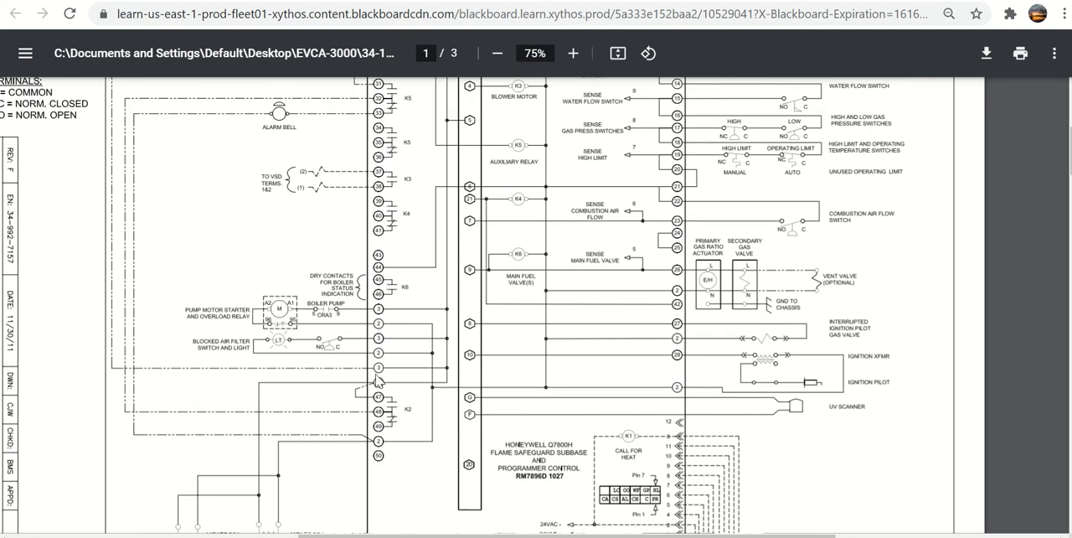
pyautogui.moveTo(461, 481)
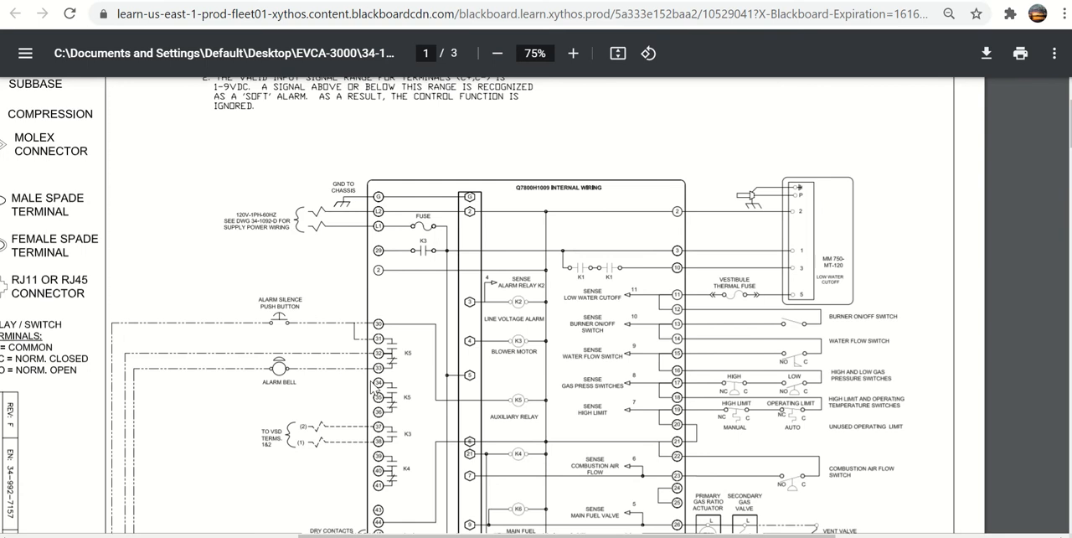
pyautogui.moveTo(499, 505)
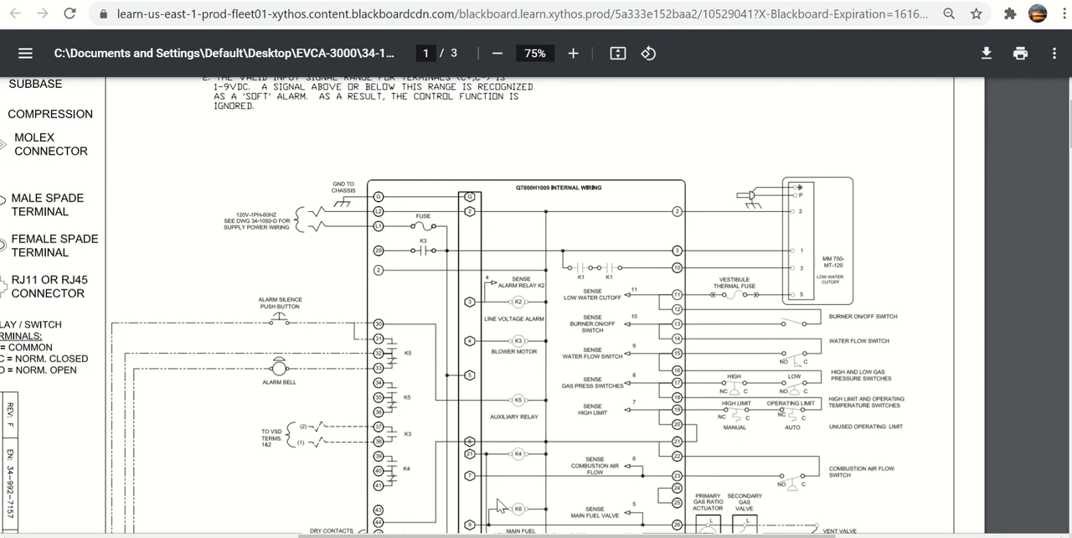
pyautogui.scroll(-3)
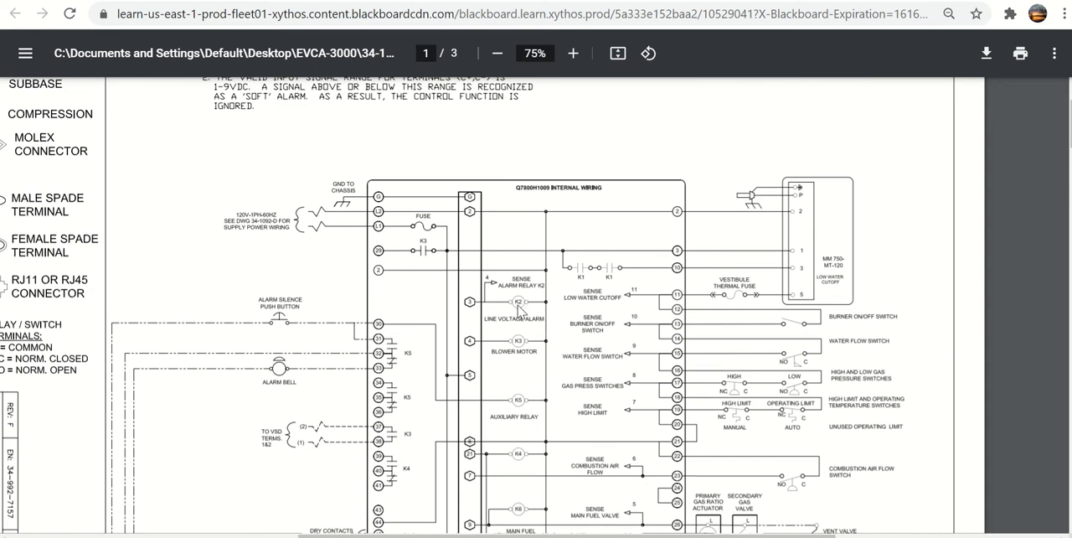
pyautogui.moveTo(520, 311)
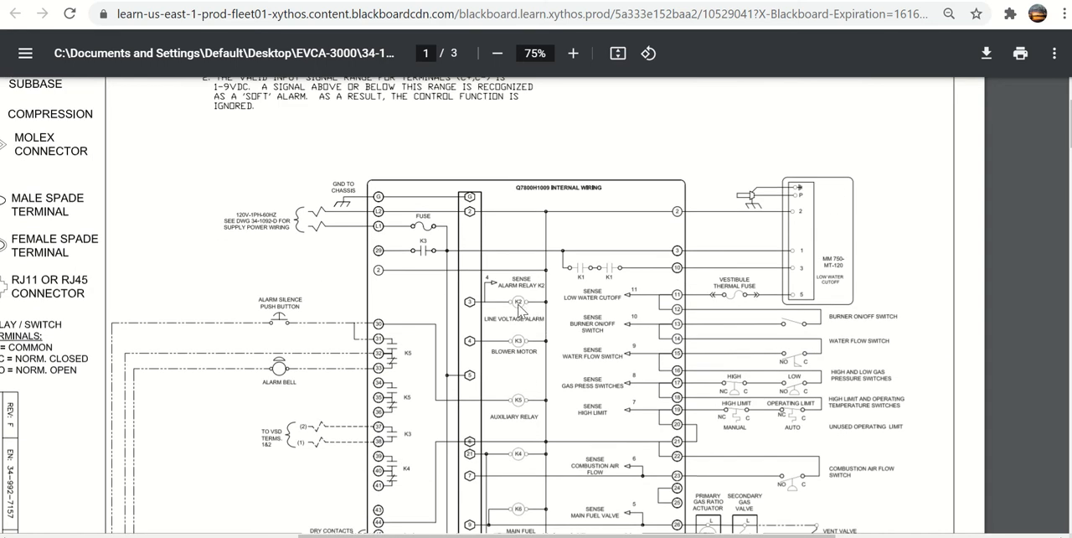
pyautogui.moveTo(521, 311)
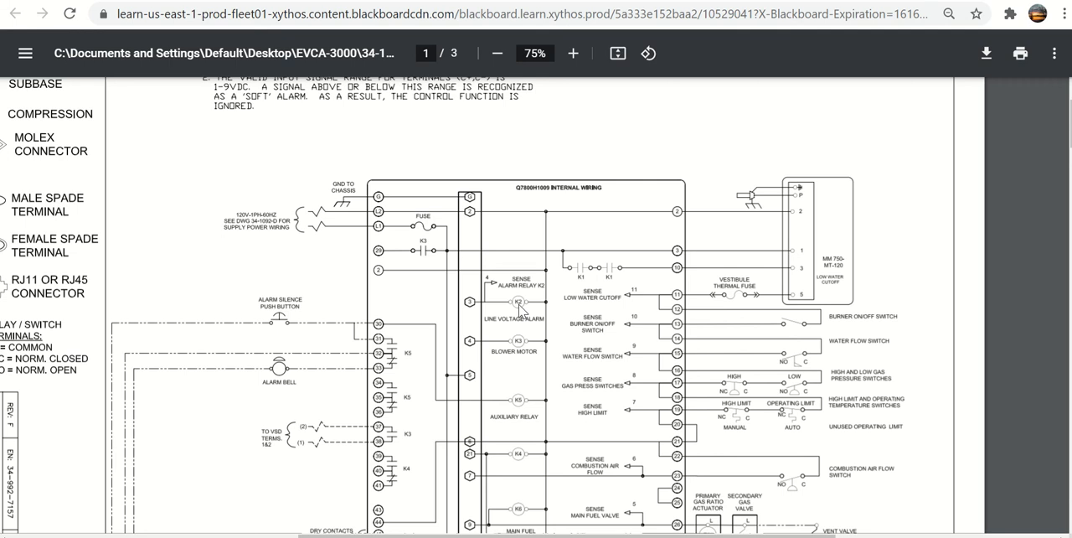
pyautogui.moveTo(283, 377)
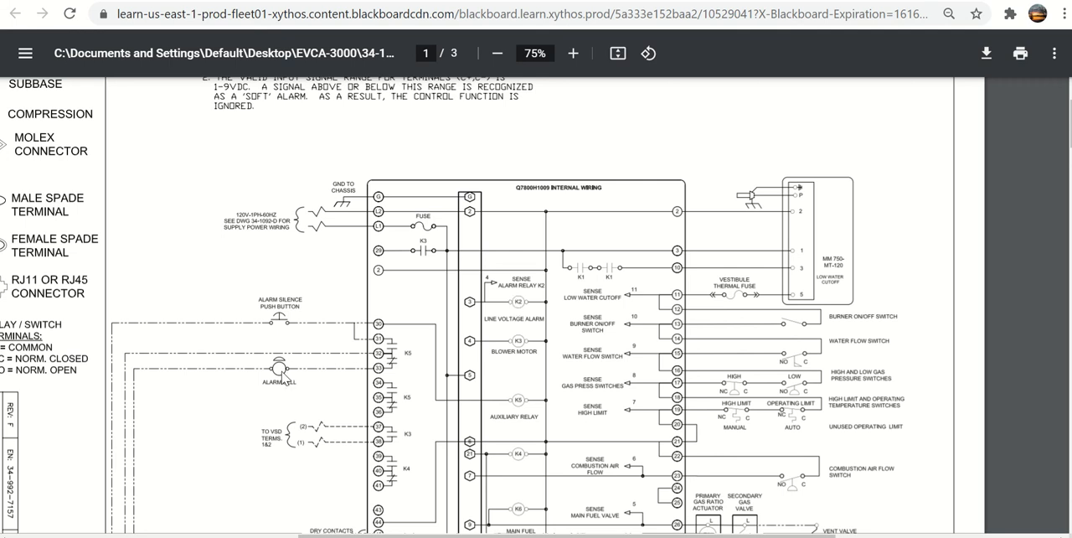
pyautogui.moveTo(290, 322)
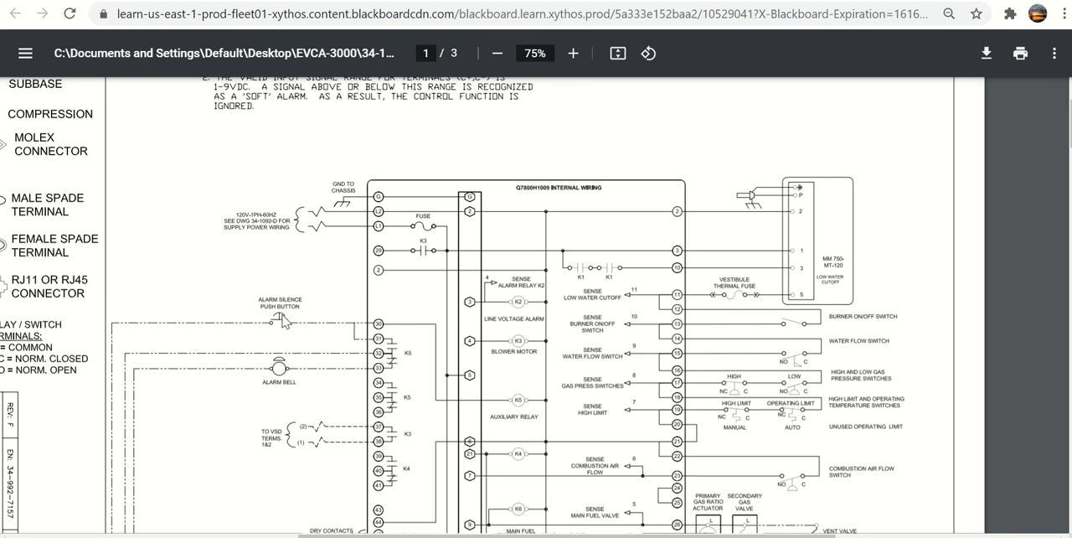
pyautogui.moveTo(293, 375)
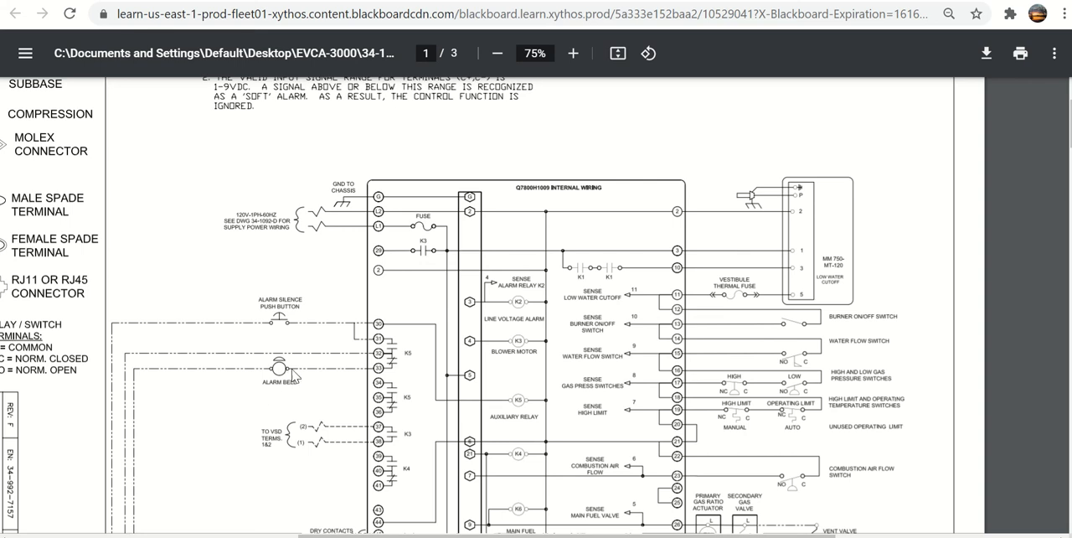
pyautogui.moveTo(482, 396)
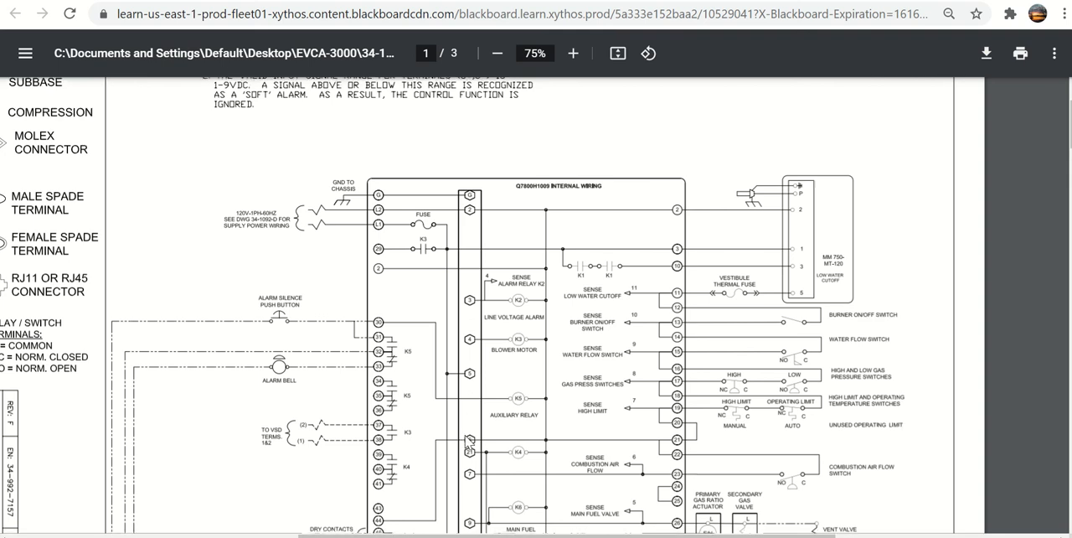
# - Scroll down to the pump motor starter, ignition pilot and UV scanner wiring
pyautogui.scroll(-3)
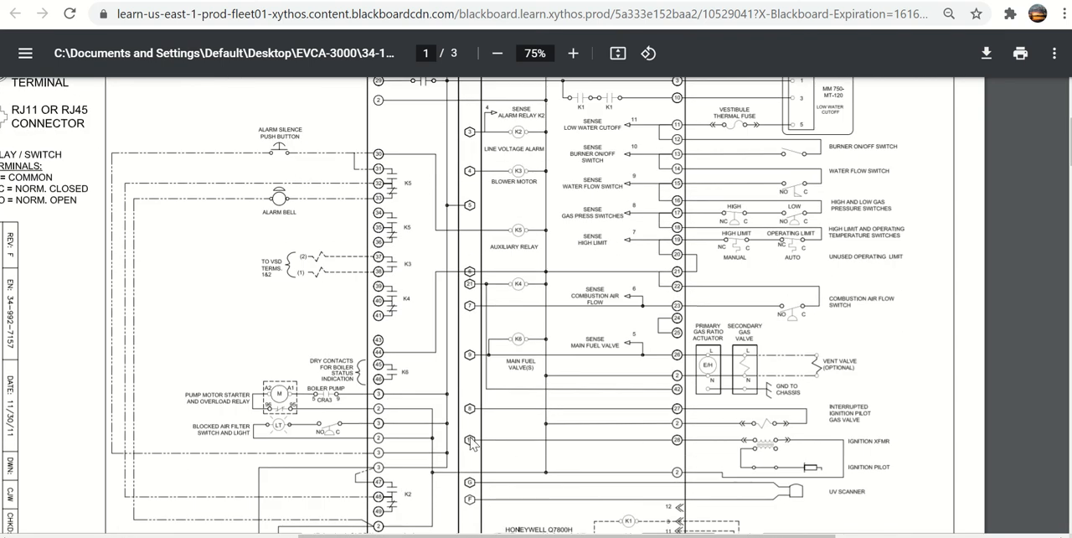
pyautogui.moveTo(299, 136)
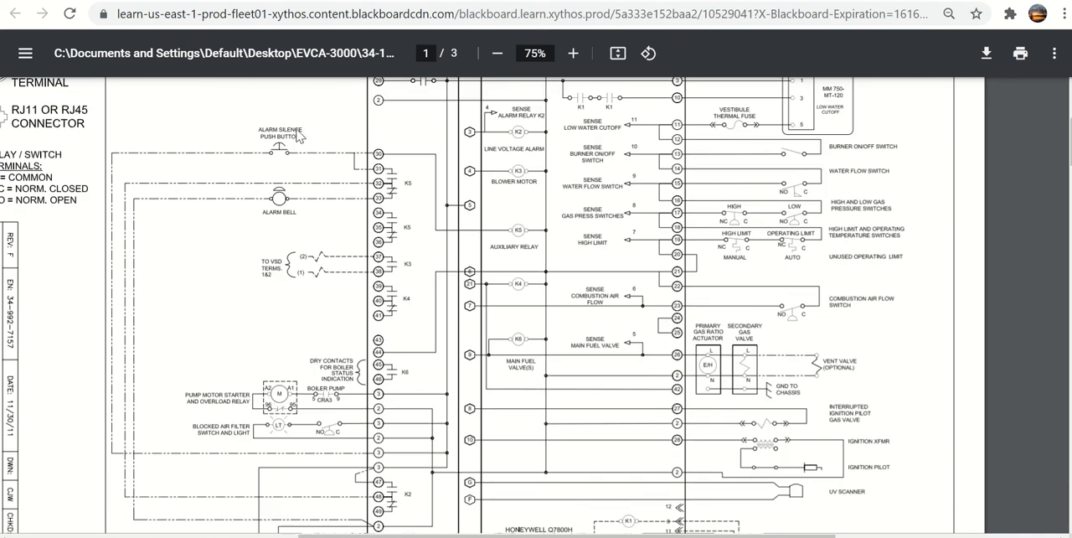
pyautogui.moveTo(270, 199)
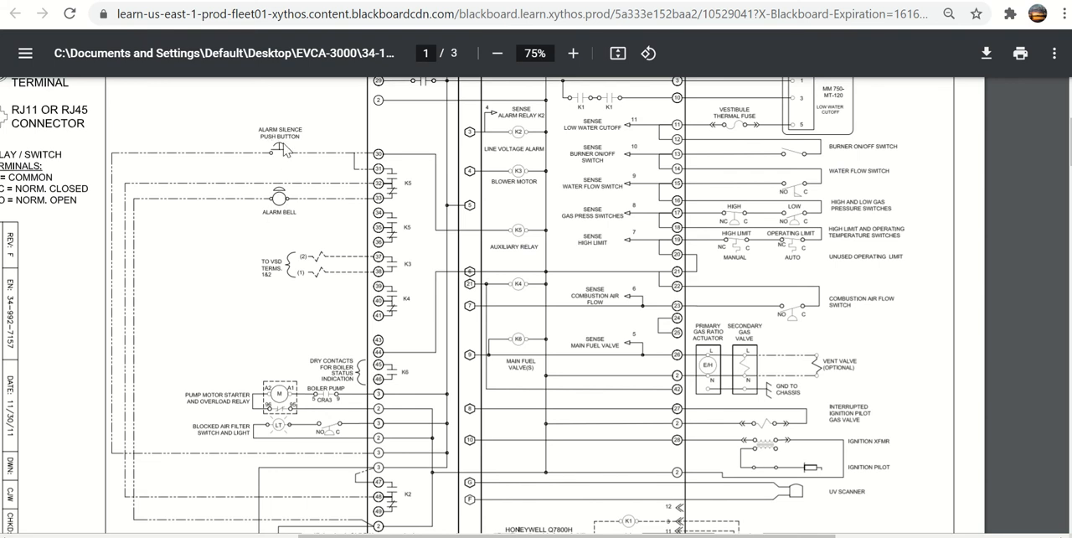
pyautogui.moveTo(271, 216)
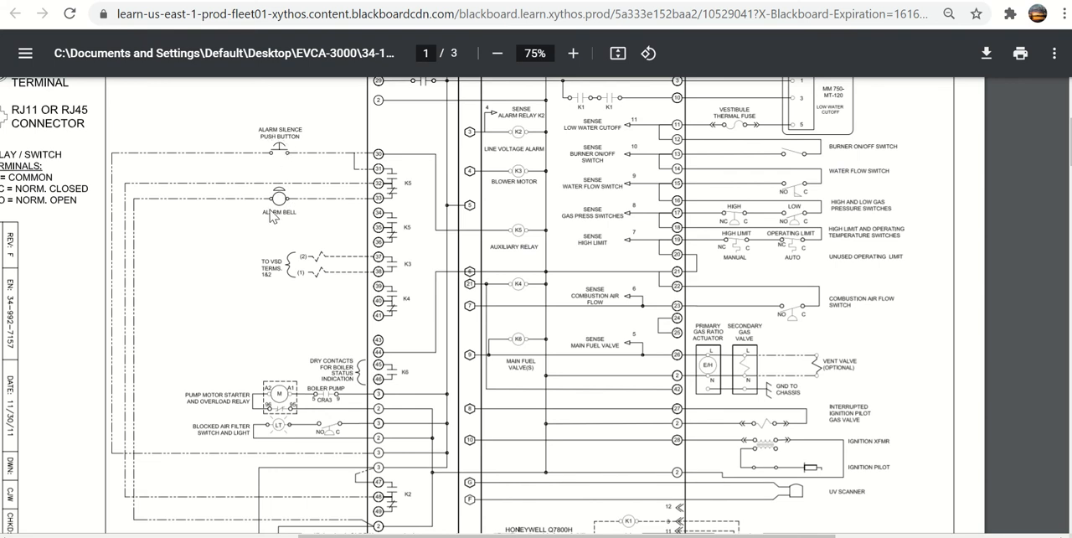
pyautogui.moveTo(452, 243)
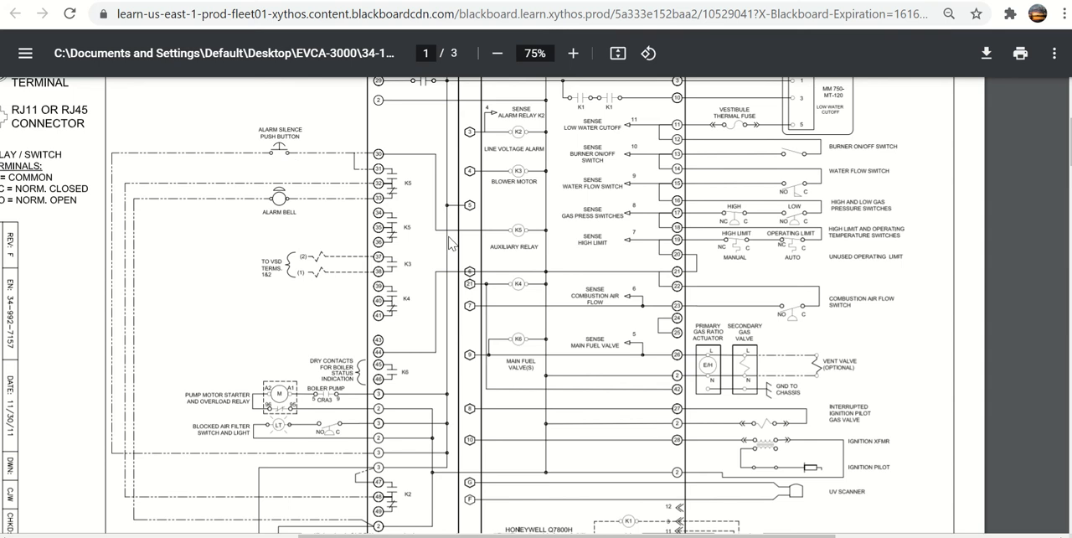
pyautogui.moveTo(374, 396)
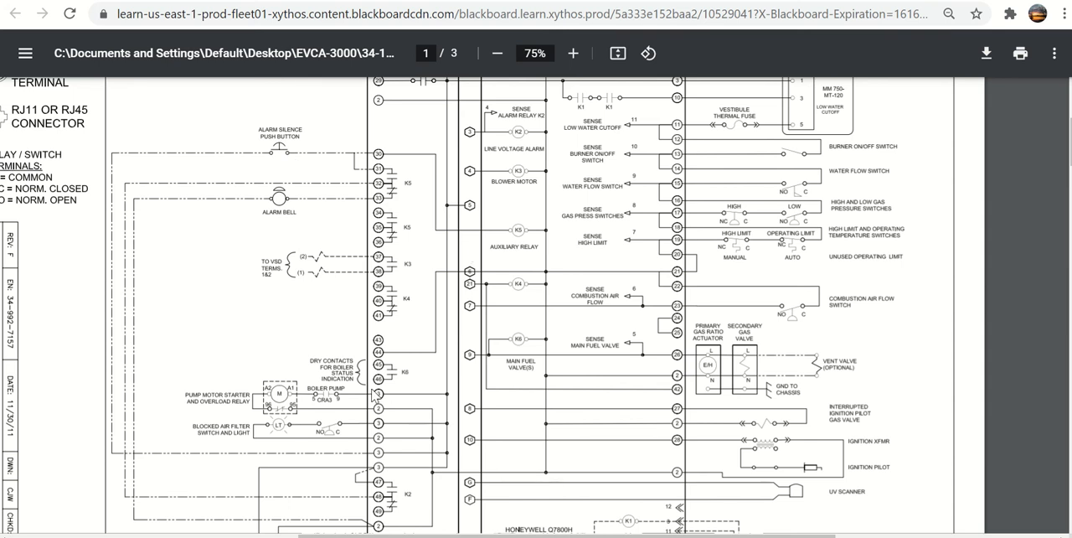
pyautogui.moveTo(350, 195)
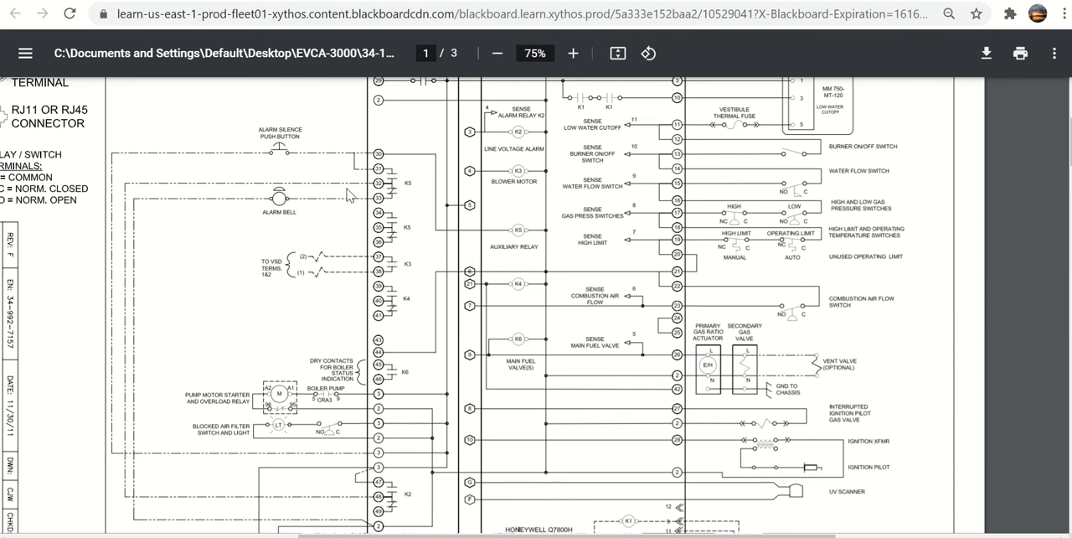
pyautogui.moveTo(519, 151)
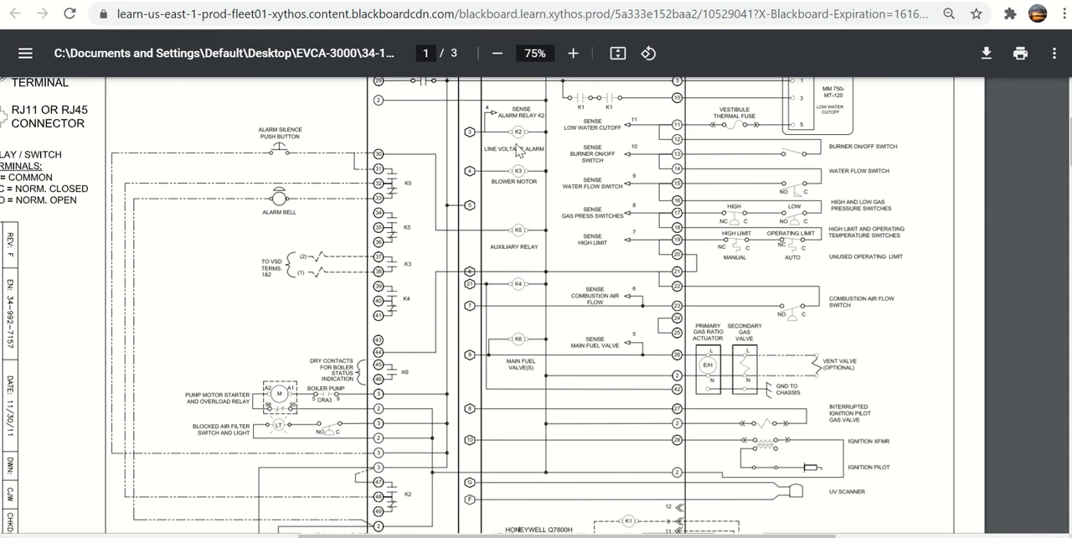
pyautogui.moveTo(339, 187)
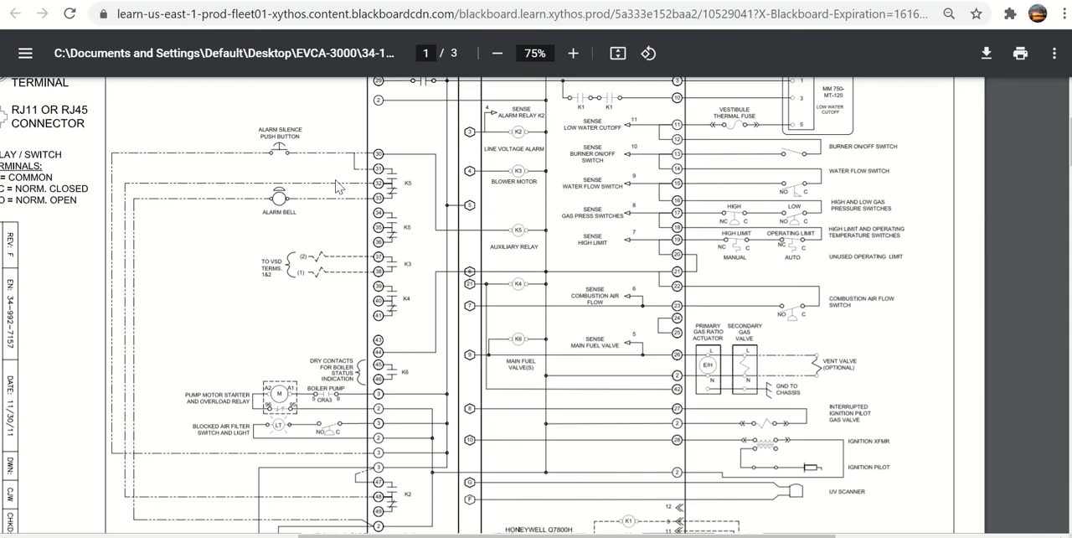
pyautogui.moveTo(364, 286)
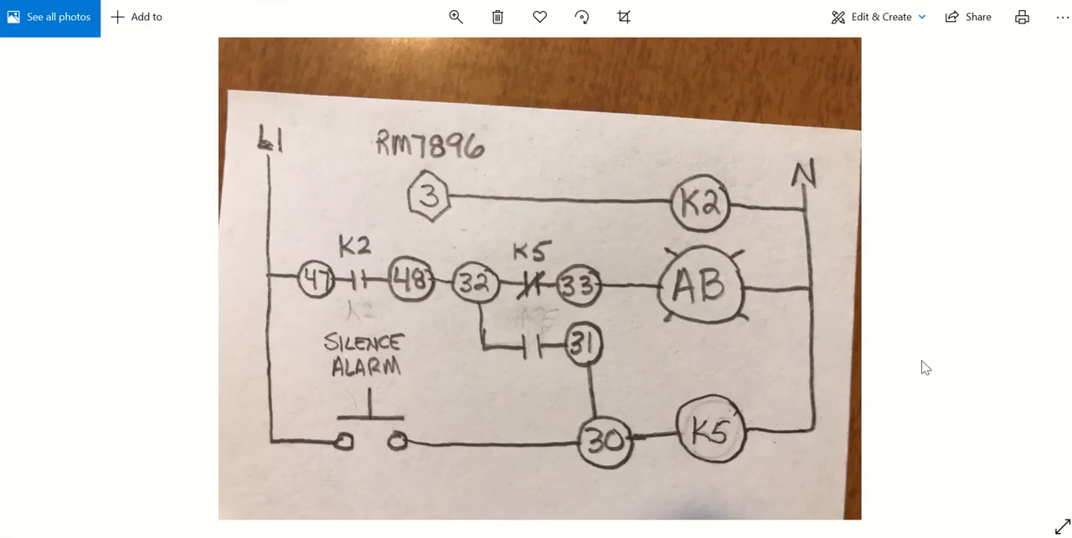
pyautogui.moveTo(879, 184)
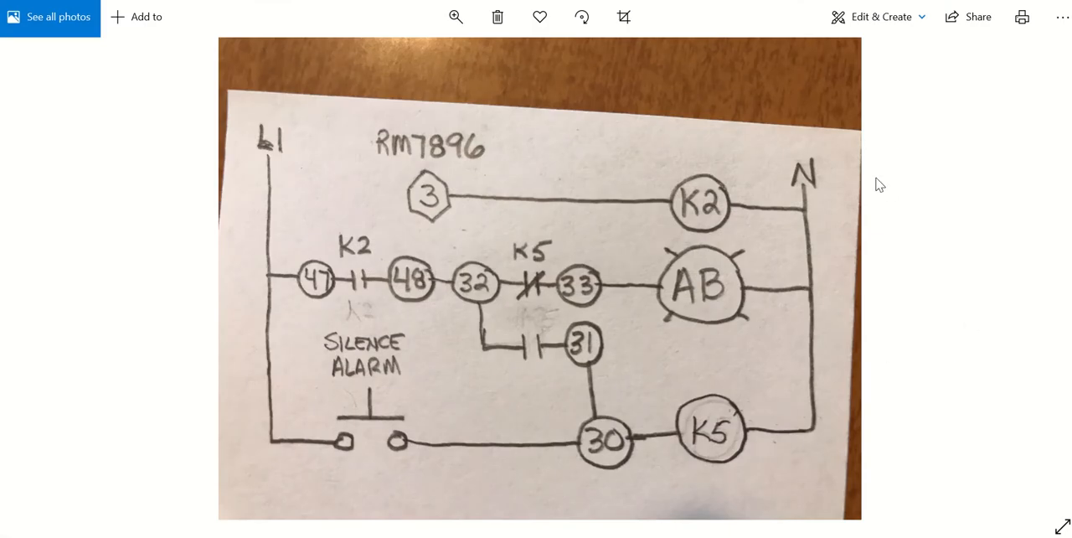
pyautogui.moveTo(959, 267)
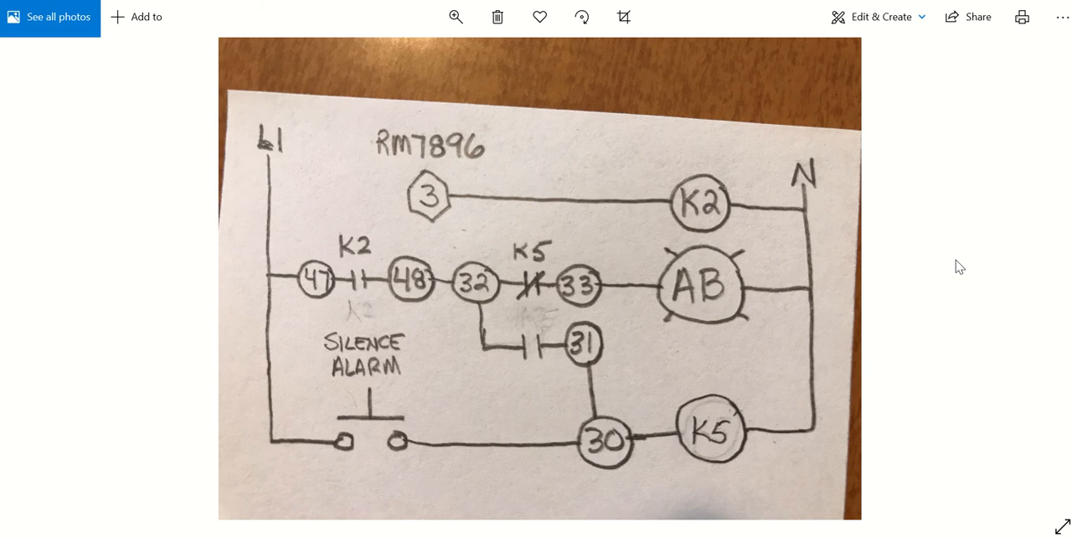
pyautogui.moveTo(436, 210)
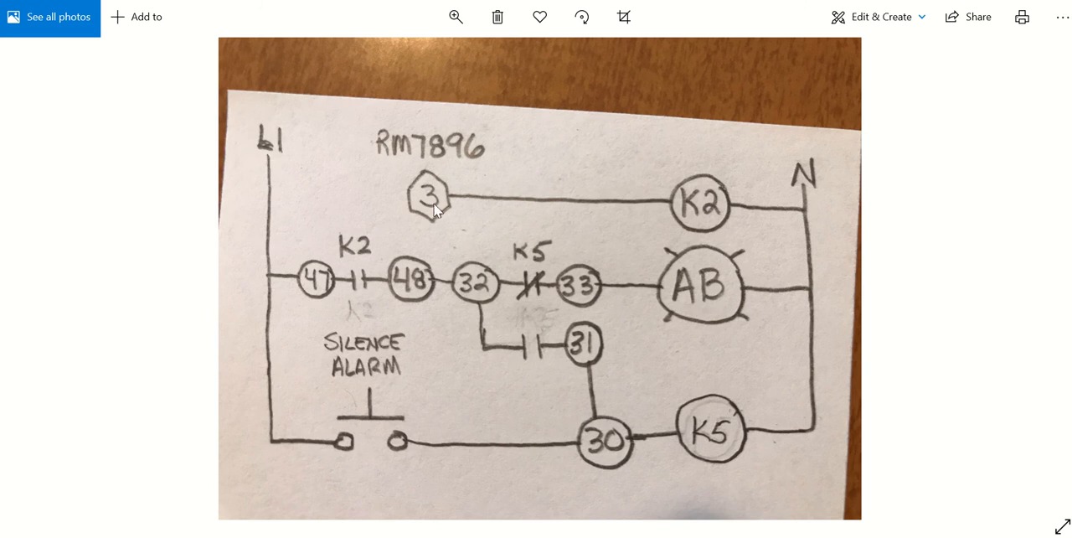
pyautogui.moveTo(431, 202)
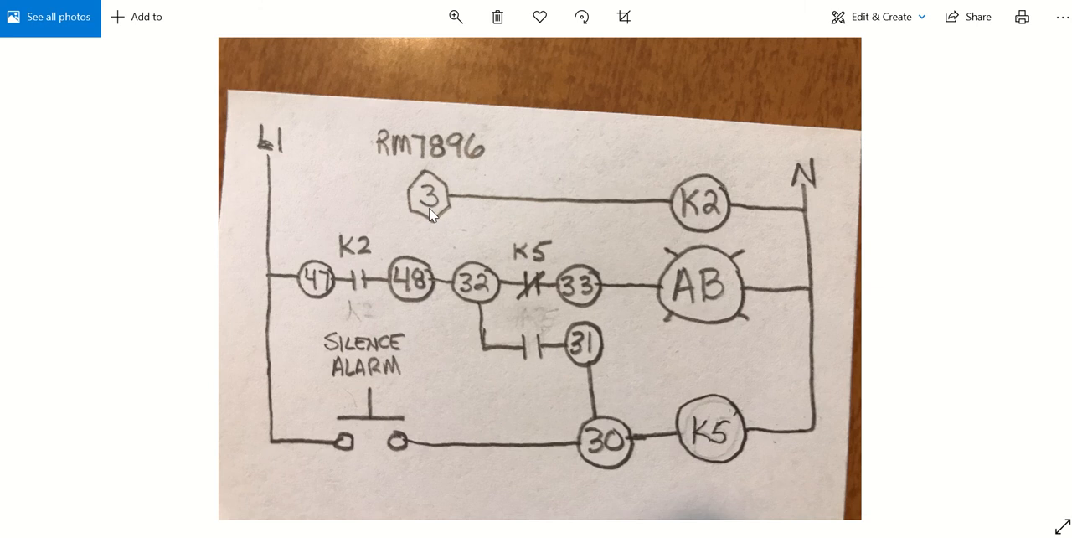
pyautogui.moveTo(433, 212)
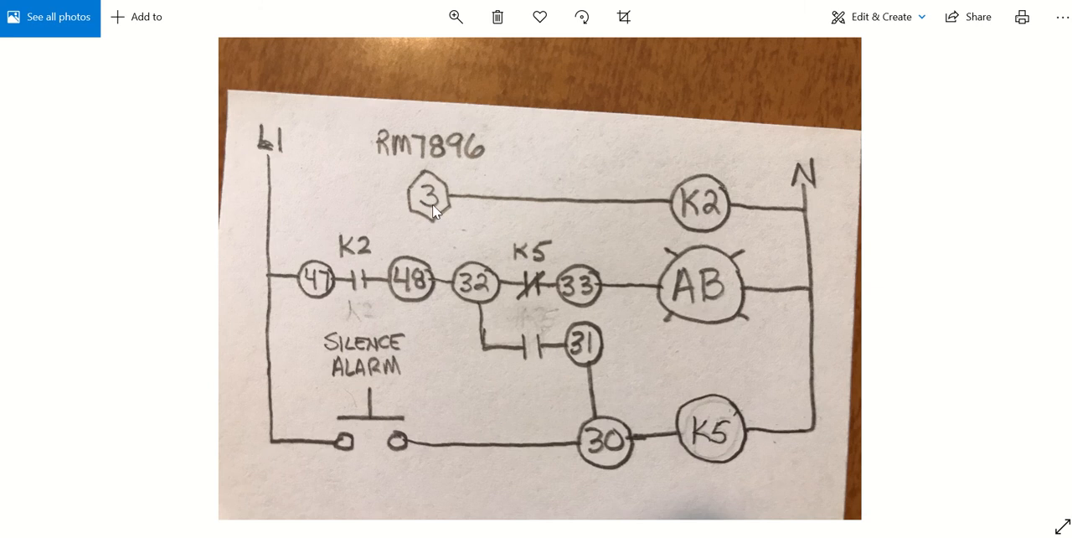
pyautogui.moveTo(723, 209)
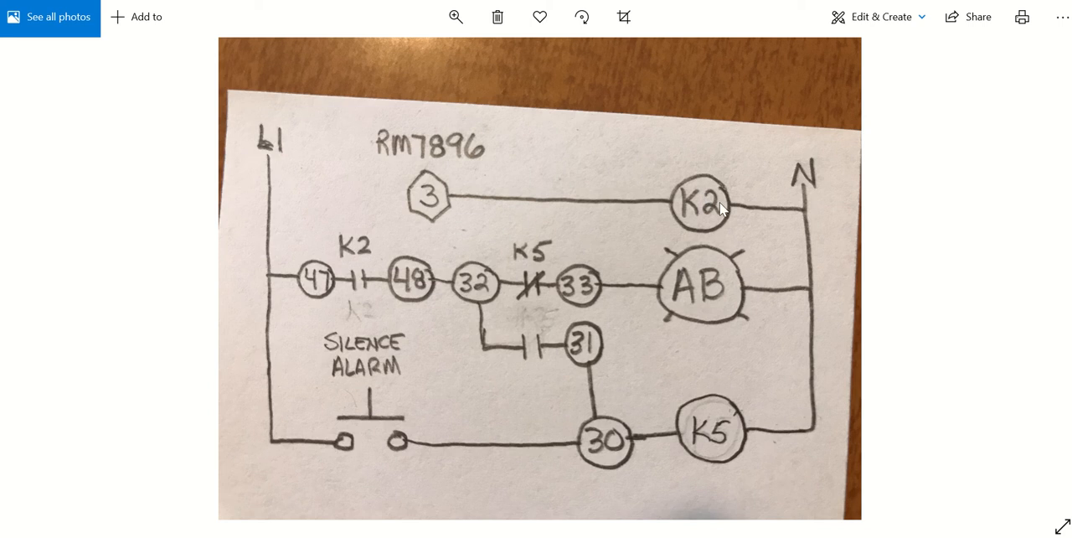
pyautogui.moveTo(711, 211)
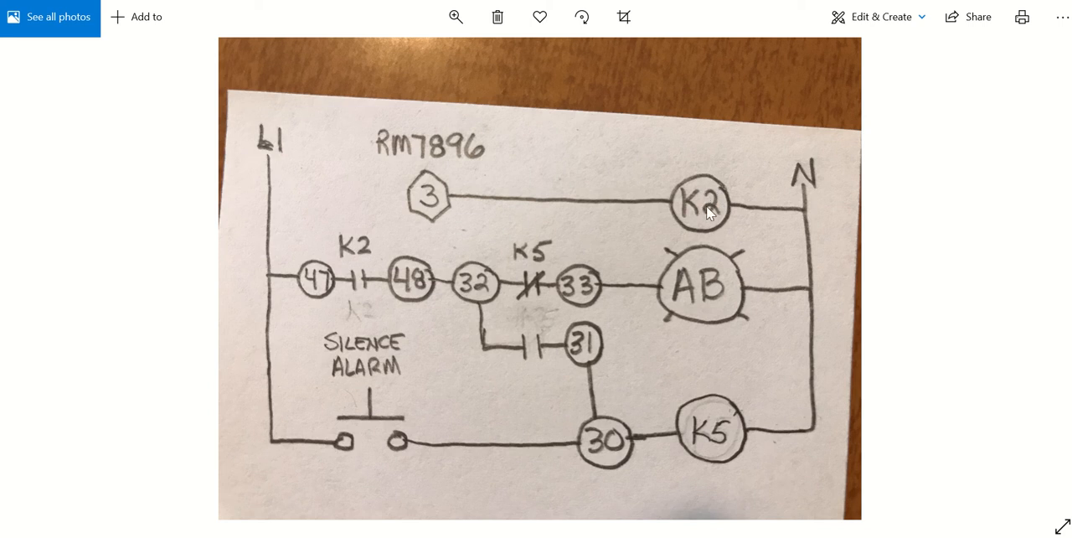
pyautogui.moveTo(368, 287)
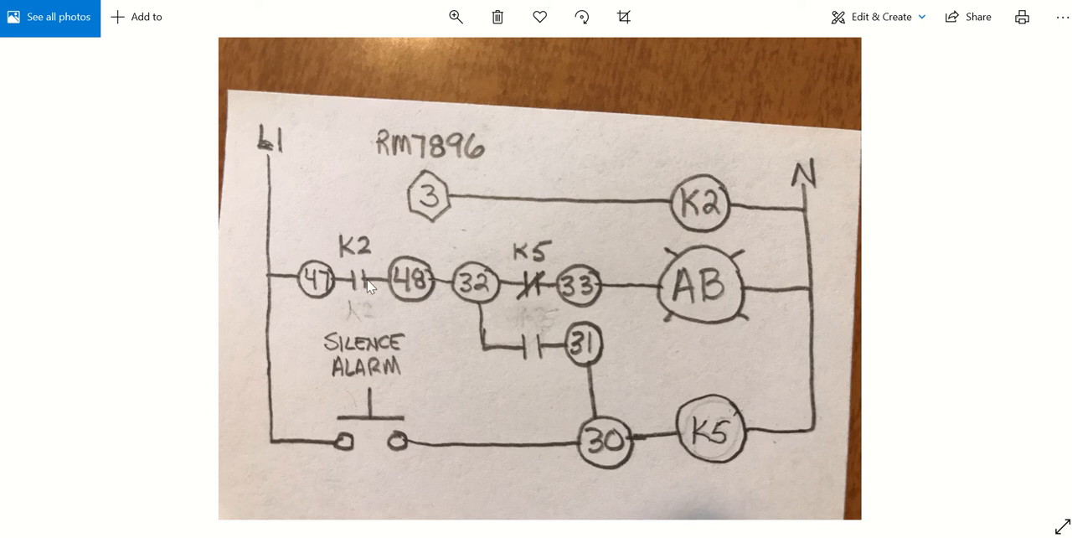
pyautogui.moveTo(262, 281)
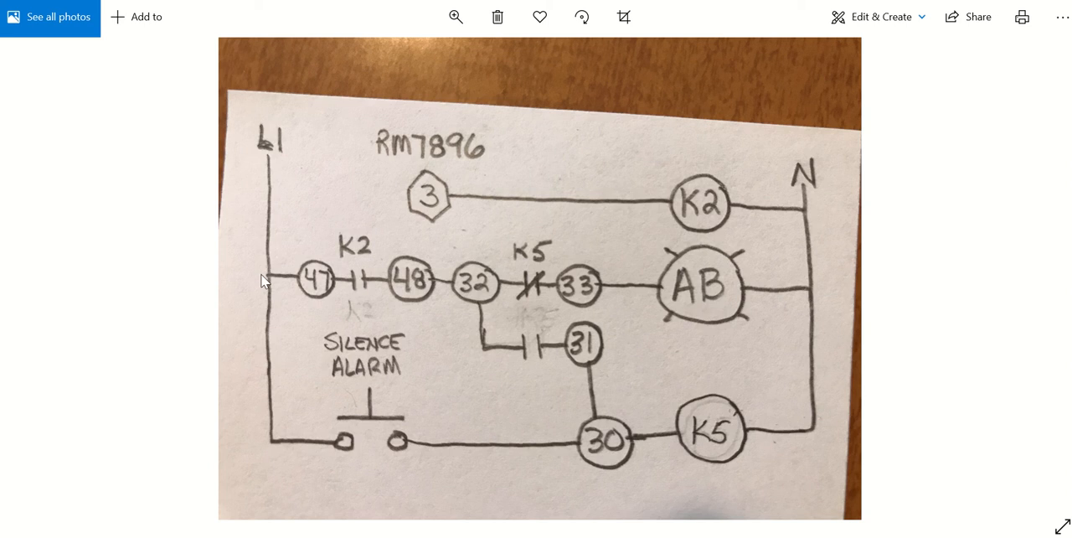
pyautogui.moveTo(318, 281)
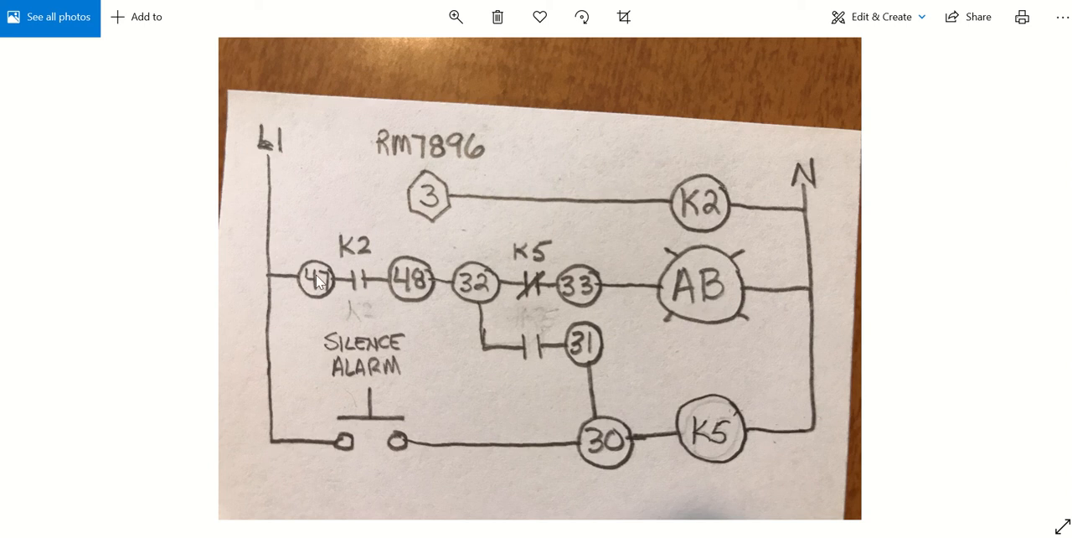
pyautogui.moveTo(373, 287)
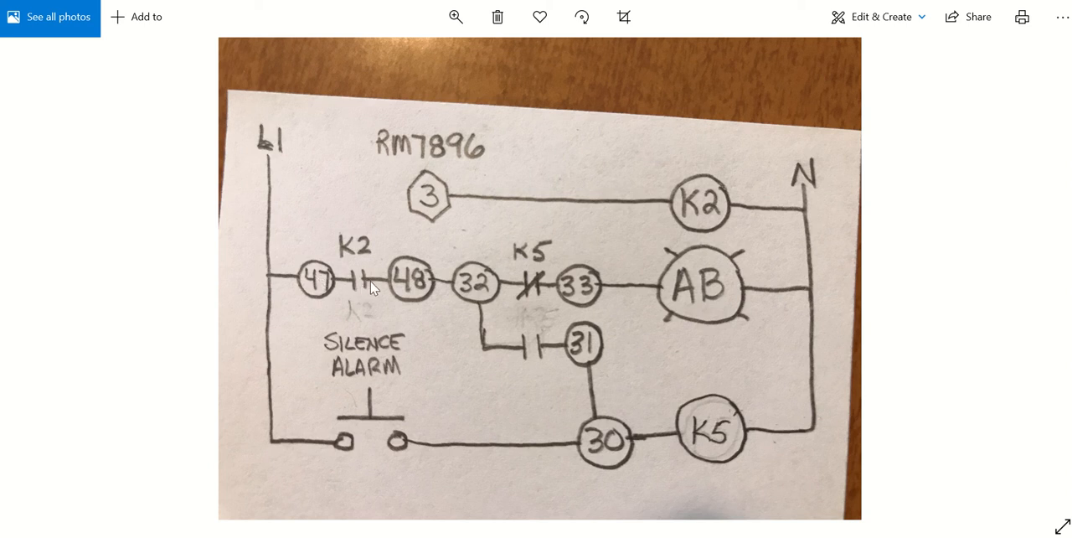
pyautogui.moveTo(419, 278)
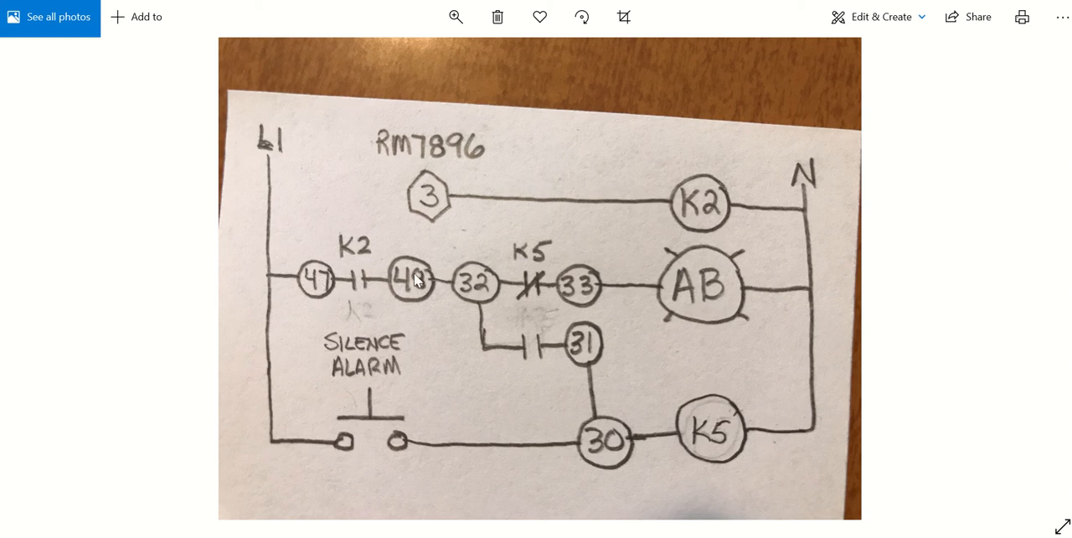
pyautogui.moveTo(366, 286)
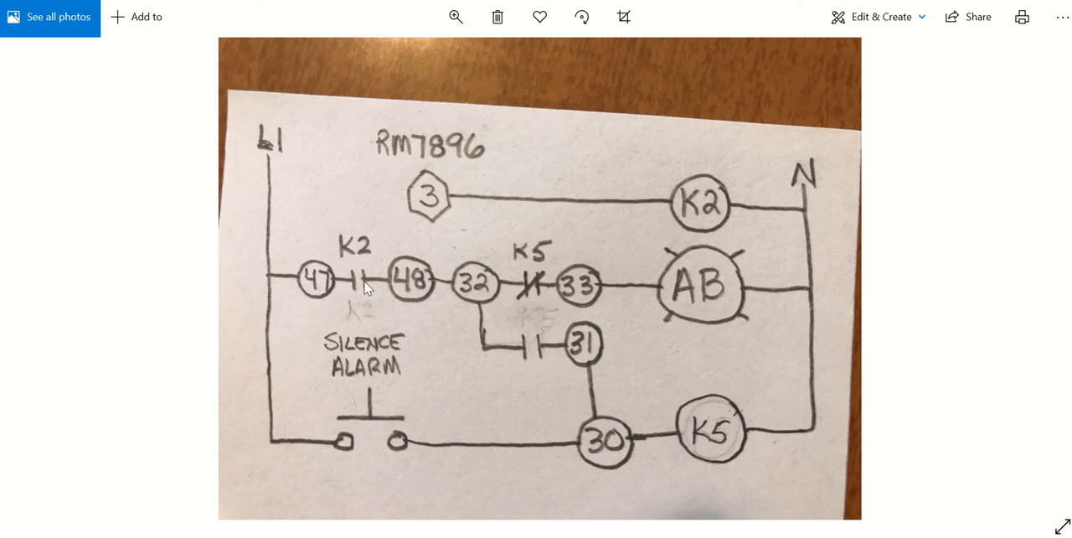
pyautogui.moveTo(429, 287)
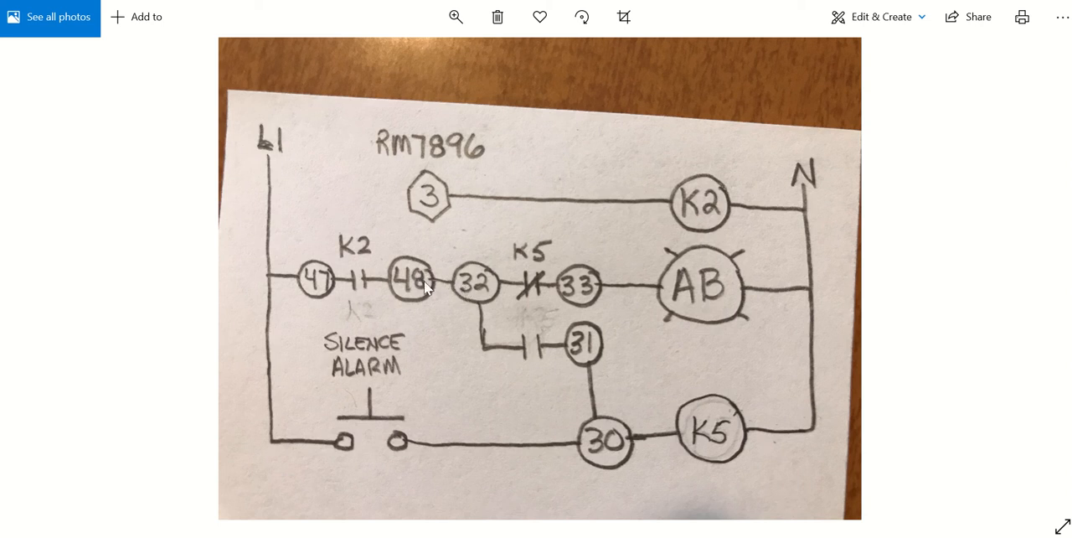
pyautogui.moveTo(472, 290)
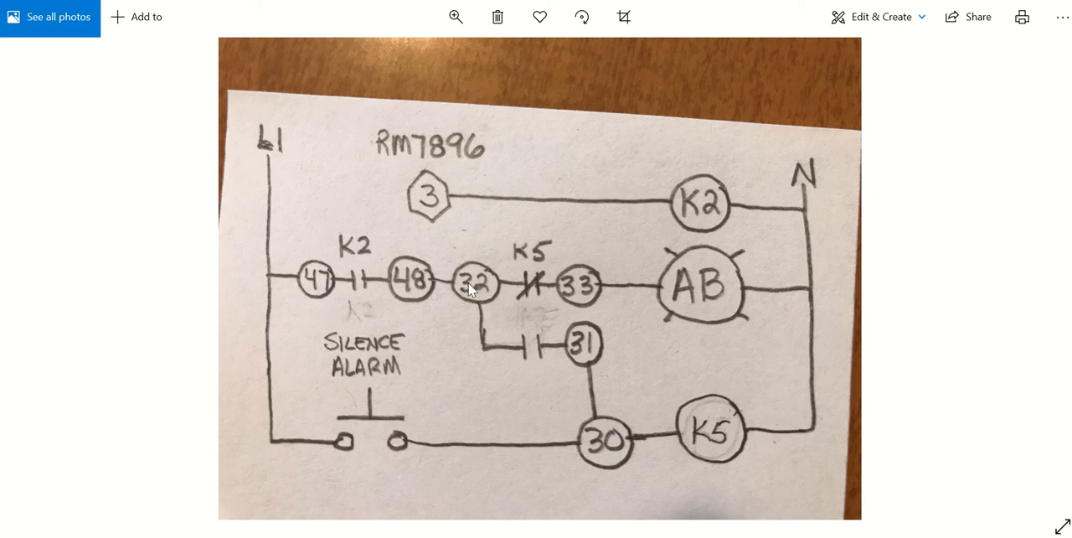
pyautogui.moveTo(542, 260)
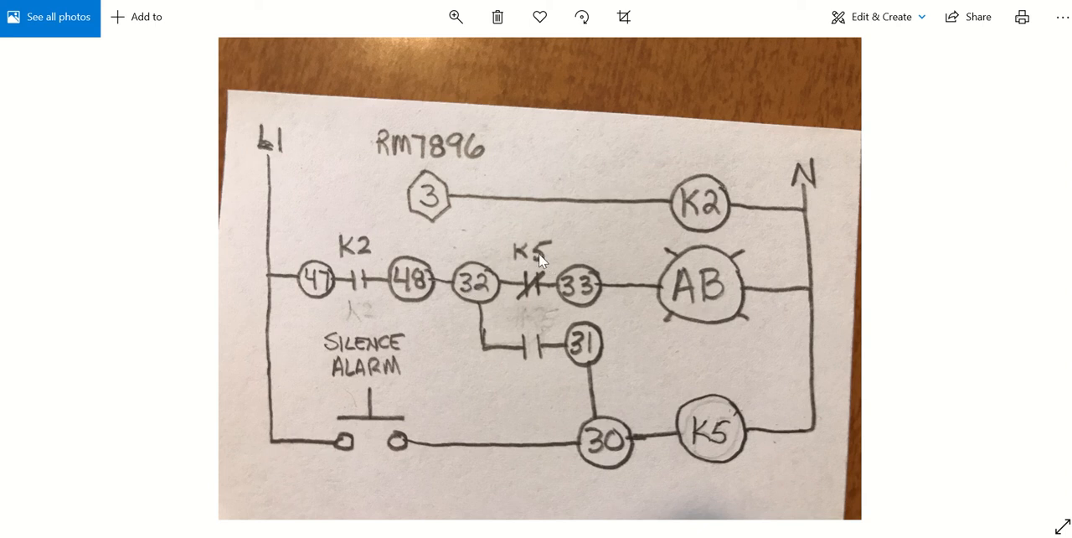
pyautogui.moveTo(536, 289)
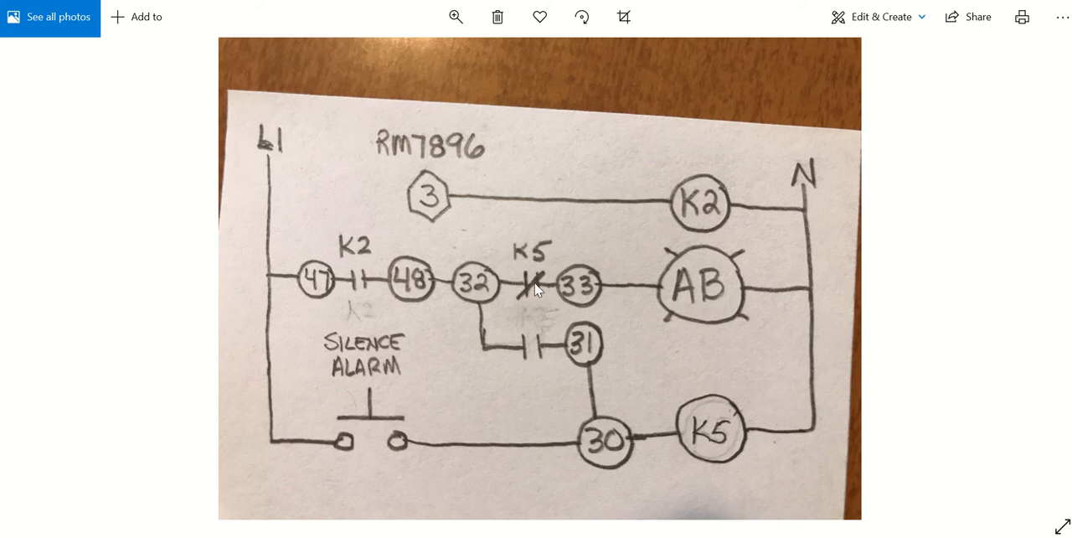
pyautogui.moveTo(526, 293)
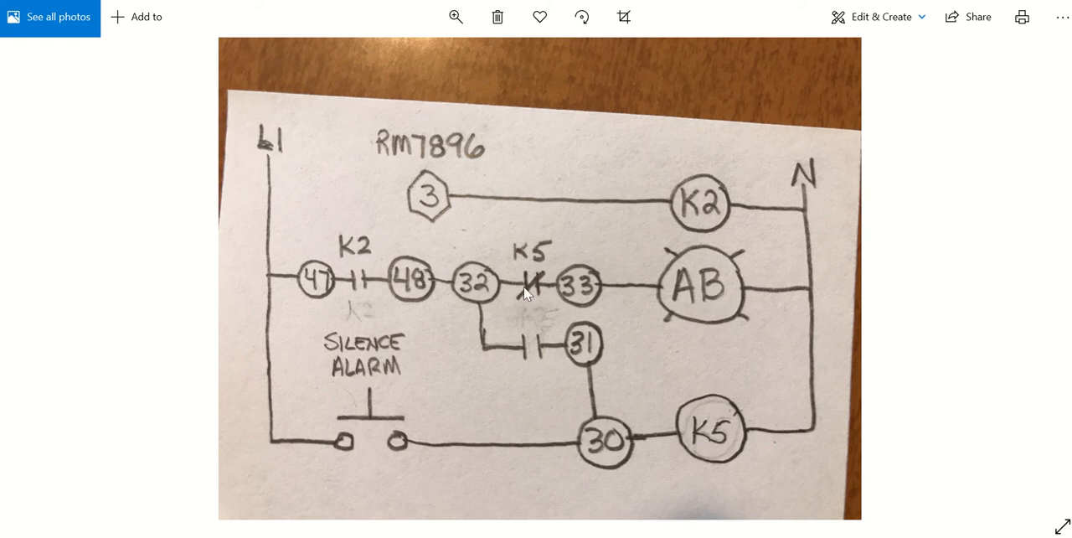
pyautogui.moveTo(586, 291)
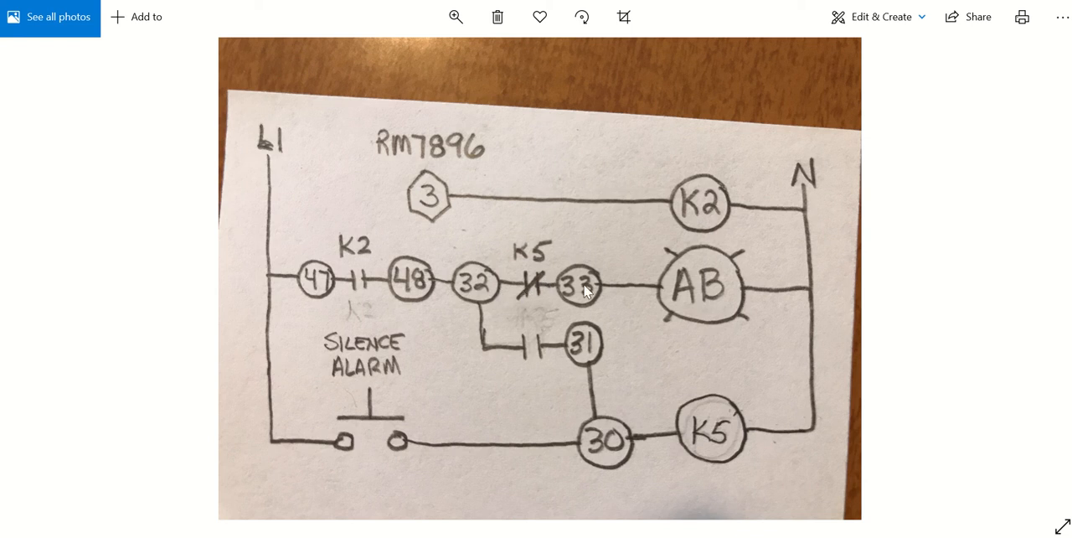
pyautogui.moveTo(677, 287)
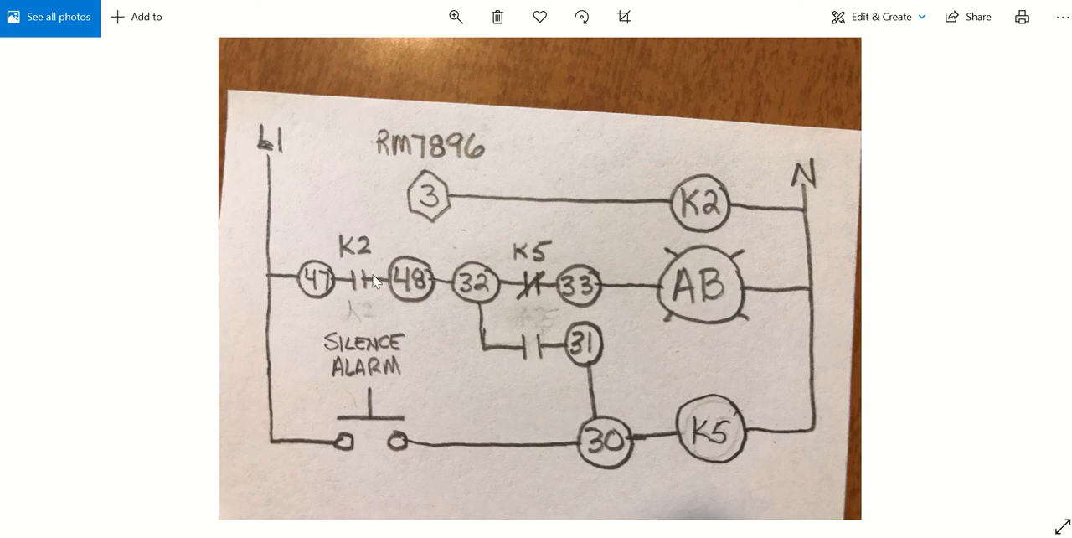
pyautogui.moveTo(271, 230)
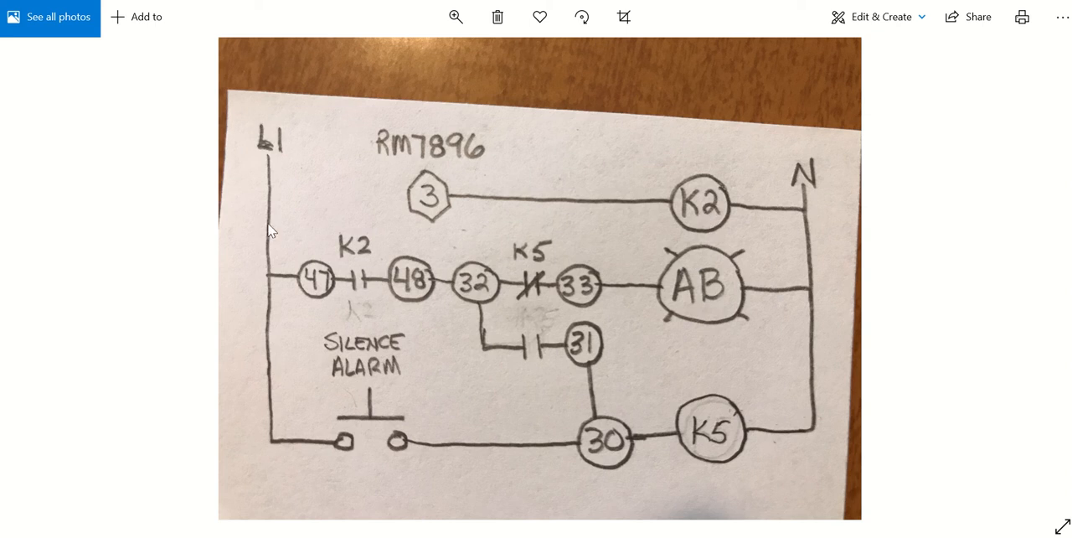
pyautogui.moveTo(575, 293)
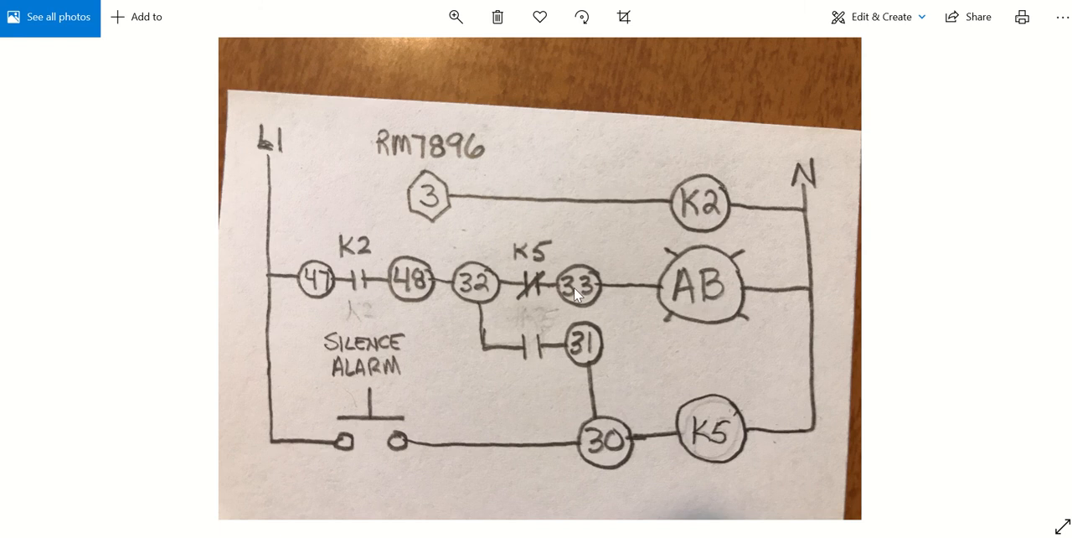
pyautogui.moveTo(727, 289)
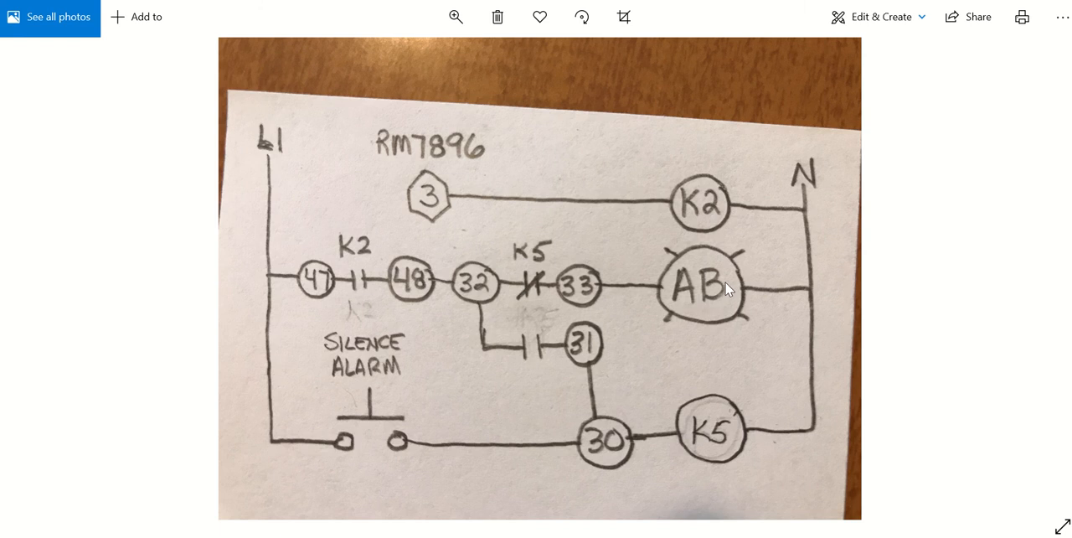
pyautogui.moveTo(373, 356)
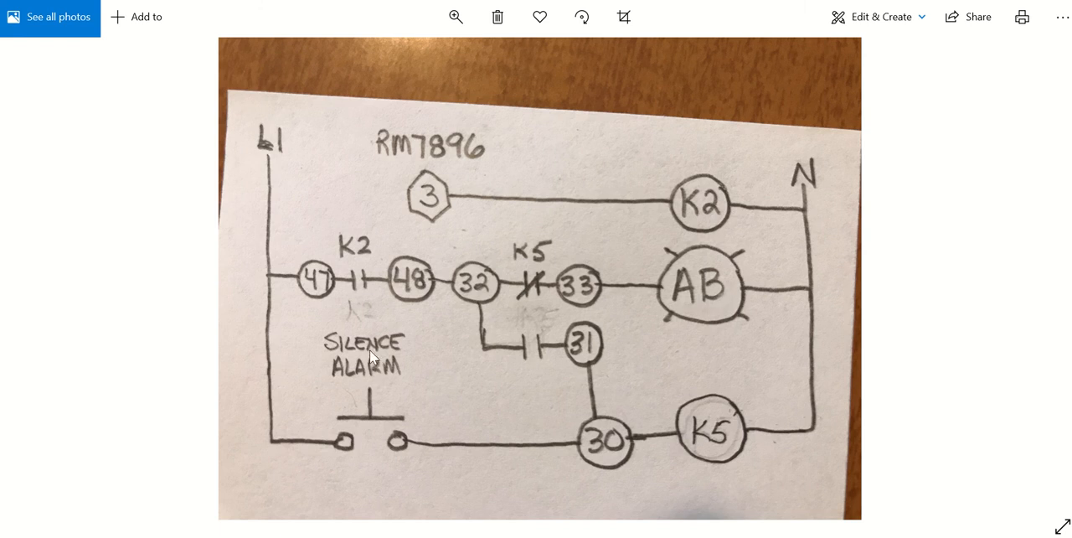
pyautogui.moveTo(345, 456)
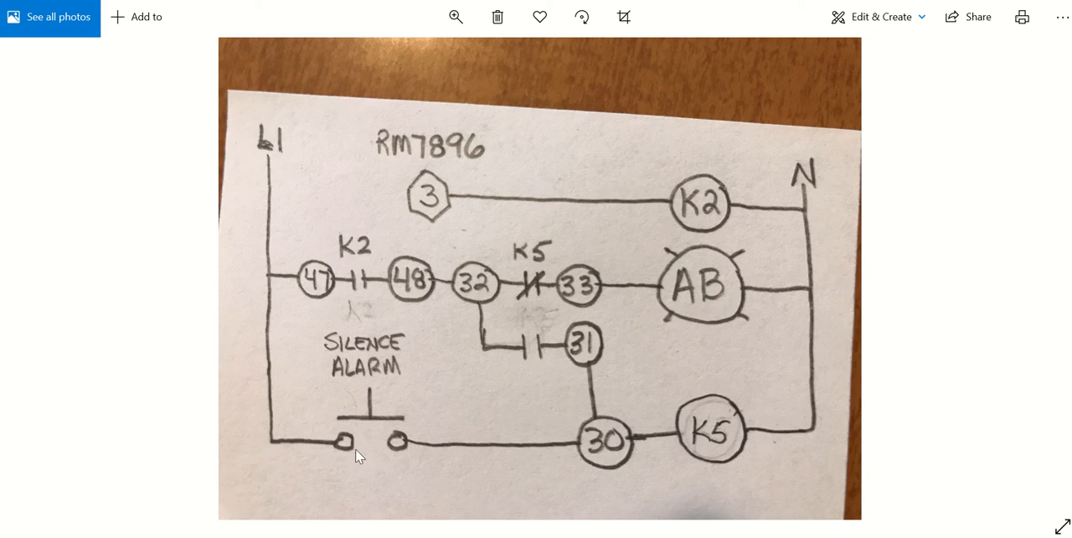
pyautogui.moveTo(367, 425)
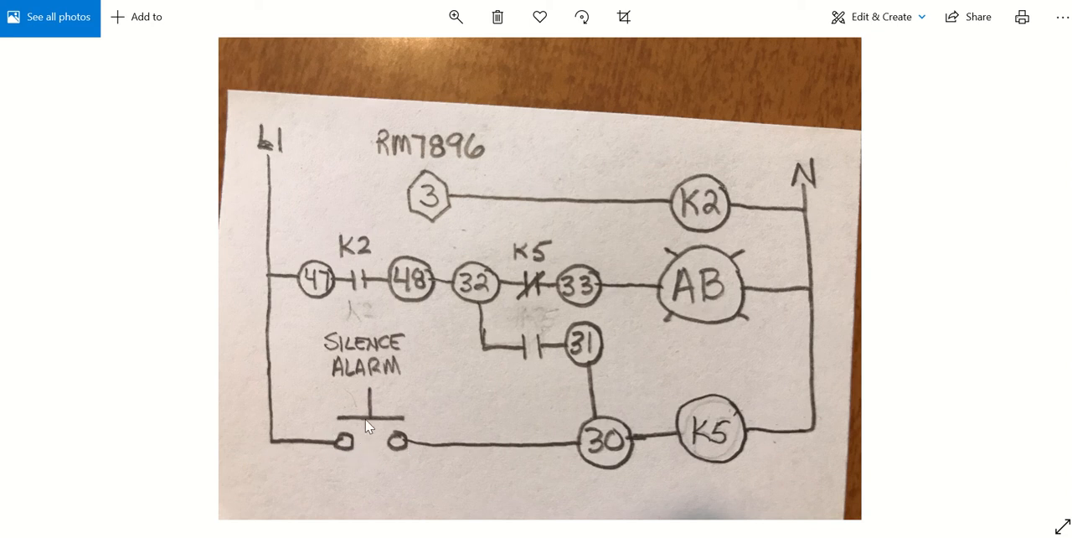
pyautogui.moveTo(339, 427)
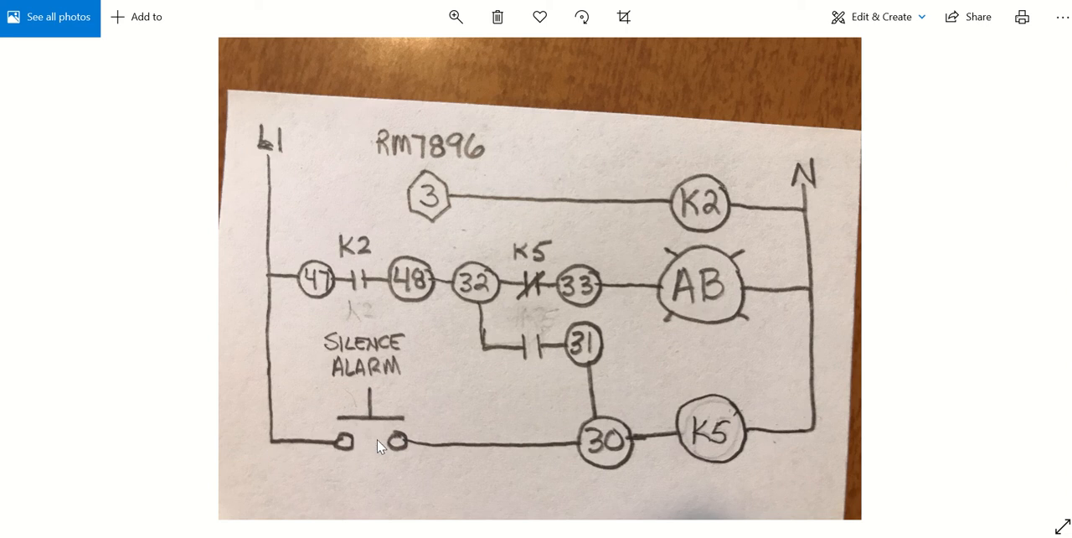
pyautogui.moveTo(357, 423)
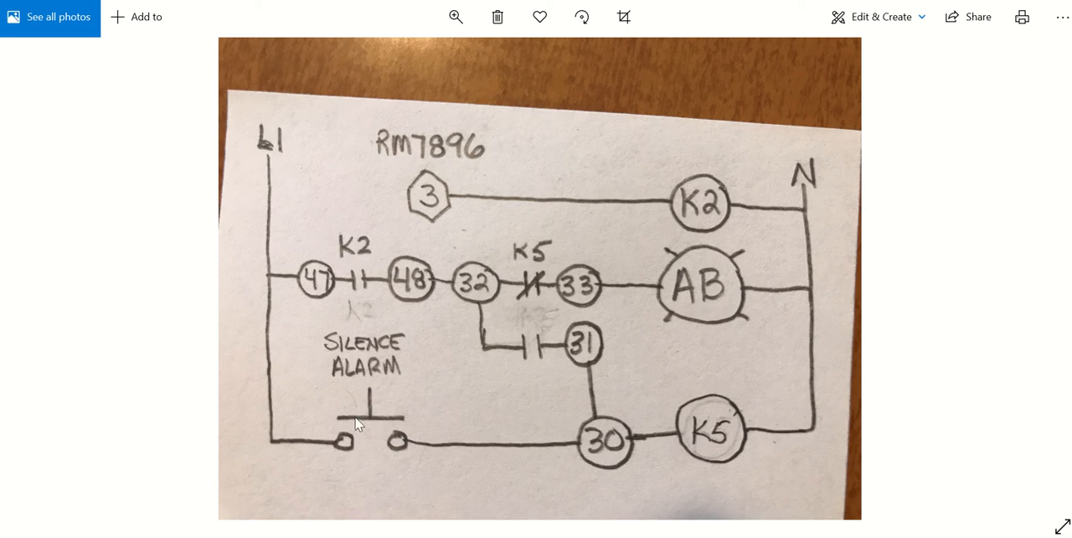
pyautogui.moveTo(373, 412)
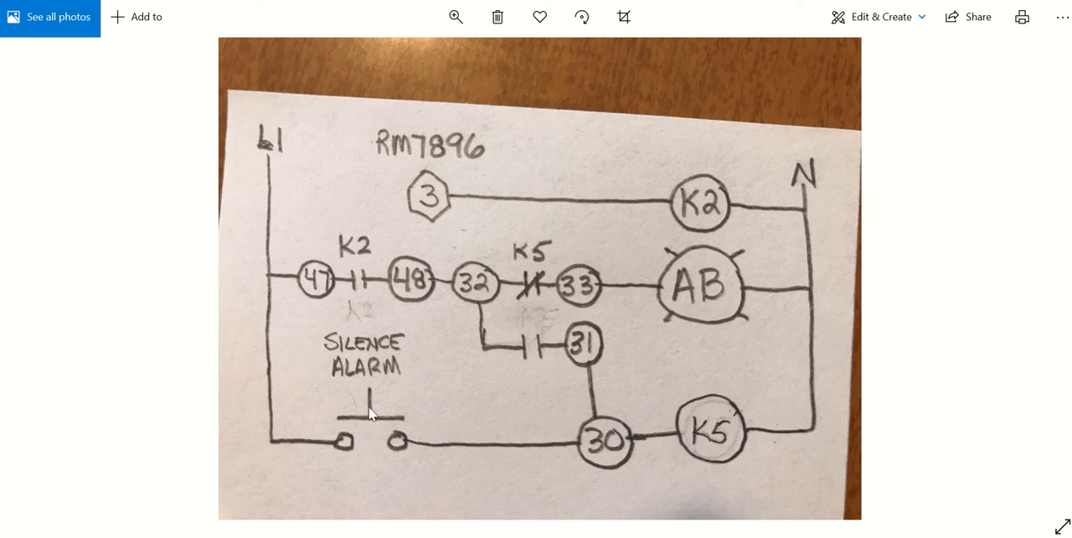
pyautogui.moveTo(444, 456)
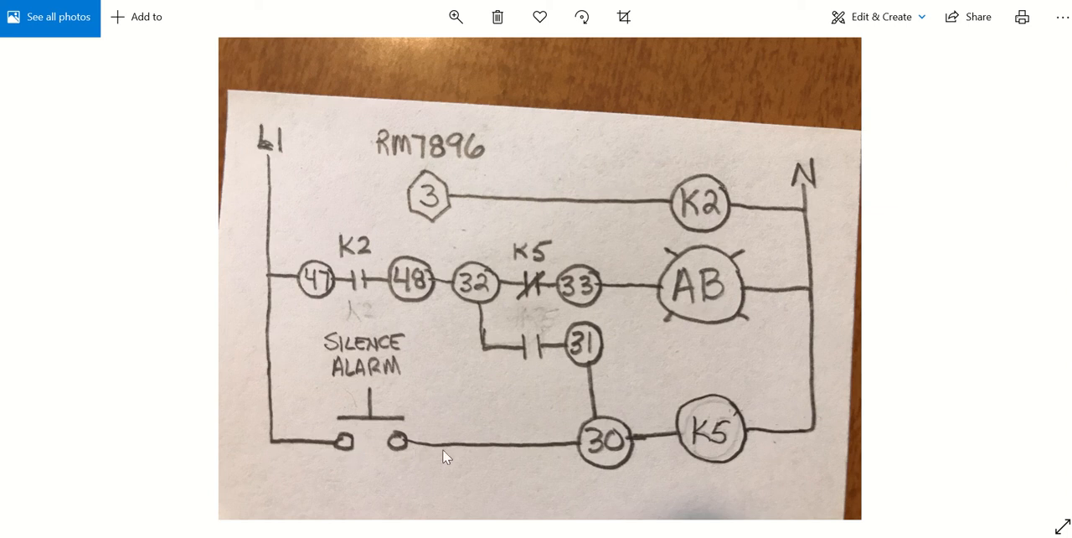
pyautogui.moveTo(614, 450)
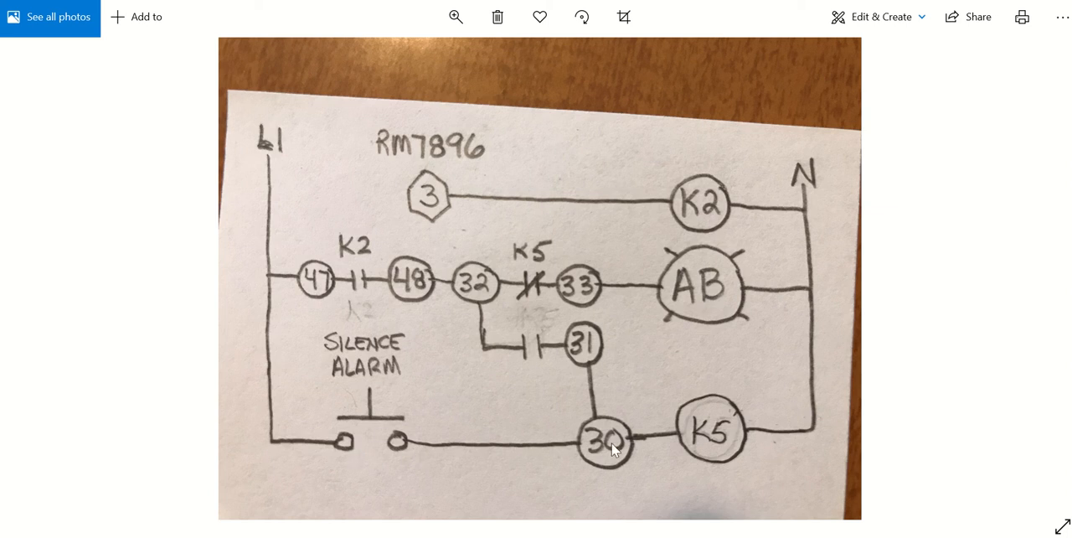
pyautogui.moveTo(706, 429)
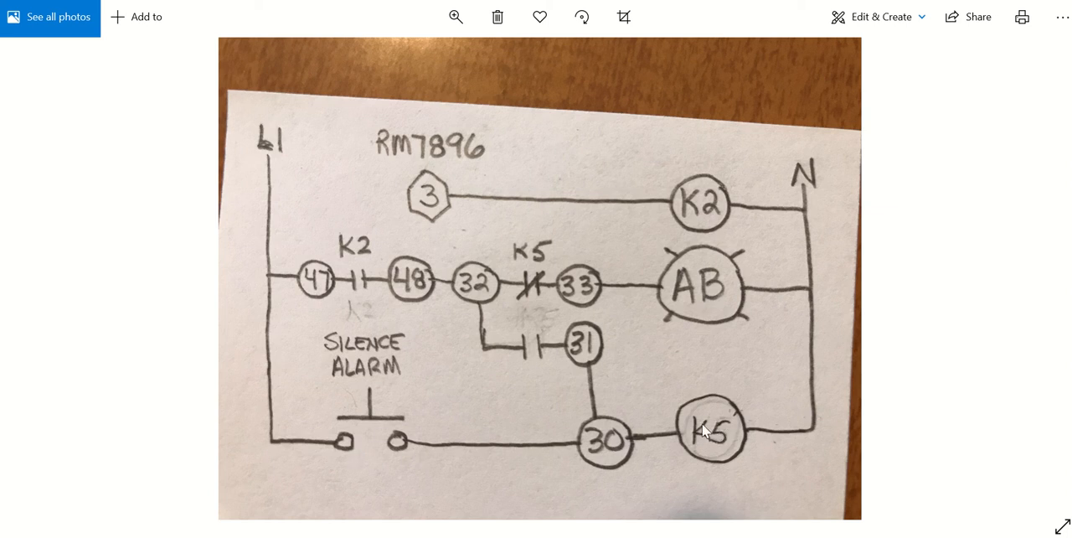
pyautogui.moveTo(702, 435)
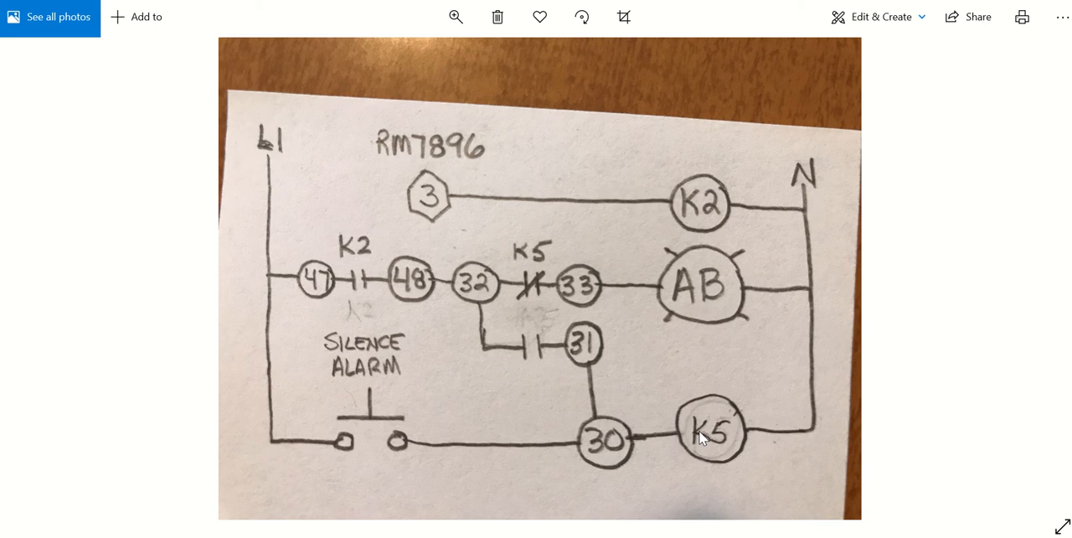
pyautogui.moveTo(540, 289)
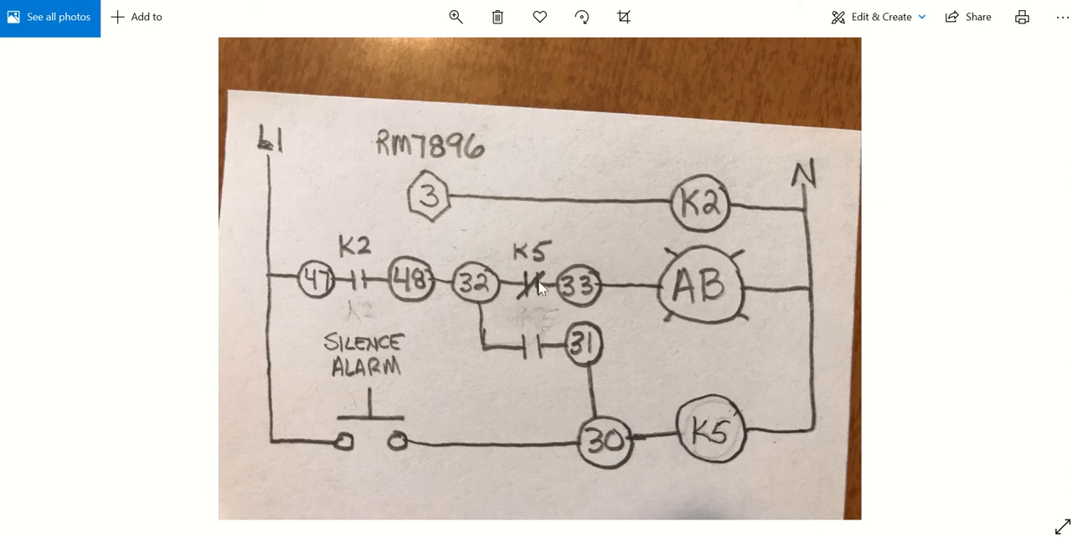
pyautogui.moveTo(523, 280)
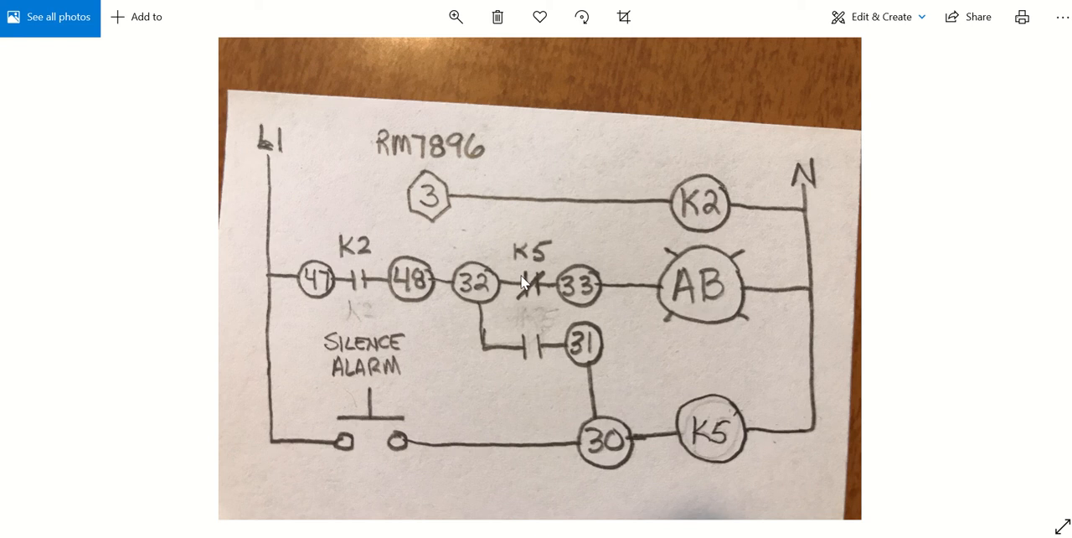
pyautogui.moveTo(526, 274)
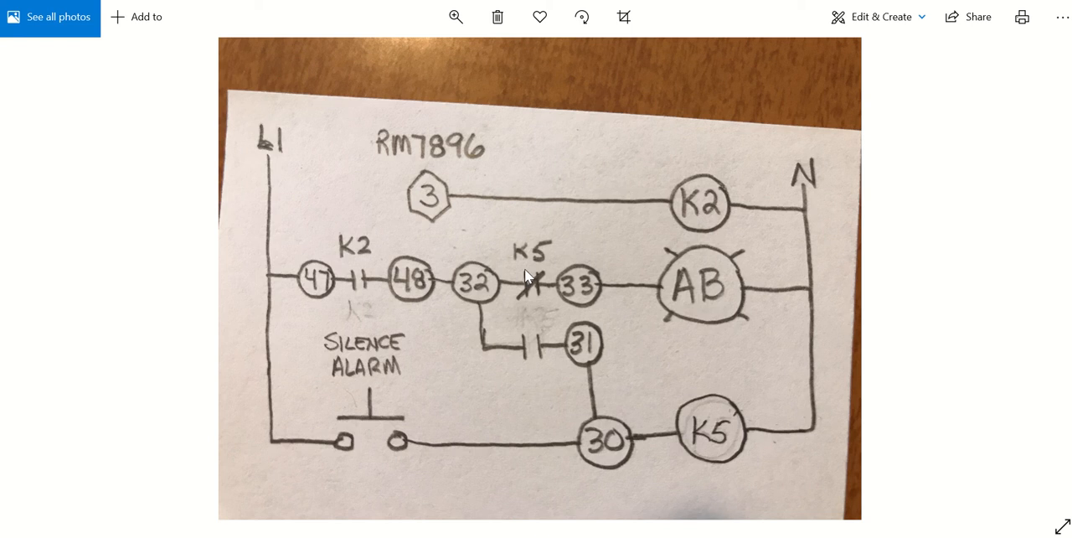
pyautogui.moveTo(549, 283)
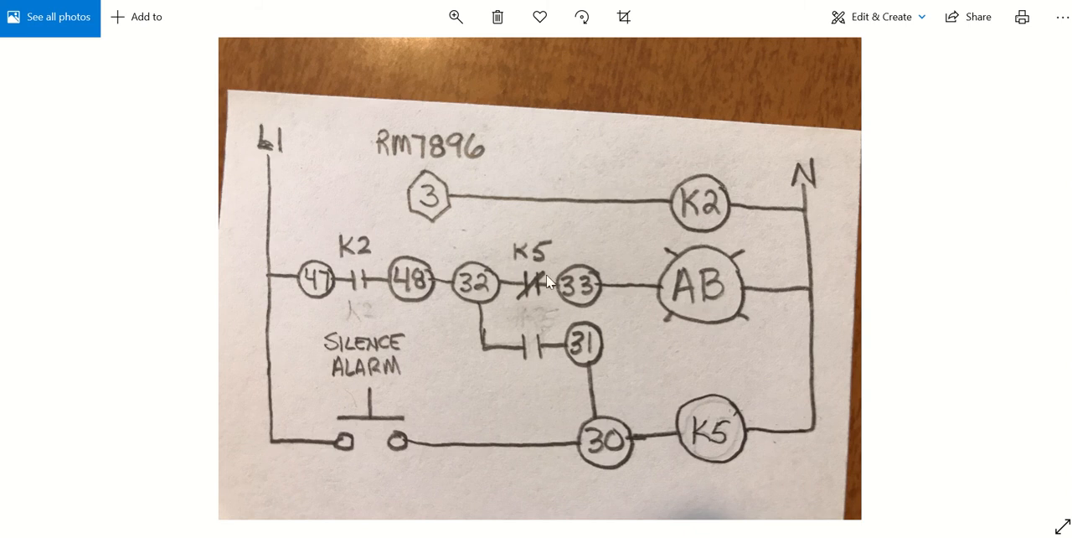
pyautogui.moveTo(537, 346)
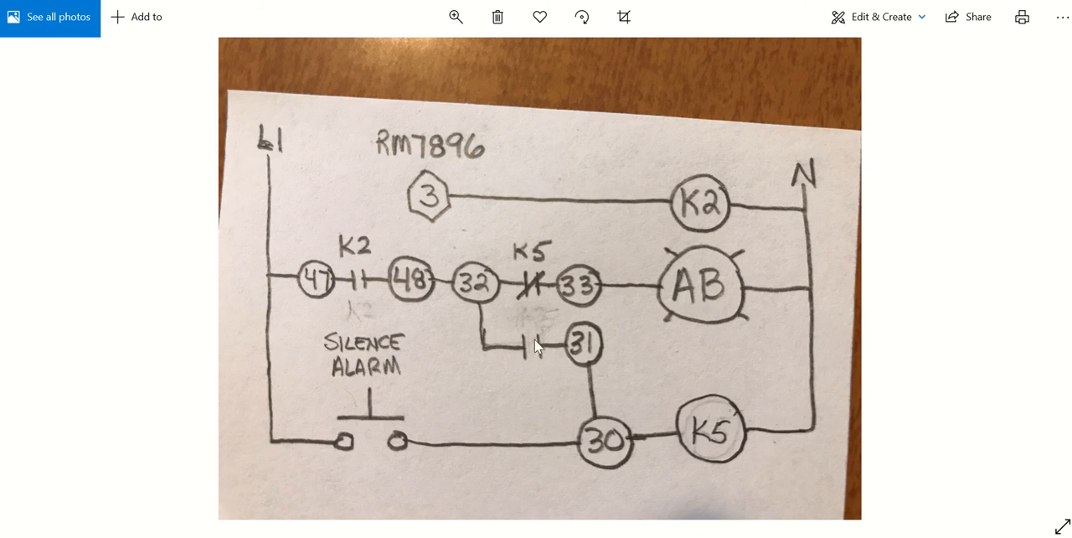
pyautogui.moveTo(586, 445)
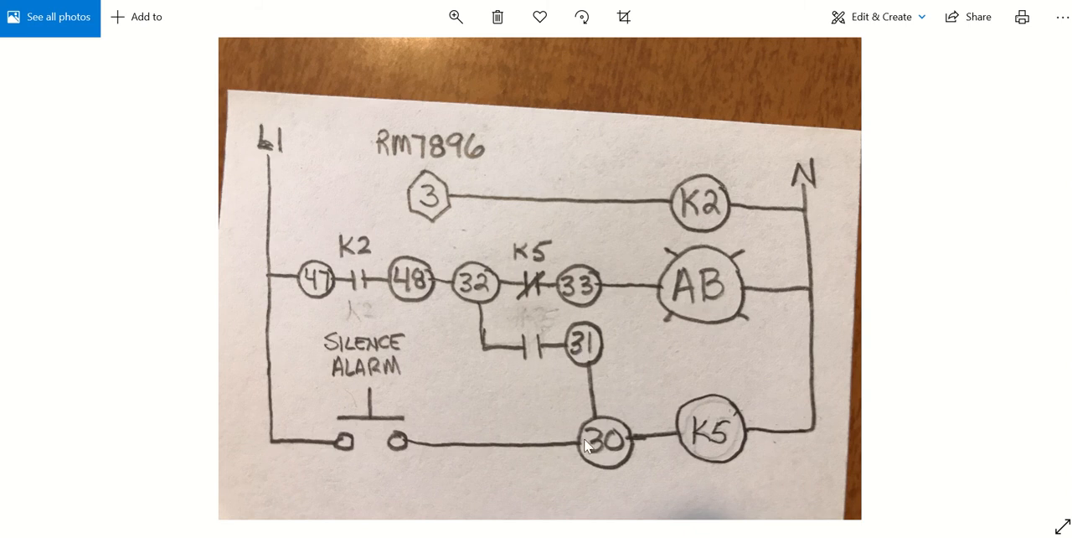
pyautogui.moveTo(709, 432)
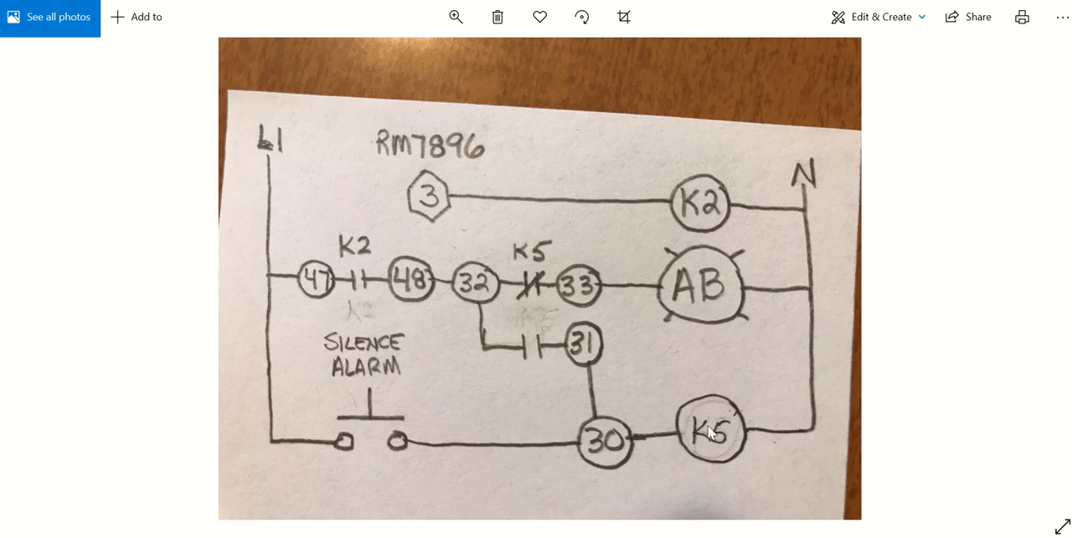
pyautogui.moveTo(528, 288)
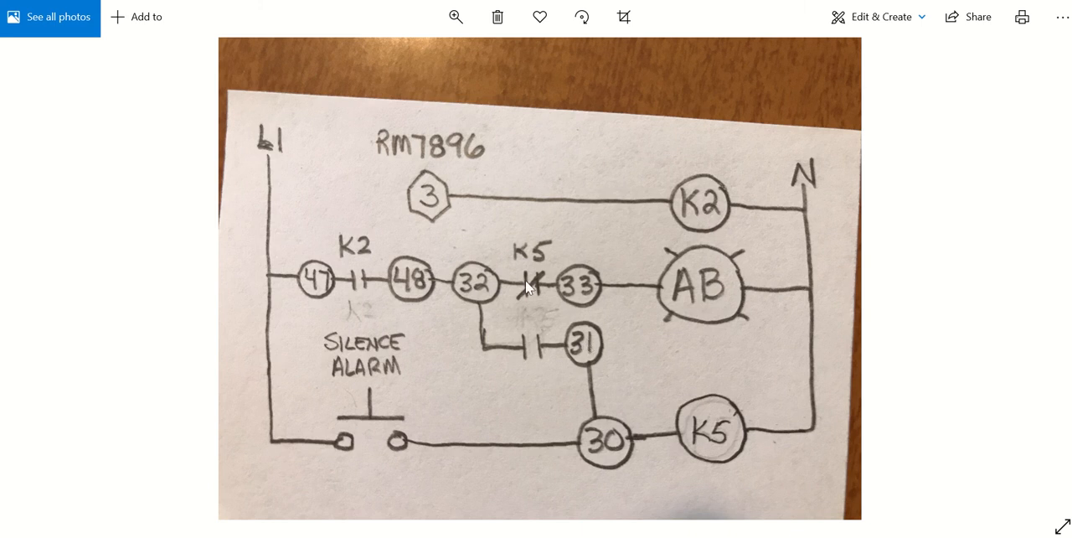
pyautogui.moveTo(516, 357)
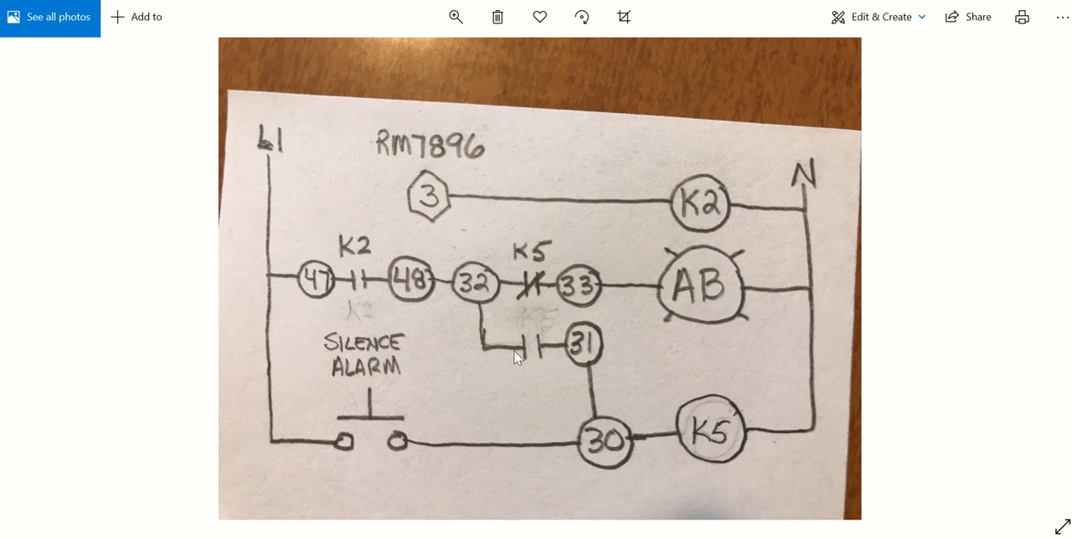
pyautogui.moveTo(381, 411)
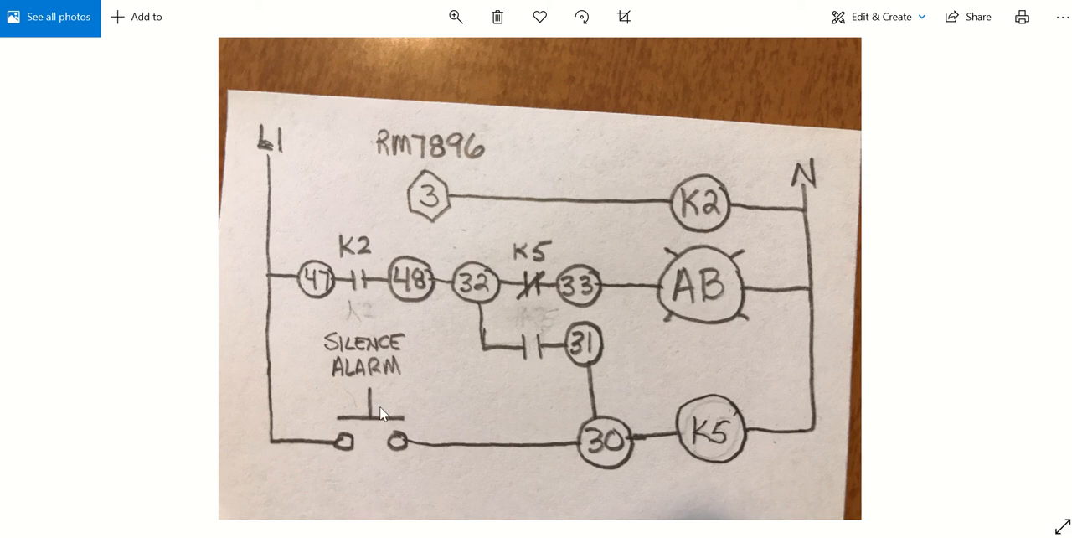
pyautogui.moveTo(477, 266)
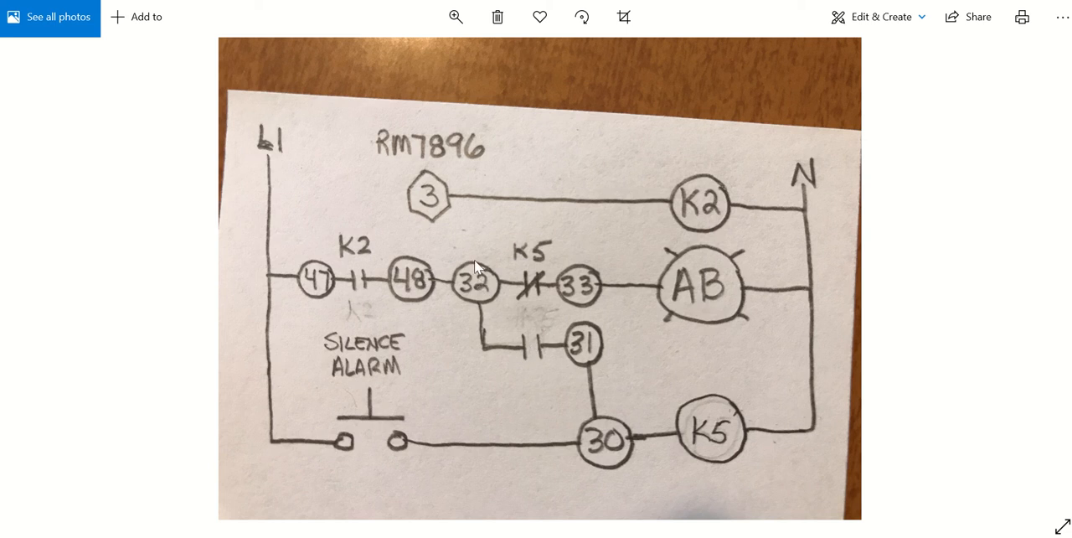
pyautogui.moveTo(416, 276)
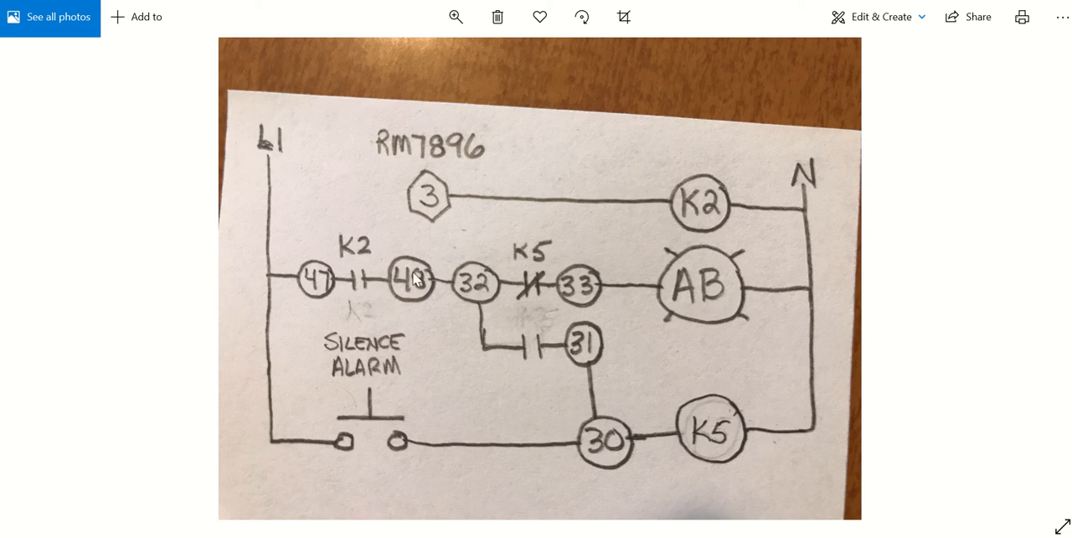
pyautogui.moveTo(475, 317)
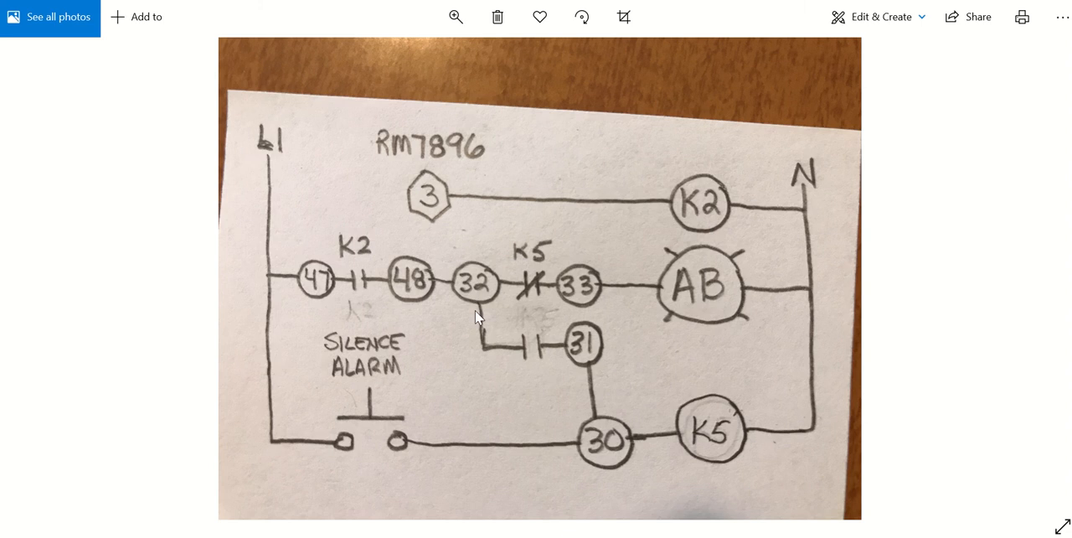
pyautogui.moveTo(548, 340)
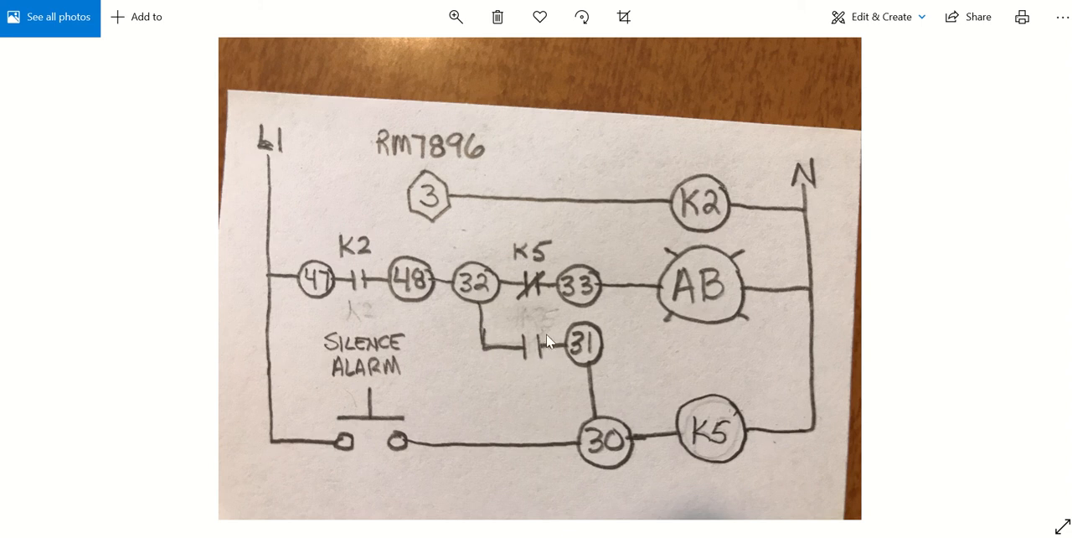
pyautogui.moveTo(590, 410)
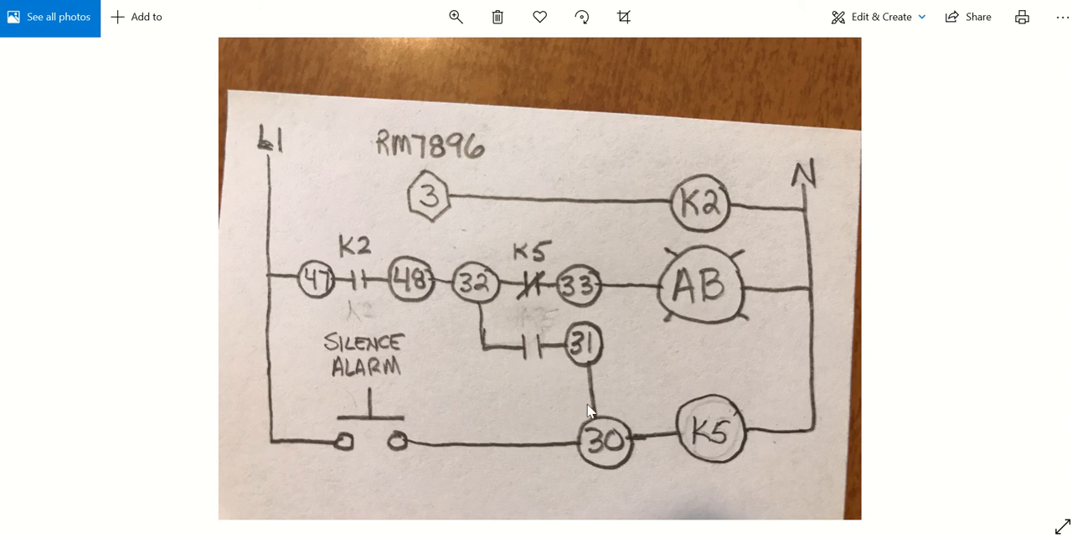
pyautogui.moveTo(747, 455)
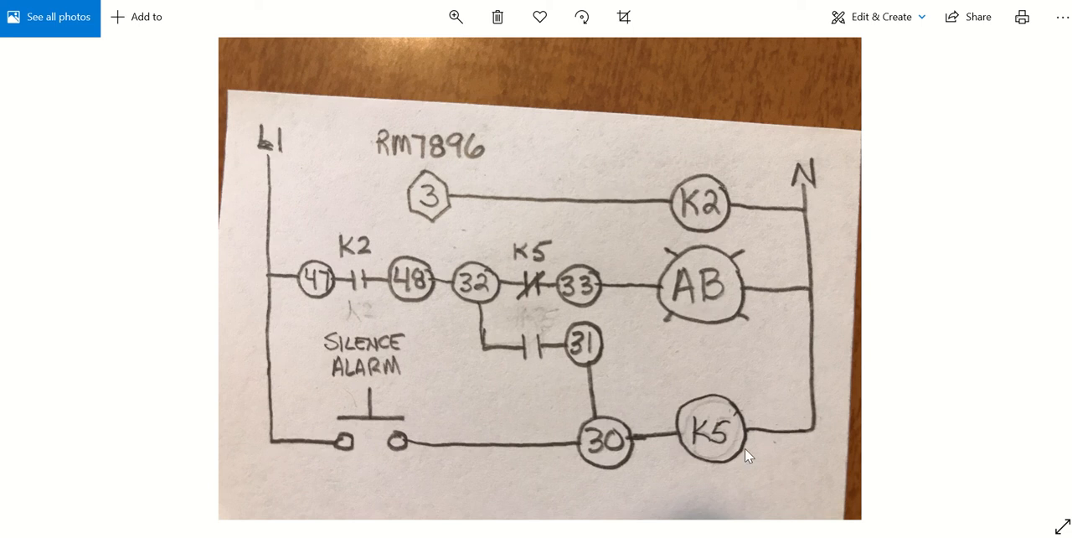
pyautogui.moveTo(551, 276)
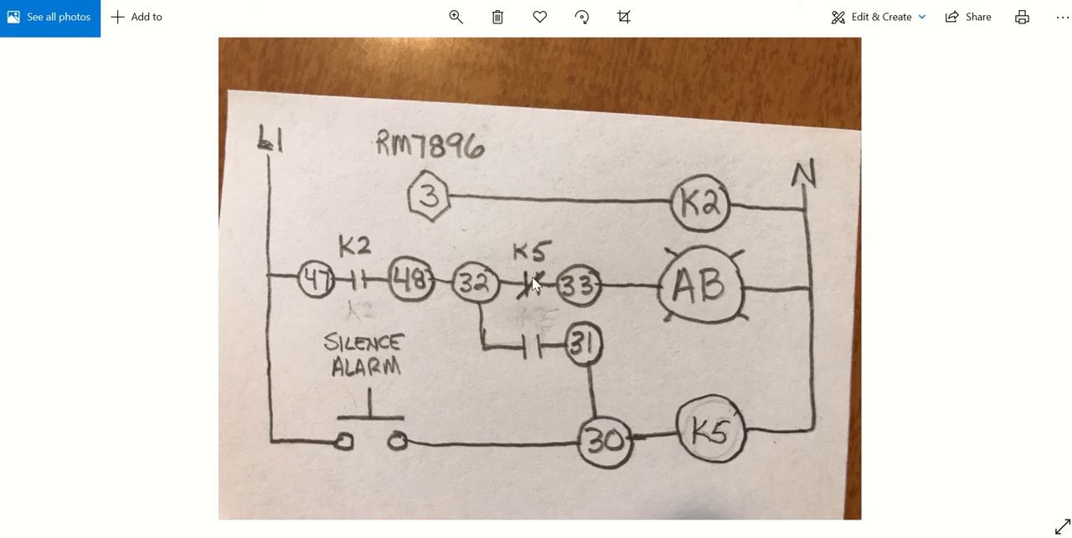
pyautogui.moveTo(688, 301)
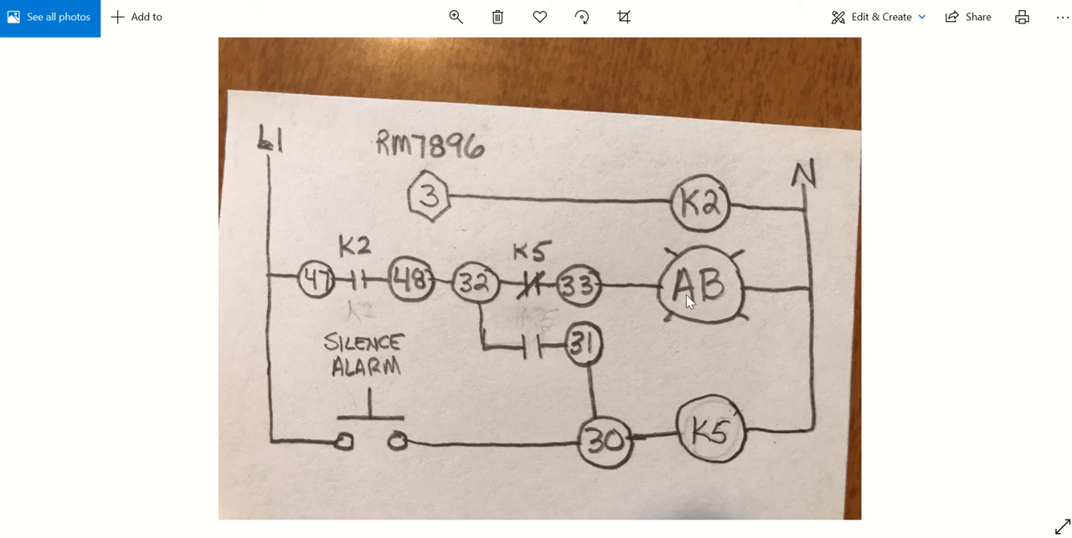
pyautogui.moveTo(349, 282)
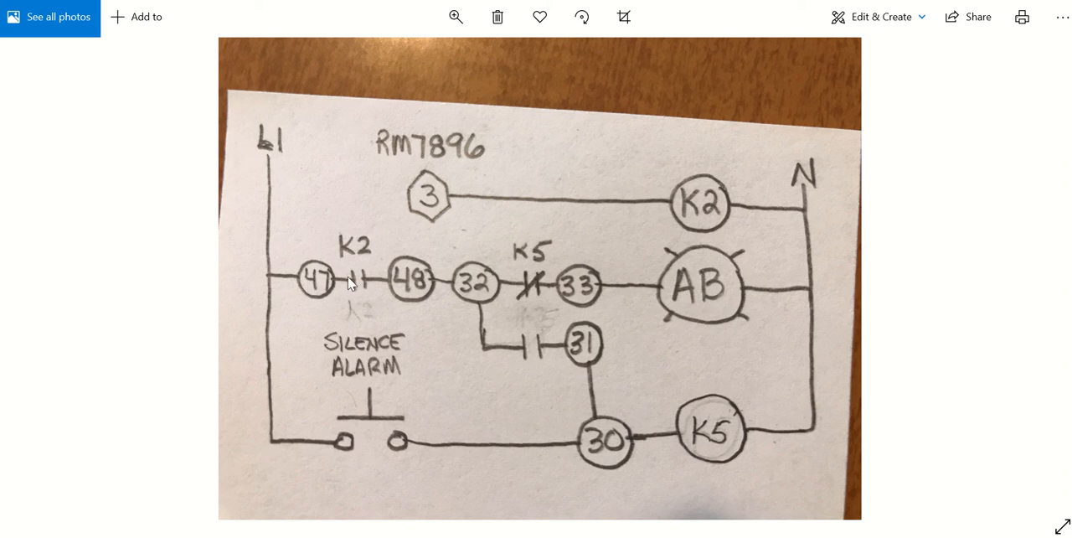
pyautogui.moveTo(544, 358)
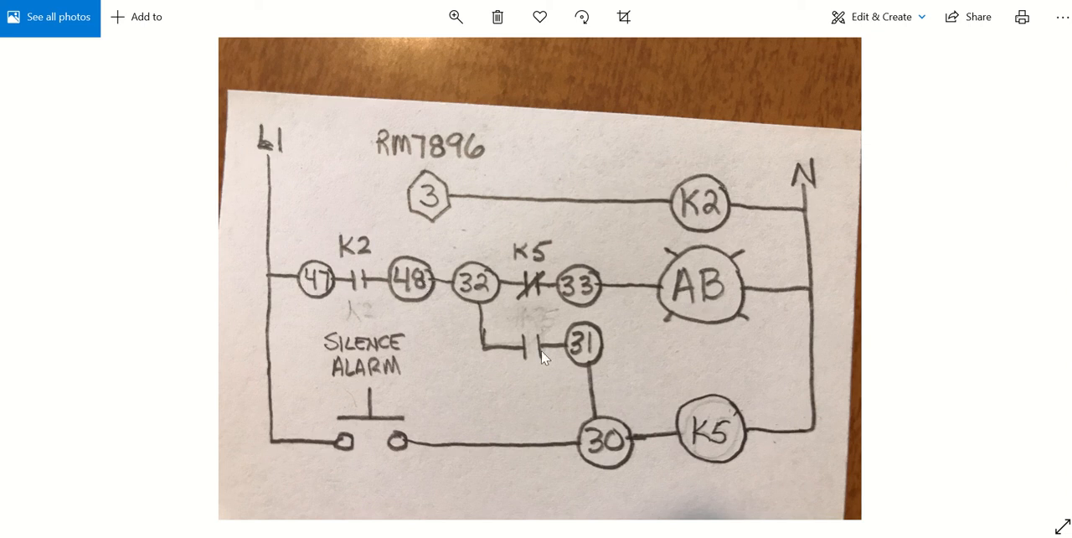
pyautogui.moveTo(743, 450)
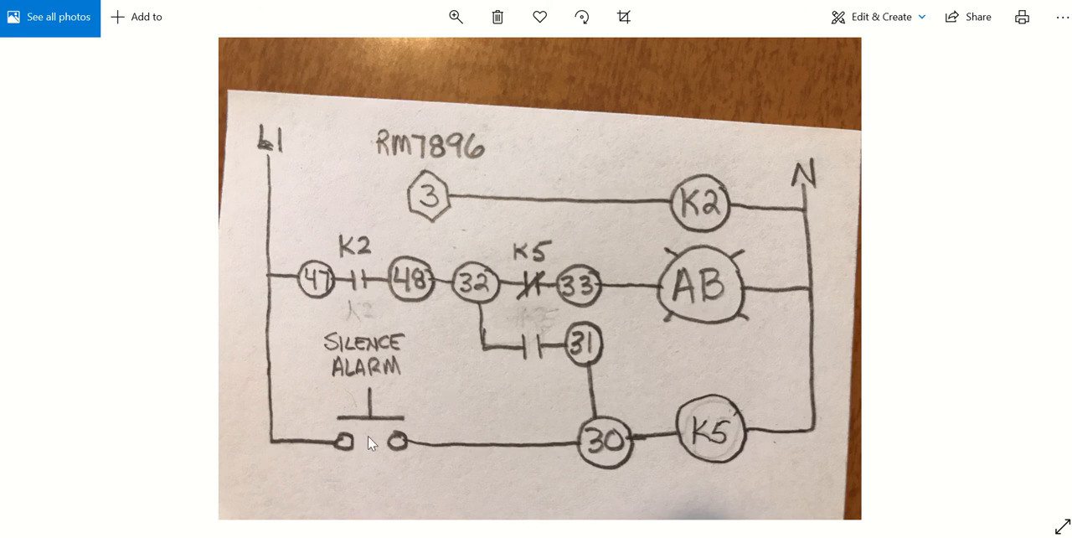
pyautogui.moveTo(381, 285)
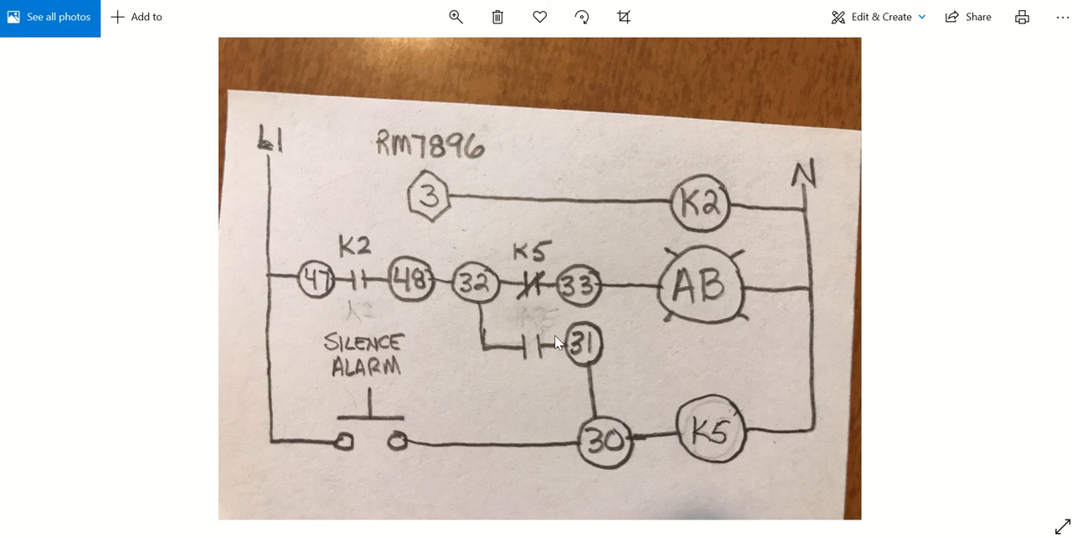
pyautogui.moveTo(532, 353)
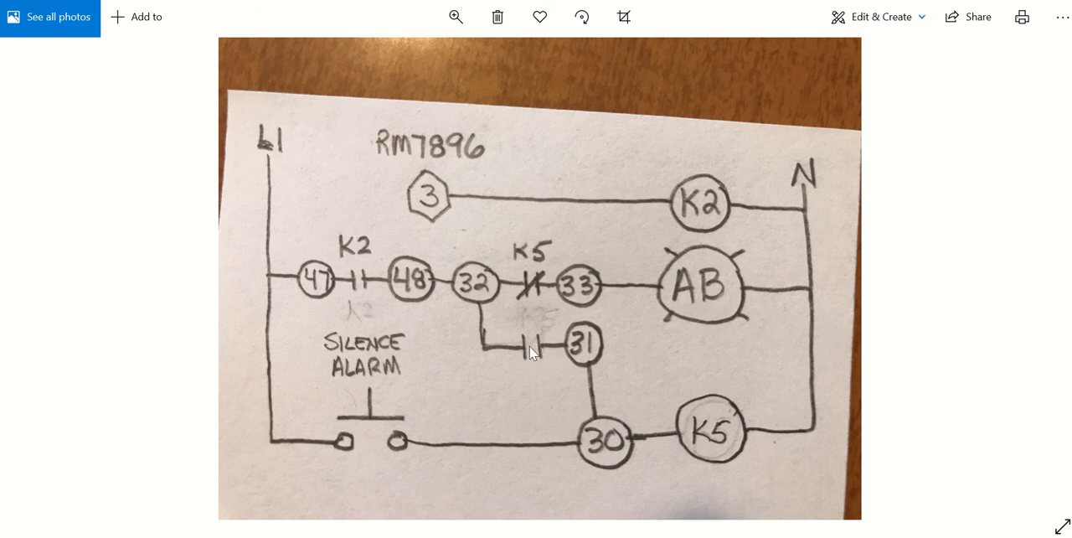
pyautogui.moveTo(321, 362)
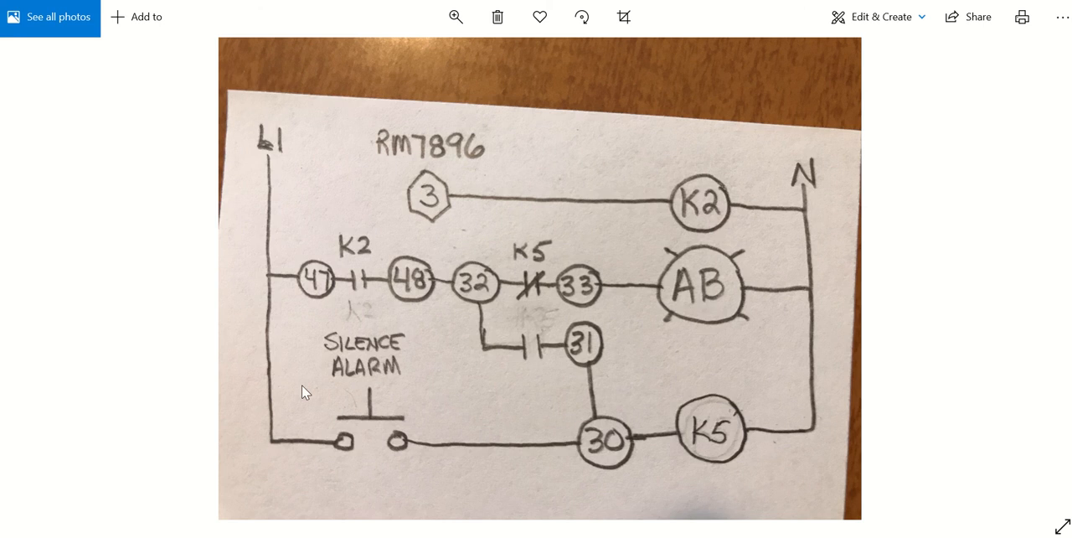
pyautogui.moveTo(596, 444)
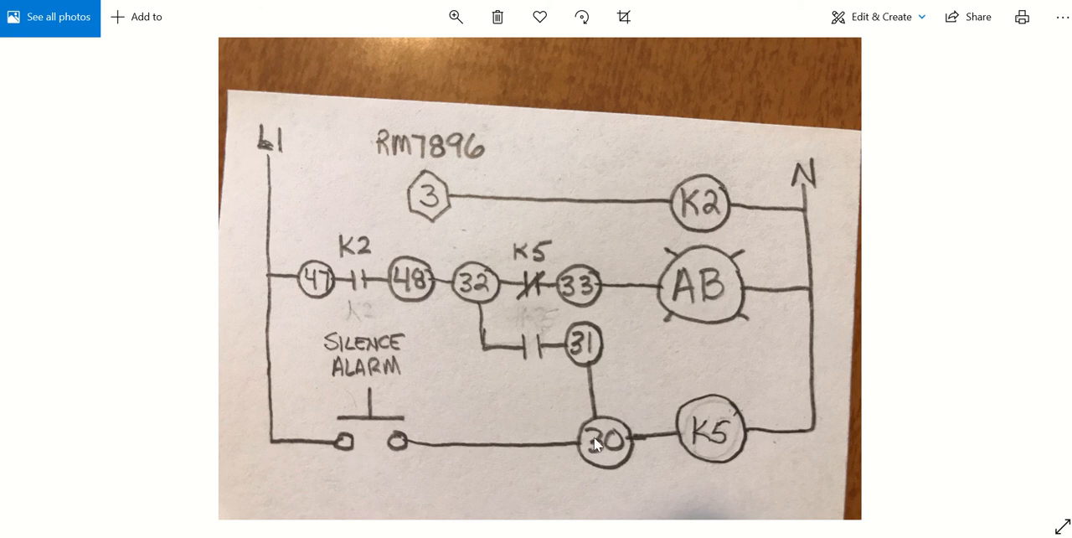
pyautogui.moveTo(723, 440)
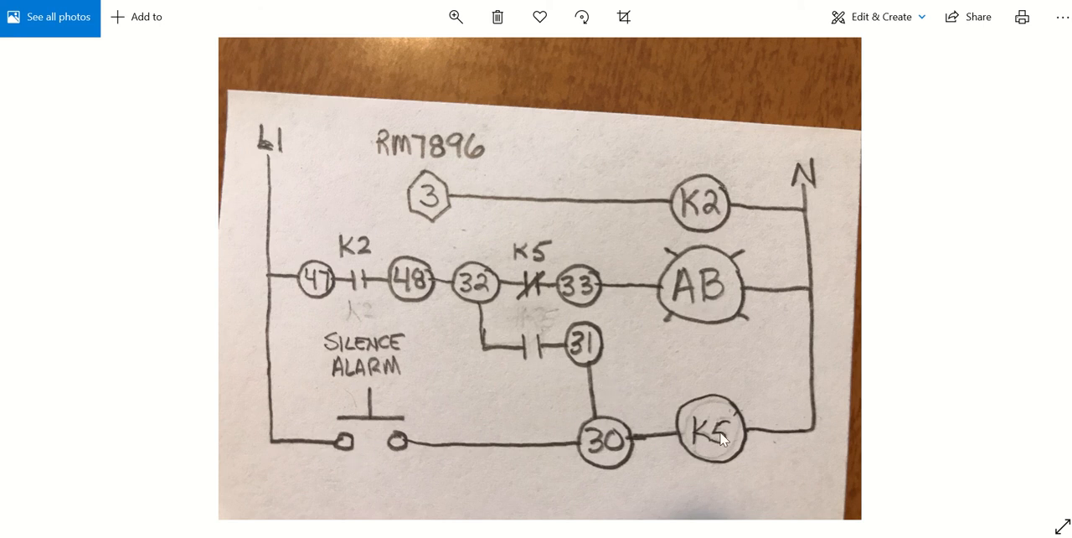
pyautogui.moveTo(536, 270)
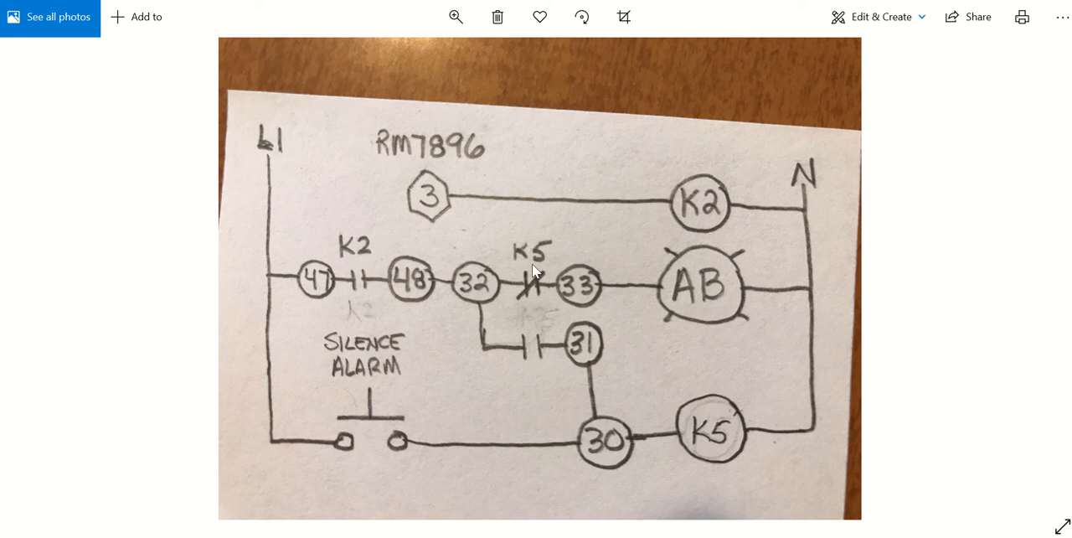
pyautogui.moveTo(535, 287)
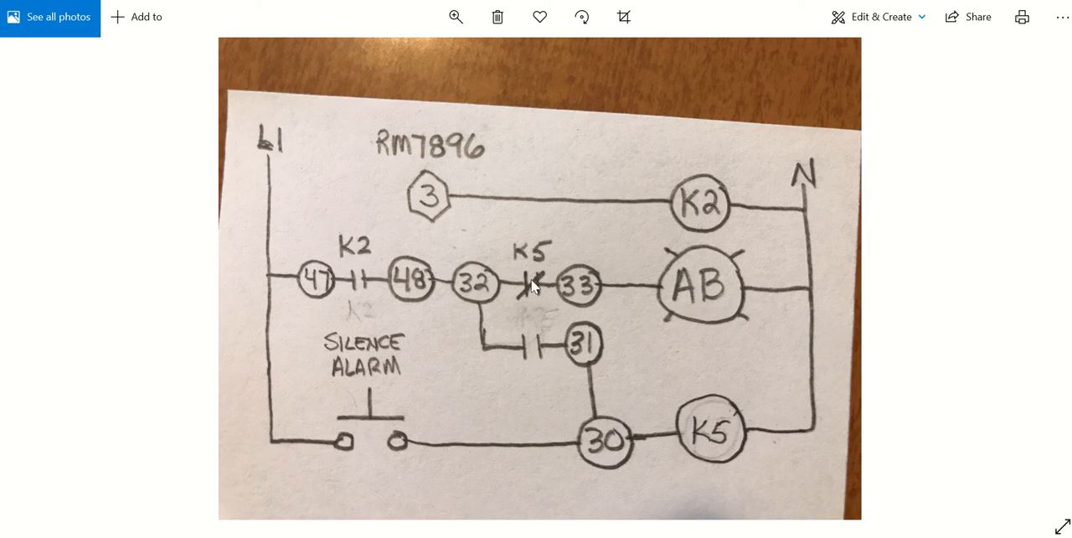
pyautogui.moveTo(528, 353)
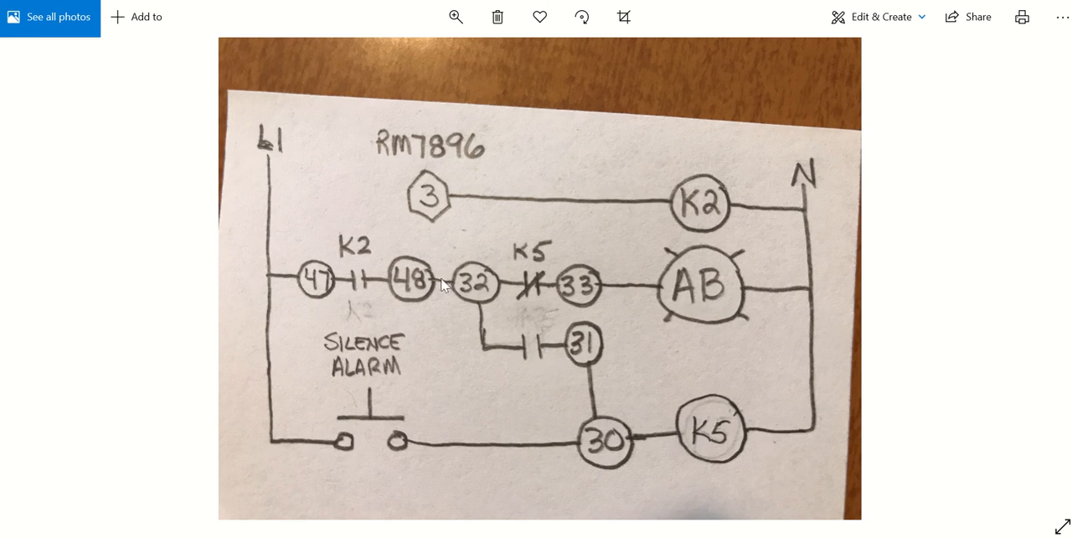
pyautogui.moveTo(607, 454)
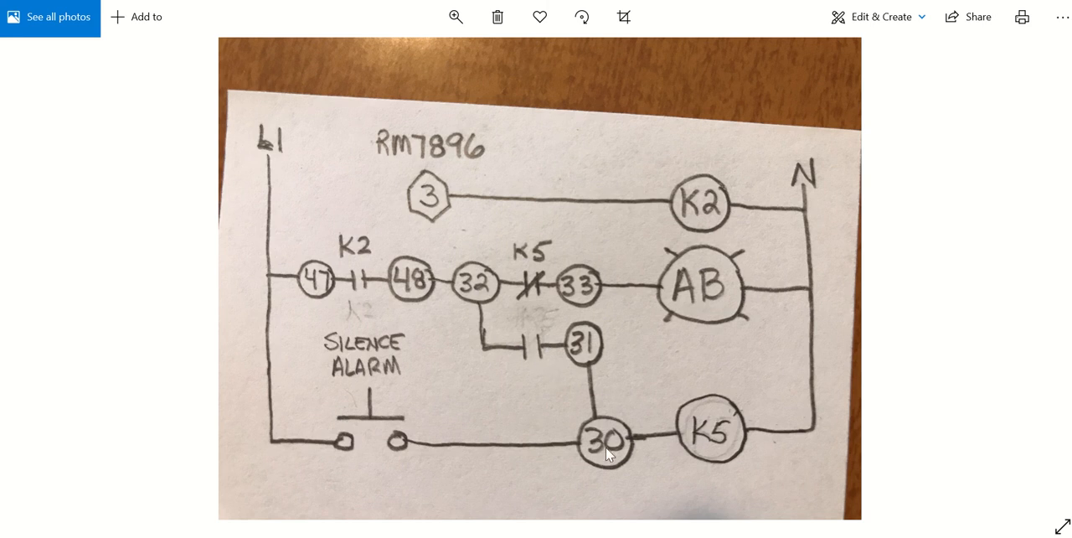
pyautogui.moveTo(363, 374)
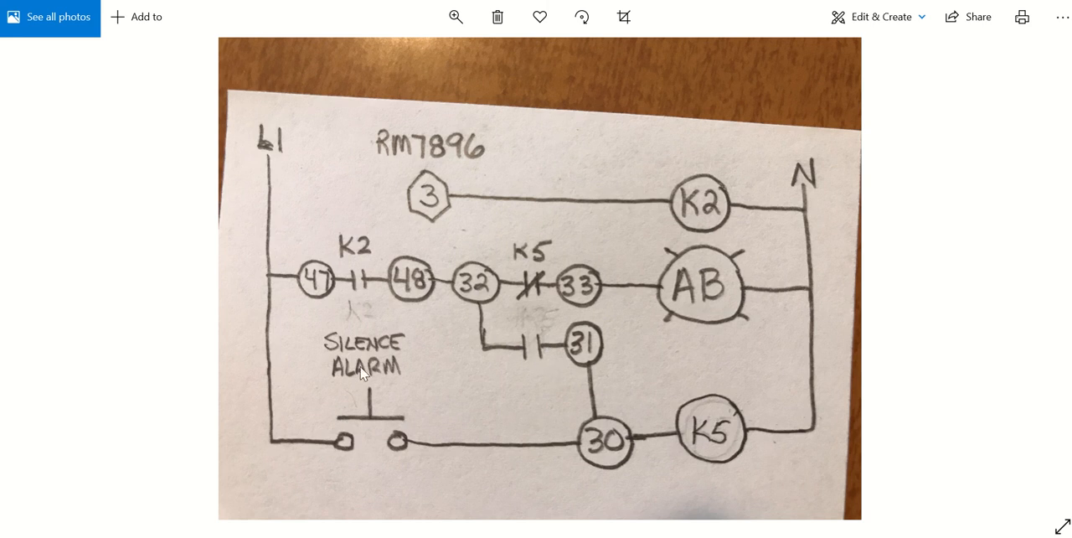
pyautogui.moveTo(445, 425)
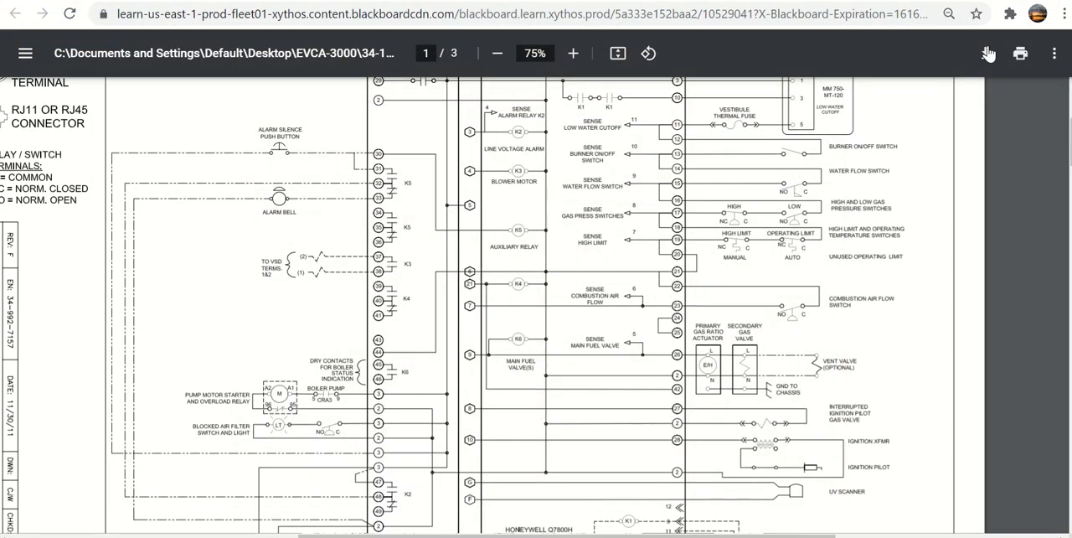
# - Scroll page 1 down to the pump motor starter, blocked air filter and Q7800H subbase
pyautogui.scroll(-3)
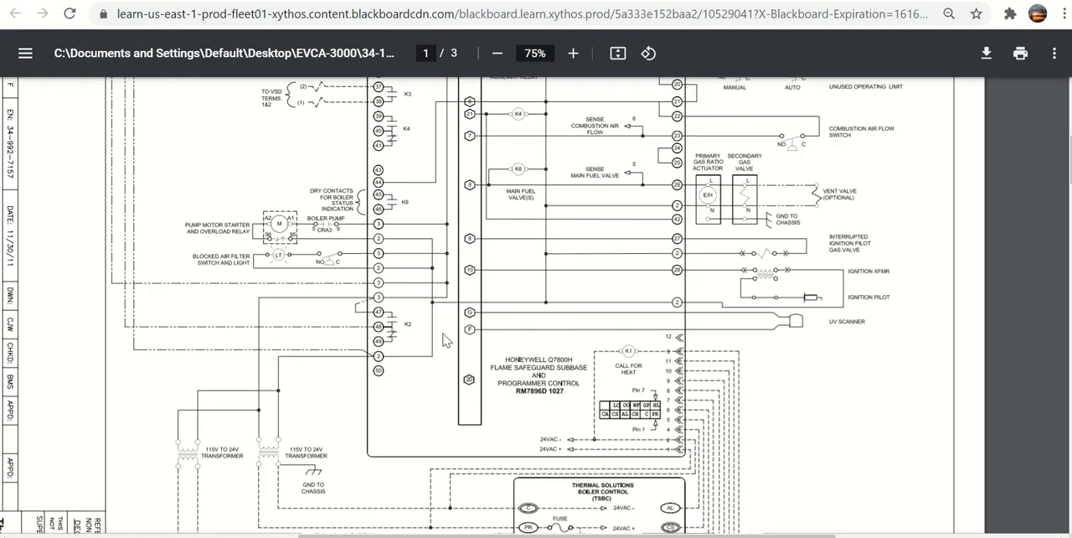
pyautogui.moveTo(379, 238)
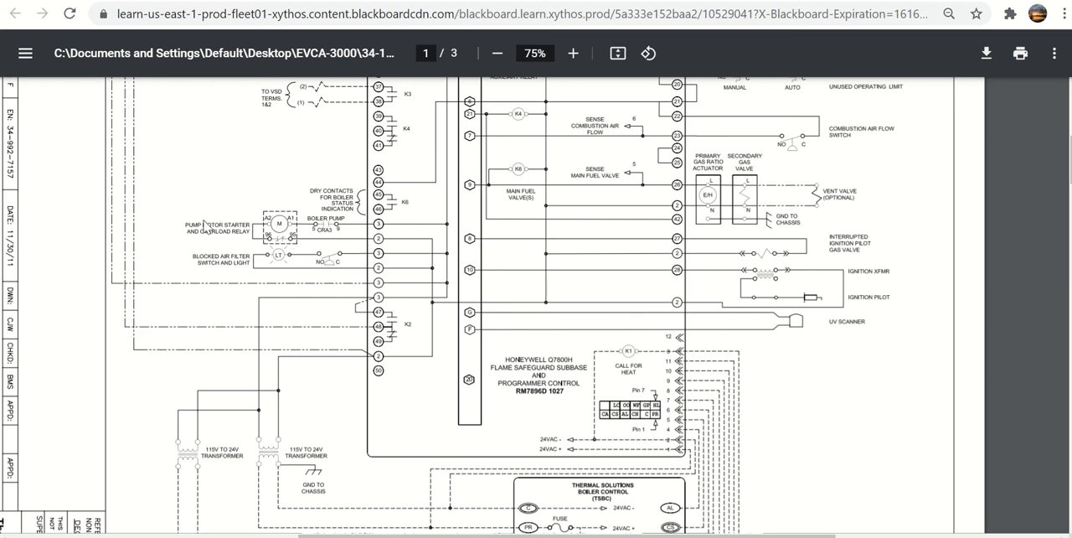
pyautogui.moveTo(219, 270)
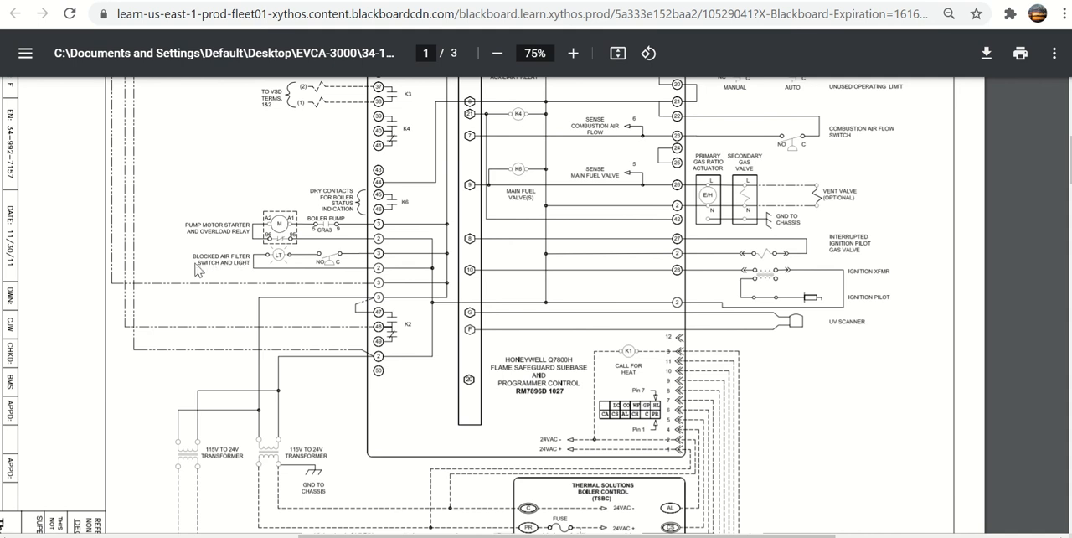
pyautogui.moveTo(304, 262)
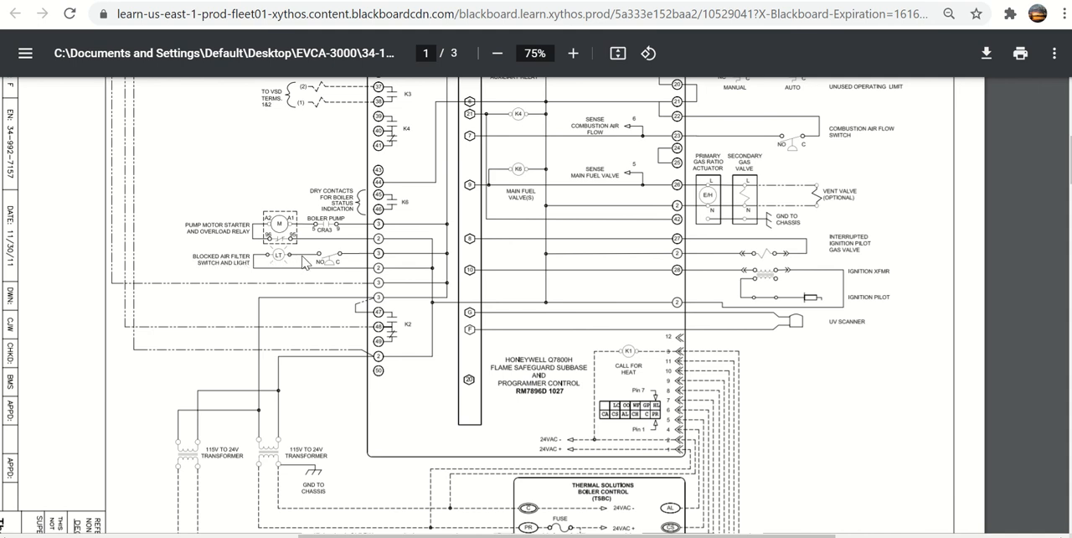
pyautogui.moveTo(338, 268)
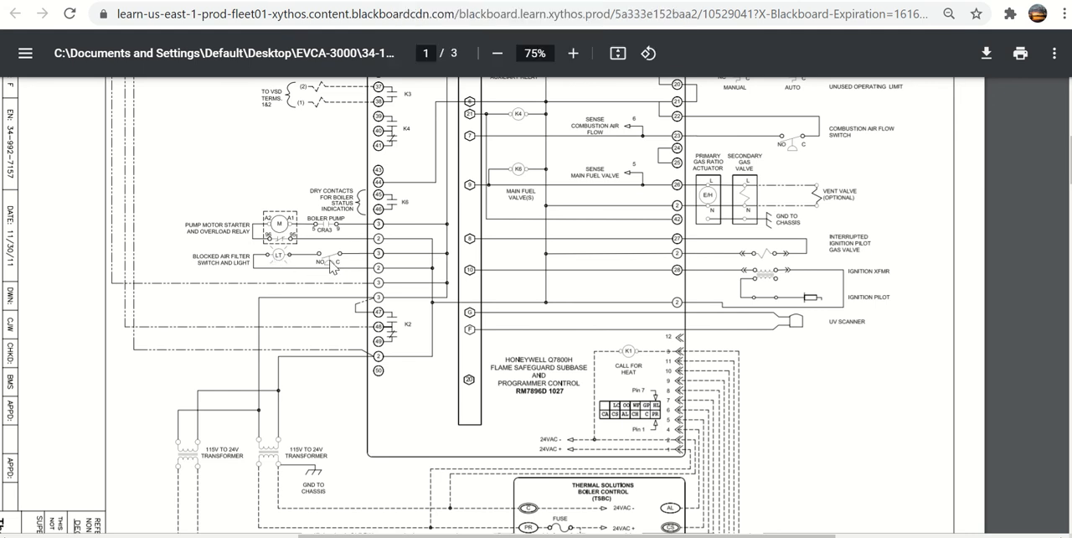
pyautogui.moveTo(266, 268)
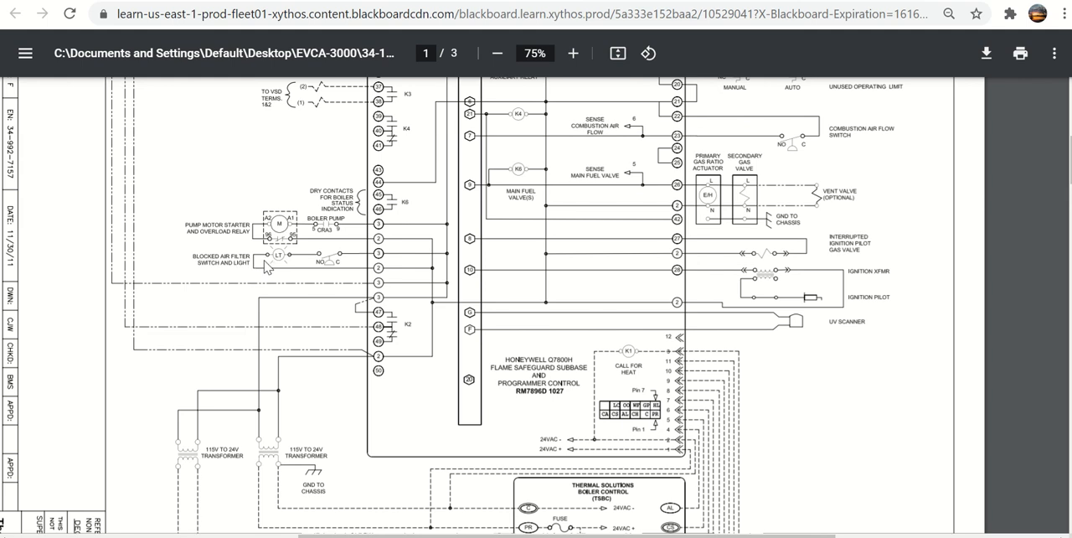
pyautogui.moveTo(298, 262)
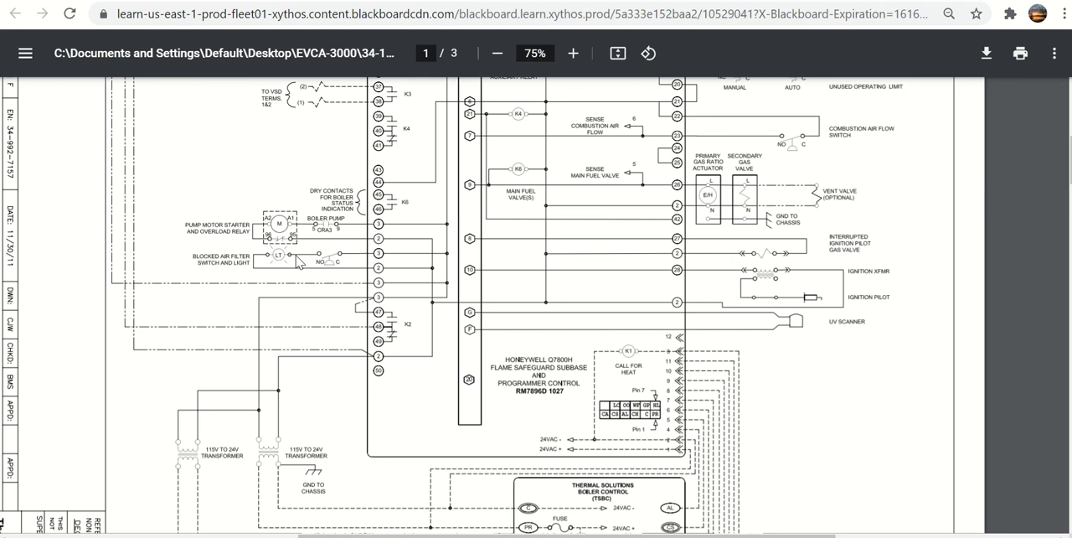
pyautogui.moveTo(282, 266)
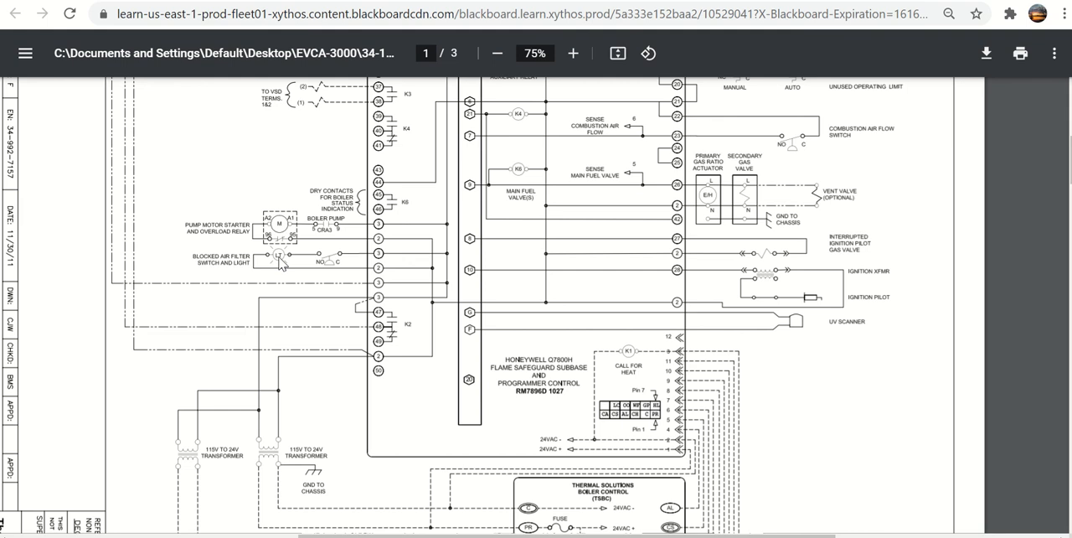
pyautogui.moveTo(433, 313)
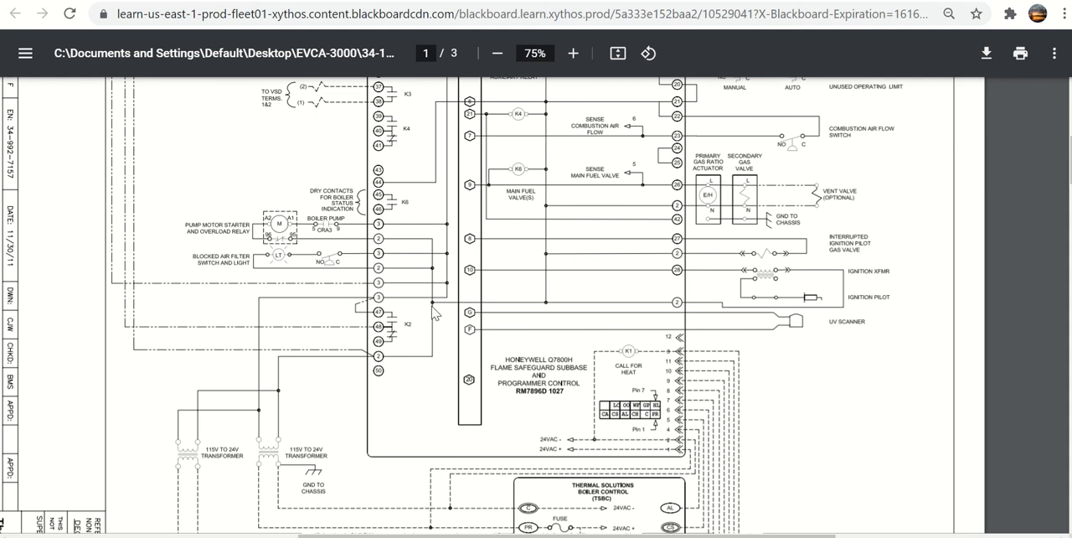
pyautogui.moveTo(417, 365)
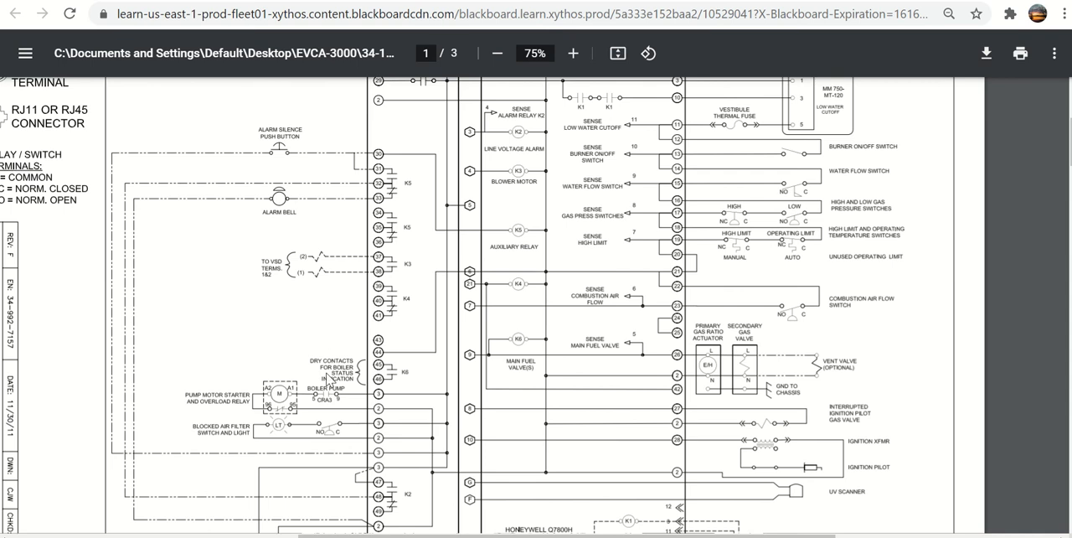
pyautogui.moveTo(343, 269)
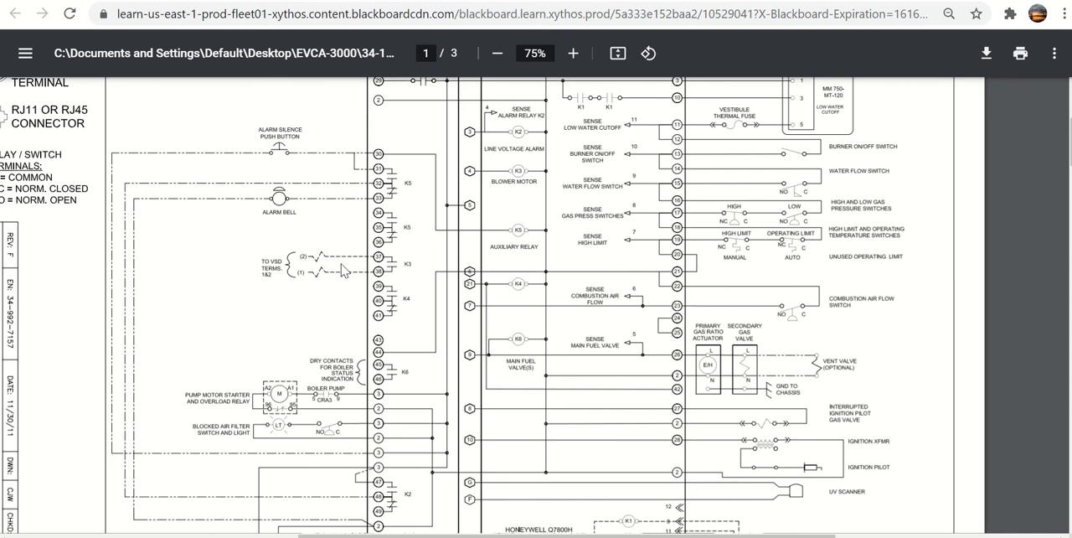
pyautogui.moveTo(274, 275)
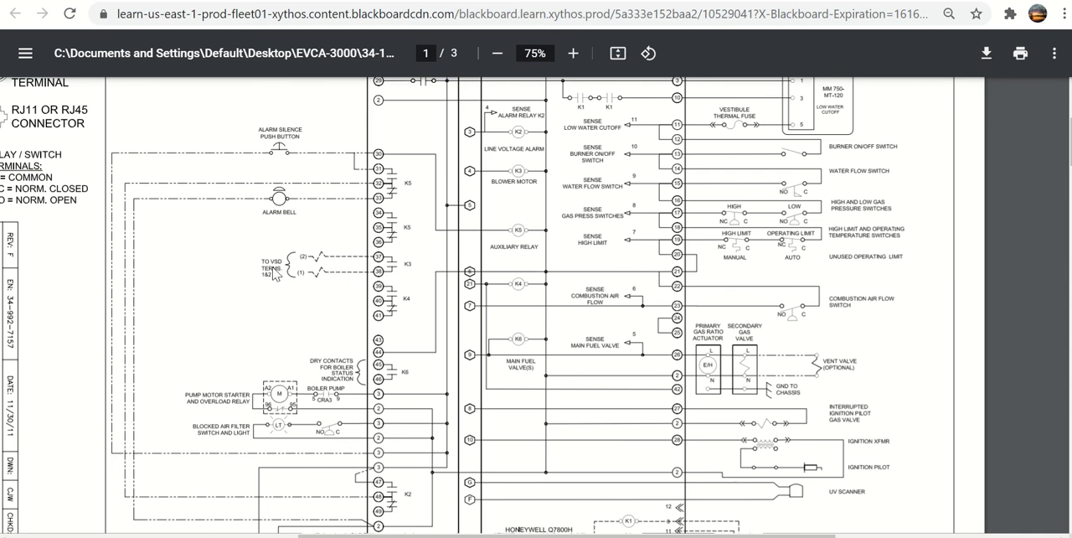
pyautogui.moveTo(277, 271)
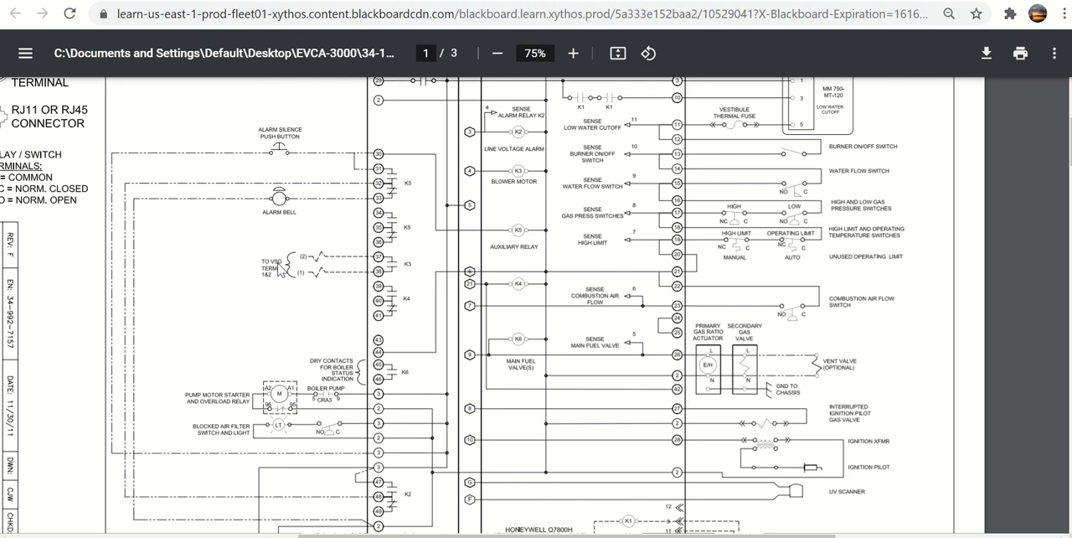
pyautogui.moveTo(279, 268)
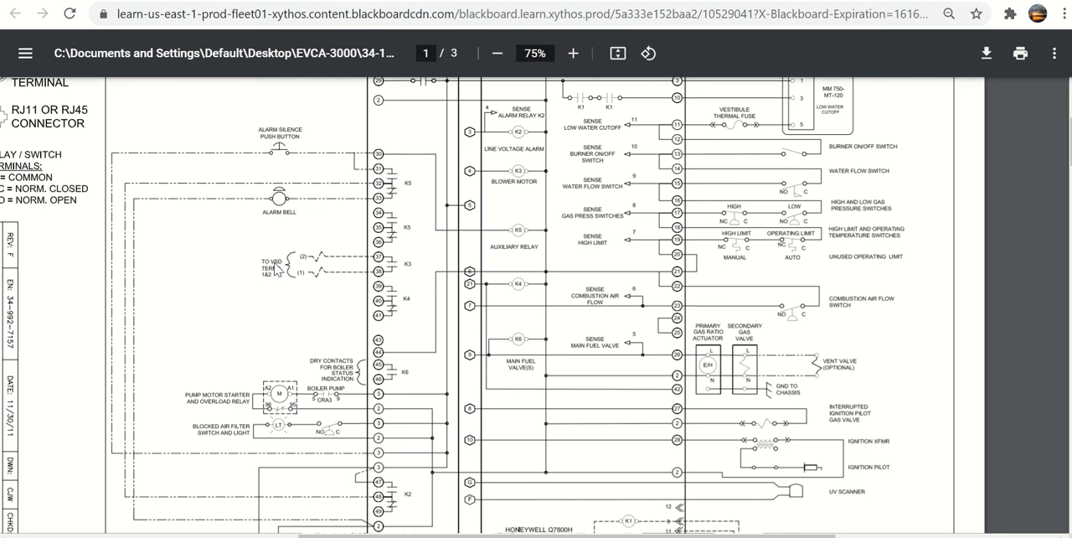
pyautogui.moveTo(280, 268)
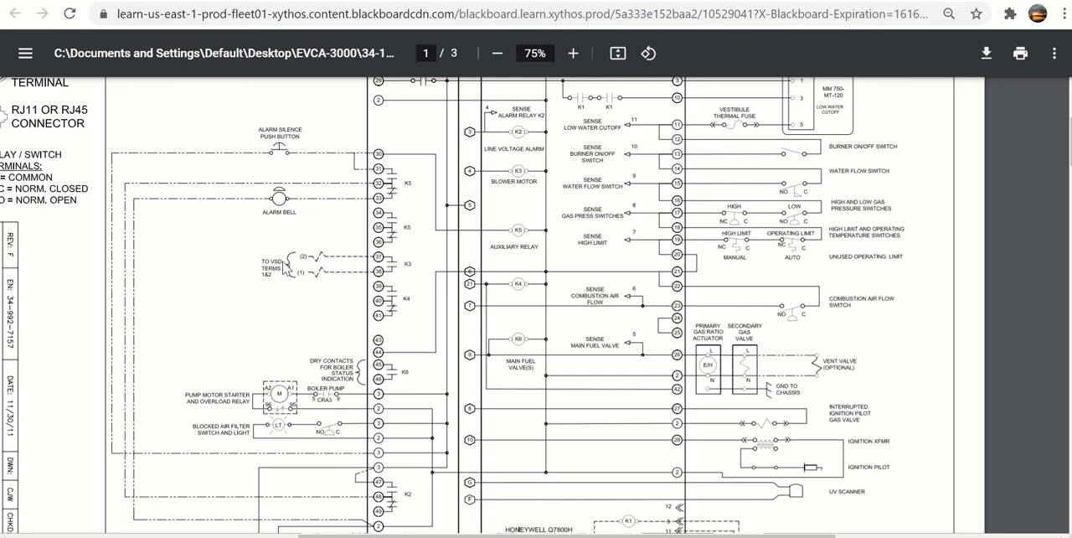
pyautogui.moveTo(421, 337)
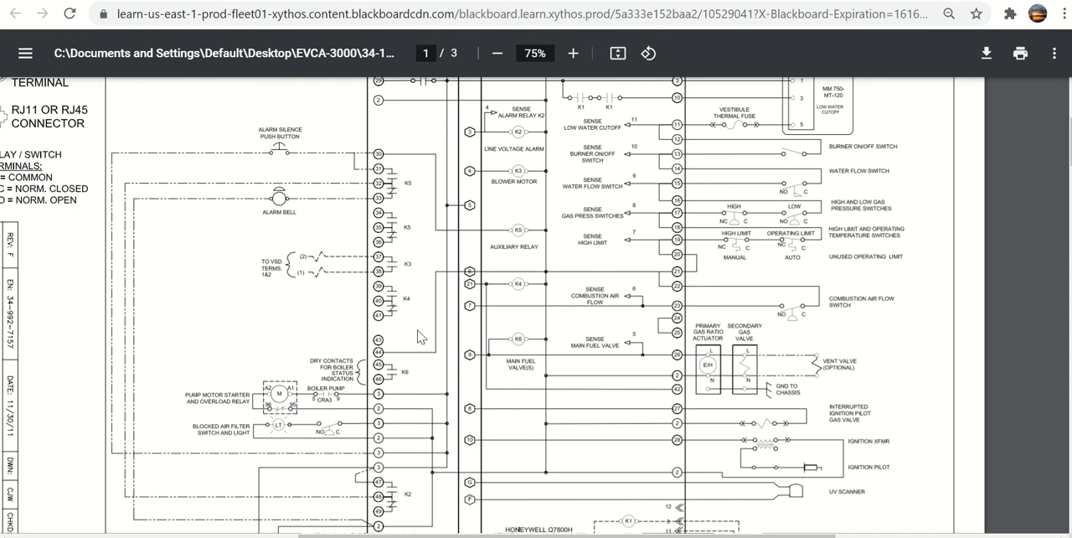
pyautogui.moveTo(411, 315)
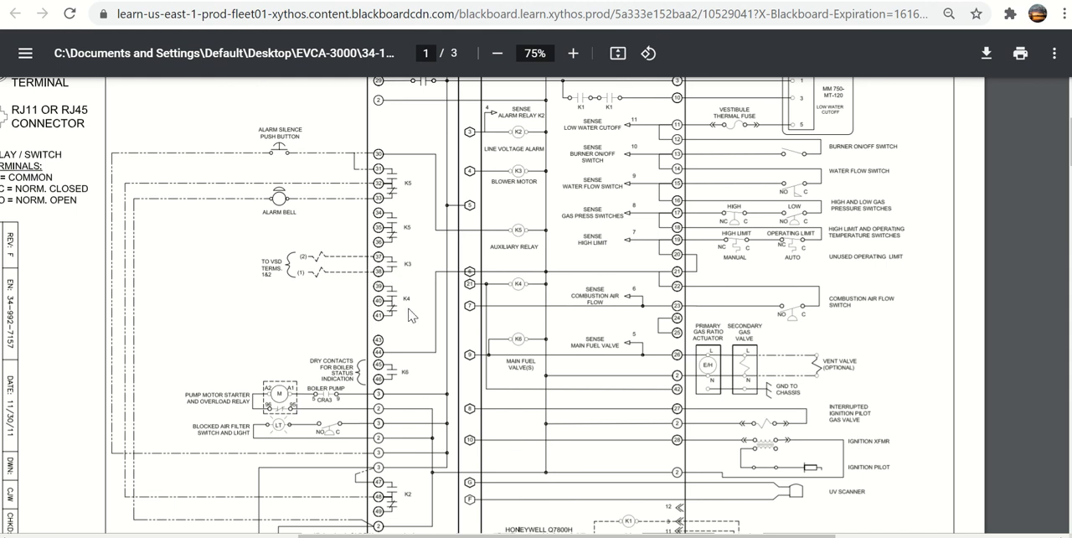
pyautogui.moveTo(508, 186)
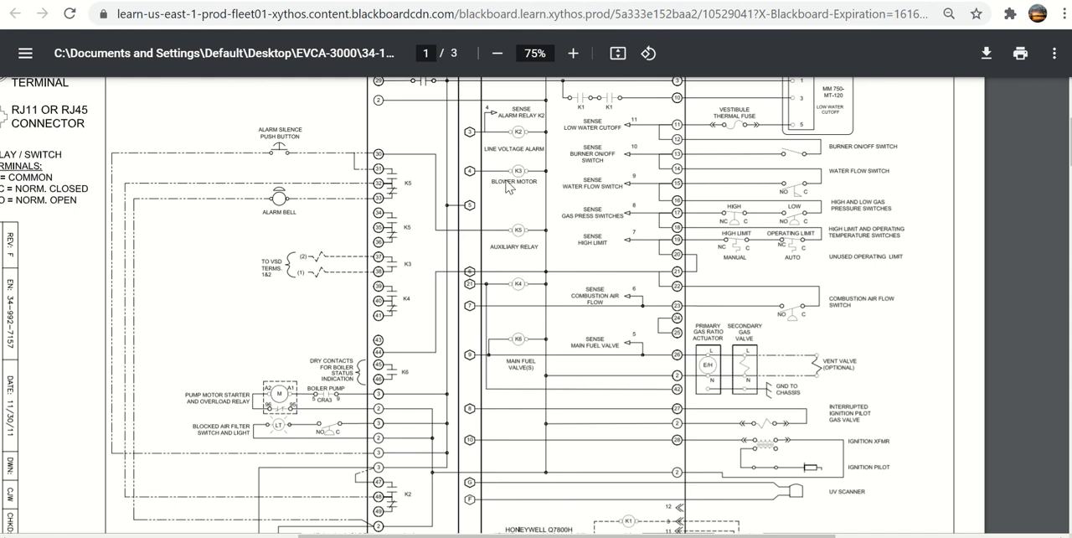
pyautogui.moveTo(506, 186)
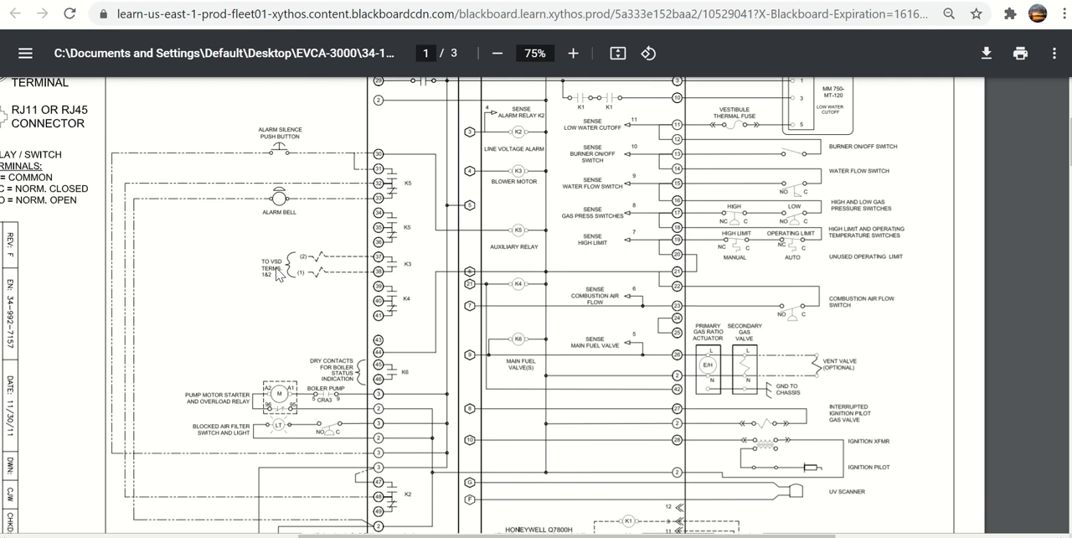
# - Bring the Q7800H1009 internal wiring header, fuse and low water cutoff into view
pyautogui.scroll(-3)
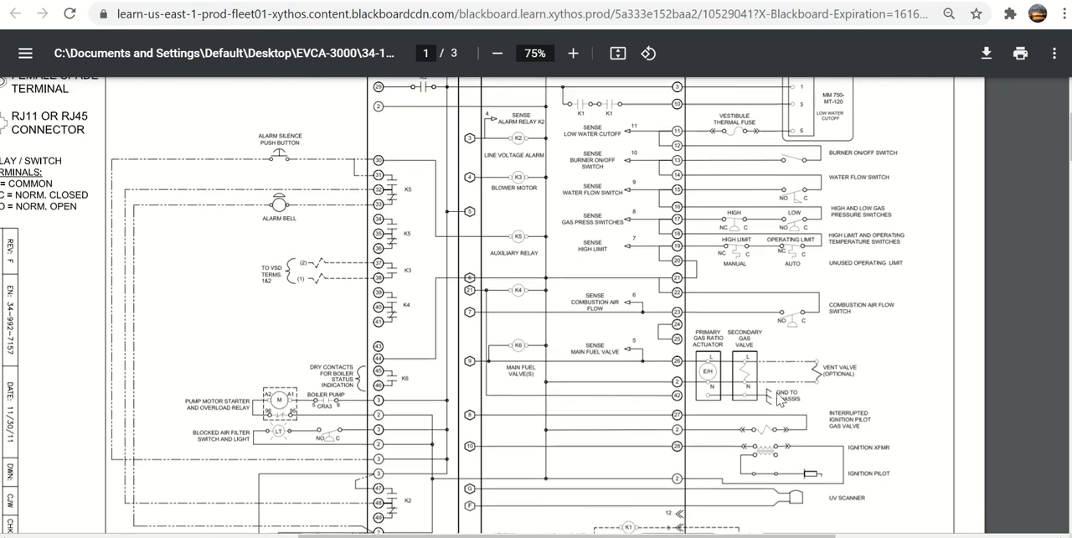
pyautogui.scroll(-3)
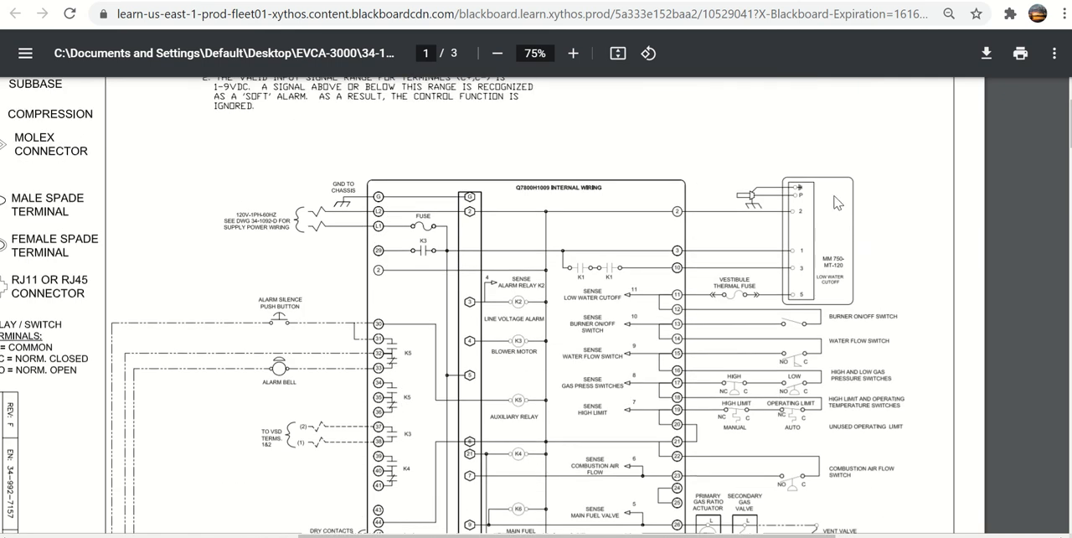
pyautogui.moveTo(833, 269)
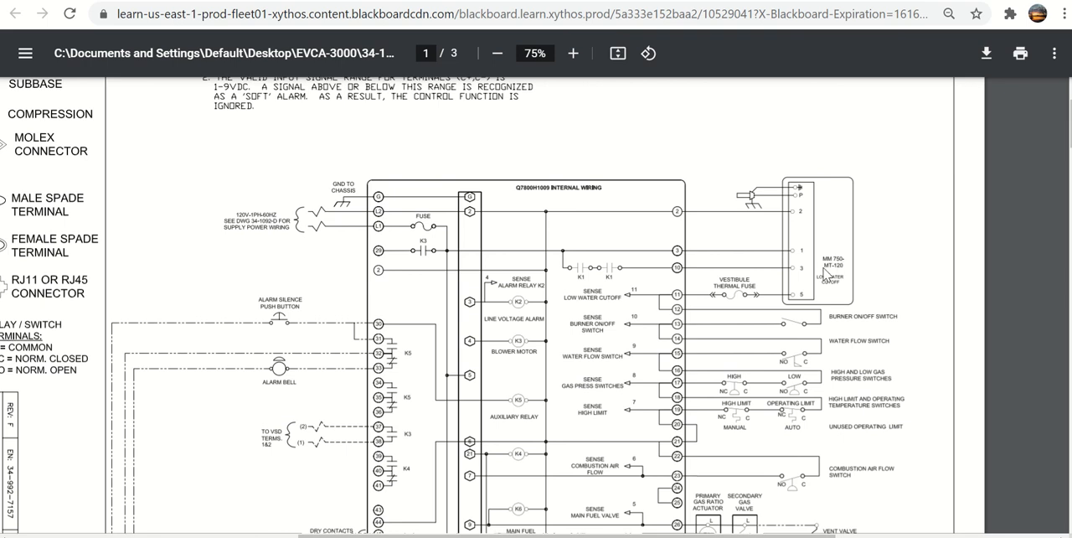
pyautogui.moveTo(845, 276)
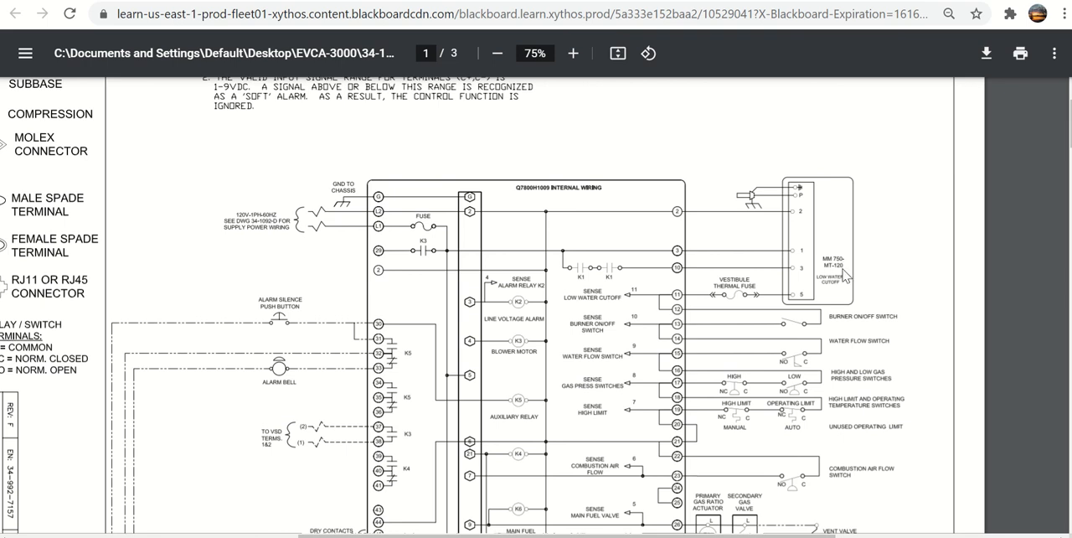
pyautogui.moveTo(879, 273)
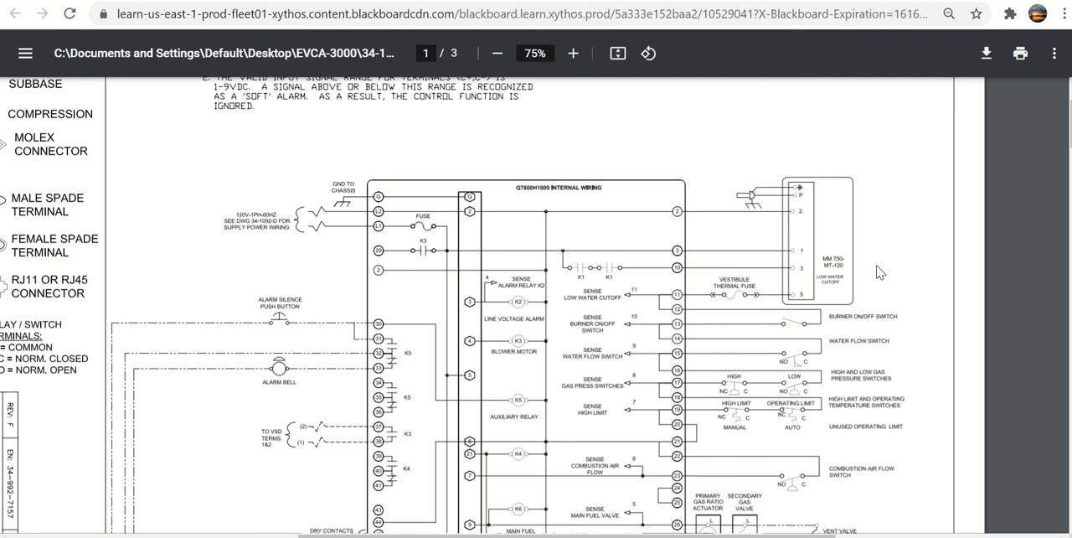
pyautogui.moveTo(863, 255)
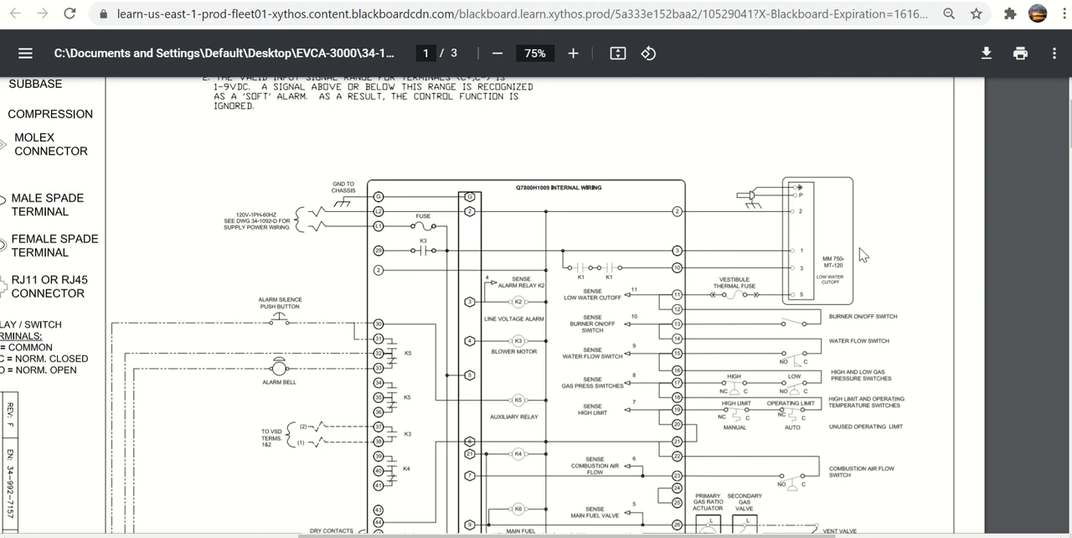
pyautogui.moveTo(837, 272)
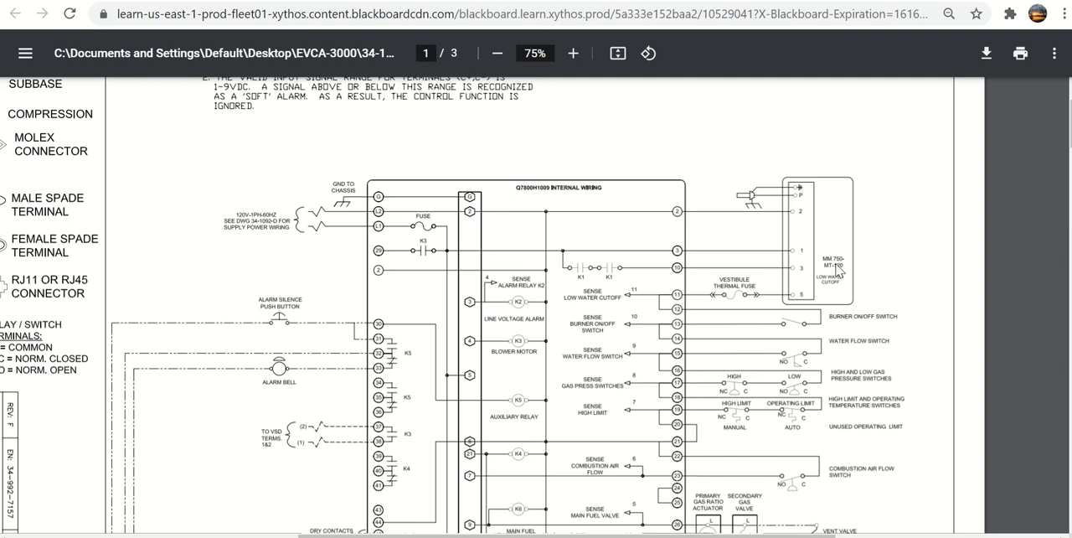
pyautogui.moveTo(827, 277)
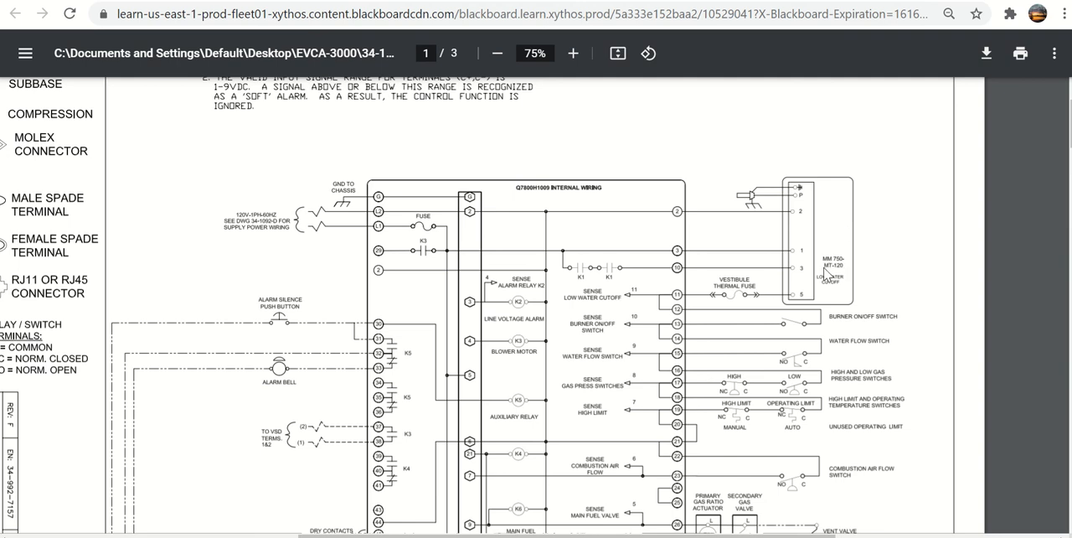
pyautogui.moveTo(853, 276)
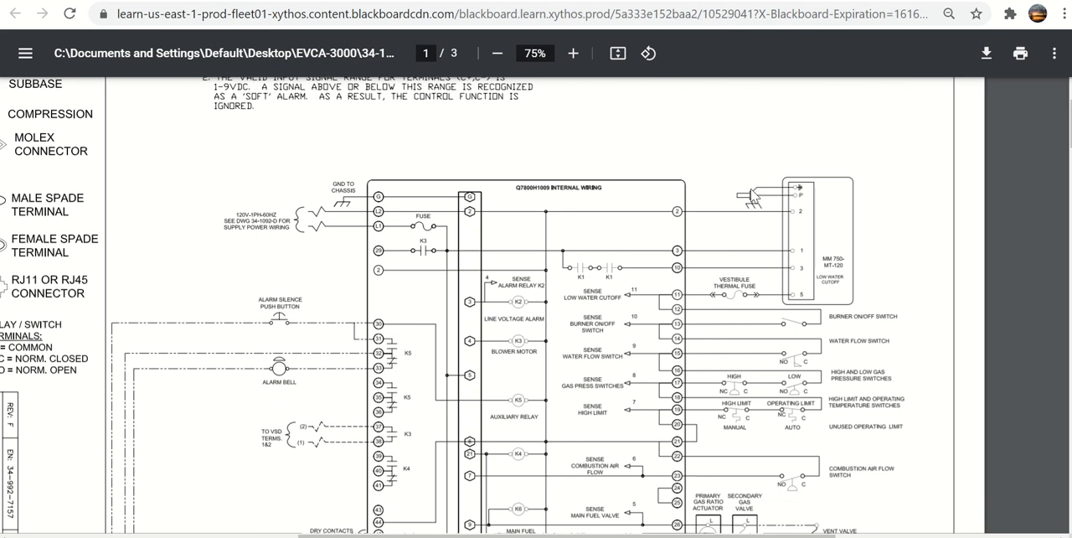
pyautogui.moveTo(756, 197)
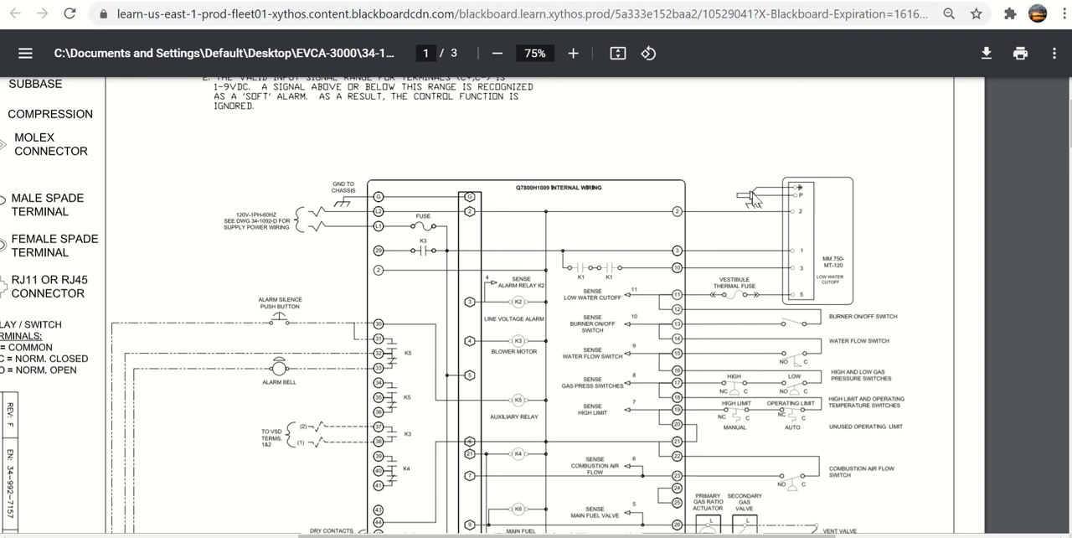
pyautogui.moveTo(829, 229)
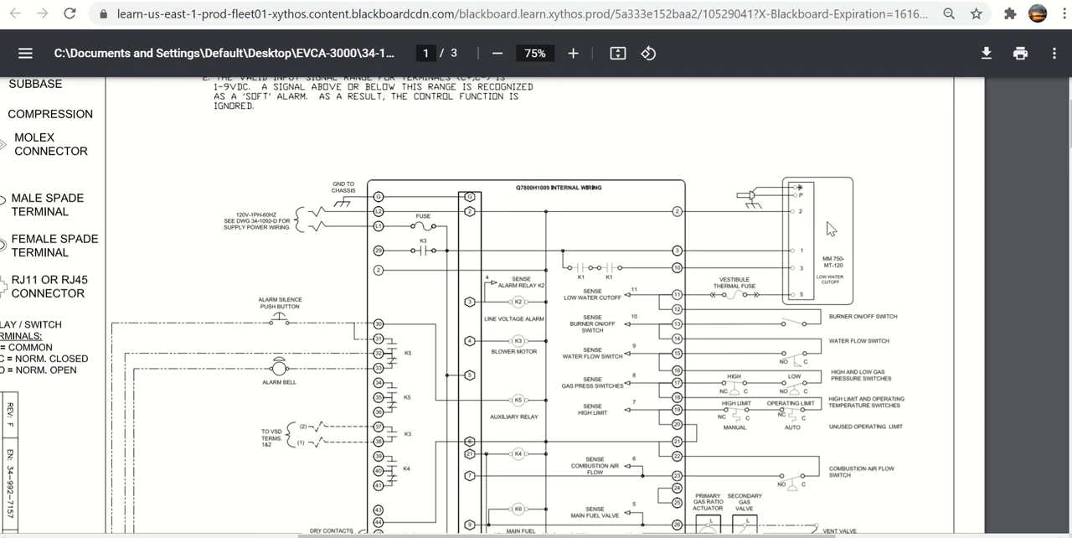
pyautogui.moveTo(695, 254)
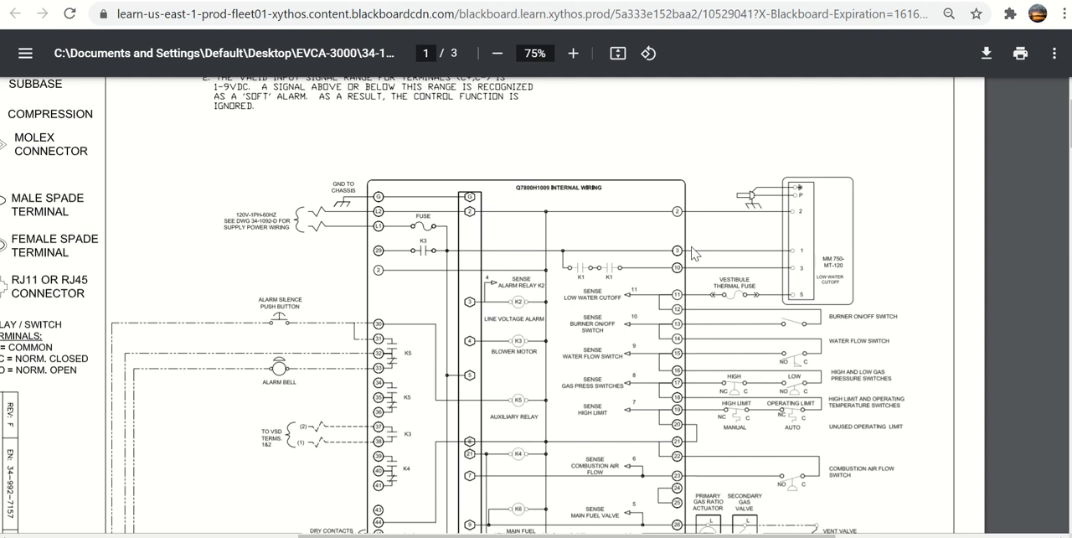
pyautogui.moveTo(762, 281)
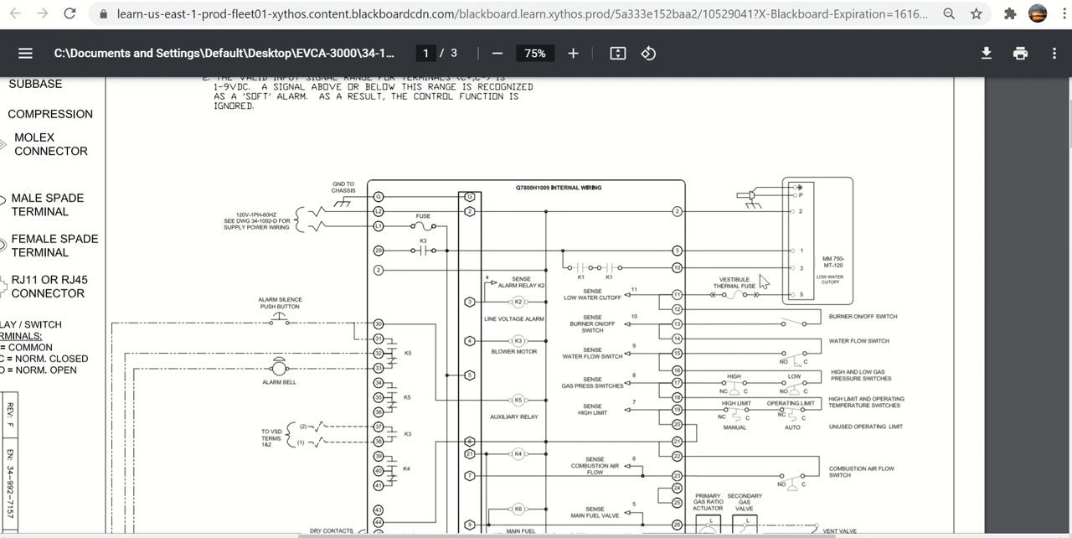
pyautogui.moveTo(768, 304)
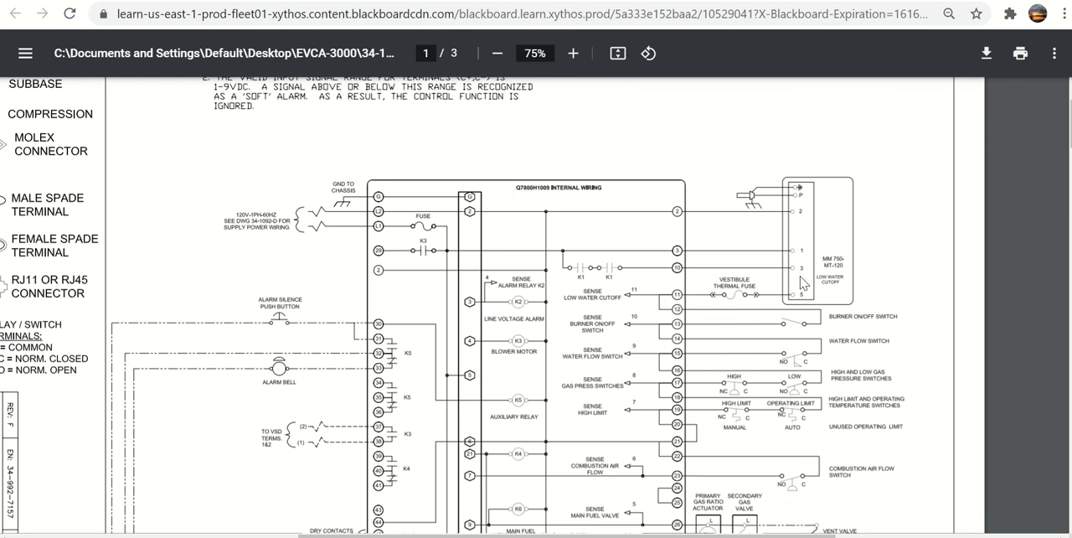
pyautogui.moveTo(743, 302)
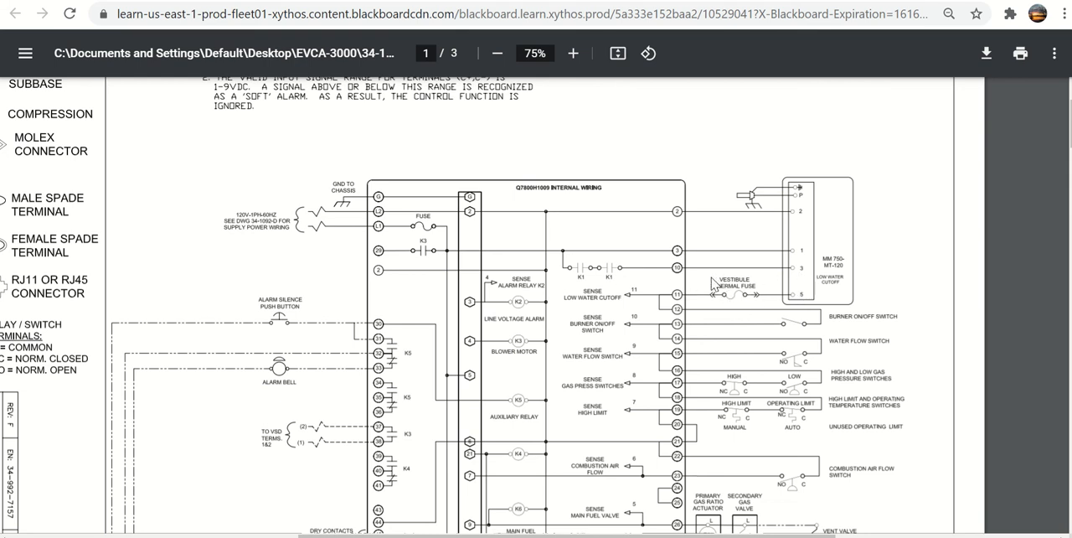
pyautogui.moveTo(747, 294)
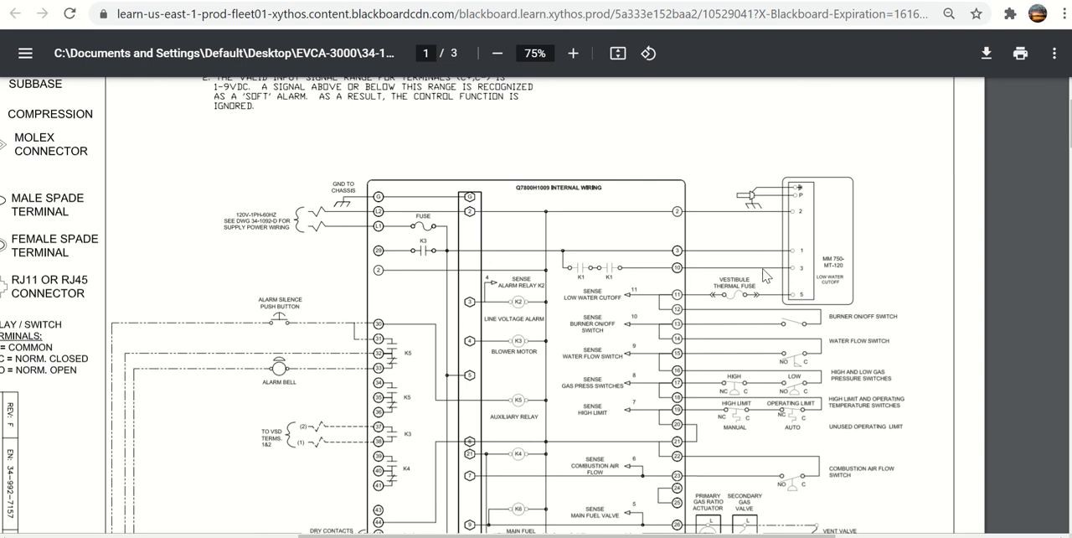
pyautogui.moveTo(729, 298)
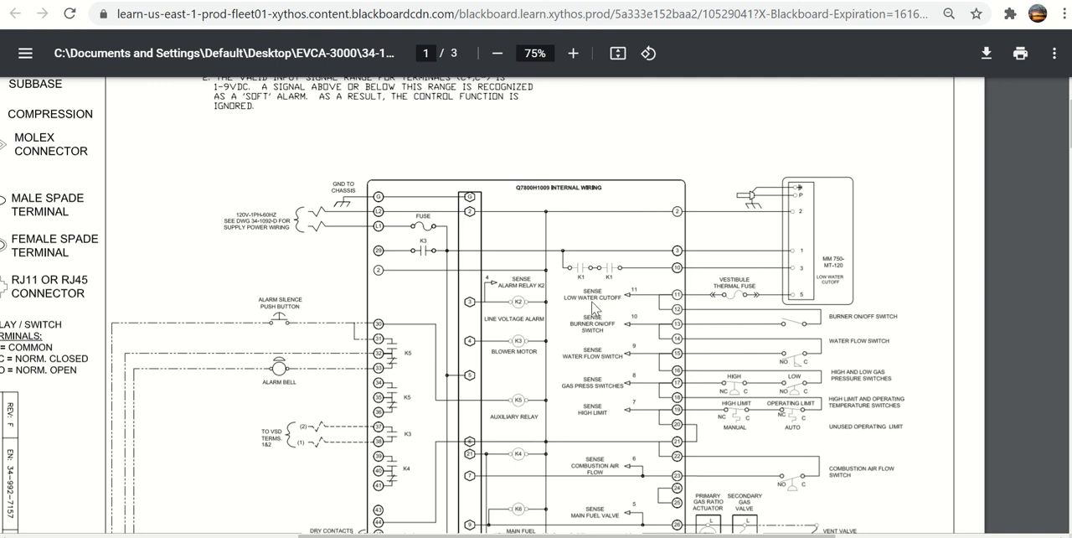
pyautogui.moveTo(628, 303)
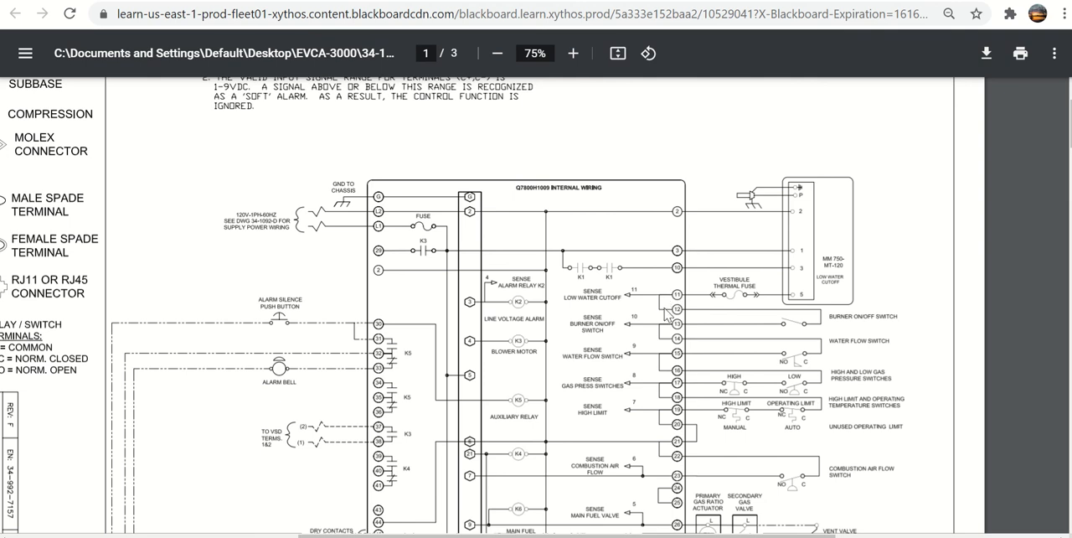
pyautogui.moveTo(724, 324)
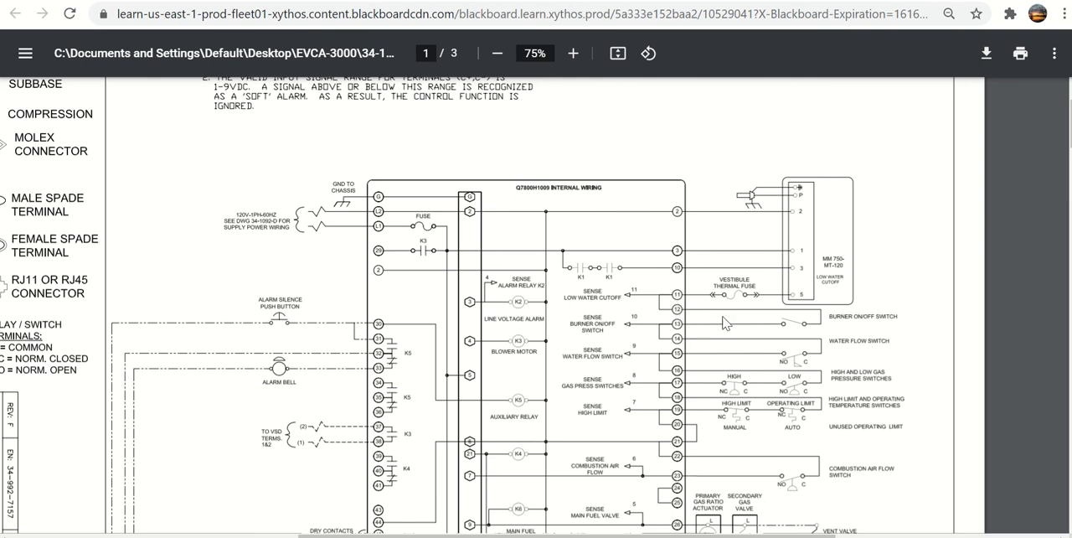
pyautogui.moveTo(829, 326)
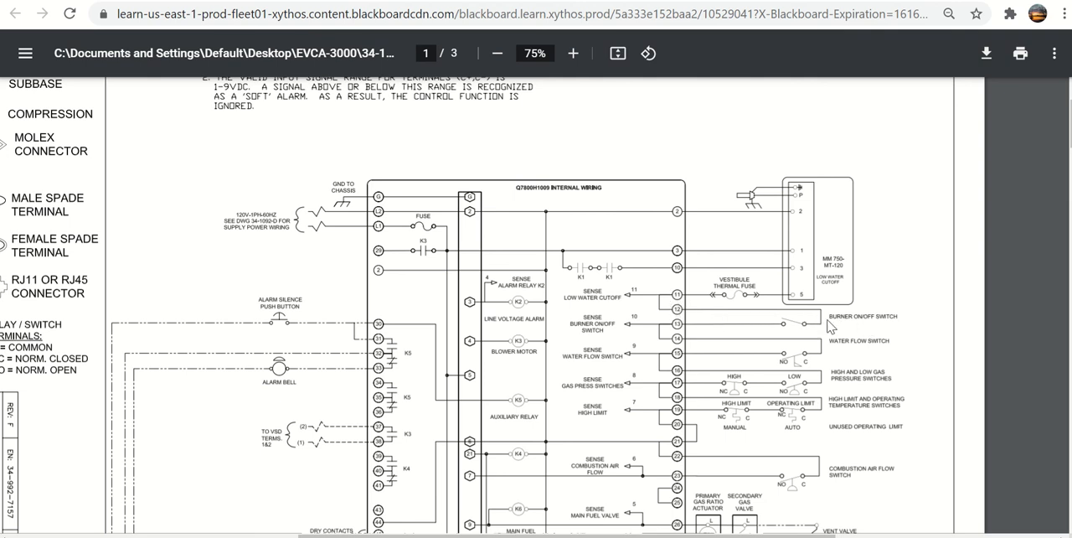
pyautogui.moveTo(843, 325)
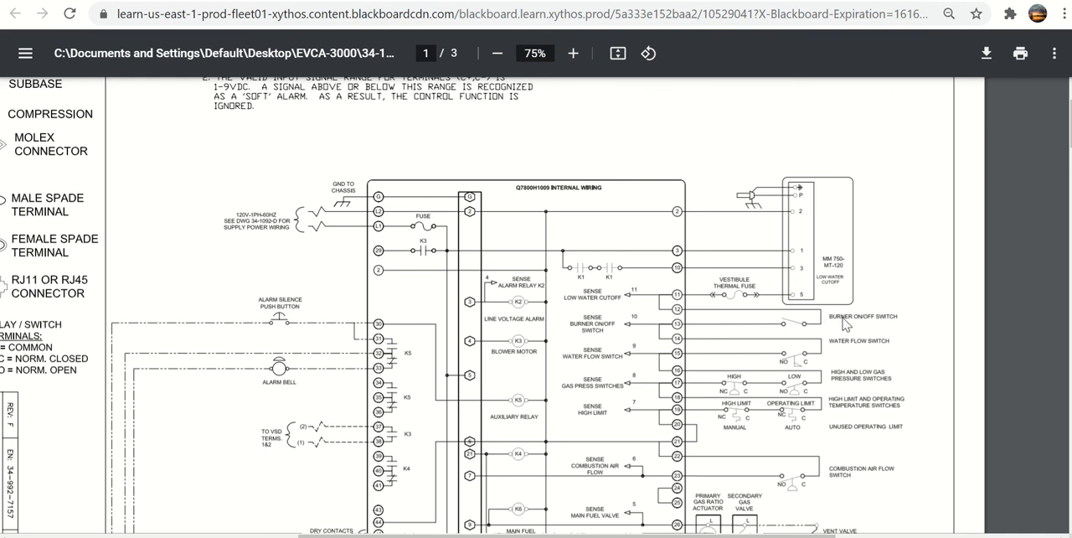
pyautogui.moveTo(793, 330)
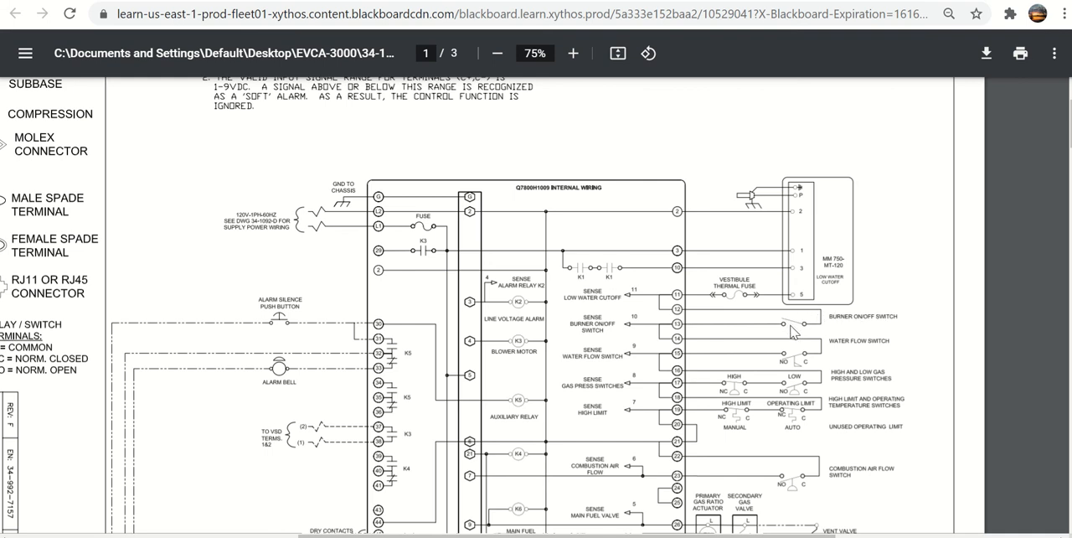
pyautogui.moveTo(682, 329)
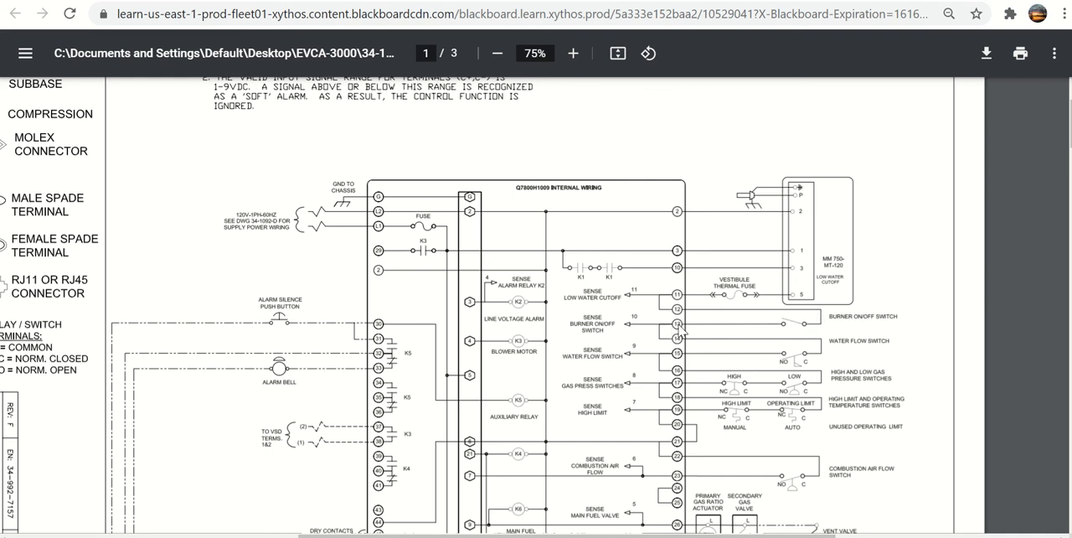
pyautogui.moveTo(684, 333)
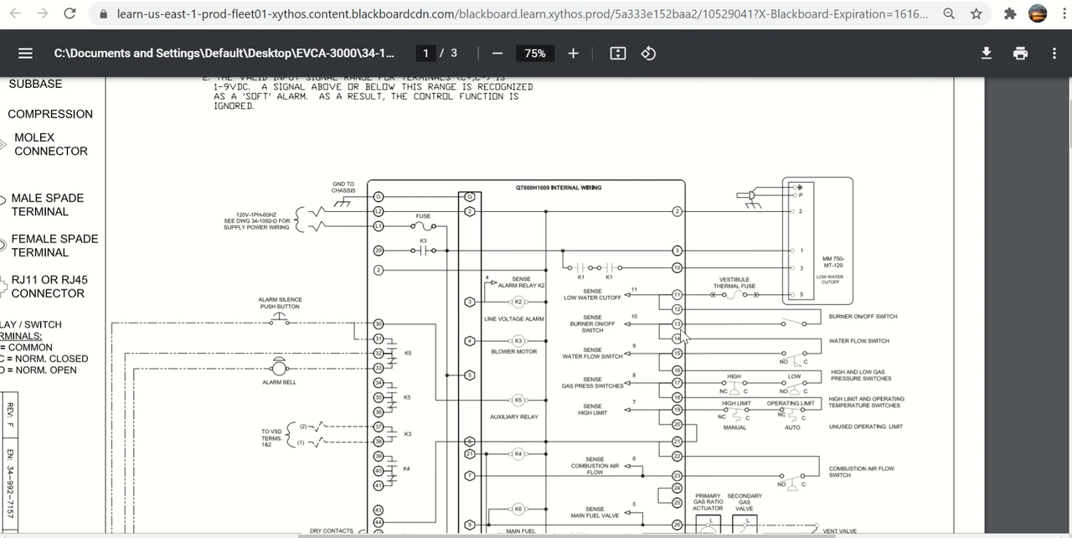
pyautogui.moveTo(842, 349)
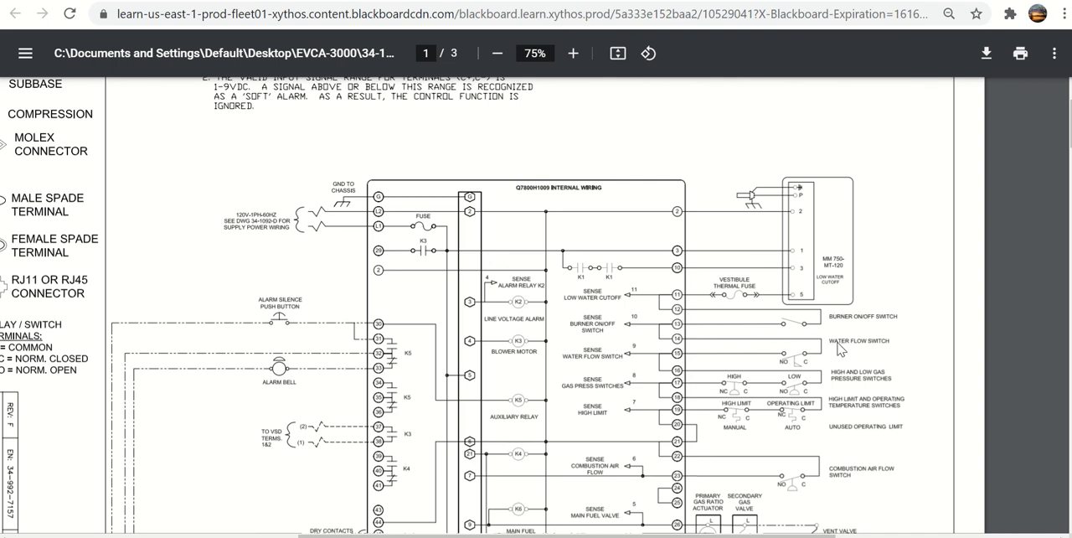
pyautogui.moveTo(787, 355)
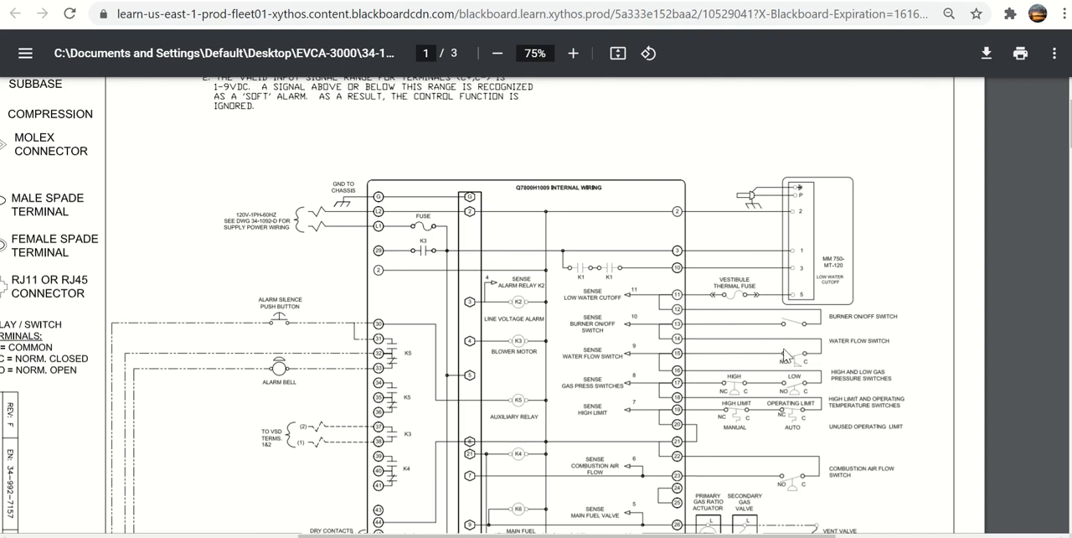
pyautogui.moveTo(680, 360)
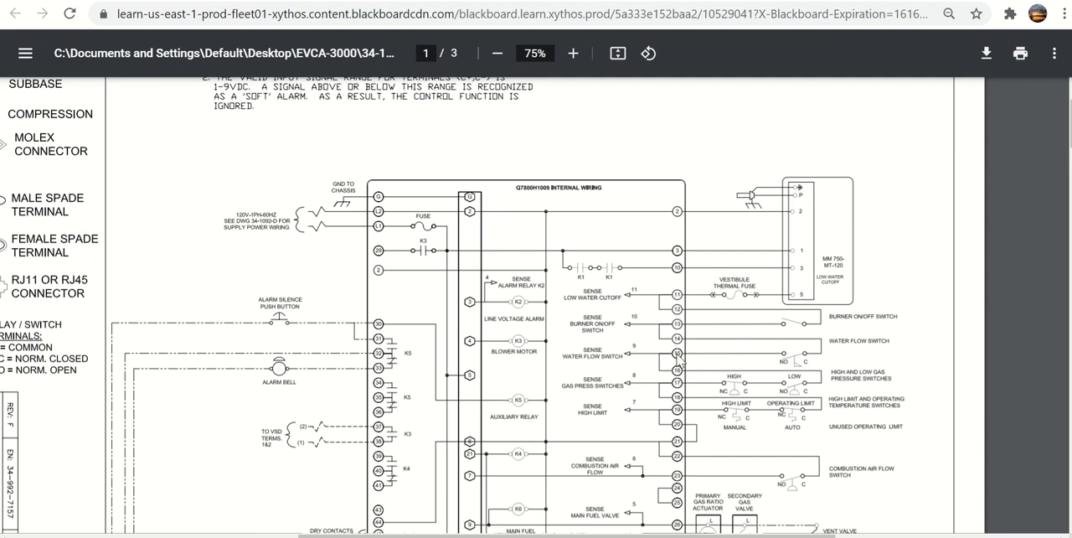
pyautogui.moveTo(741, 381)
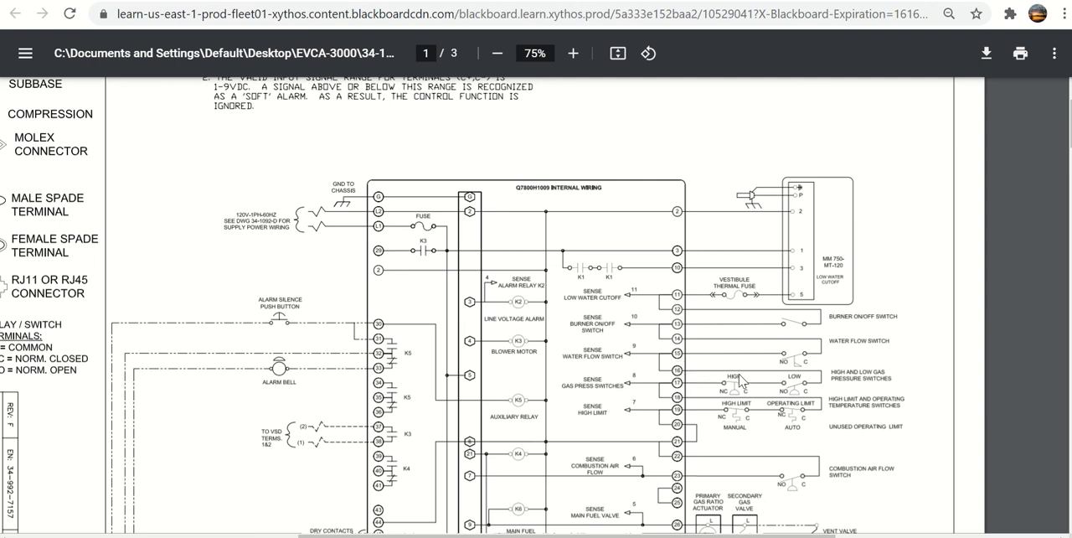
pyautogui.moveTo(802, 393)
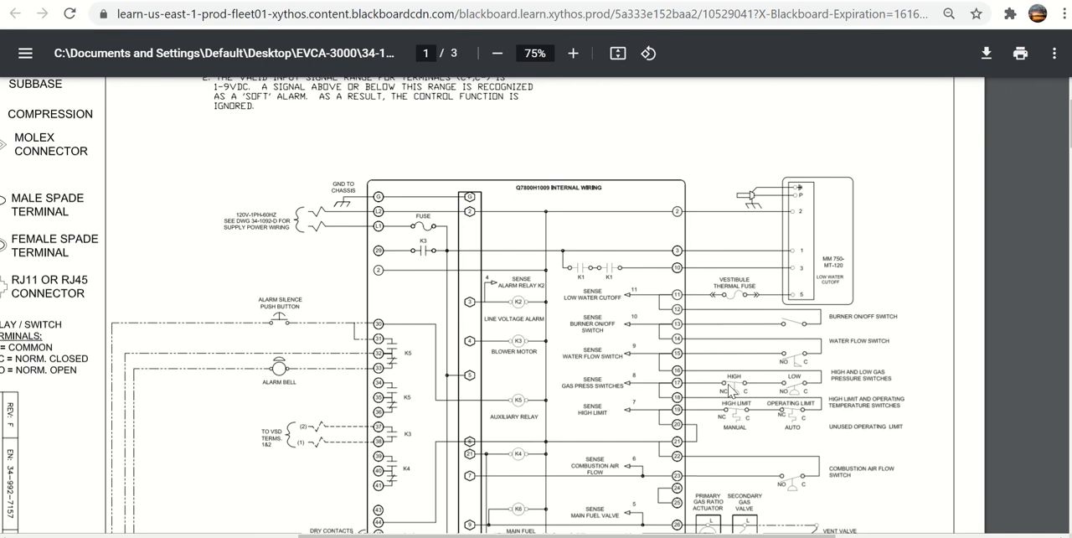
pyautogui.moveTo(807, 388)
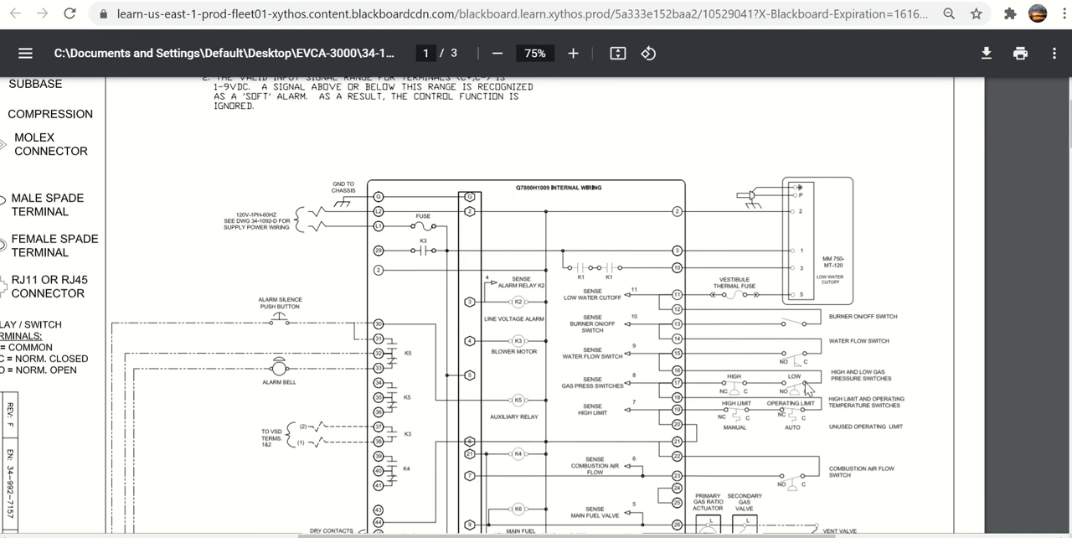
pyautogui.moveTo(809, 388)
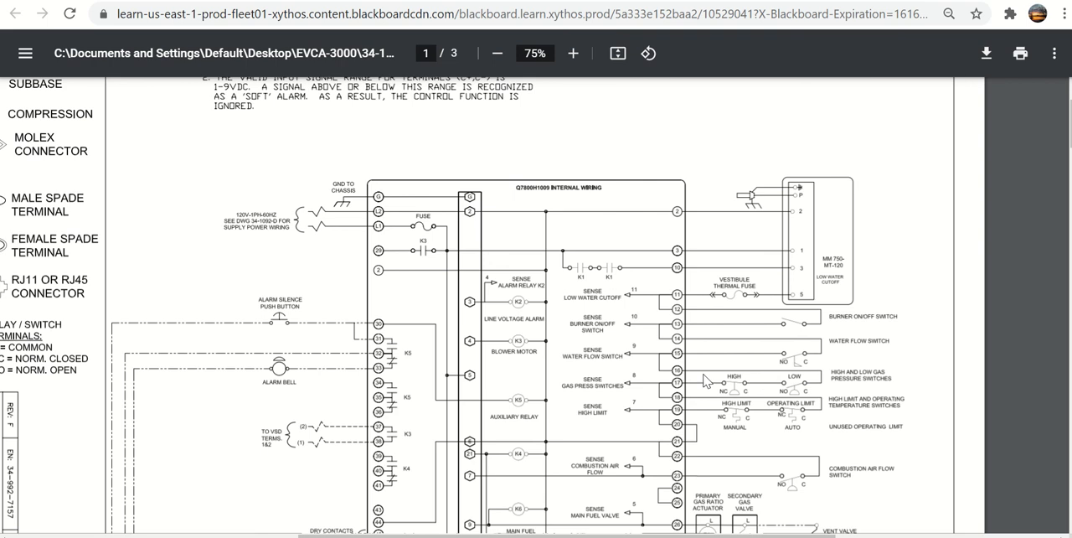
pyautogui.moveTo(708, 409)
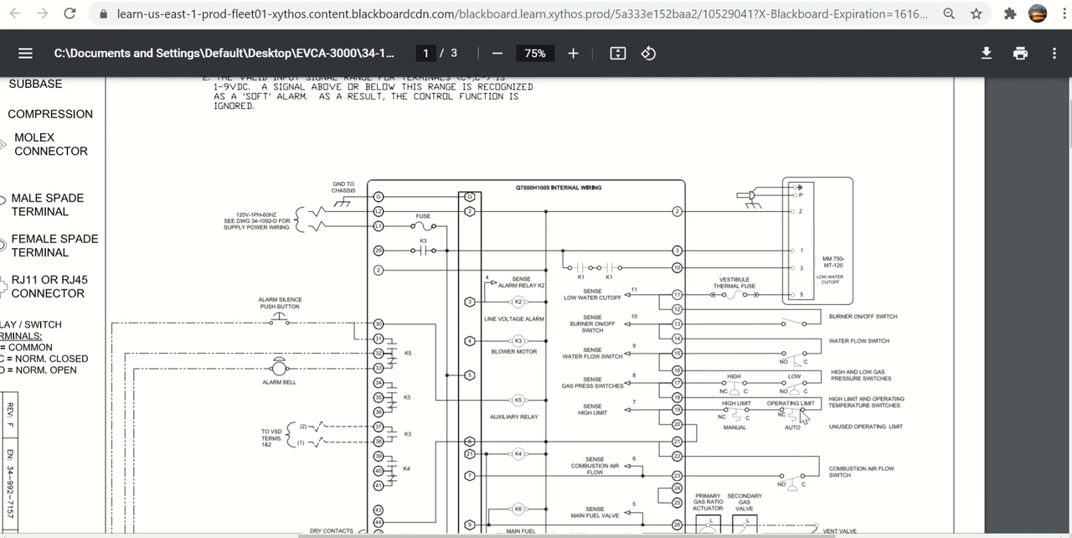
pyautogui.moveTo(791, 420)
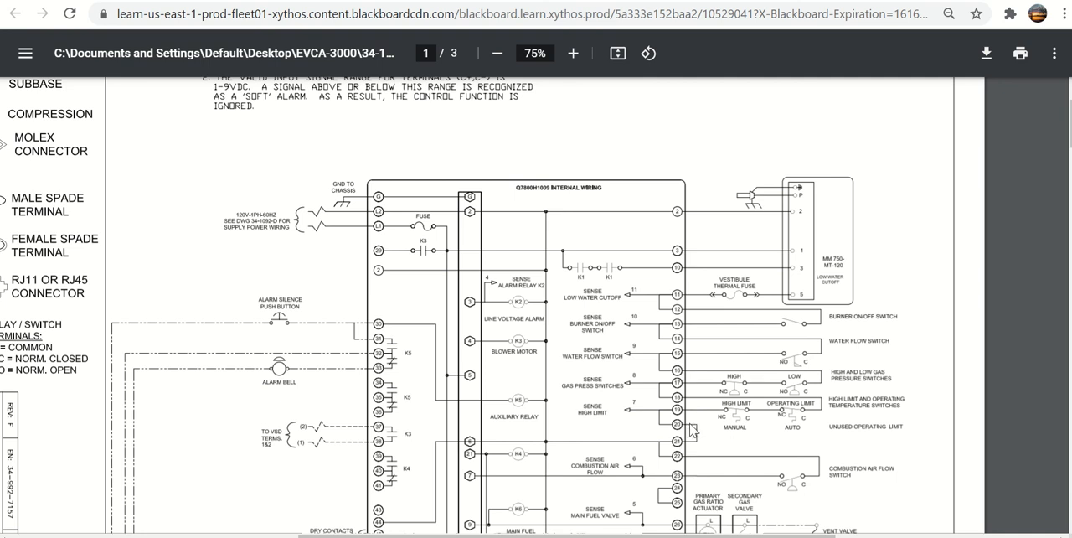
pyautogui.moveTo(840, 445)
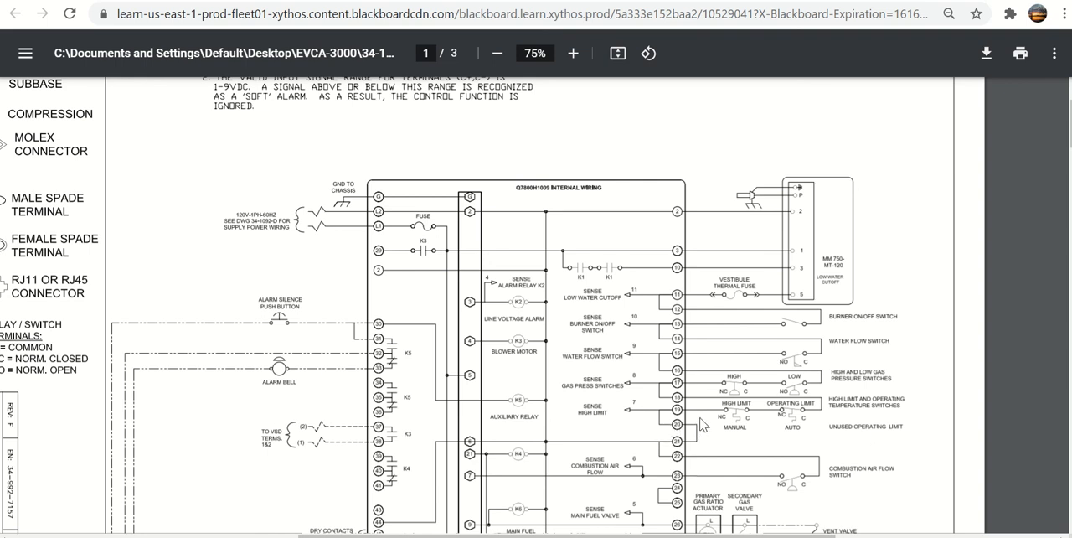
# - Scroll down to the ignition transformer, ignition pilot, UV scanner and Q7800H subbase
pyautogui.scroll(-3)
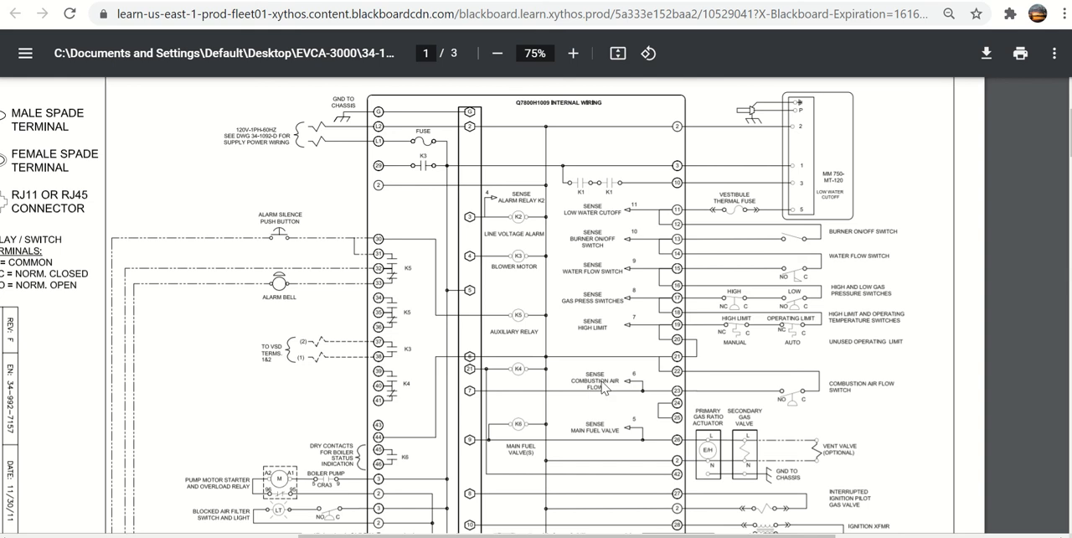
pyautogui.moveTo(814, 434)
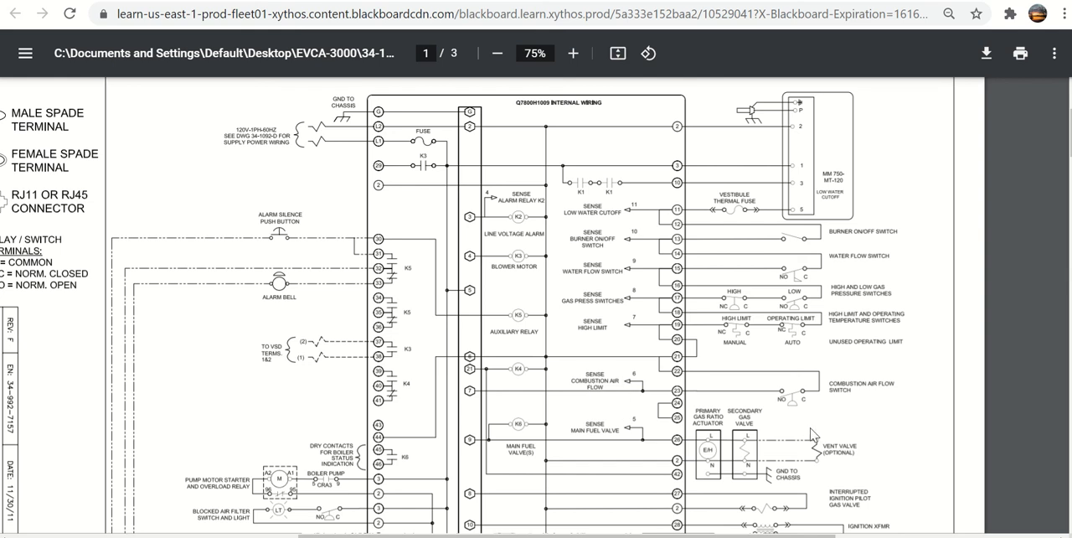
pyautogui.scroll(-3)
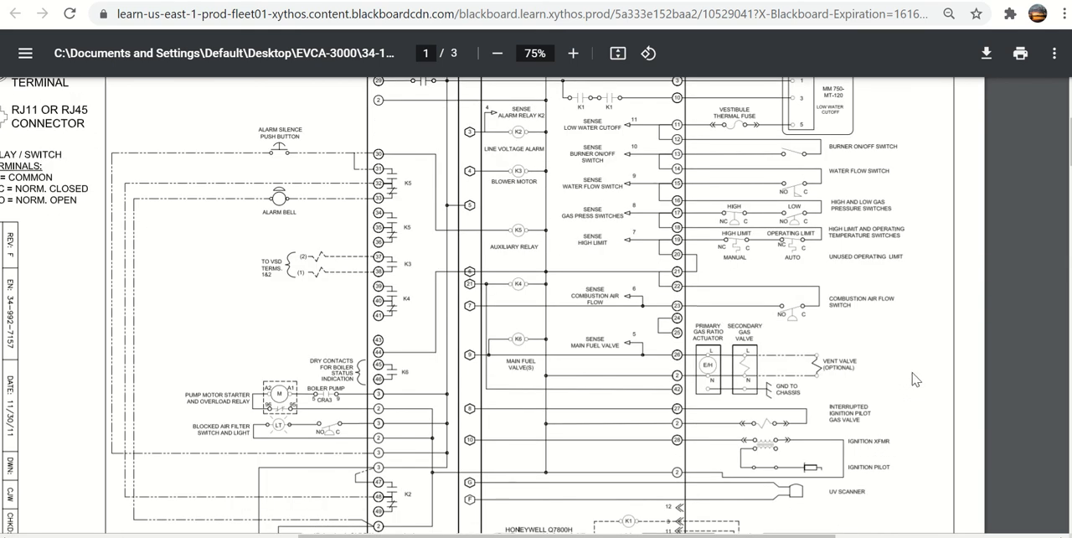
pyautogui.moveTo(471, 100)
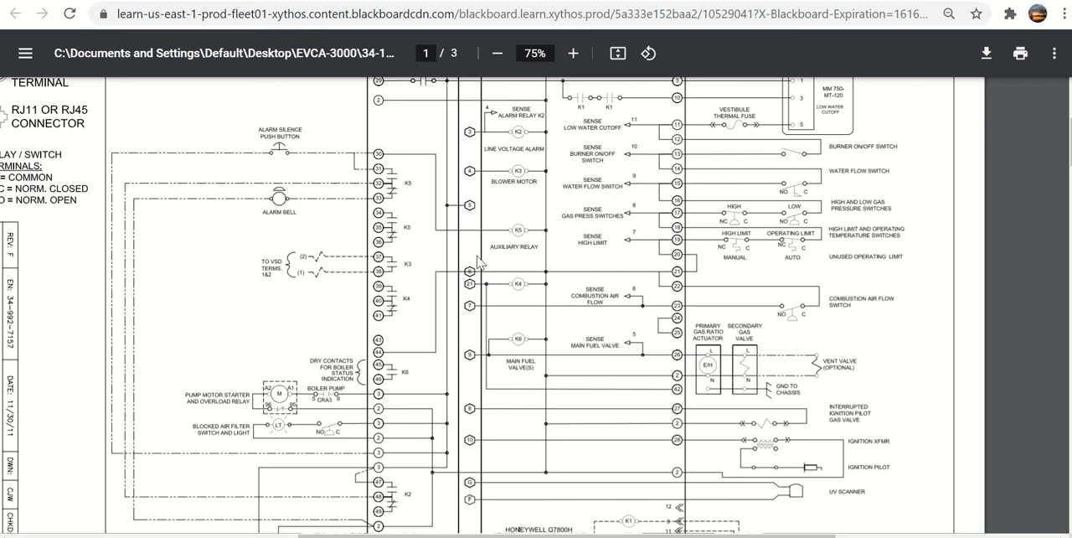
pyautogui.moveTo(482, 313)
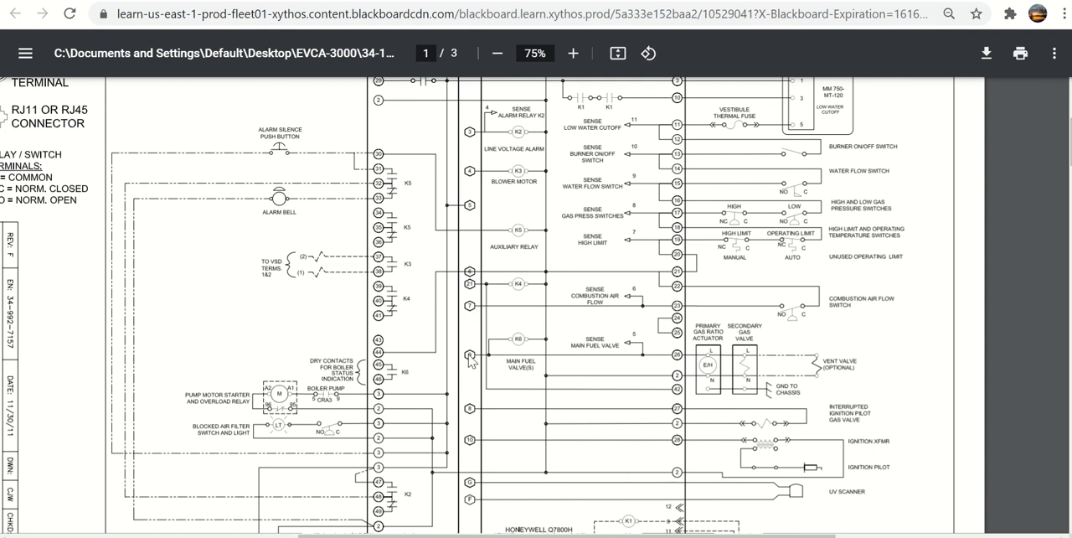
pyautogui.moveTo(474, 416)
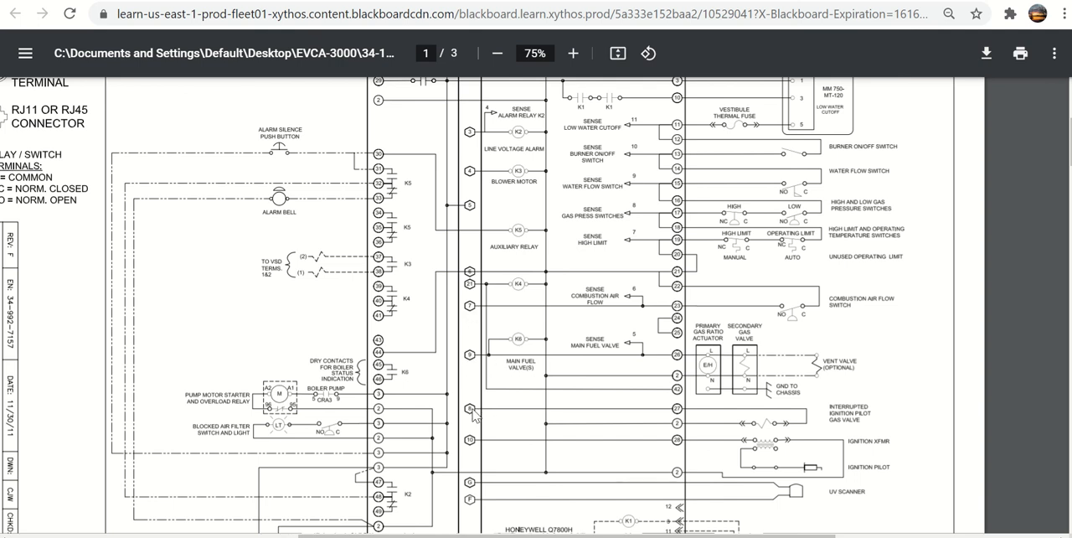
pyautogui.moveTo(867, 422)
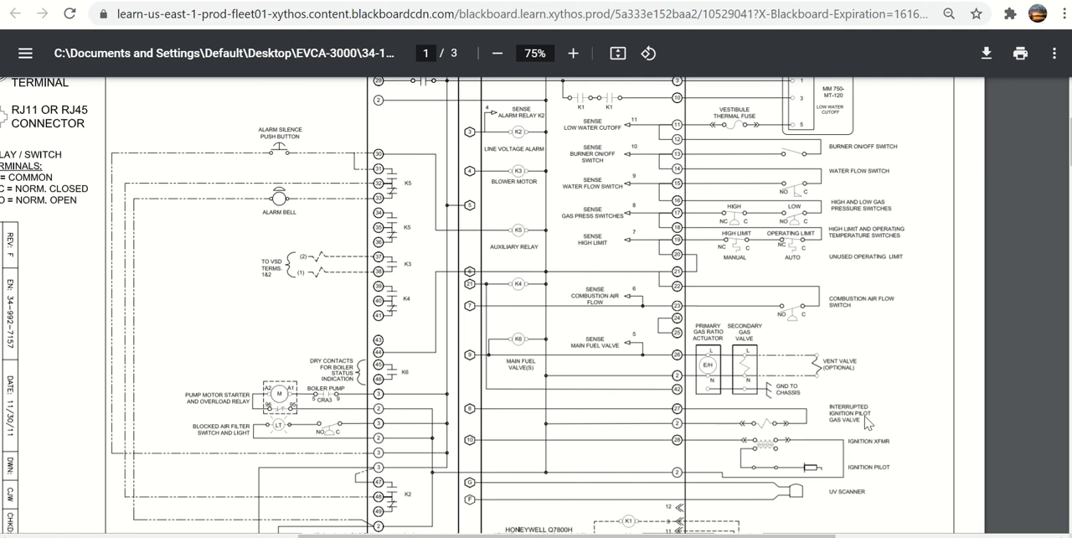
pyautogui.moveTo(866, 421)
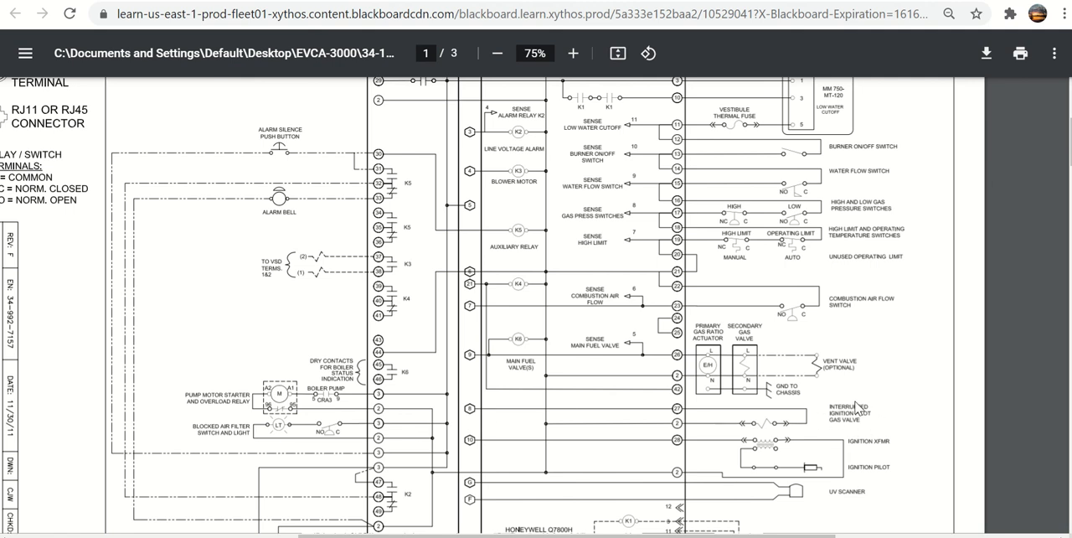
pyautogui.moveTo(799, 456)
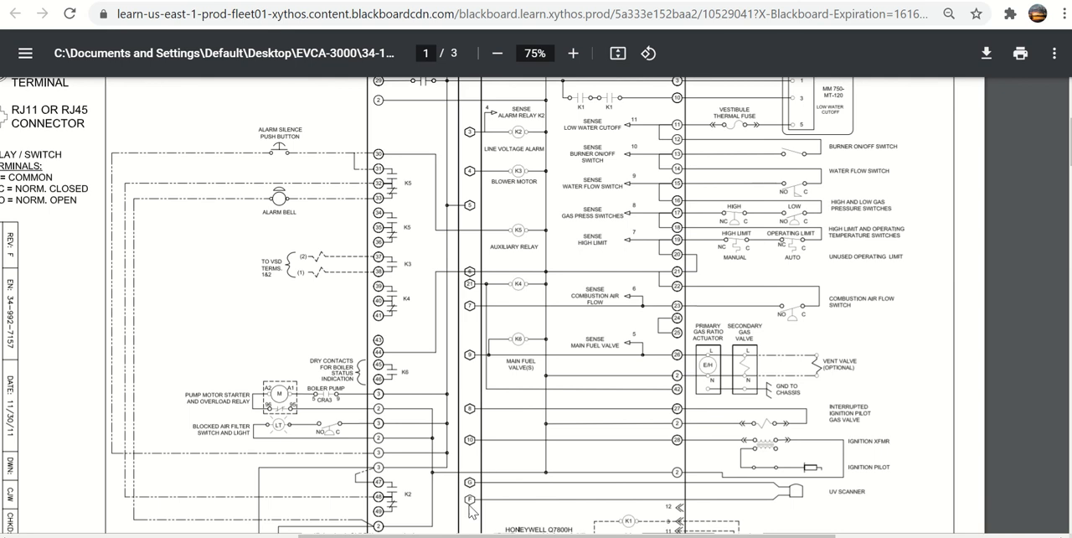
pyautogui.moveTo(697, 502)
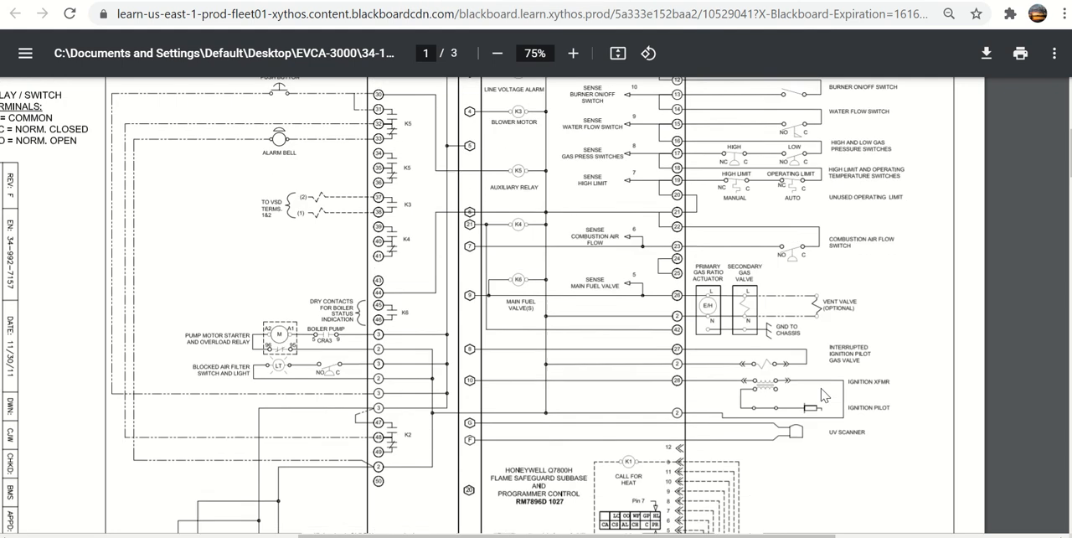
# - Scroll down to the Thermal Solutions boiler control and AC Tech SCF drive circuit
pyautogui.scroll(-3)
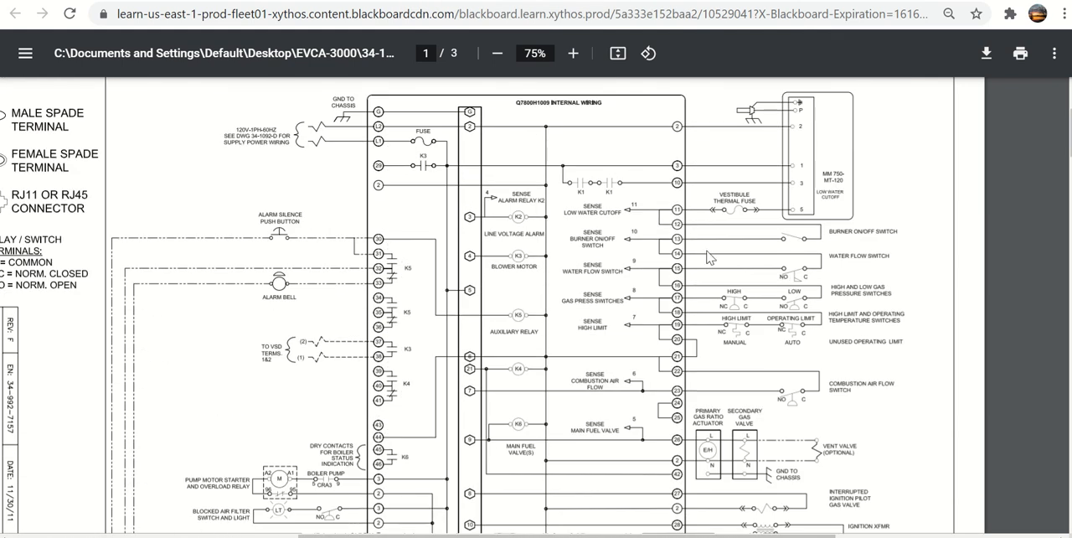
pyautogui.moveTo(589, 247)
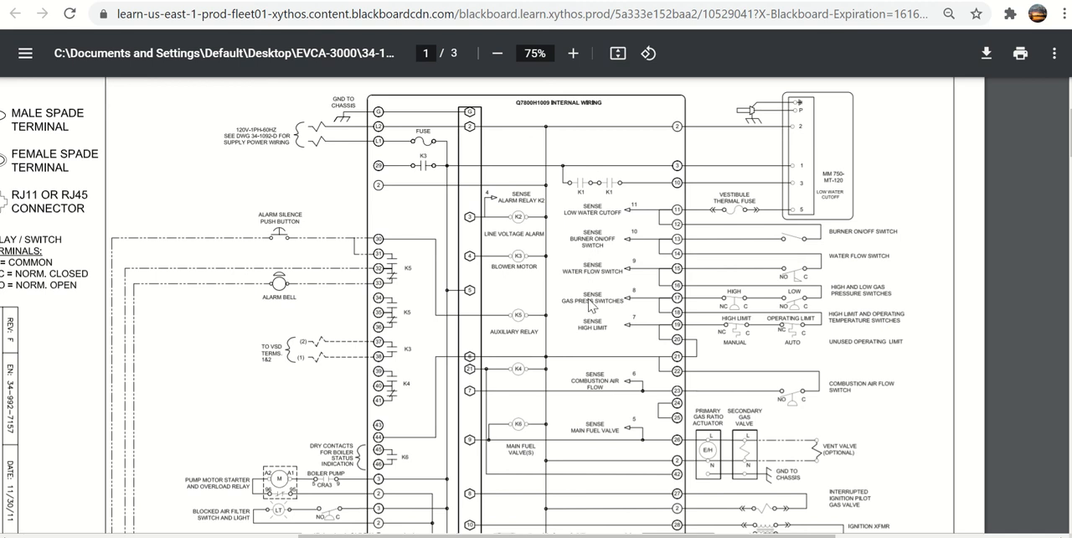
pyautogui.moveTo(592, 387)
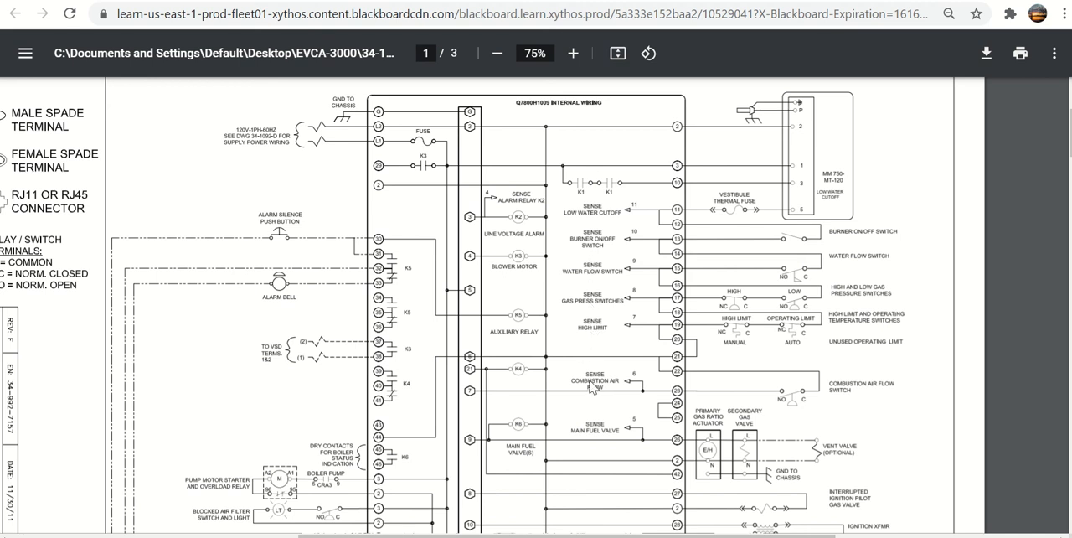
pyautogui.scroll(-3)
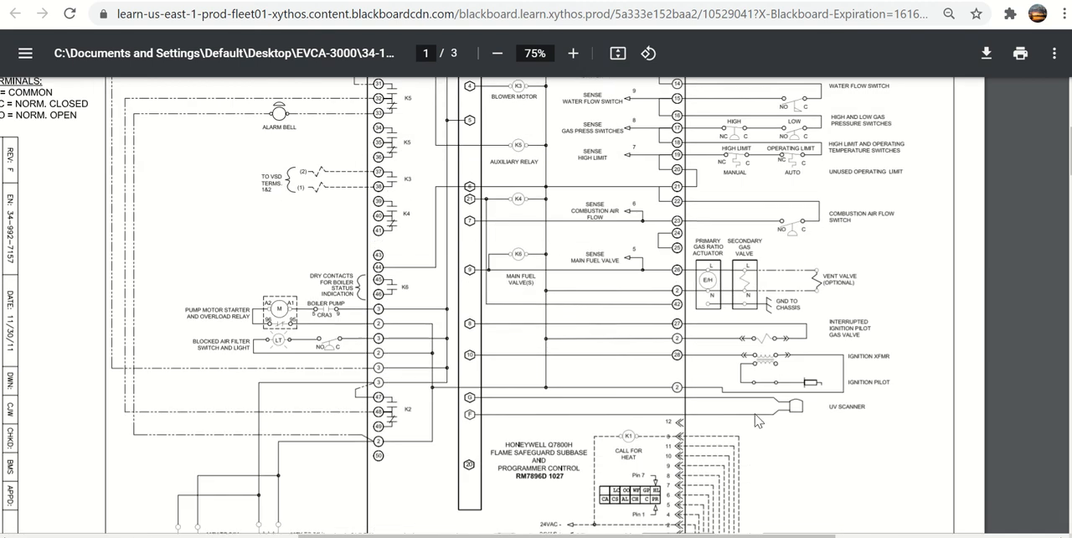
pyautogui.scroll(-3)
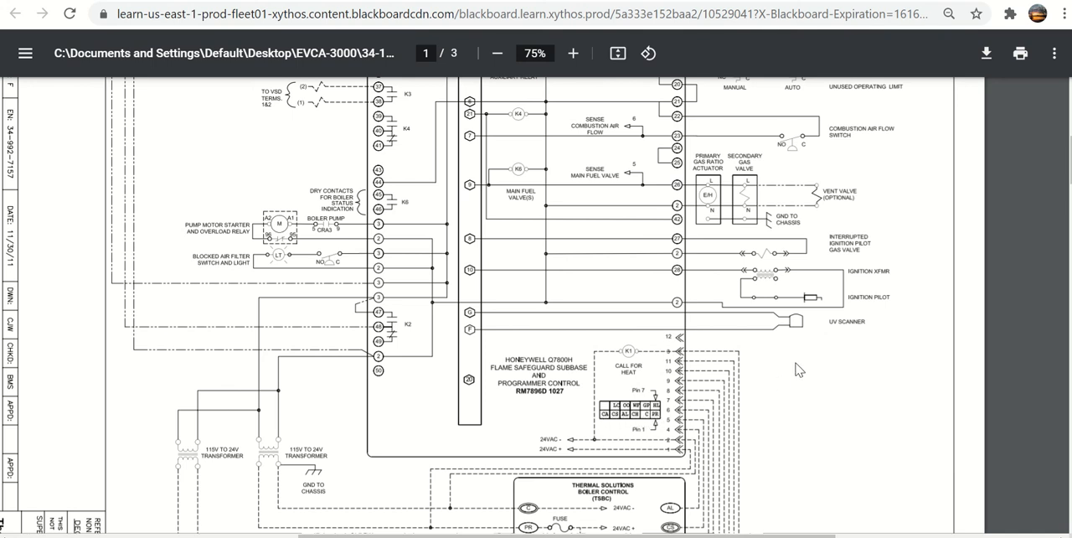
pyautogui.scroll(-3)
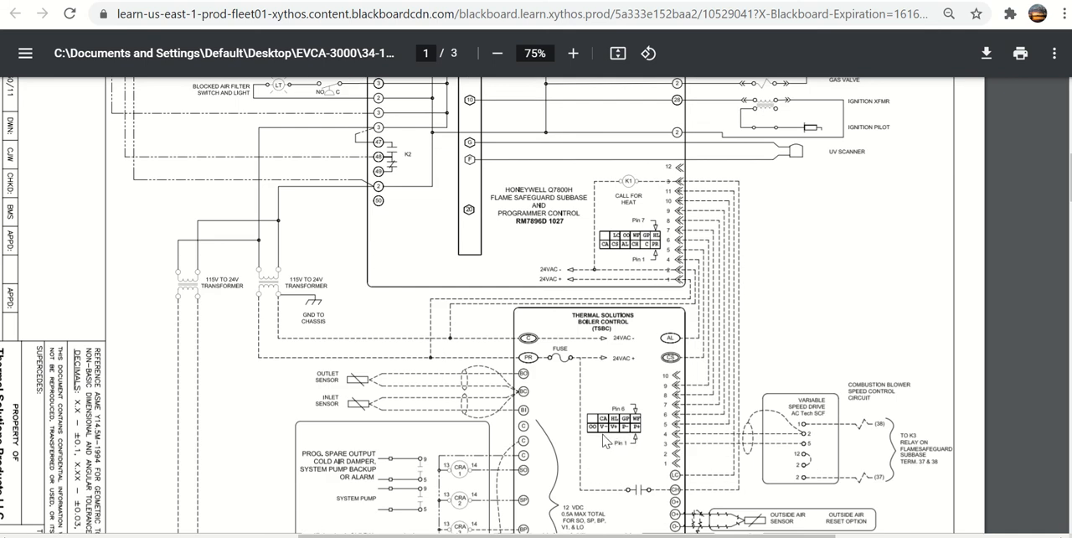
pyautogui.moveTo(586, 329)
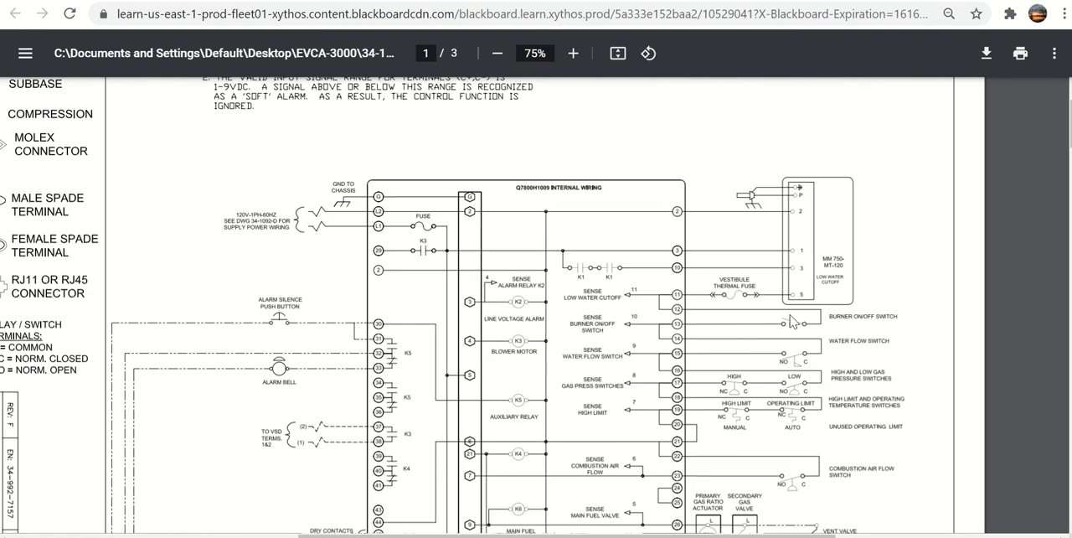
pyautogui.moveTo(731, 450)
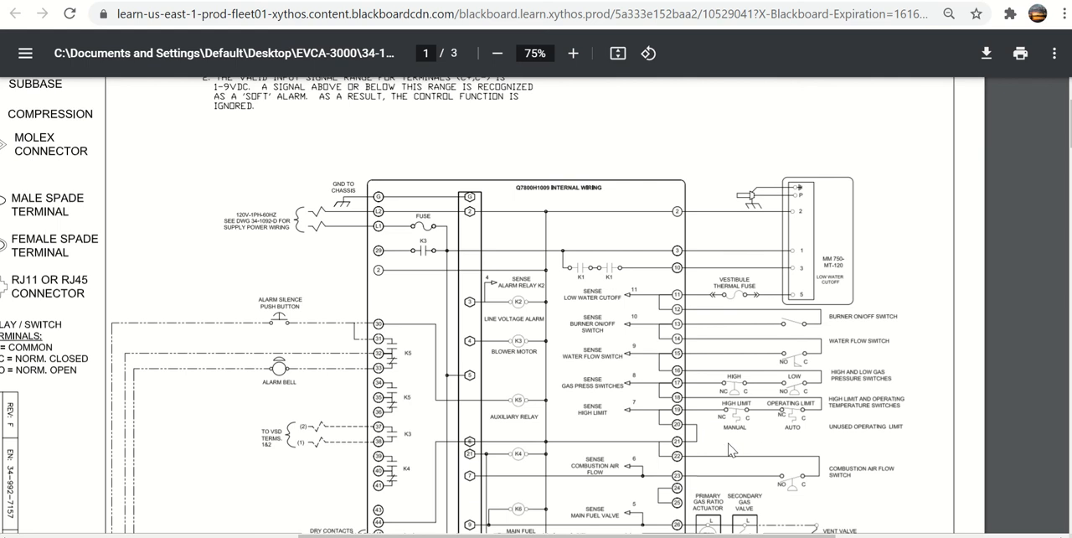
pyautogui.scroll(-3)
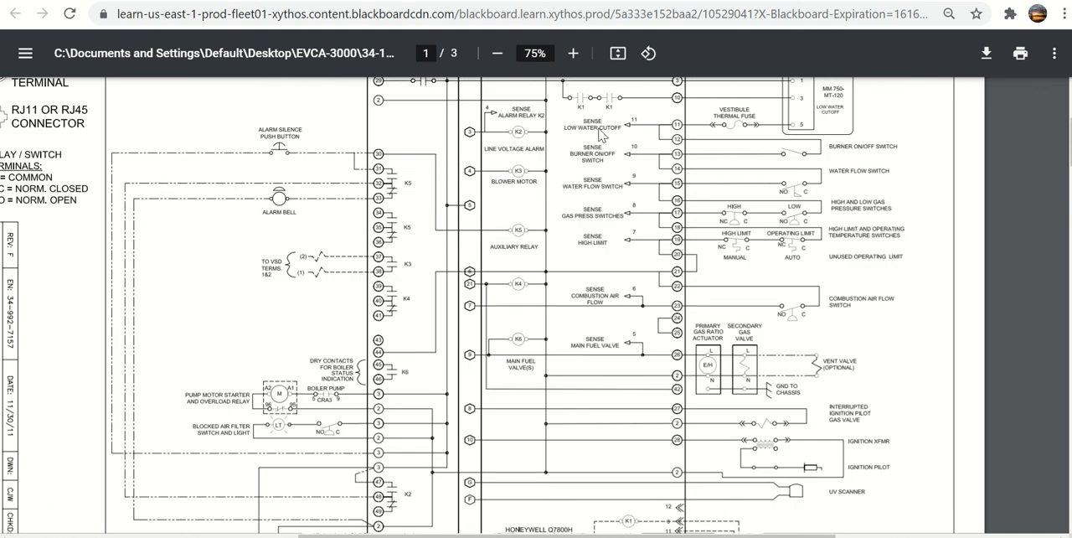
pyautogui.moveTo(624, 207)
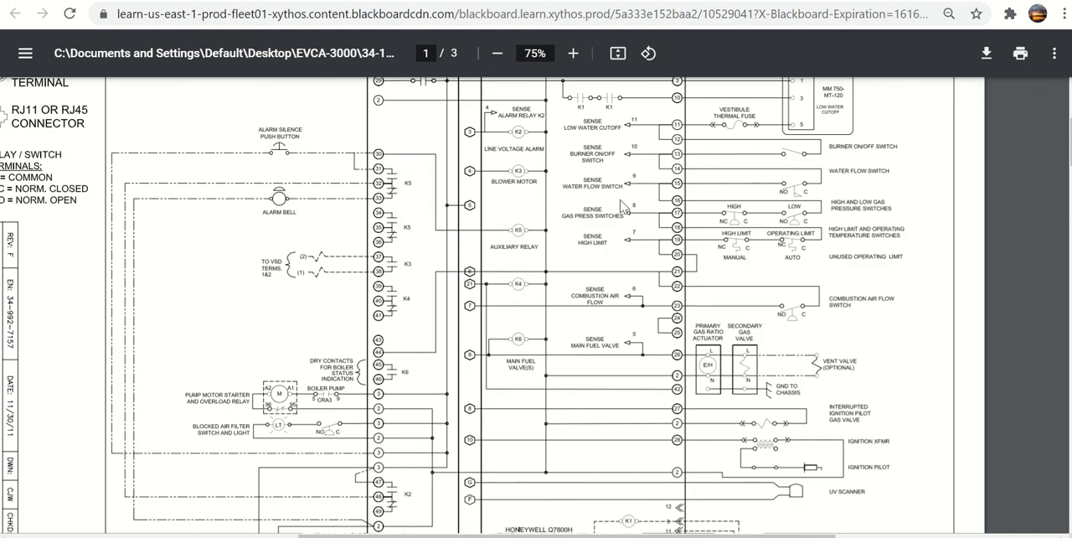
pyautogui.scroll(-3)
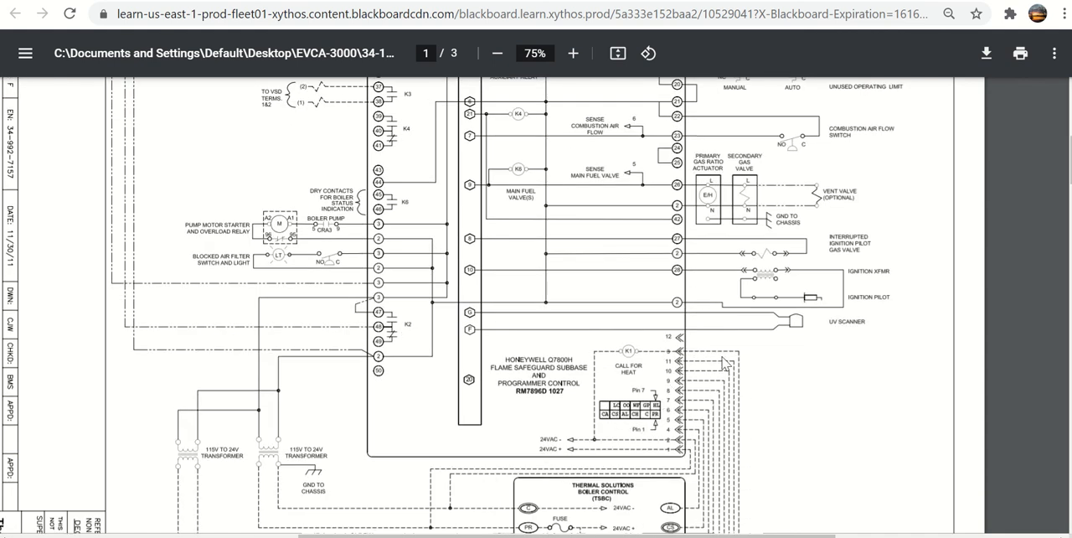
pyautogui.scroll(-3)
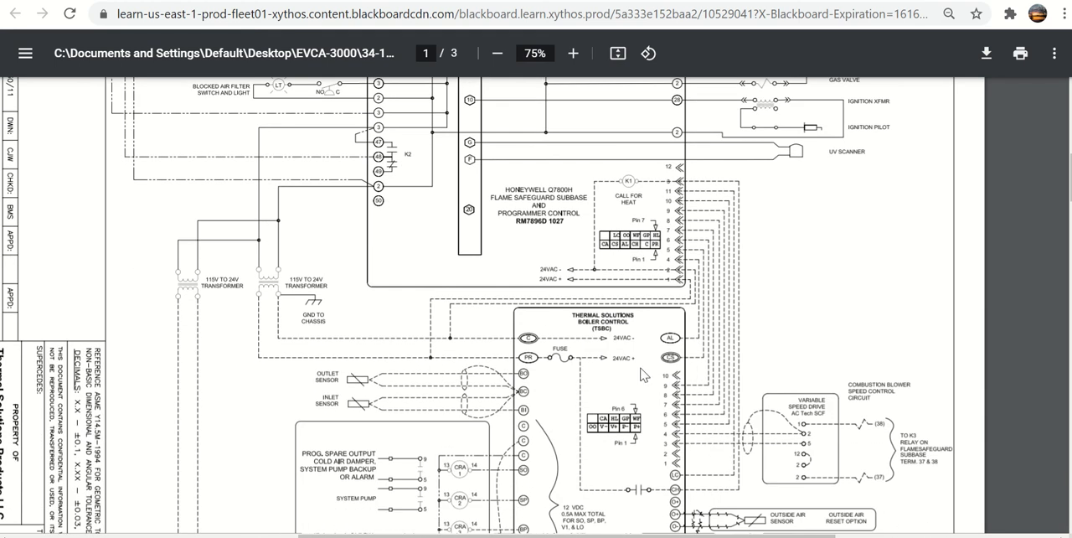
pyautogui.moveTo(582, 405)
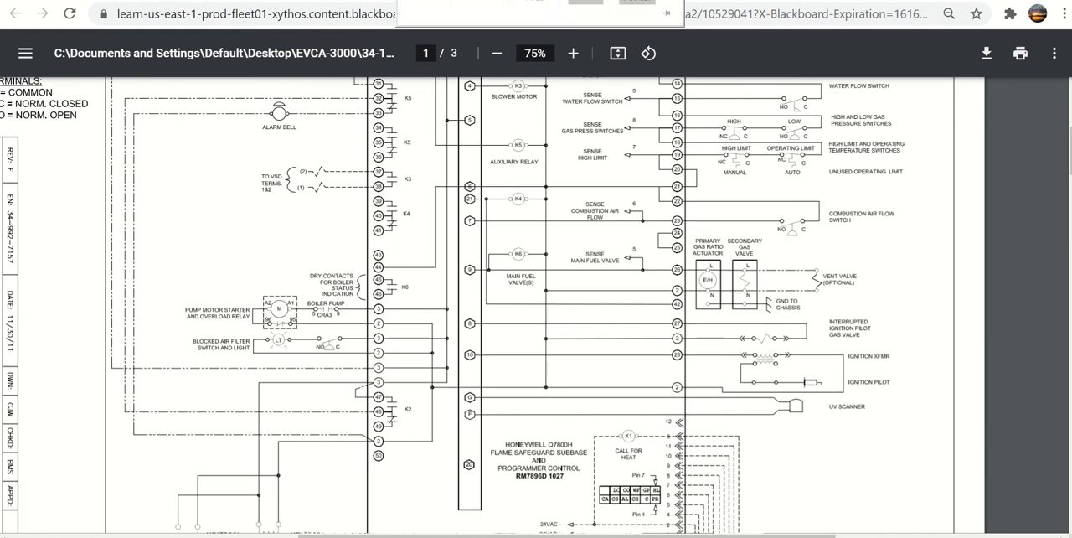
pyautogui.scroll(-3)
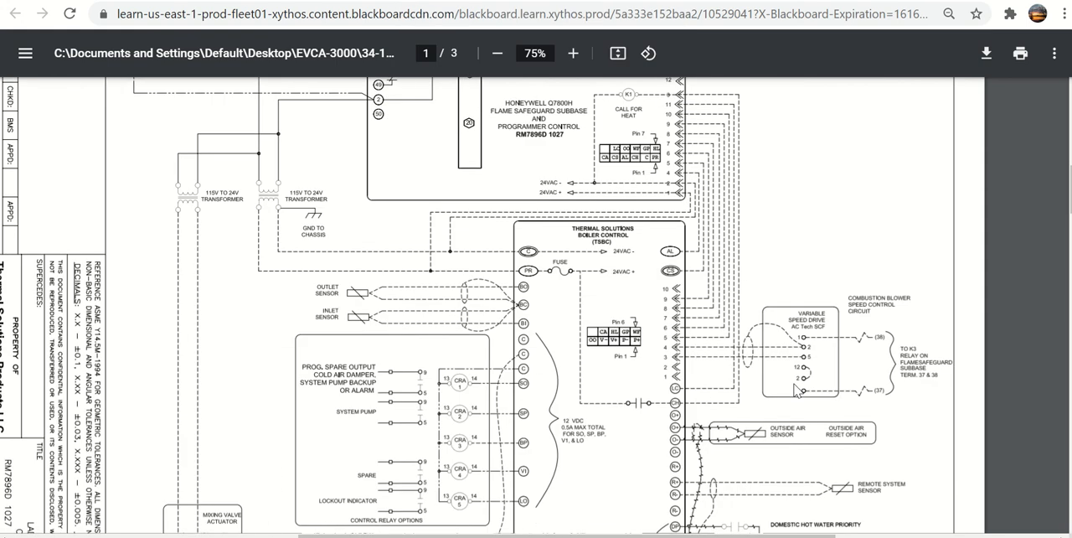
# - Scroll further down to the remote setpoint, domestic hot water priority and line-type legend
pyautogui.scroll(-3)
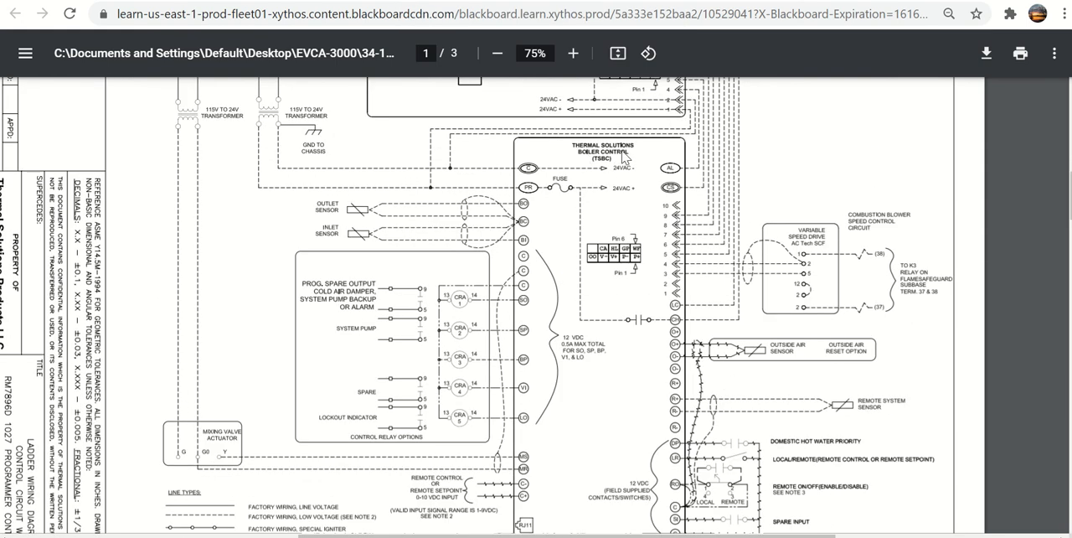
pyautogui.moveTo(653, 218)
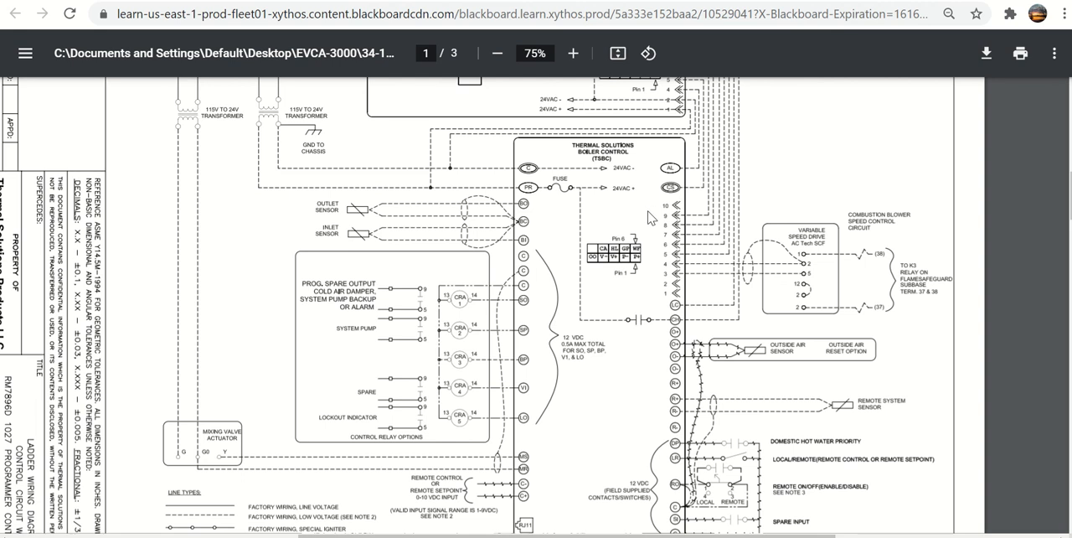
pyautogui.moveTo(618, 258)
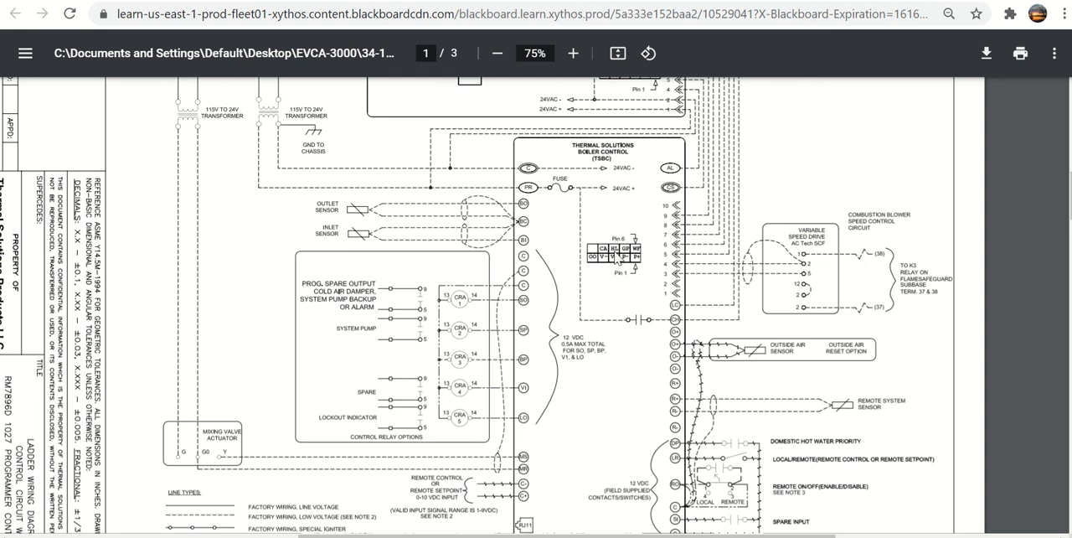
pyautogui.moveTo(772, 294)
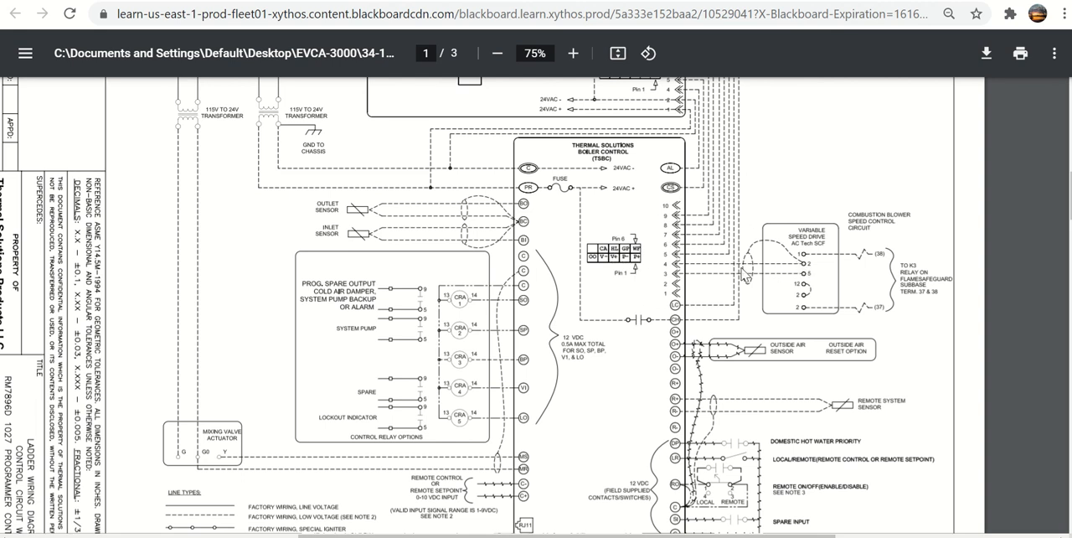
pyautogui.moveTo(804, 252)
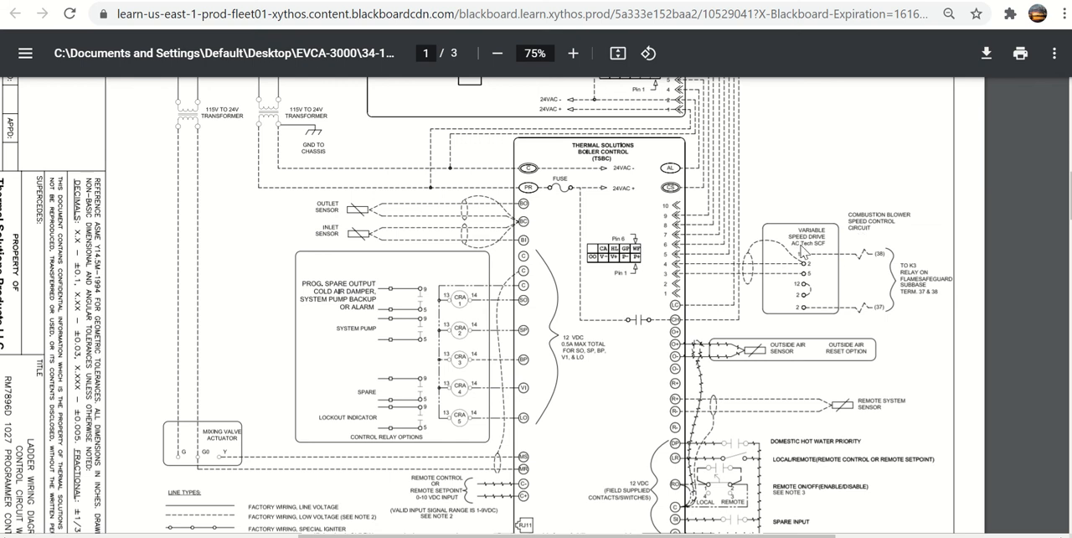
pyautogui.moveTo(799, 251)
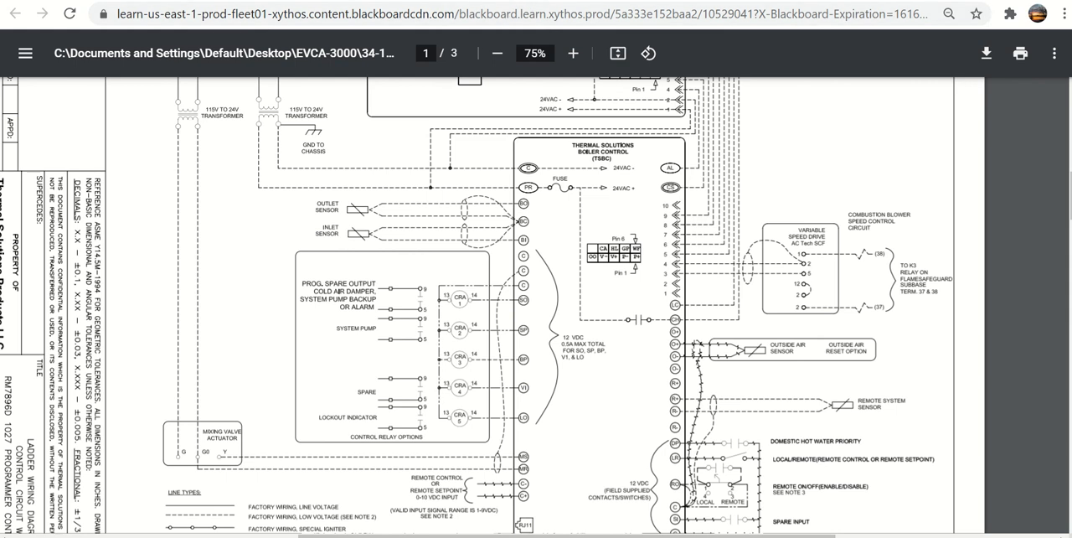
pyautogui.moveTo(126, 52)
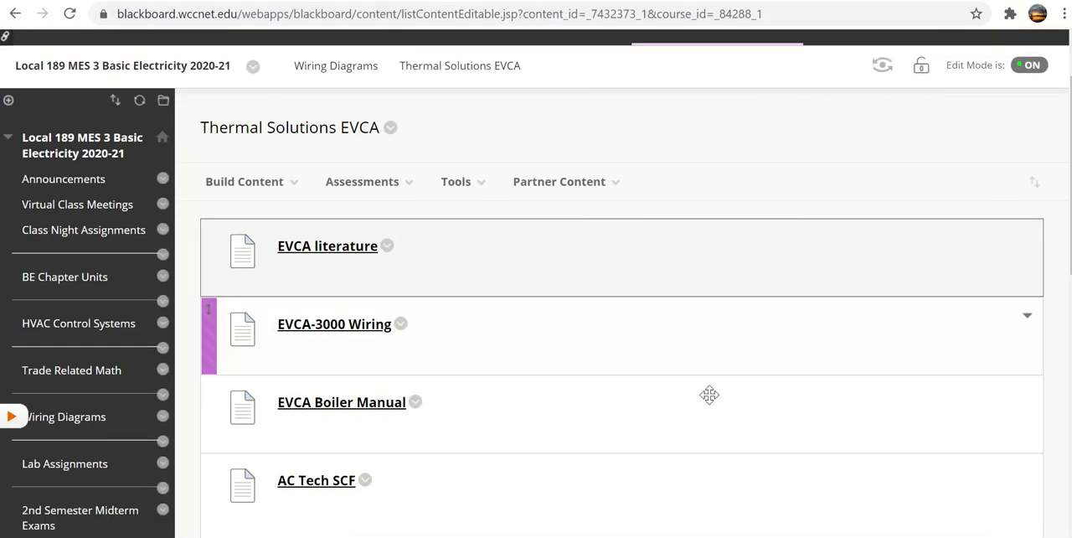
# - Open the 69-page AC Tech SCF drive manual from the EVCA content list
pyautogui.click(315, 480)
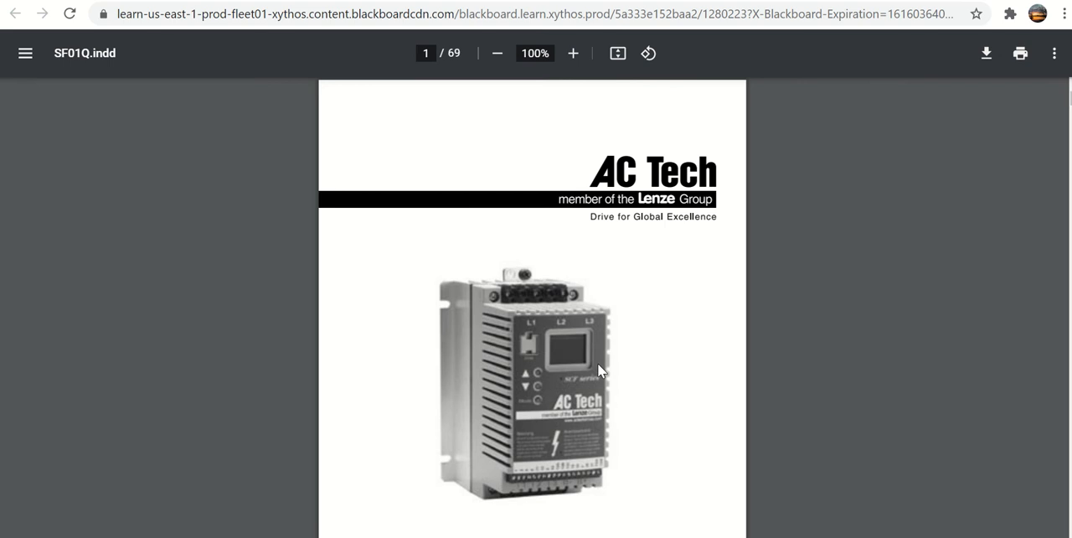
pyautogui.moveTo(710, 400)
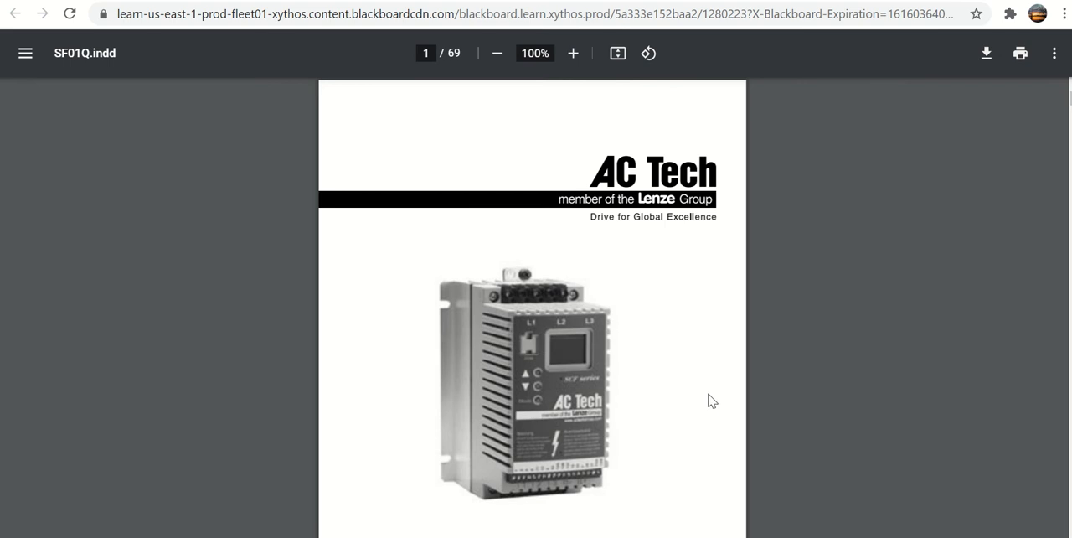
pyautogui.scroll(-3)
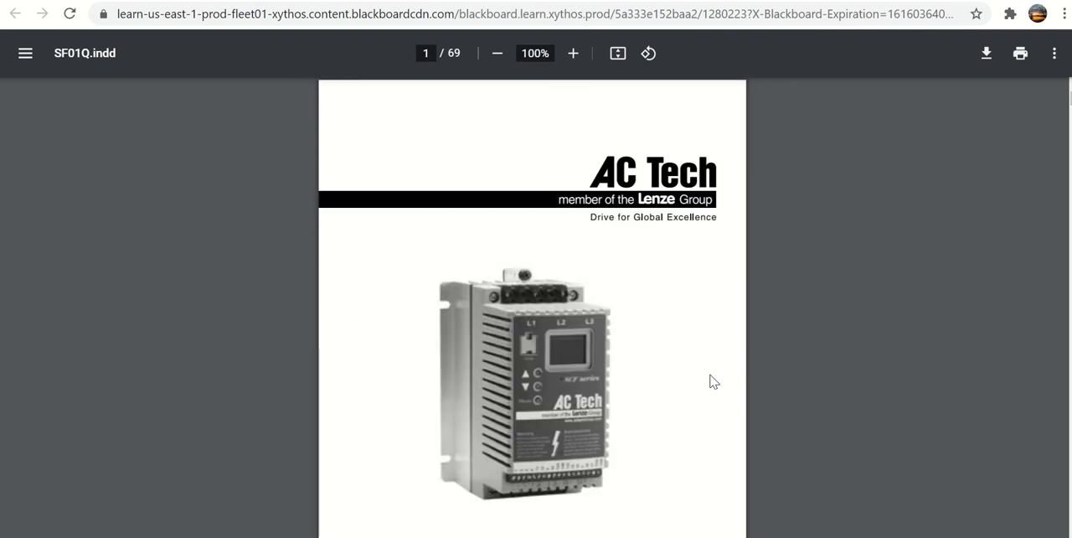
pyautogui.moveTo(751, 144)
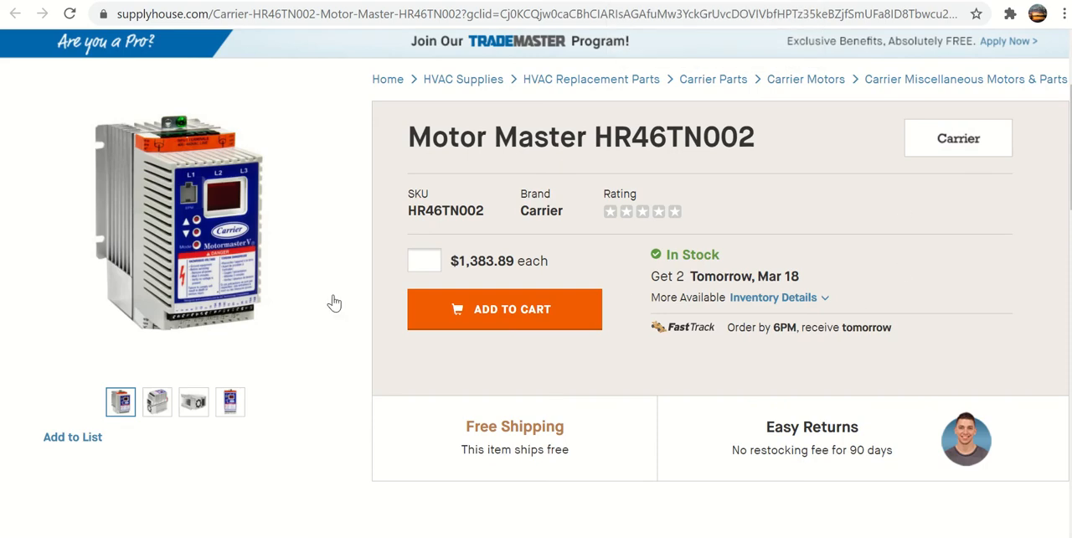
pyautogui.moveTo(209, 224)
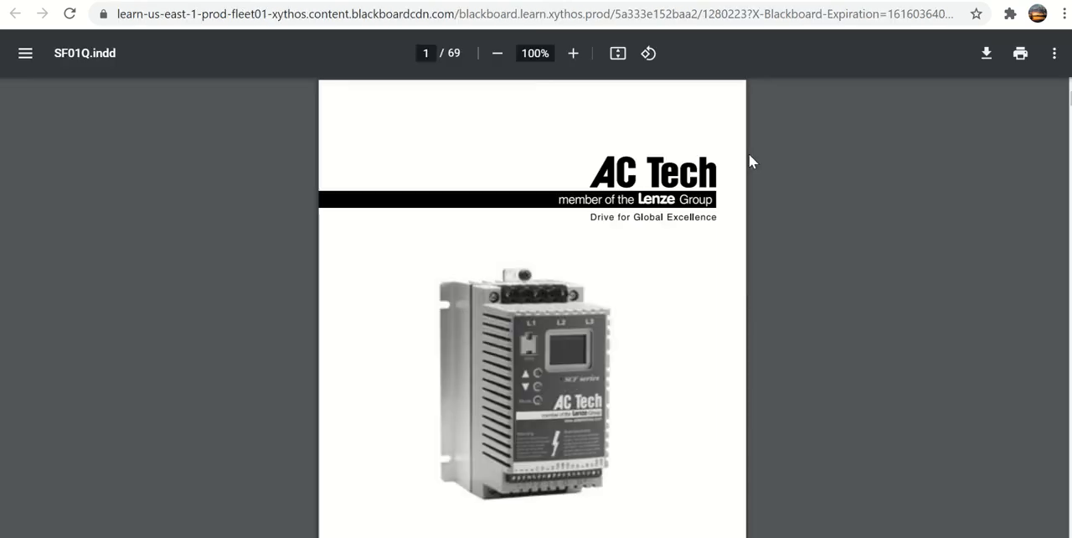
pyautogui.moveTo(561, 469)
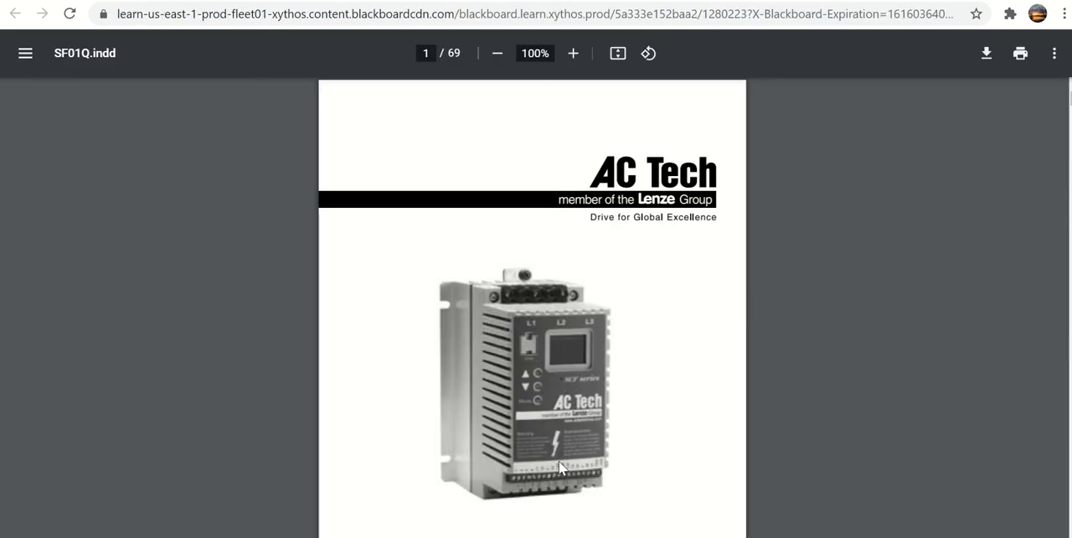
pyautogui.moveTo(523, 442)
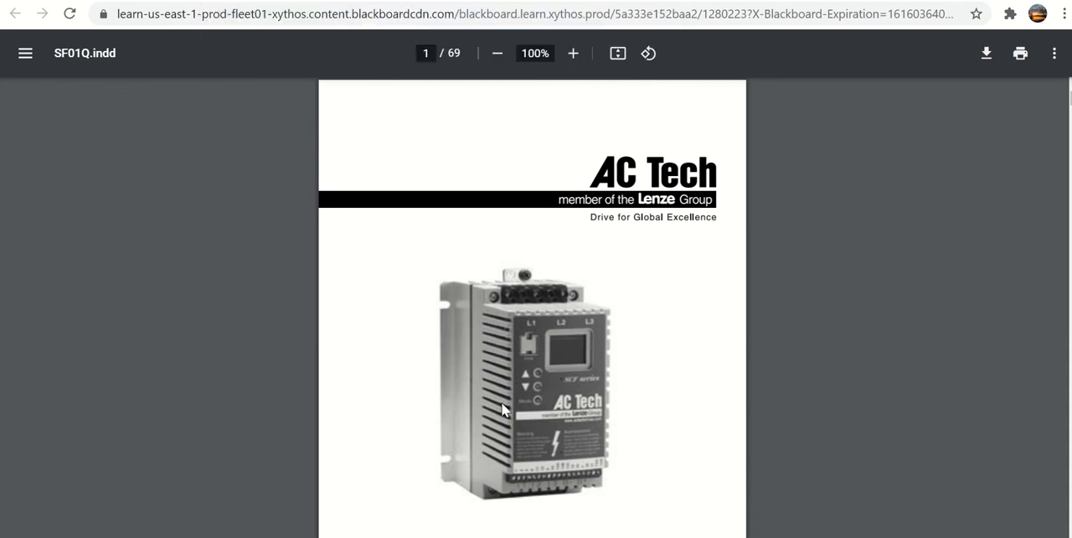
pyautogui.moveTo(560, 427)
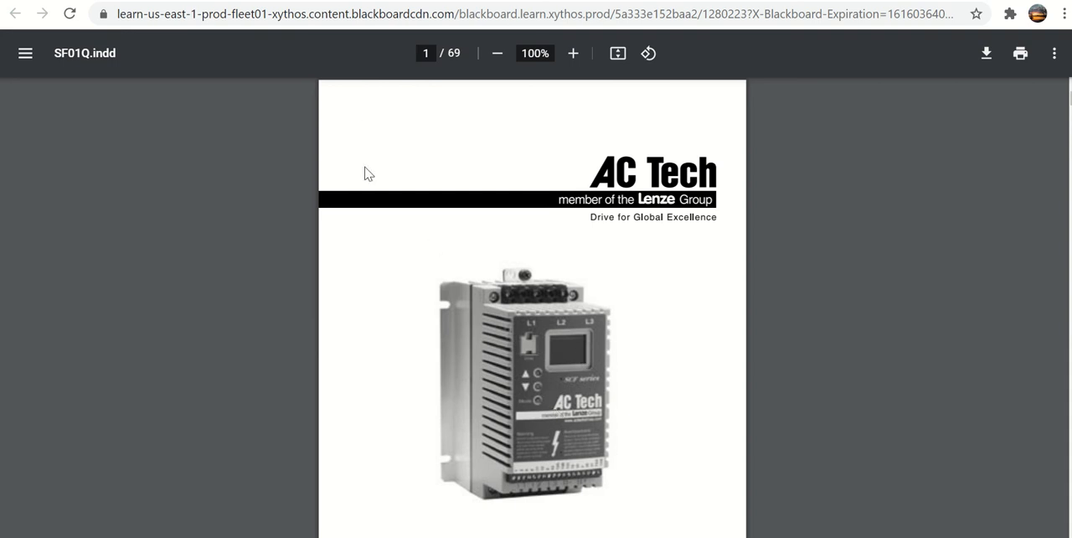
pyautogui.moveTo(636, 216)
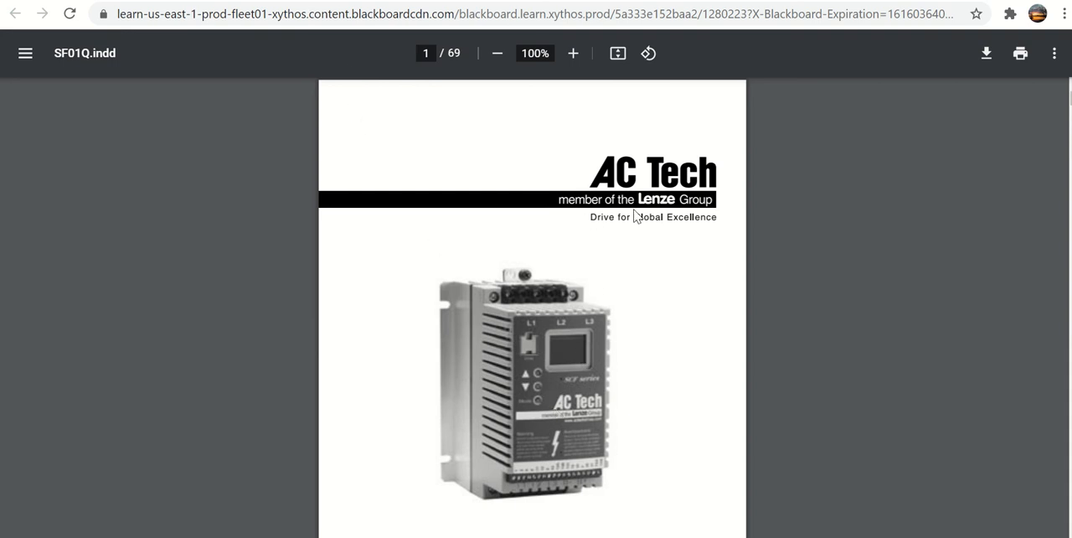
pyautogui.moveTo(589, 428)
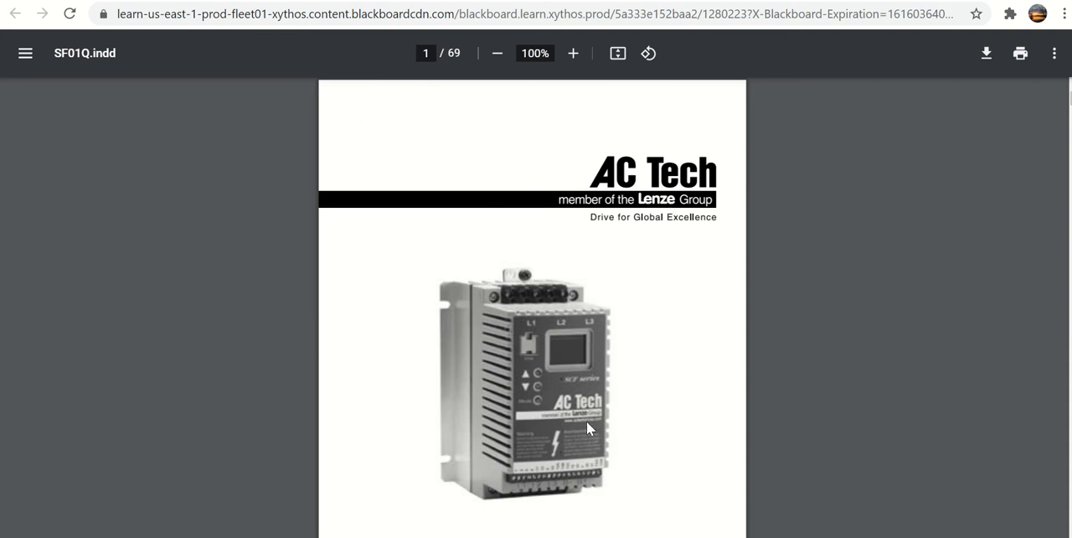
pyautogui.moveTo(725, 90)
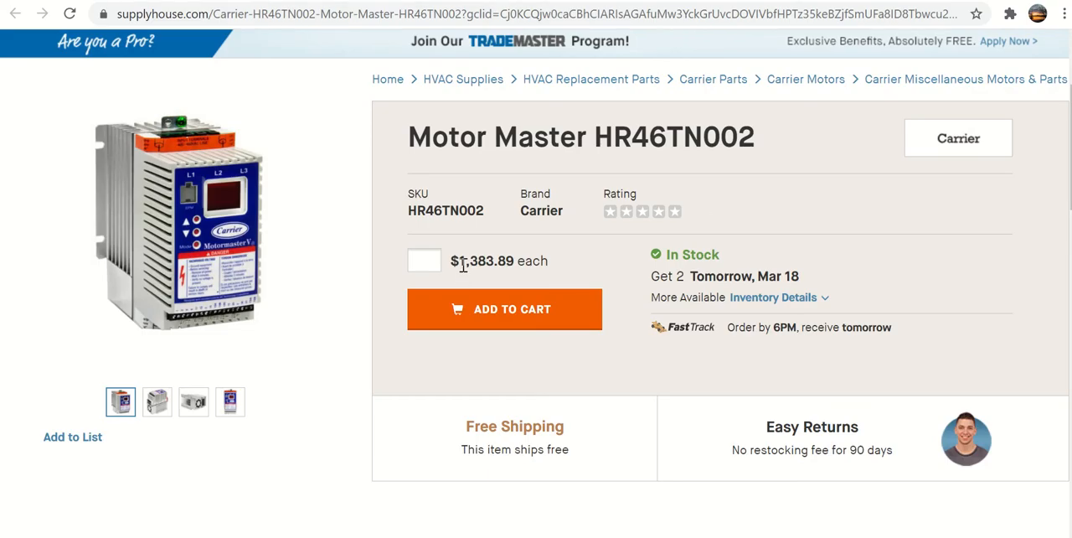
pyautogui.moveTo(442, 451)
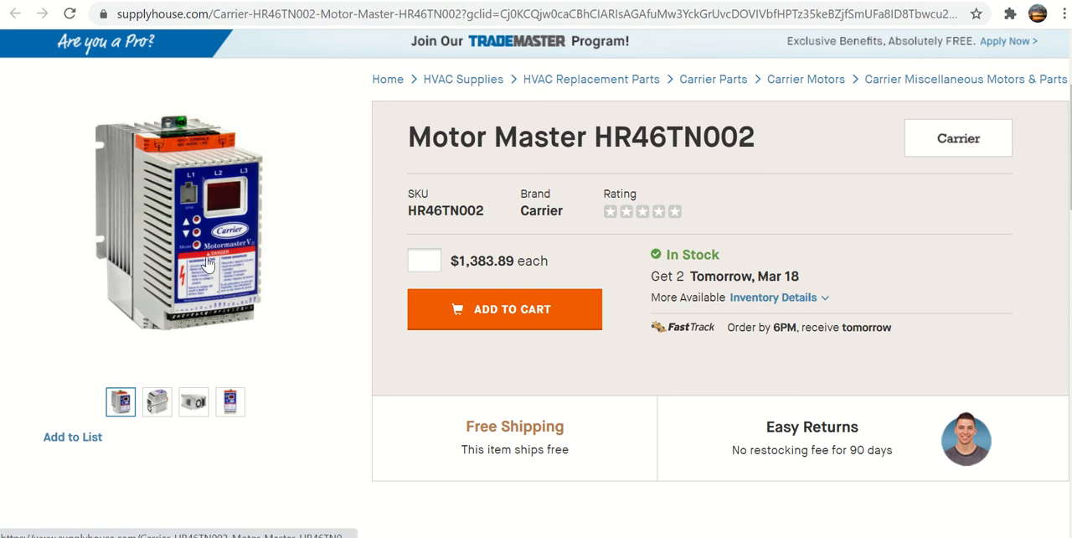
pyautogui.moveTo(275, 253)
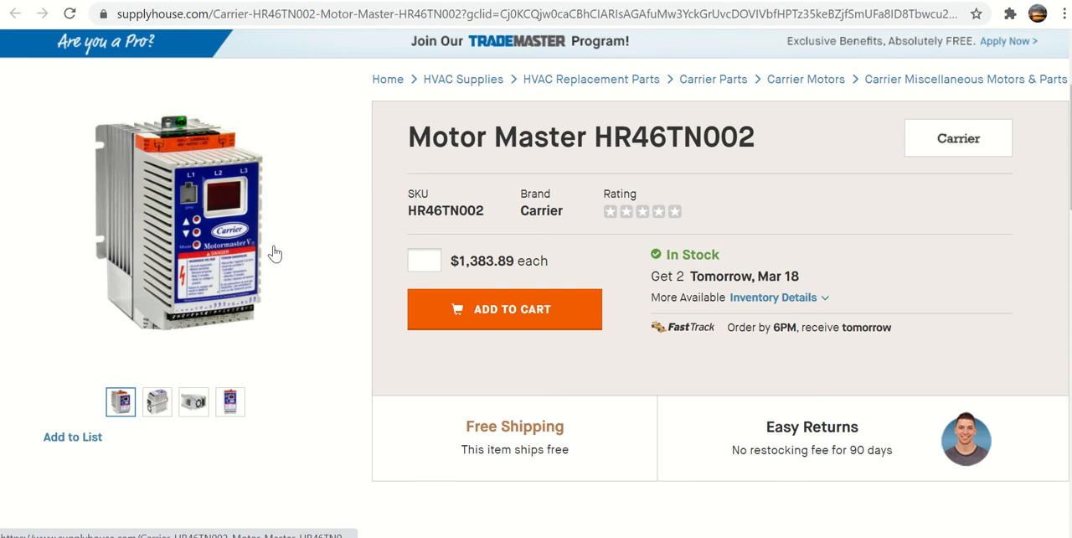
pyautogui.moveTo(275, 252)
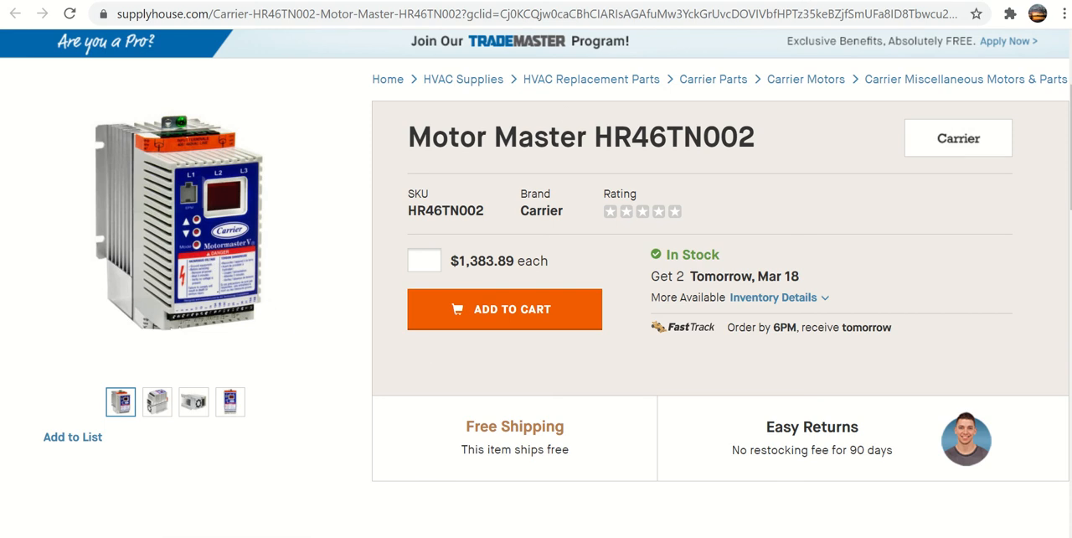